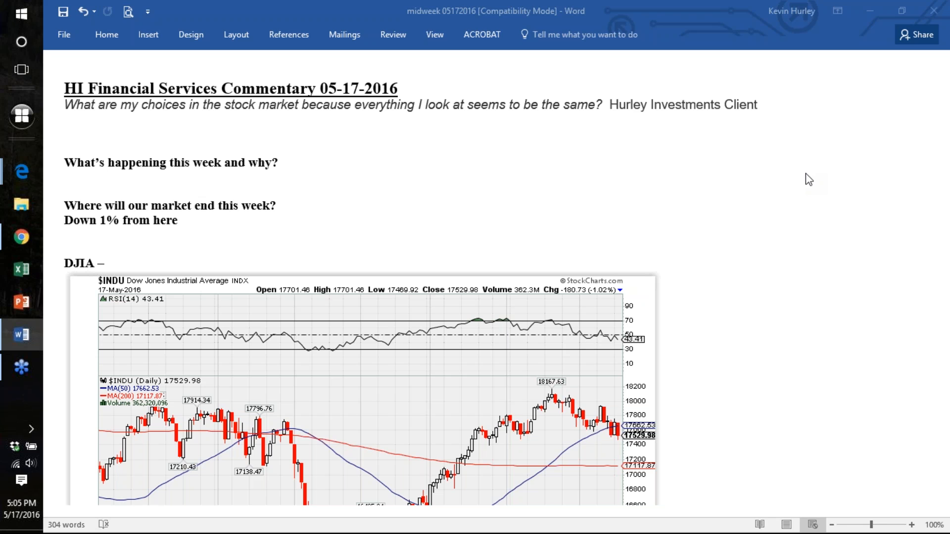
pyautogui.moveTo(104, 125)
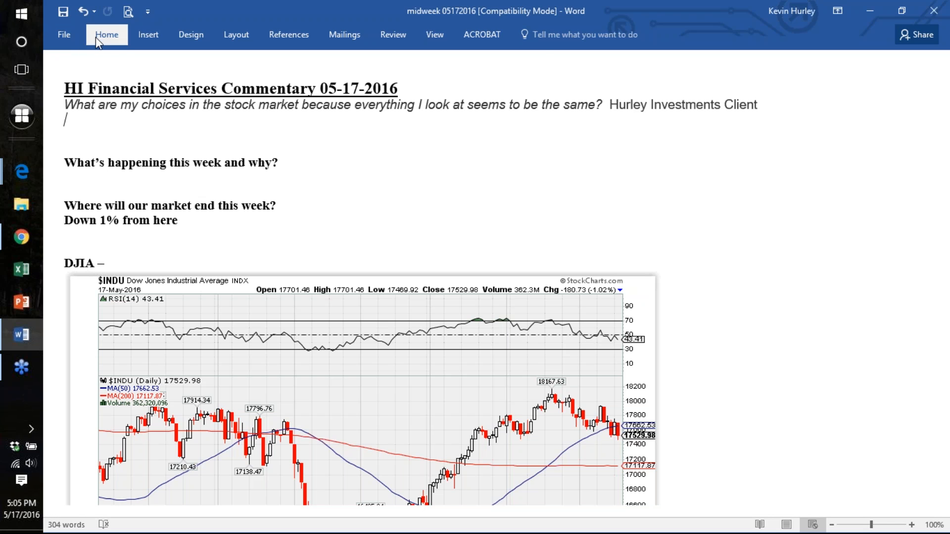
# - Below the subtitle, type 'Everything is the same from a broker, registered investment advisor to a financial planner'
pyautogui.click(107, 35)
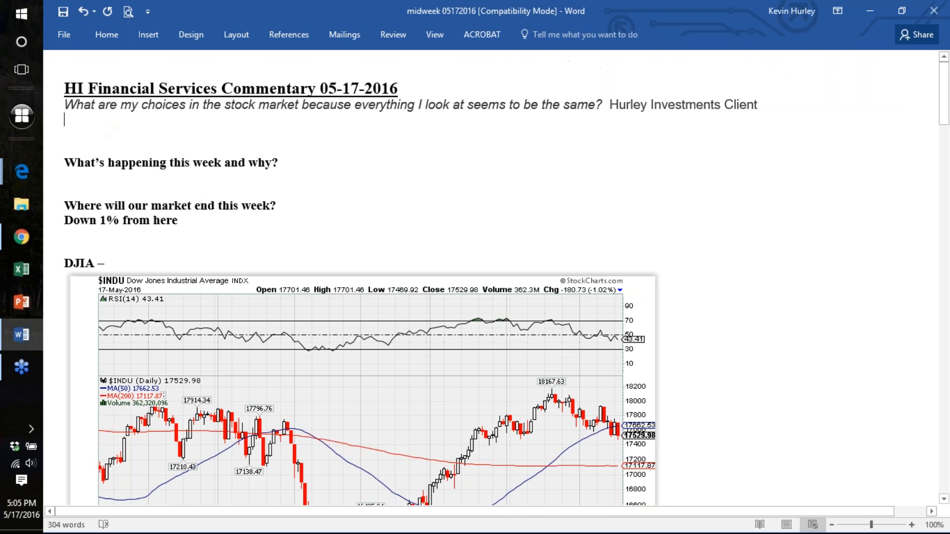
pyautogui.write('Everything')
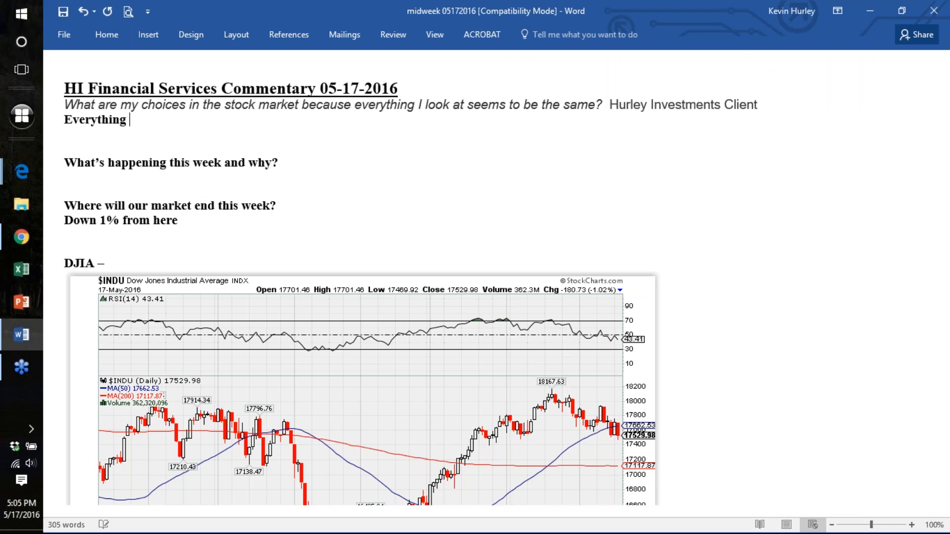
pyautogui.write('is the same f')
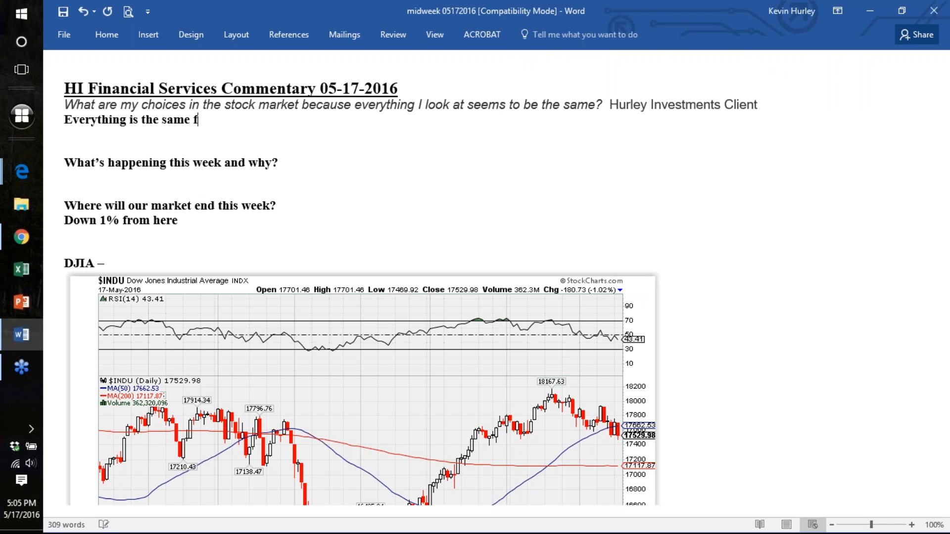
pyautogui.write('rom a broker')
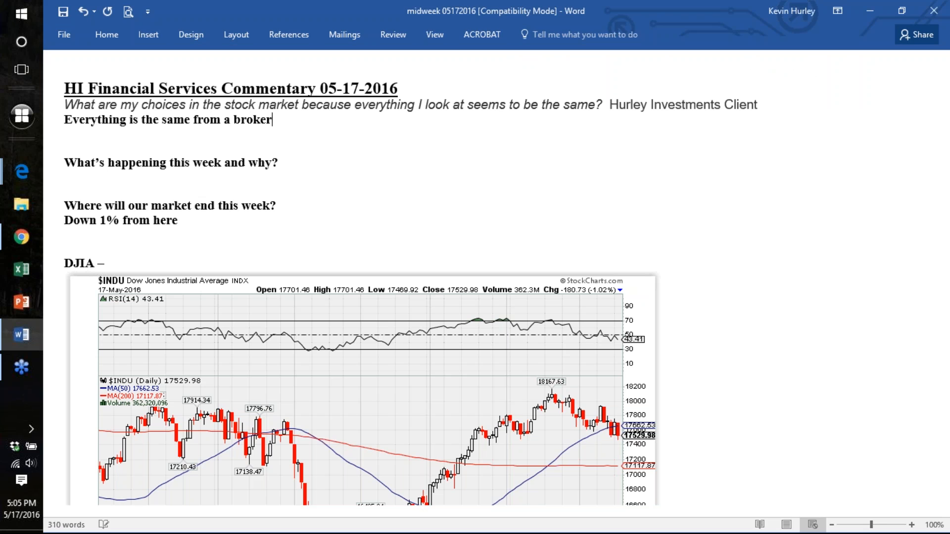
pyautogui.write(', regist')
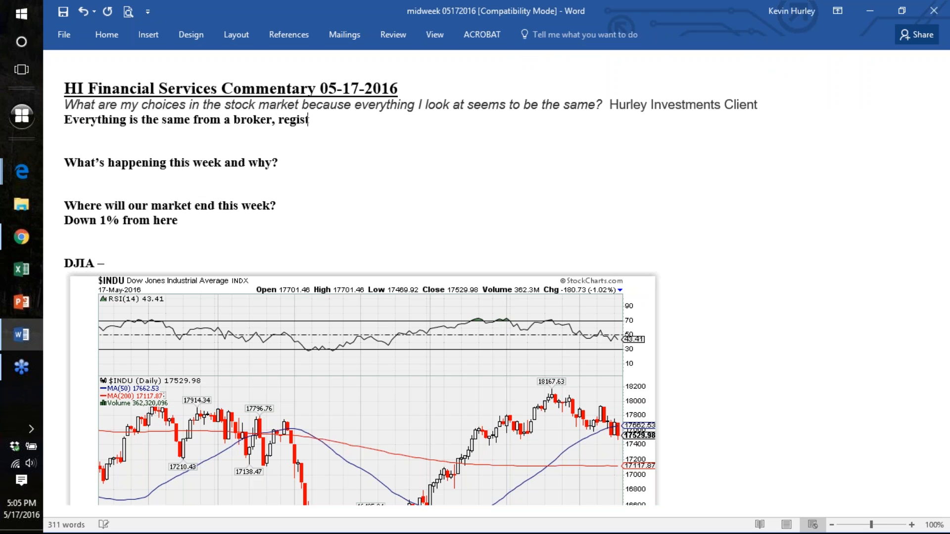
pyautogui.write('ered')
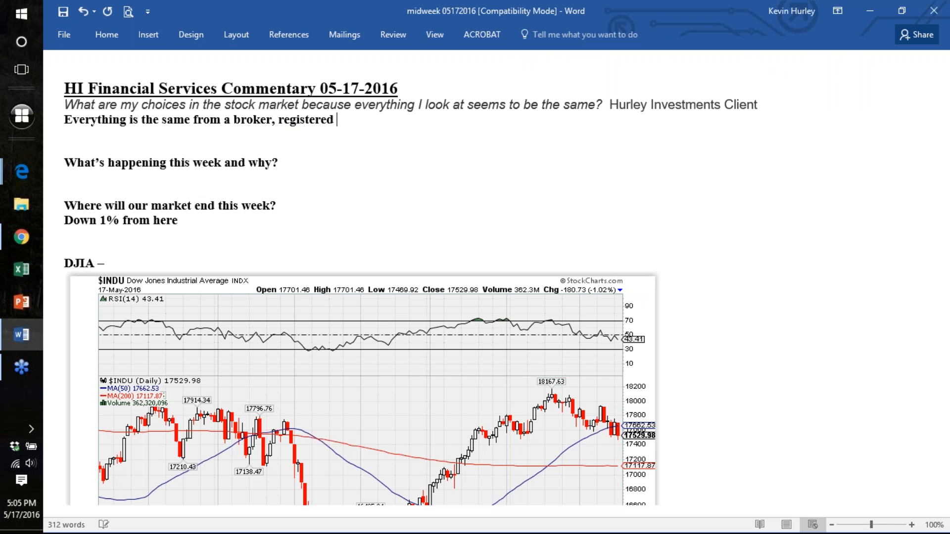
pyautogui.write('investmente')
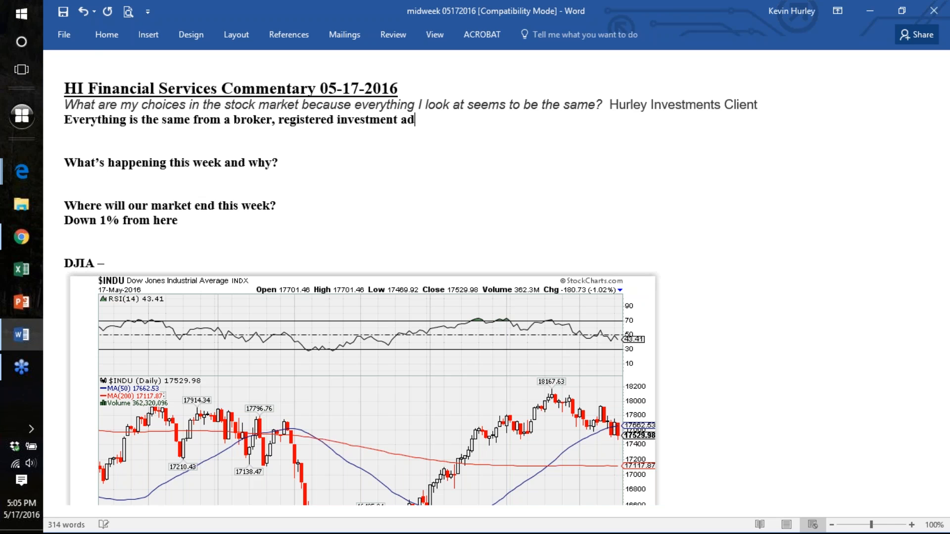
pyautogui.write('visor t')
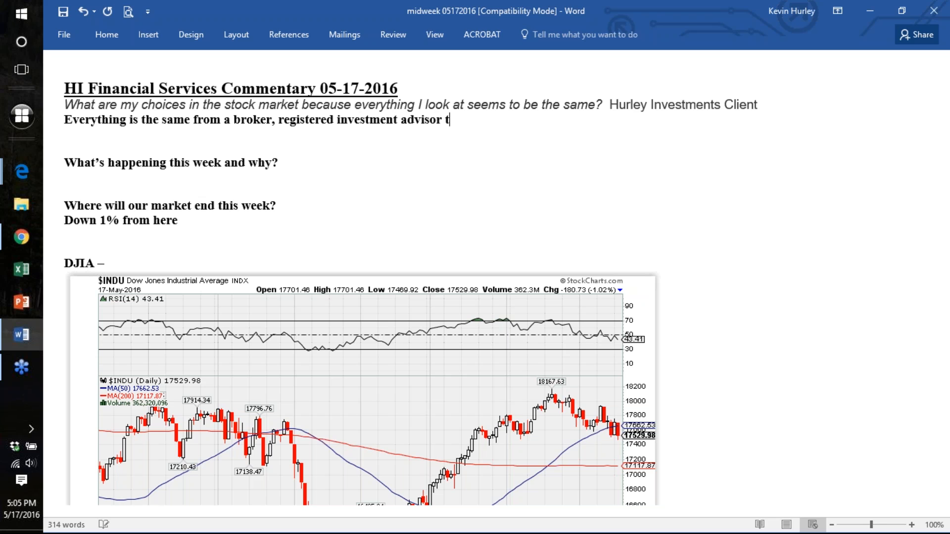
pyautogui.write('o a')
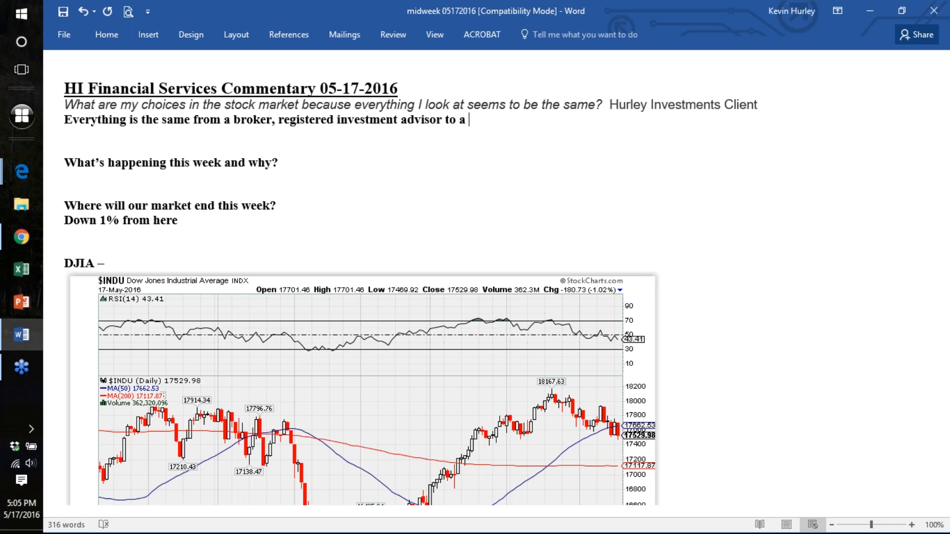
pyautogui.write('financial plann')
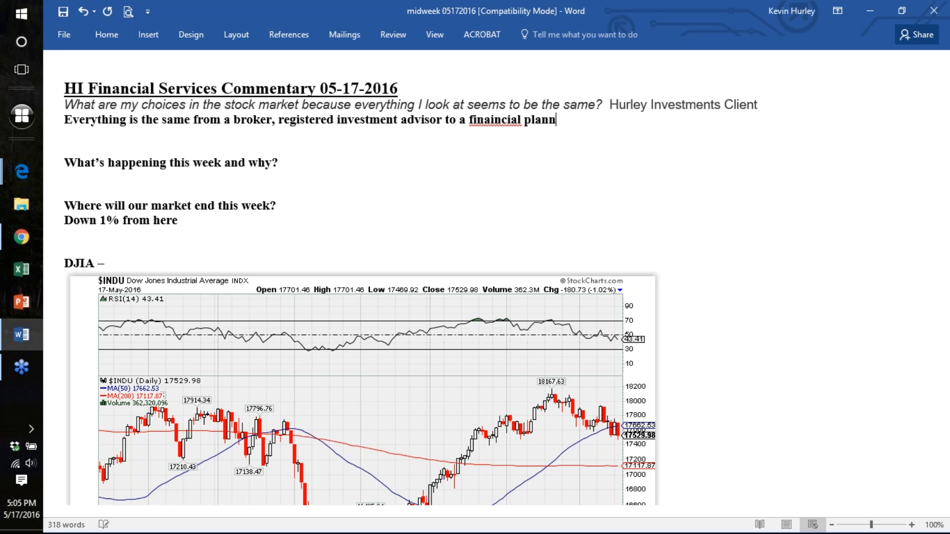
pyautogui.write('er')
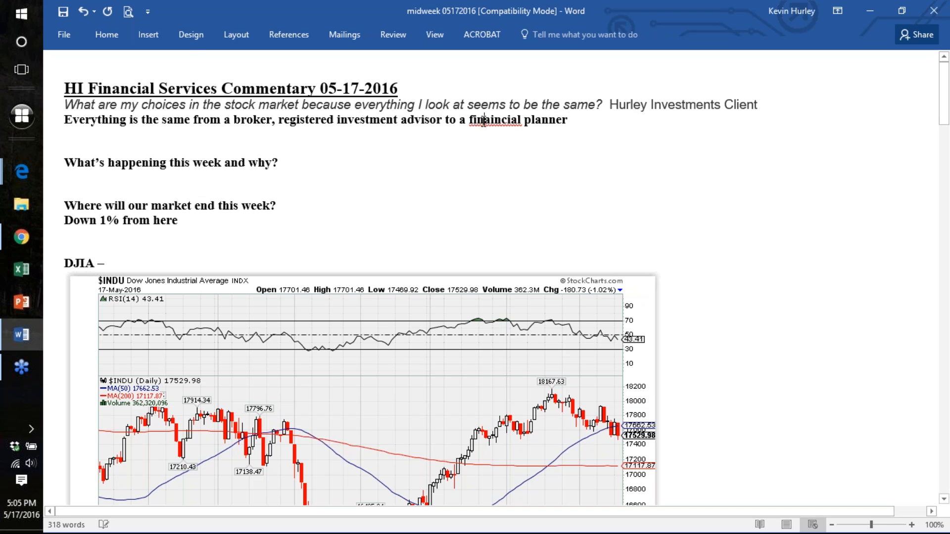
pyautogui.moveTo(558, 140)
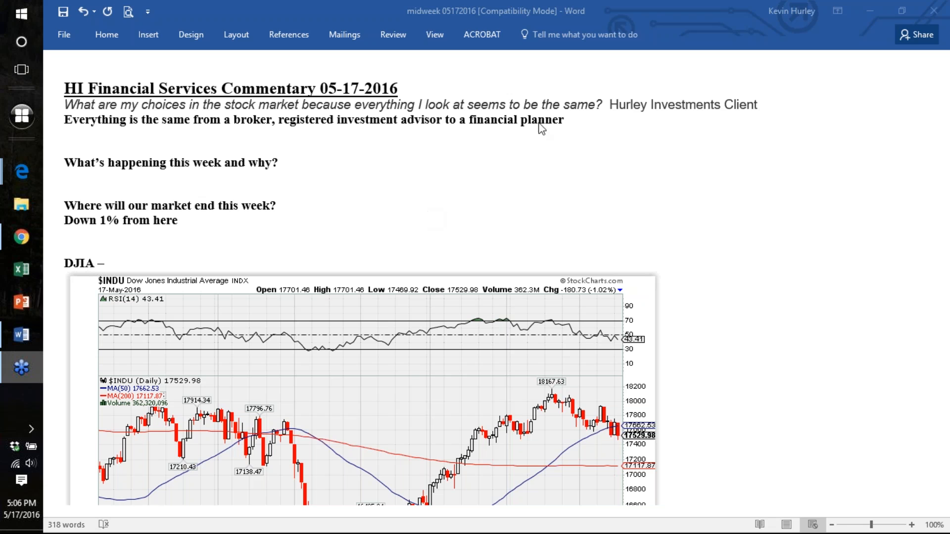
pyautogui.moveTo(581, 127)
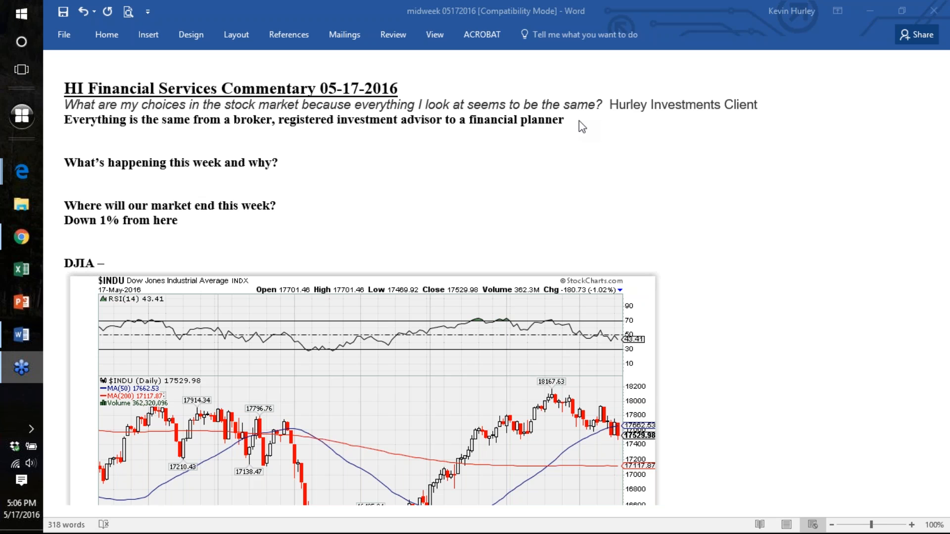
pyautogui.moveTo(574, 127)
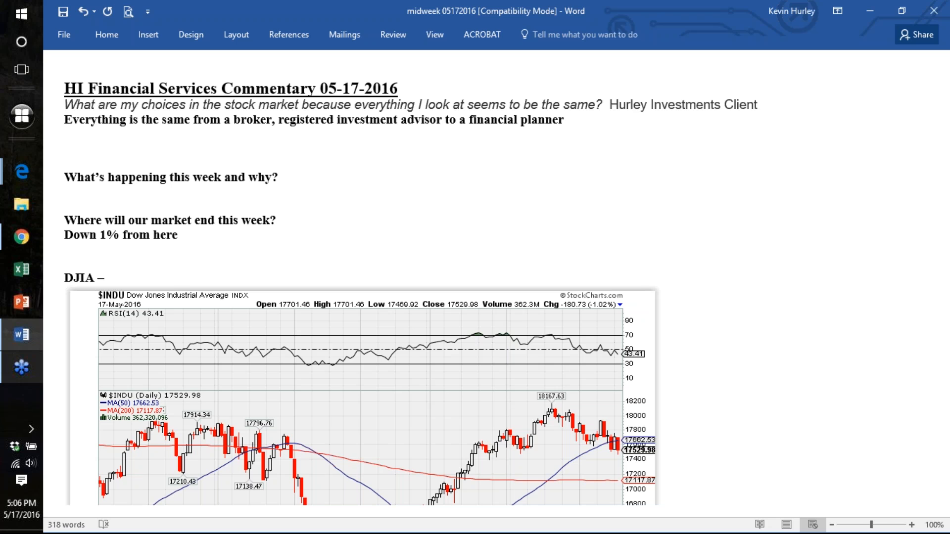
# - Type 'The put you in to a finacail planning softare' on the new line
pyautogui.write('The')
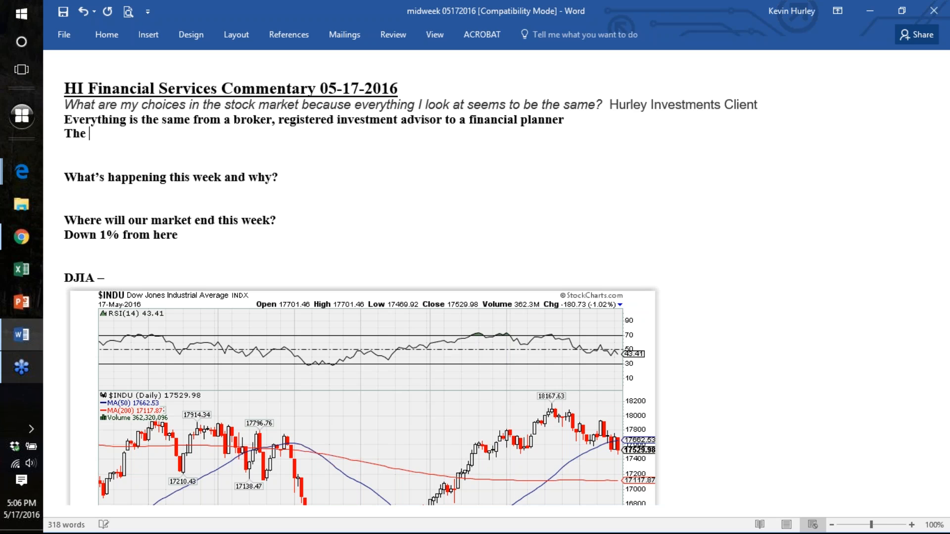
pyautogui.write('put you')
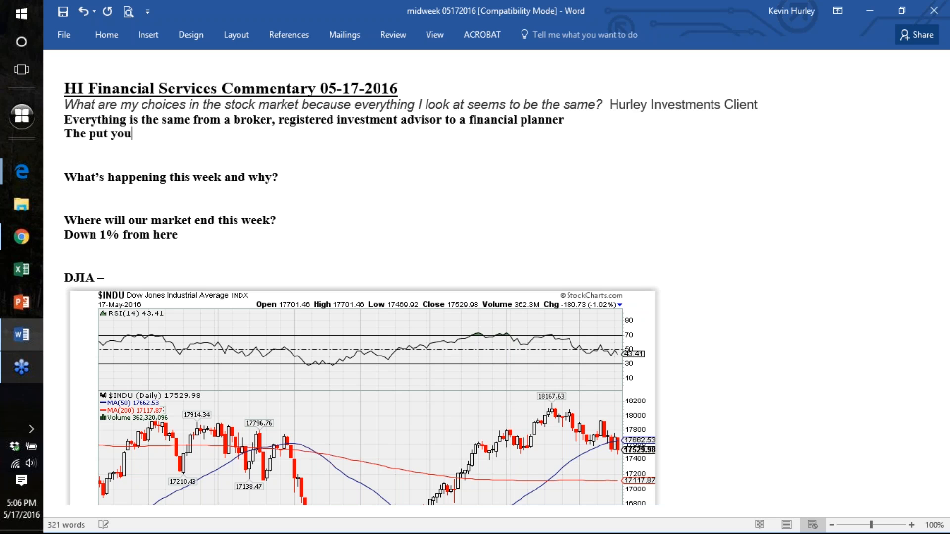
pyautogui.write('in to a')
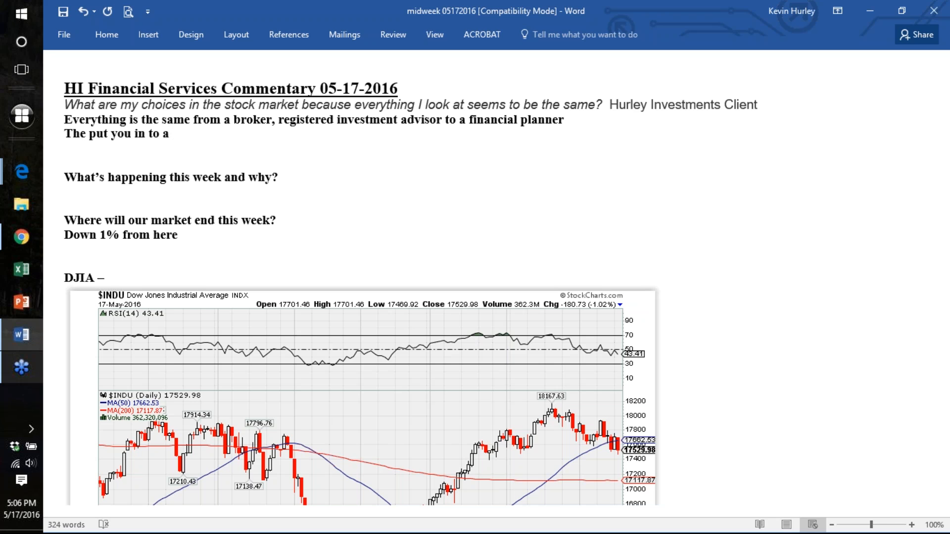
pyautogui.write('finacai')
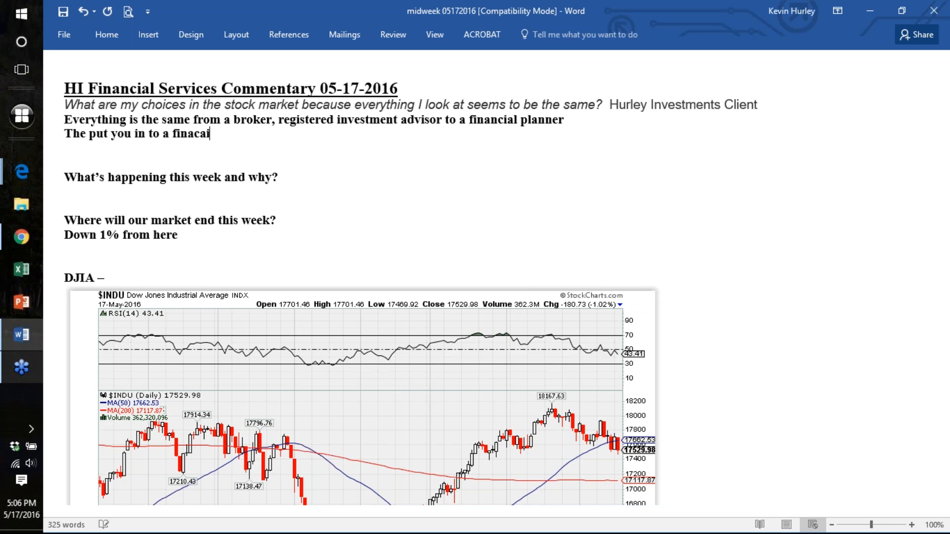
pyautogui.write('l planning')
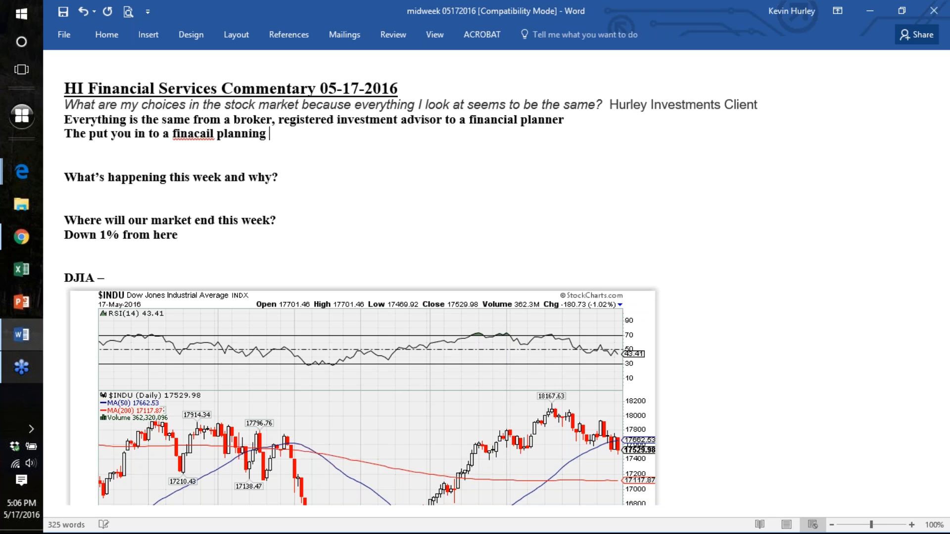
pyautogui.write('softa')
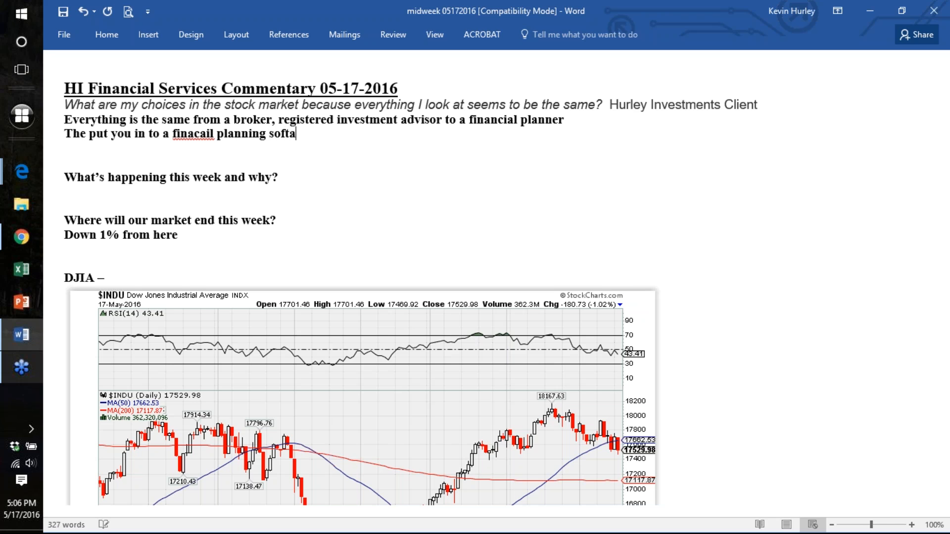
pyautogui.write('r')
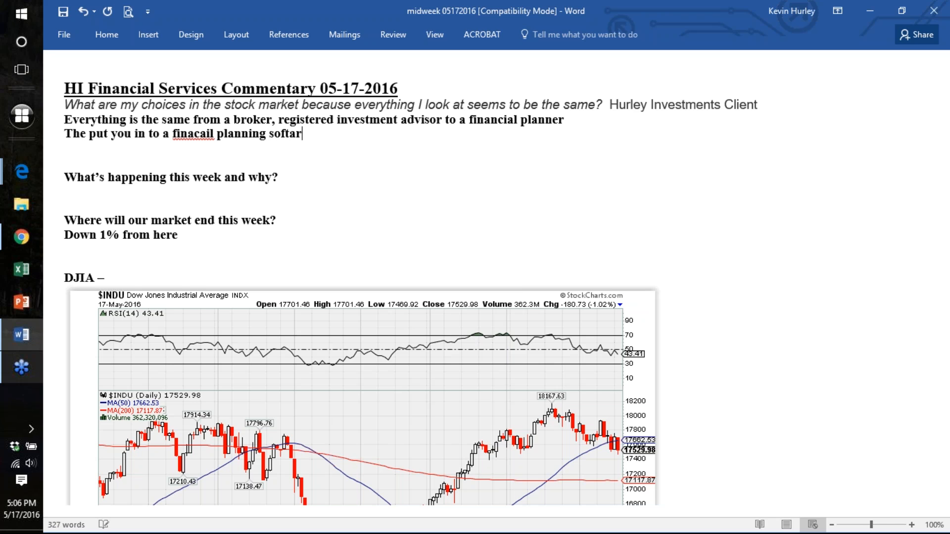
pyautogui.write('e')
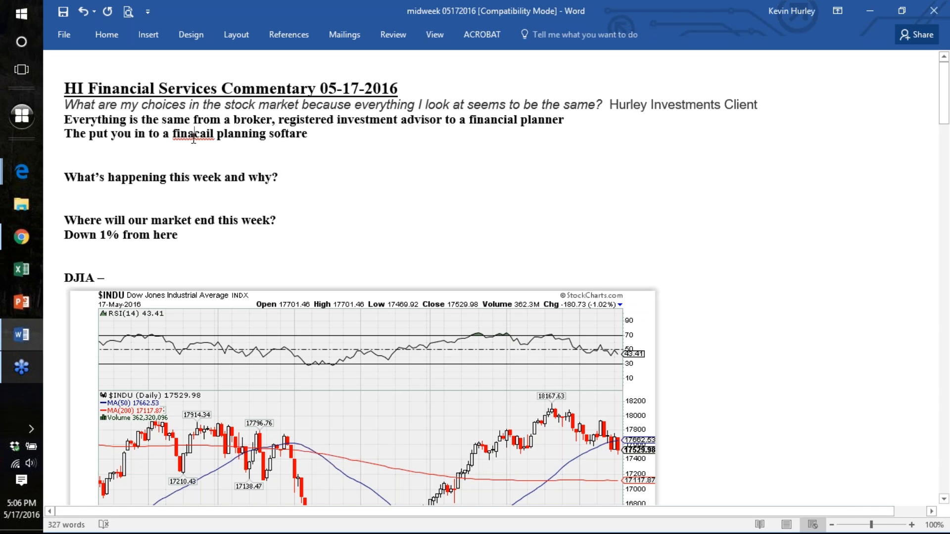
# - Accept the spelling suggestions 'financial' and 'software' for the two misspelled words
pyautogui.rightClick(194, 133)
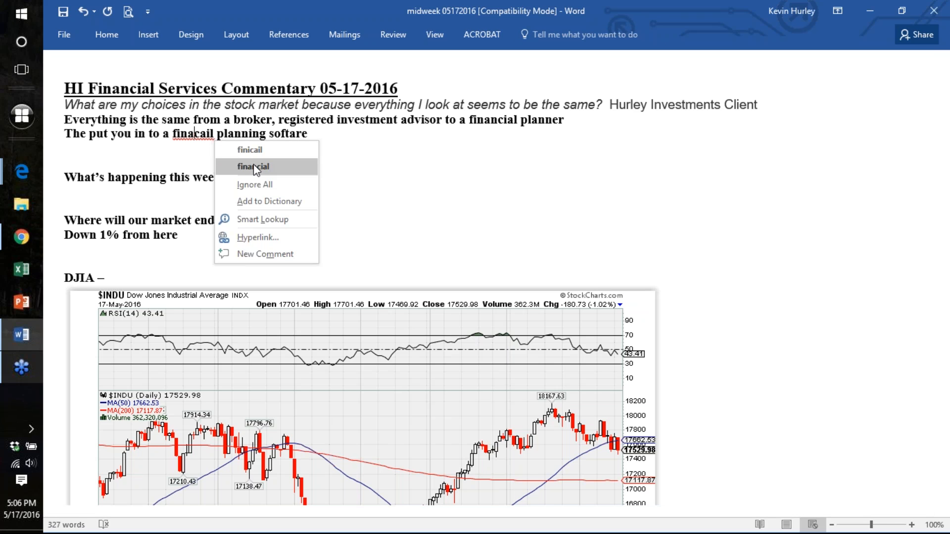
pyautogui.click(253, 167)
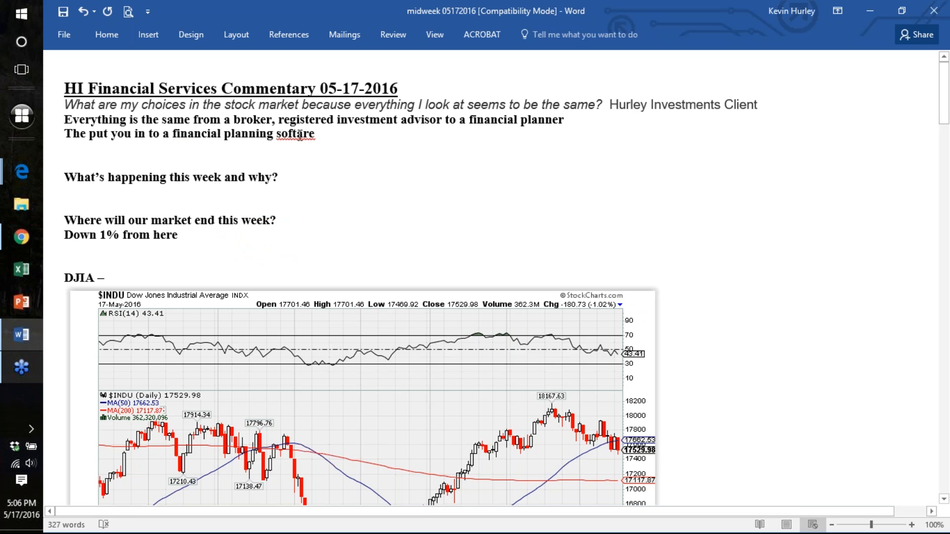
pyautogui.rightClick(293, 134)
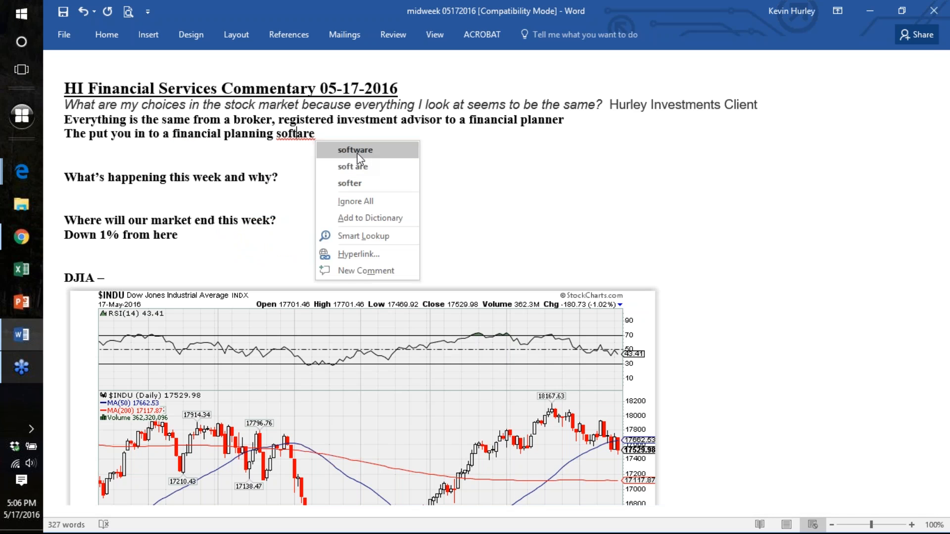
pyautogui.click(355, 149)
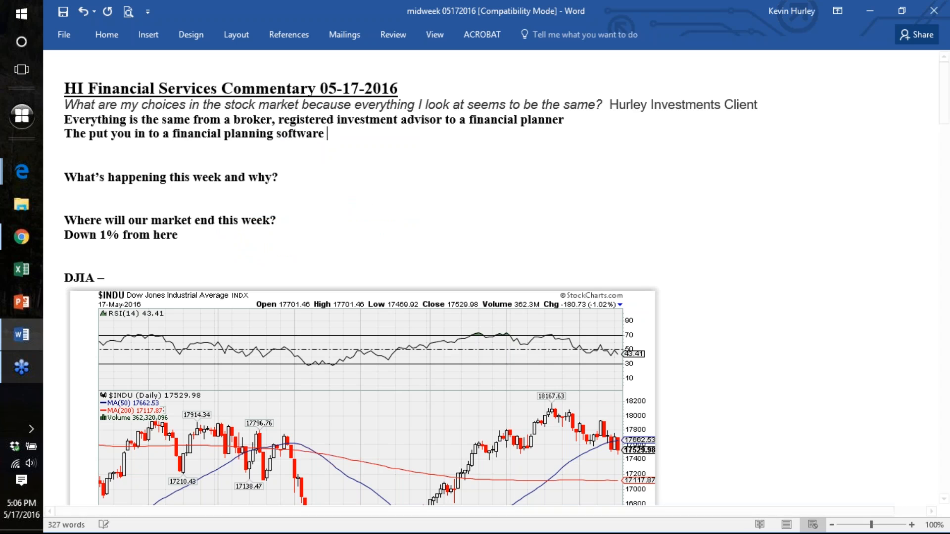
# - Finish the software line with 'answer is 60 equities 40 bonds' and start the next line
pyautogui.write('answer is 6')
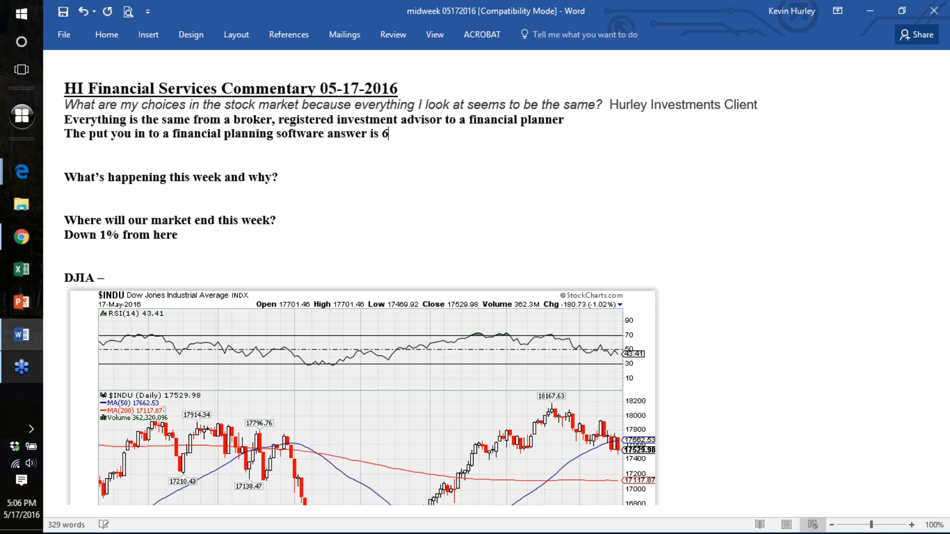
pyautogui.write('0 equ')
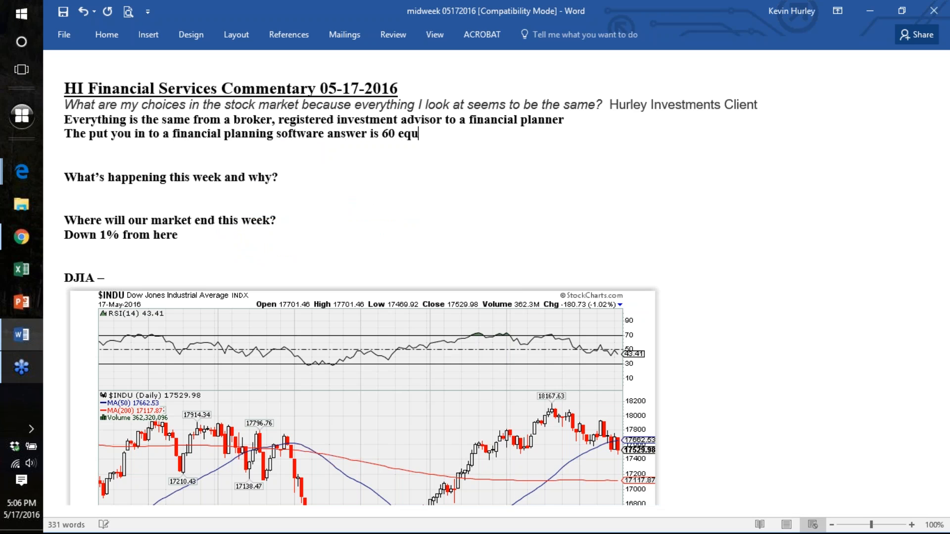
pyautogui.write('ities 4')
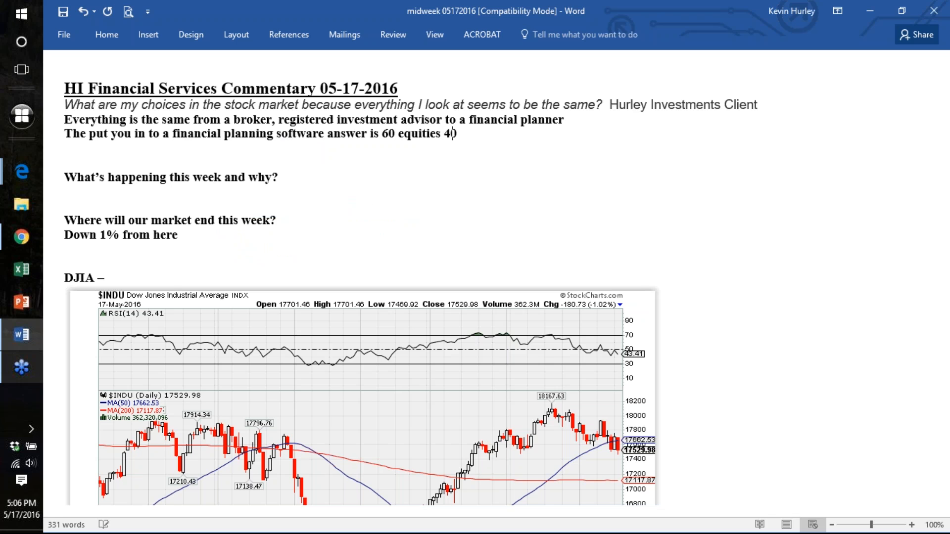
pyautogui.write('0 bonds')
pyautogui.write('The')
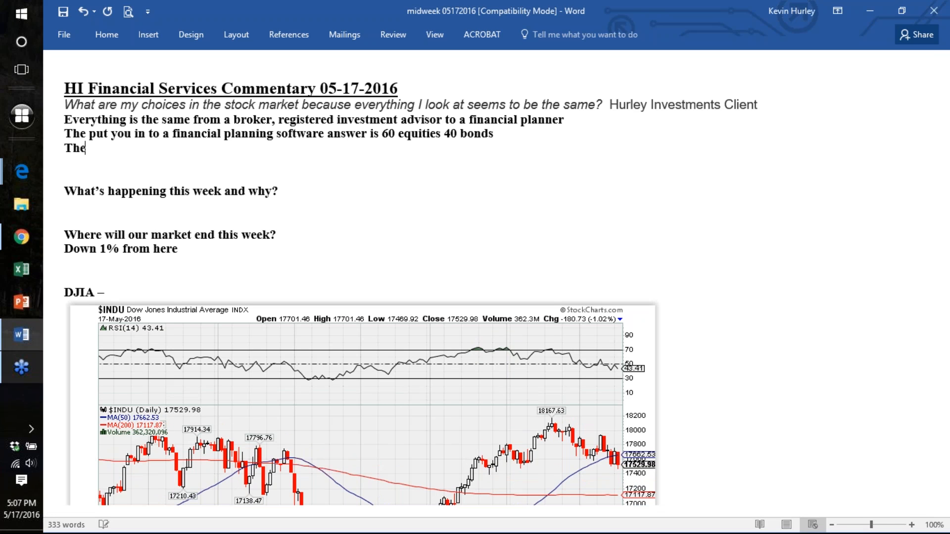
# - Type 'Then they all invest your money and in their minds the job is done.'
pyautogui.write('n they all i')
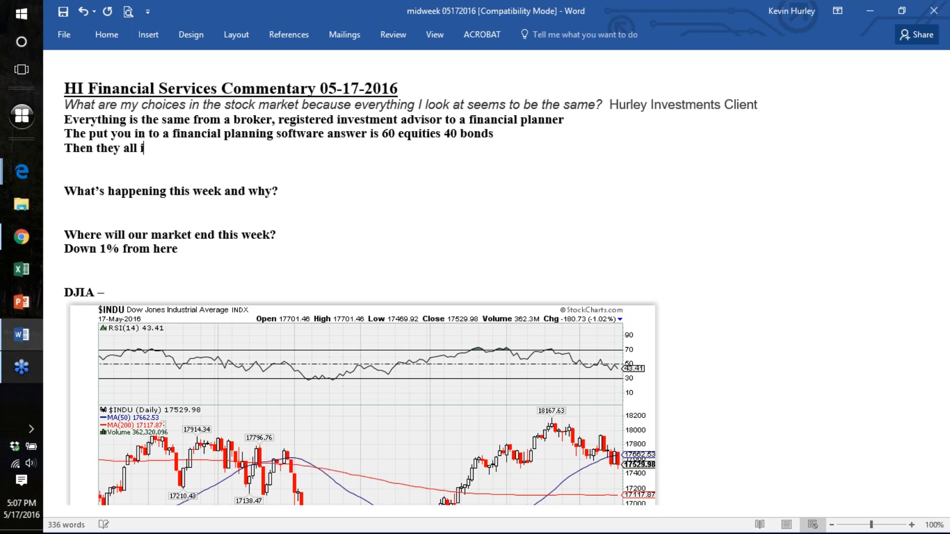
pyautogui.write('nvest your mone')
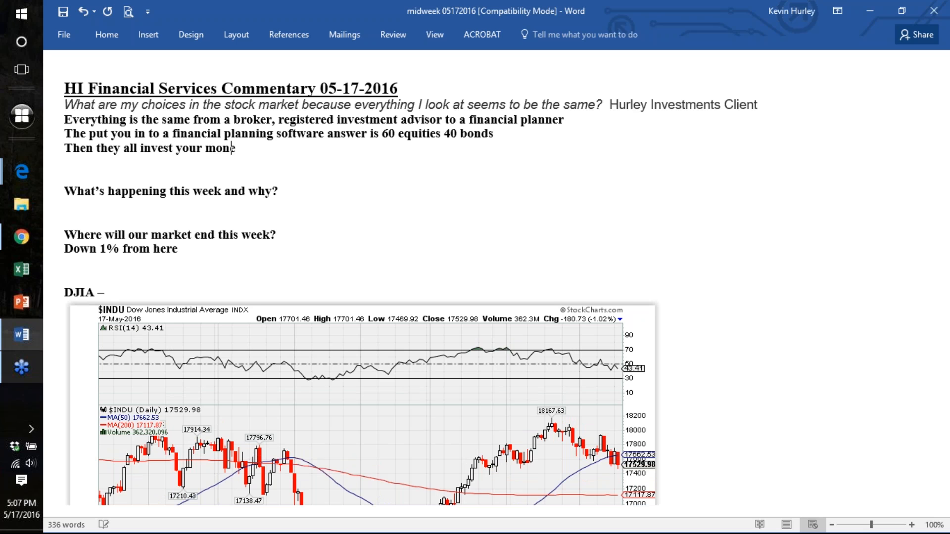
pyautogui.write('y and in their')
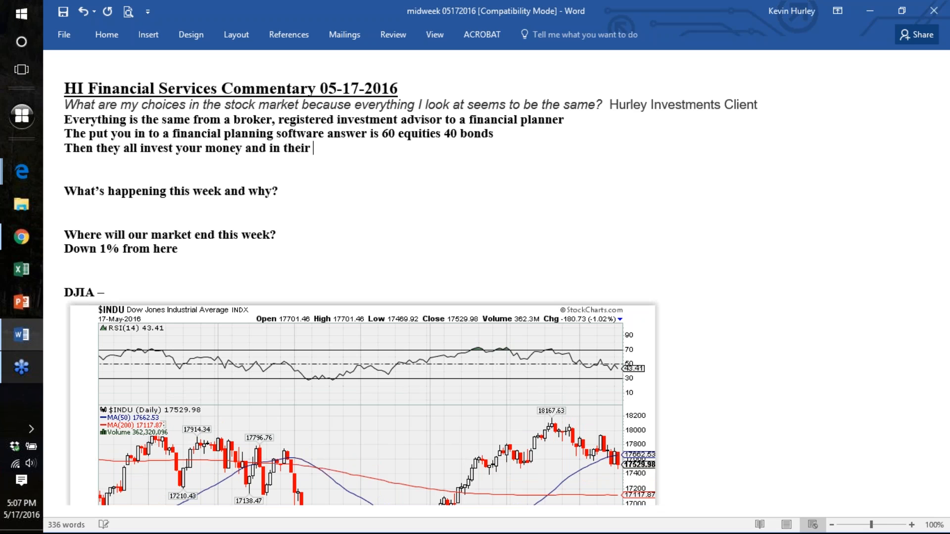
pyautogui.write('minds the')
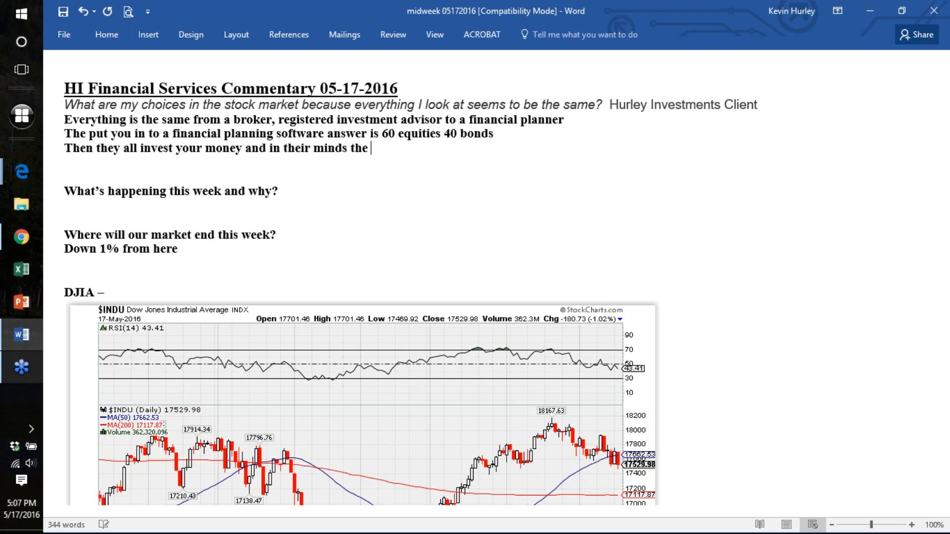
pyautogui.write('job')
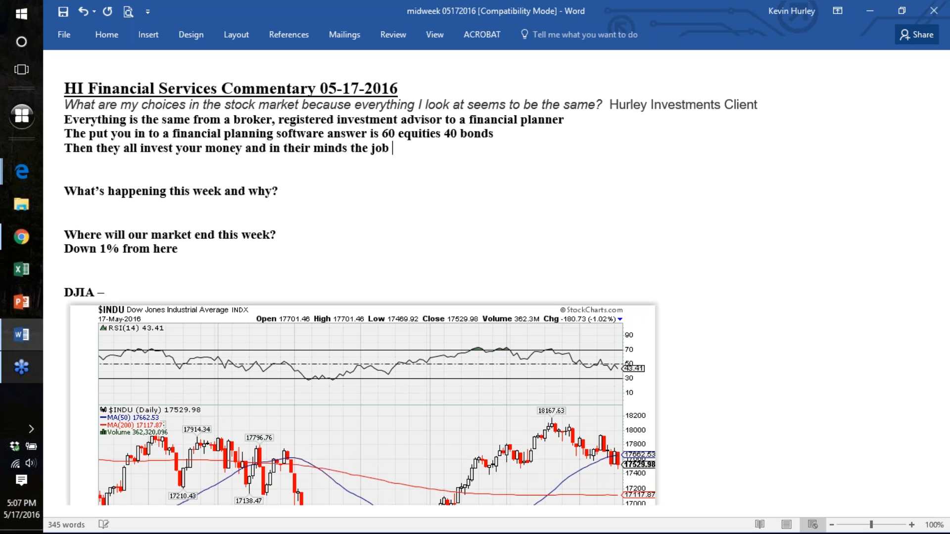
pyautogui.write('is done.')
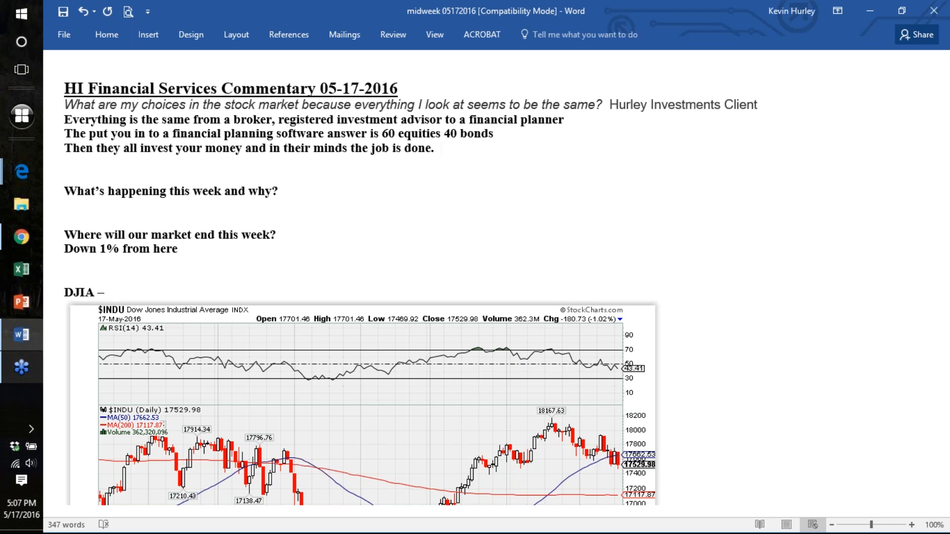
# - Add the line 'When it doesn't work what's their answer? = DON'T worry your invested for the long term'
pyautogui.write('When it doesn')
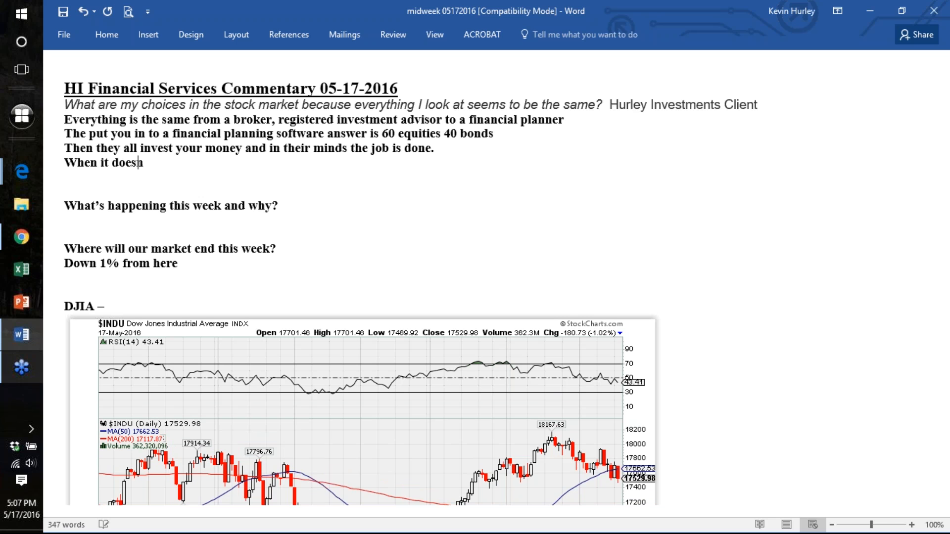
pyautogui.write("'t")
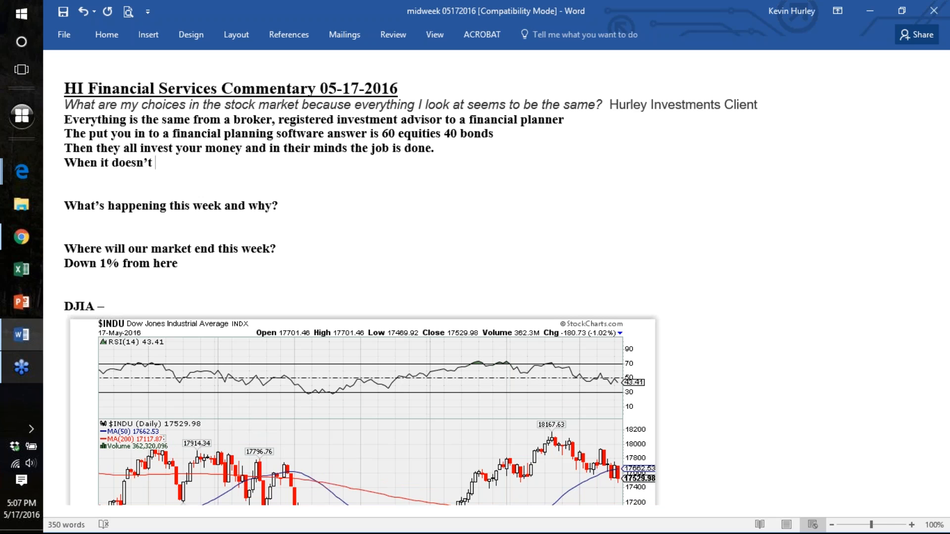
pyautogui.write('work what is their and')
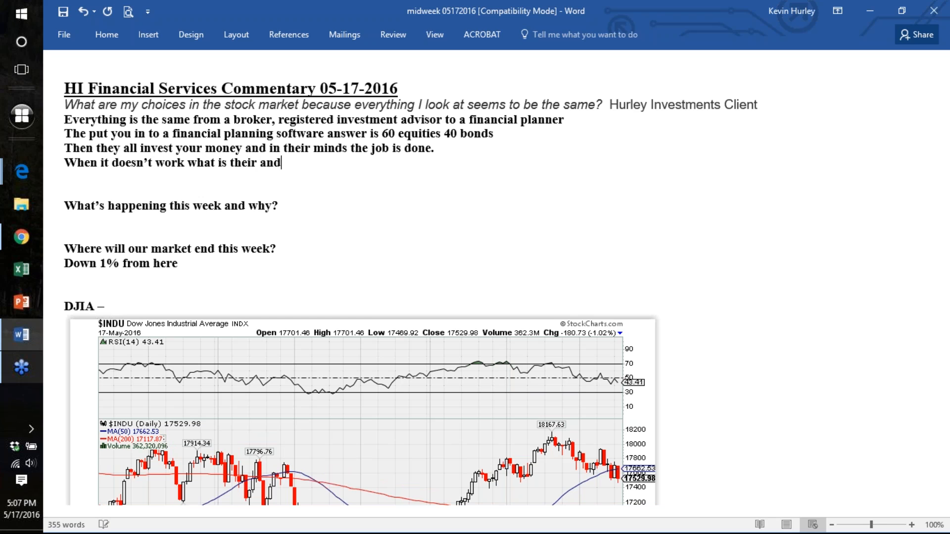
pyautogui.write('swer')
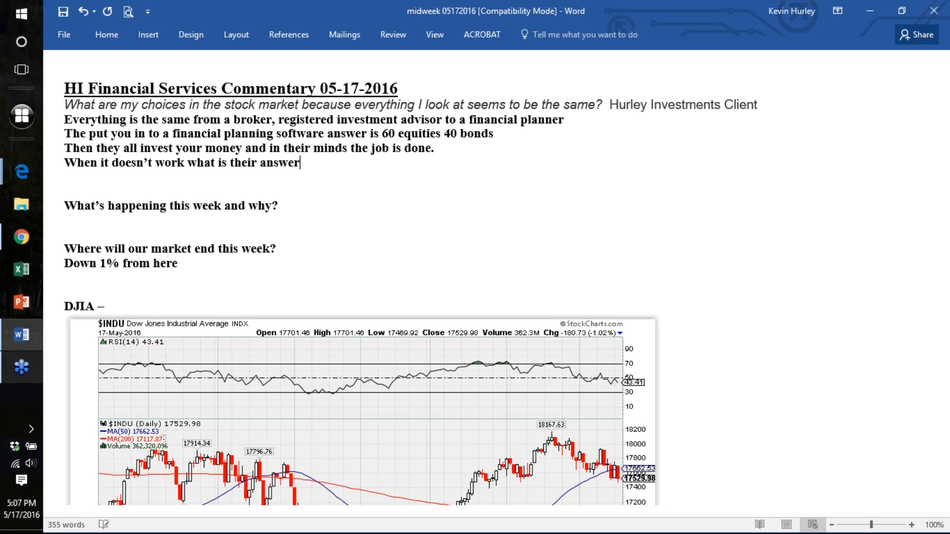
pyautogui.write('?')
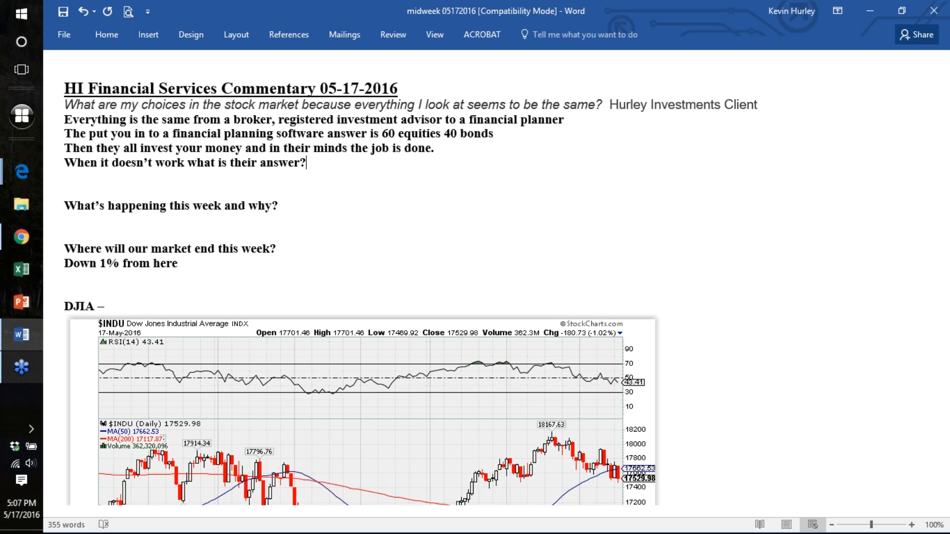
pyautogui.write('=')
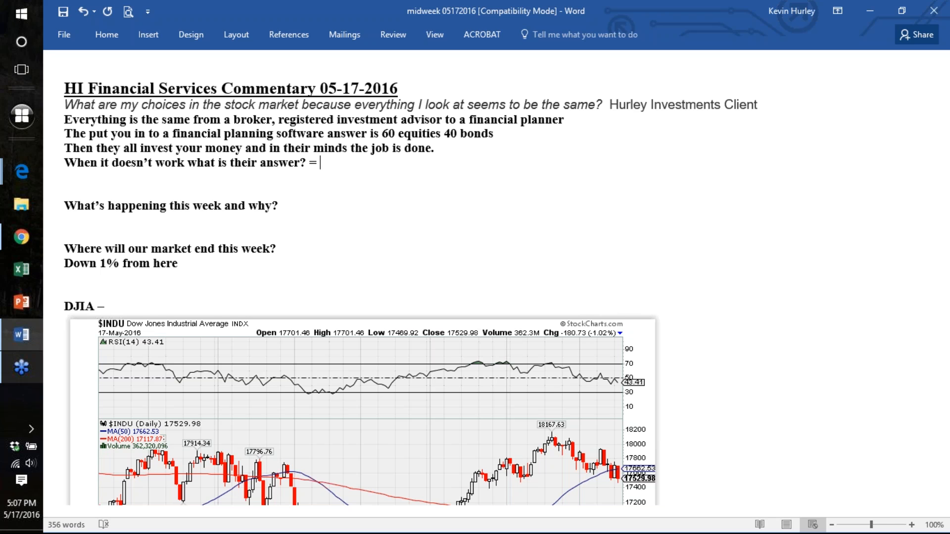
pyautogui.write("DON't")
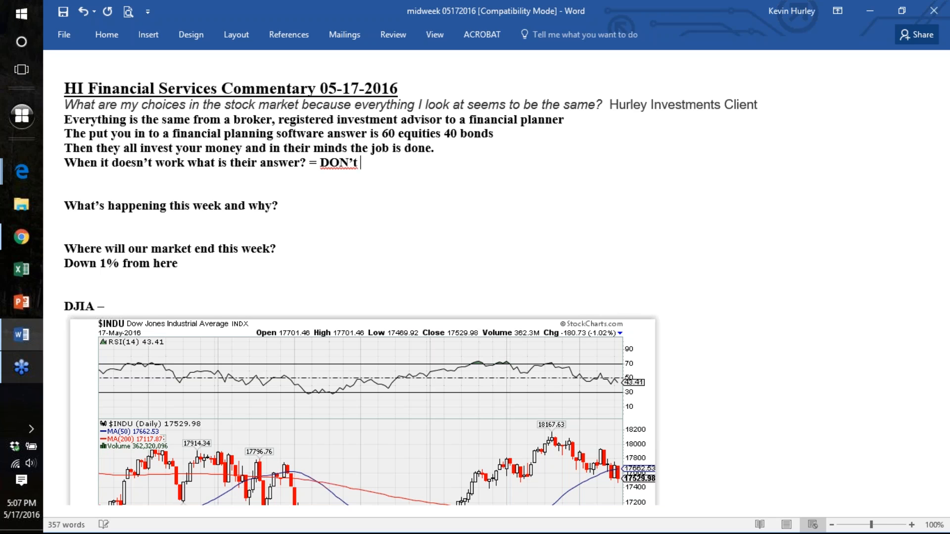
pyautogui.write('w')
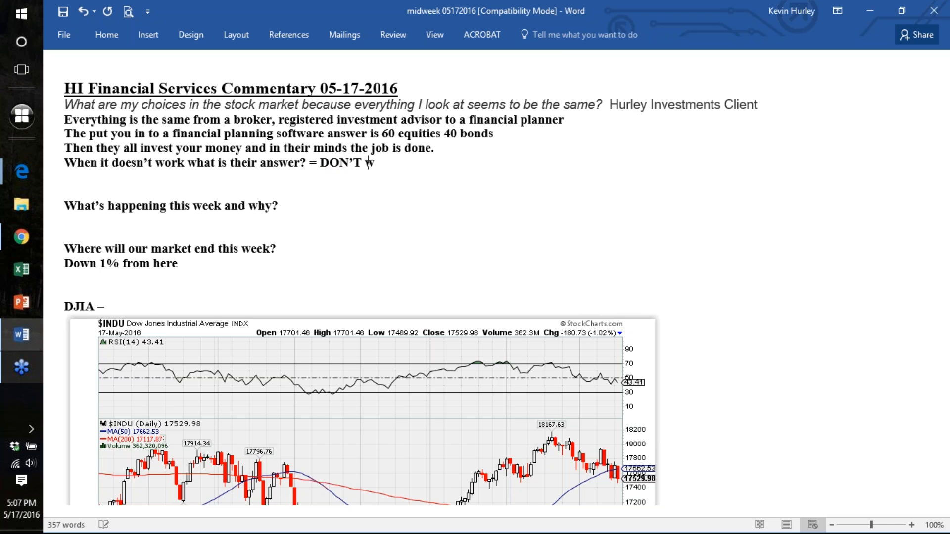
pyautogui.write('orry your in')
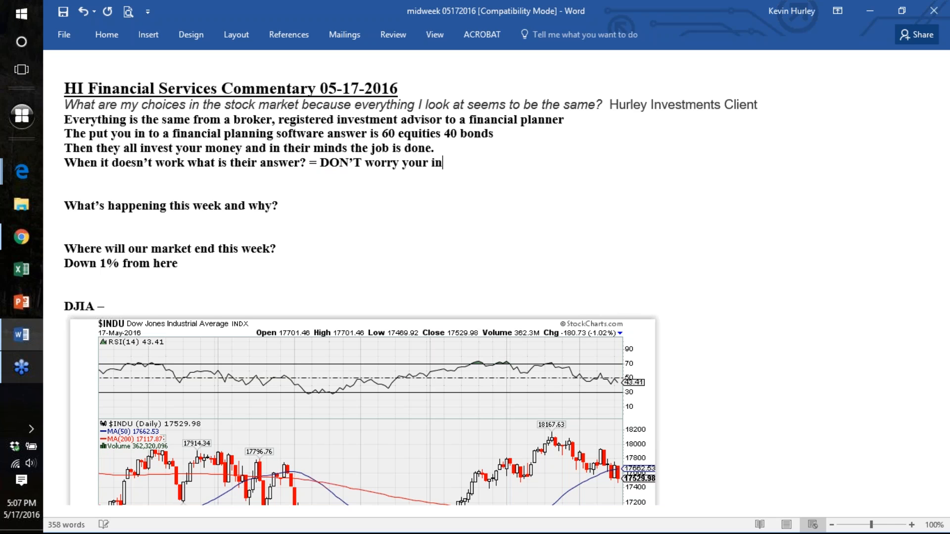
pyautogui.write('vested for the')
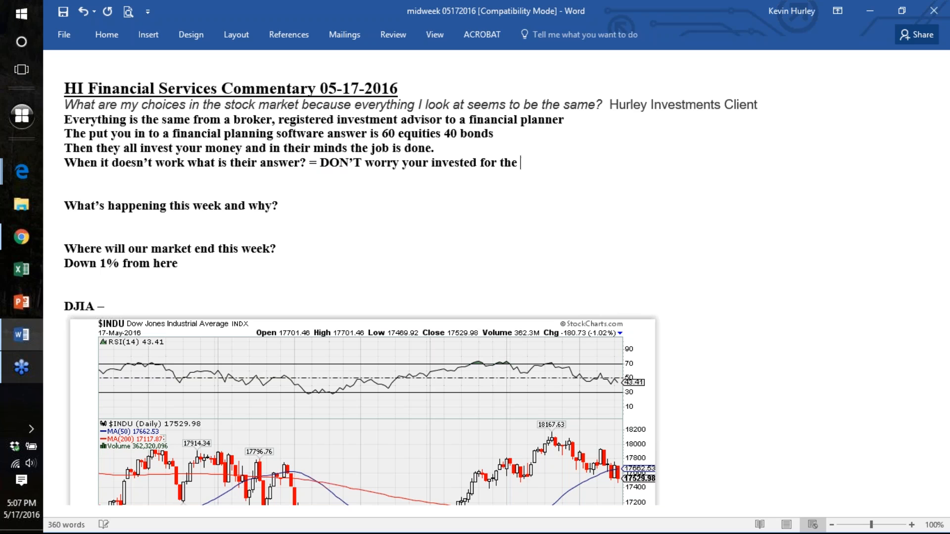
pyautogui.write('long term')
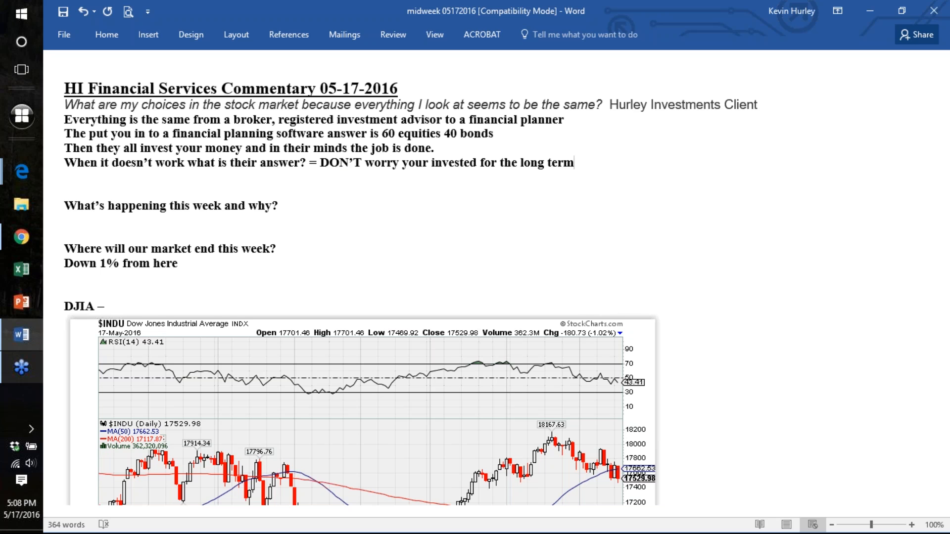
pyautogui.click(573, 162)
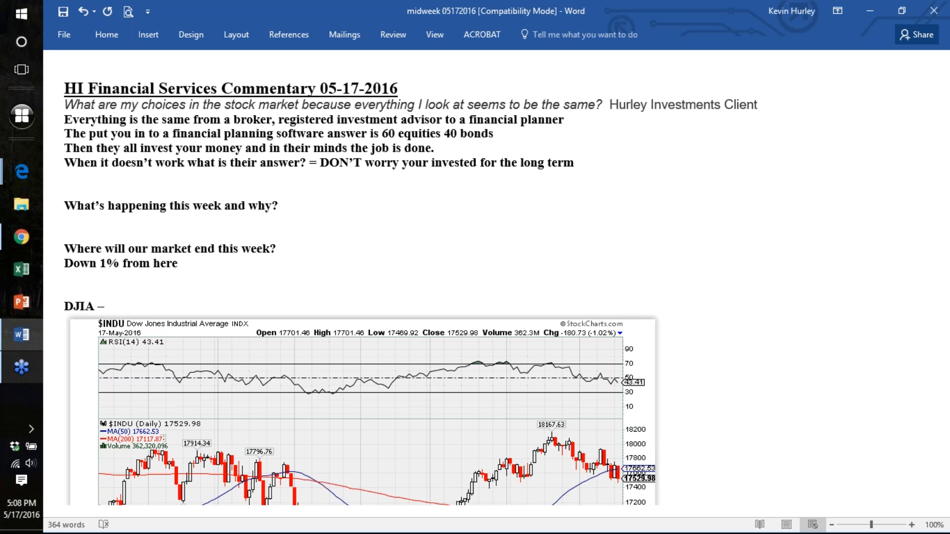
pyautogui.click(573, 162)
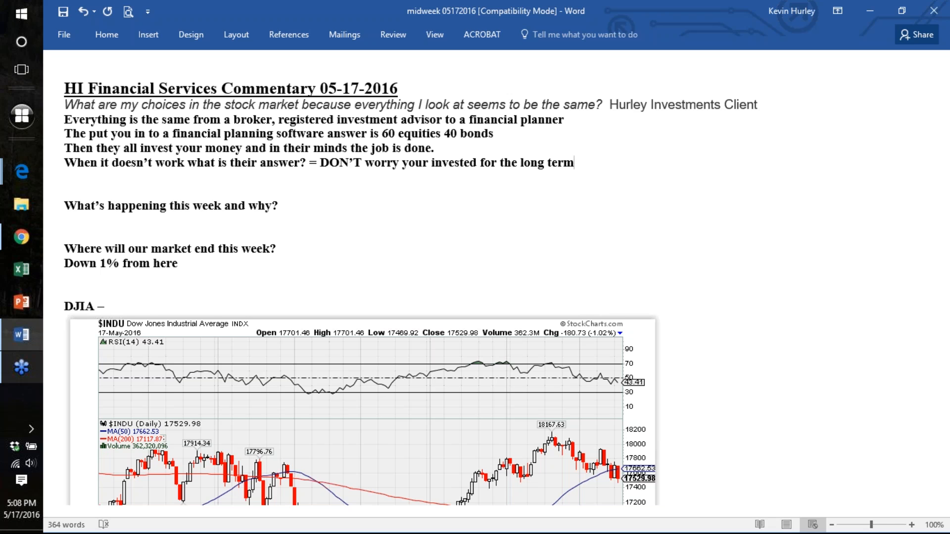
pyautogui.click(572, 162)
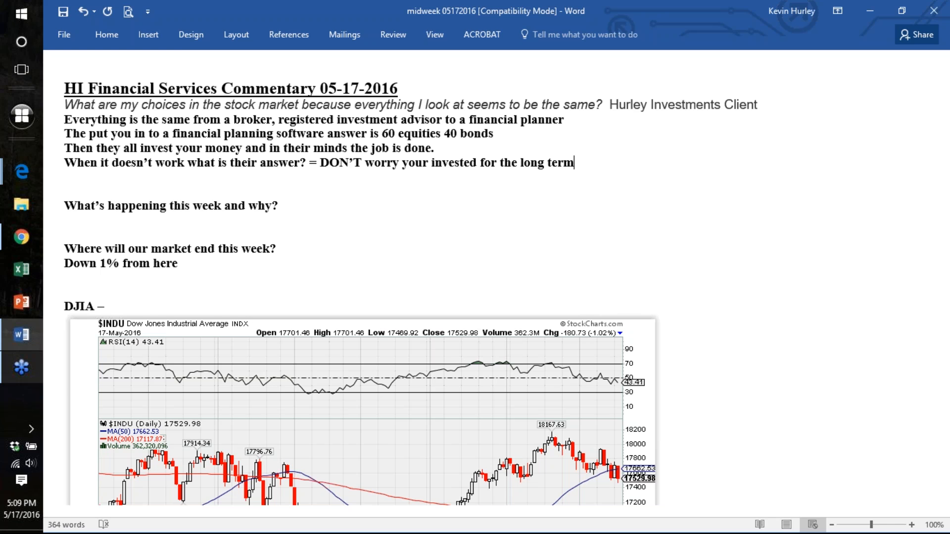
pyautogui.write('You guys made a c')
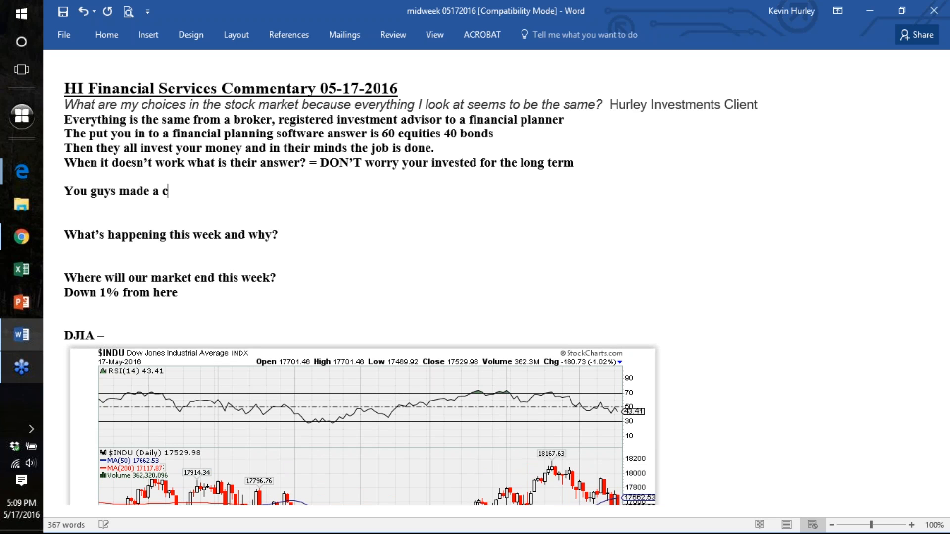
pyautogui.write('hoice to do')
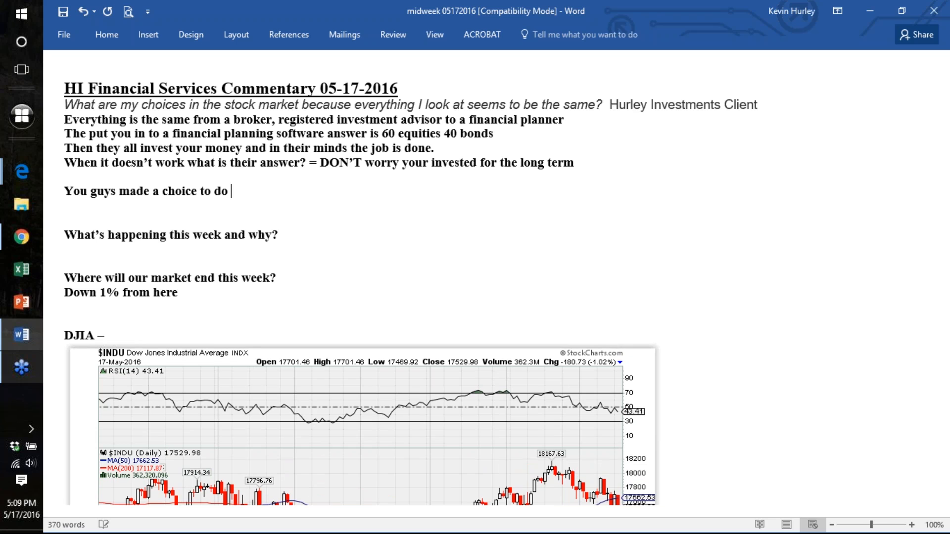
pyautogui.write('something d')
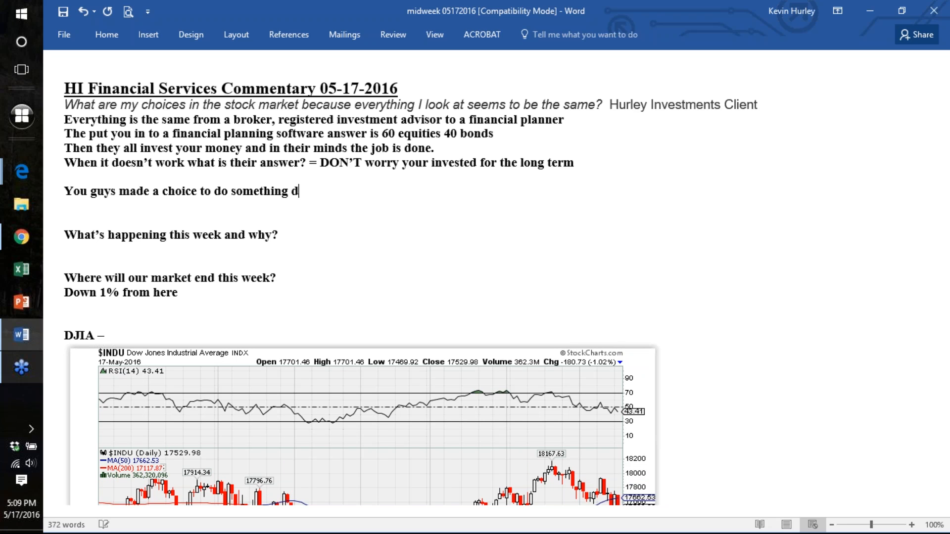
pyautogui.write('ifferent')
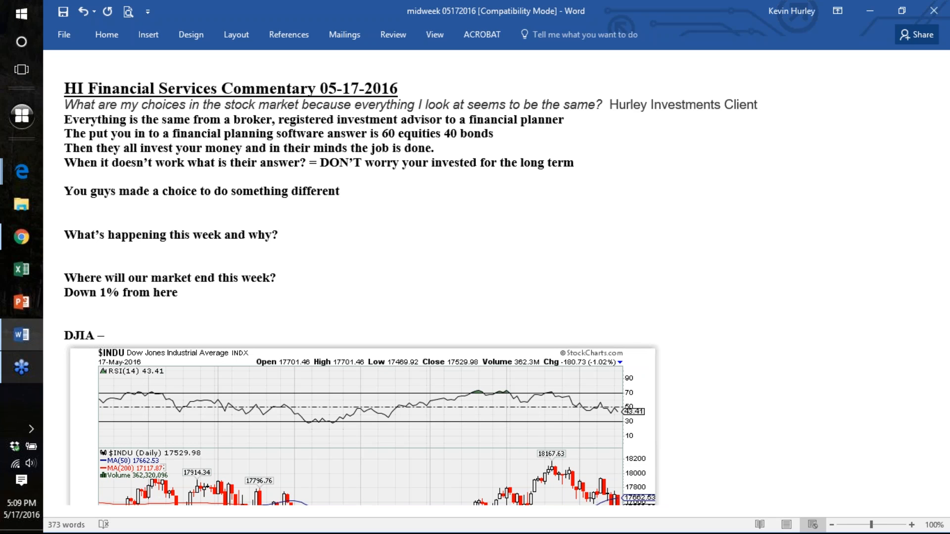
pyautogui.write('!!!!')
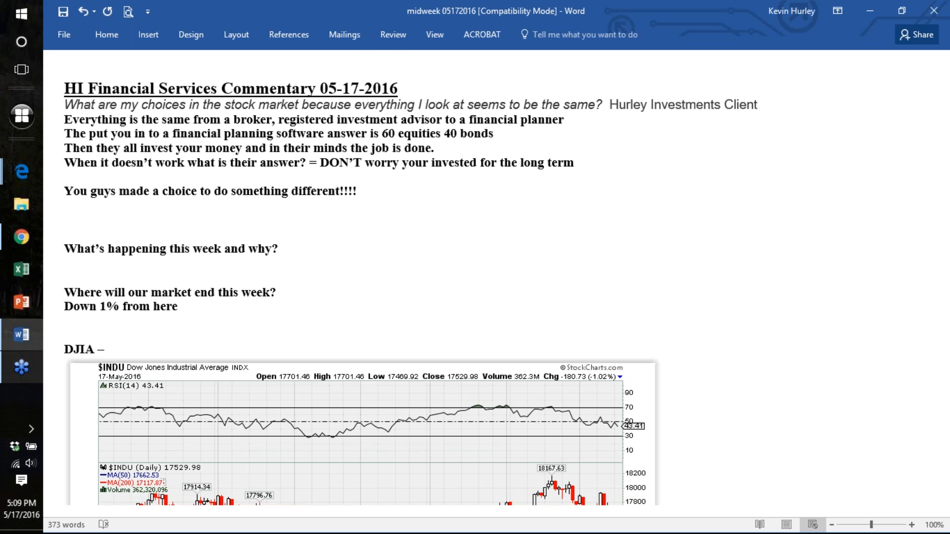
pyautogui.click(64, 205)
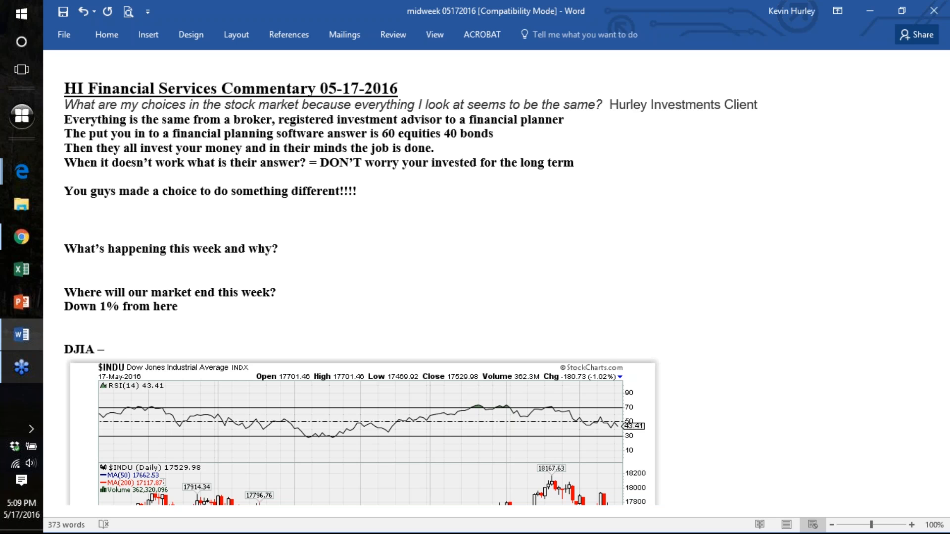
pyautogui.click(64, 206)
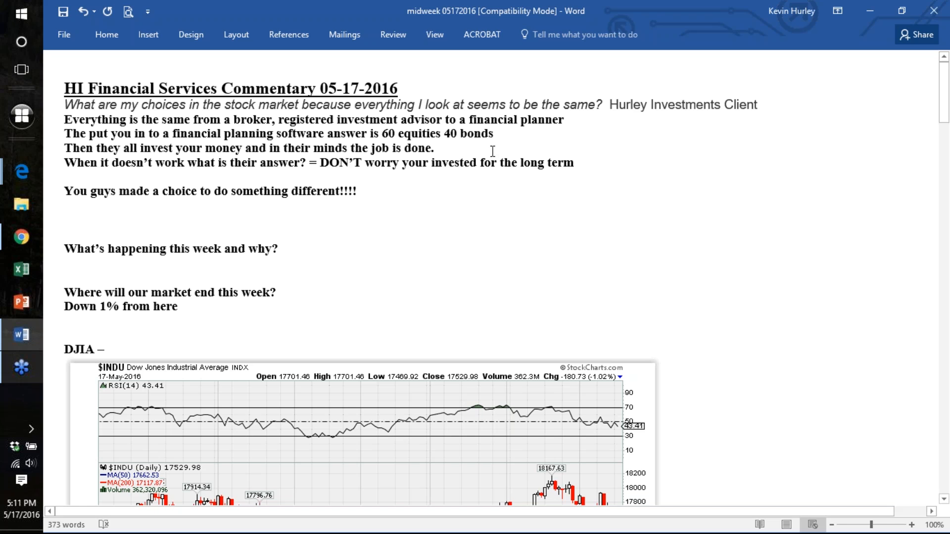
# - Click into the commentary near the 'You guys made a choice to do something different' line
pyautogui.click(64, 205)
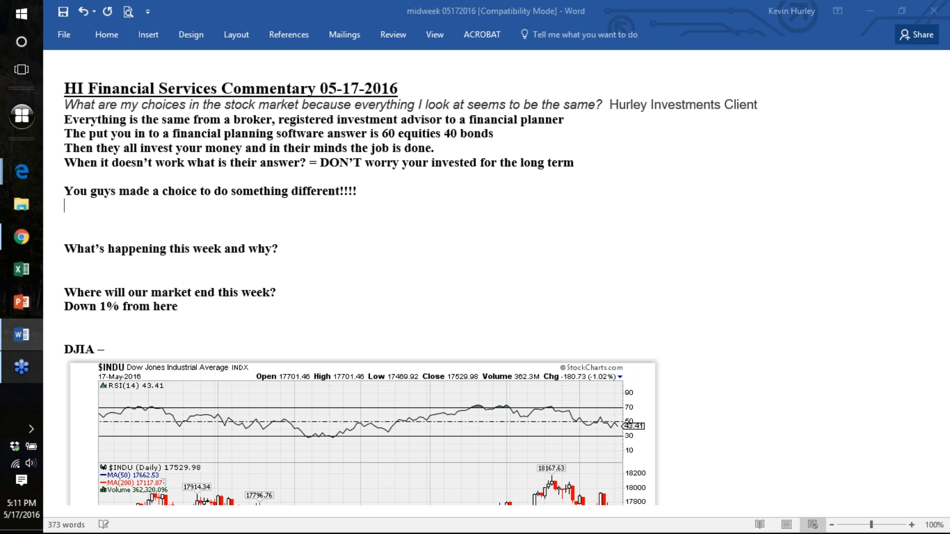
pyautogui.moveTo(855, 441)
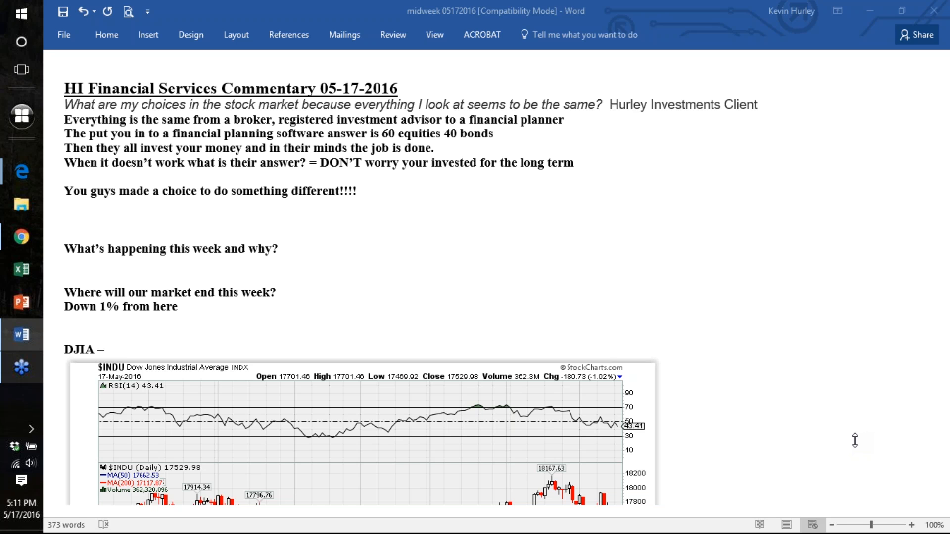
pyautogui.moveTo(704, 68)
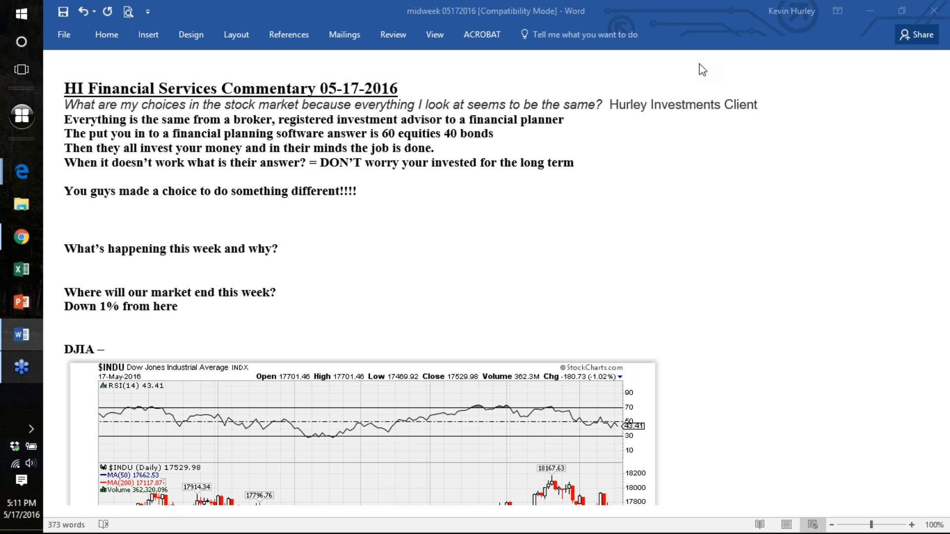
pyautogui.moveTo(684, 237)
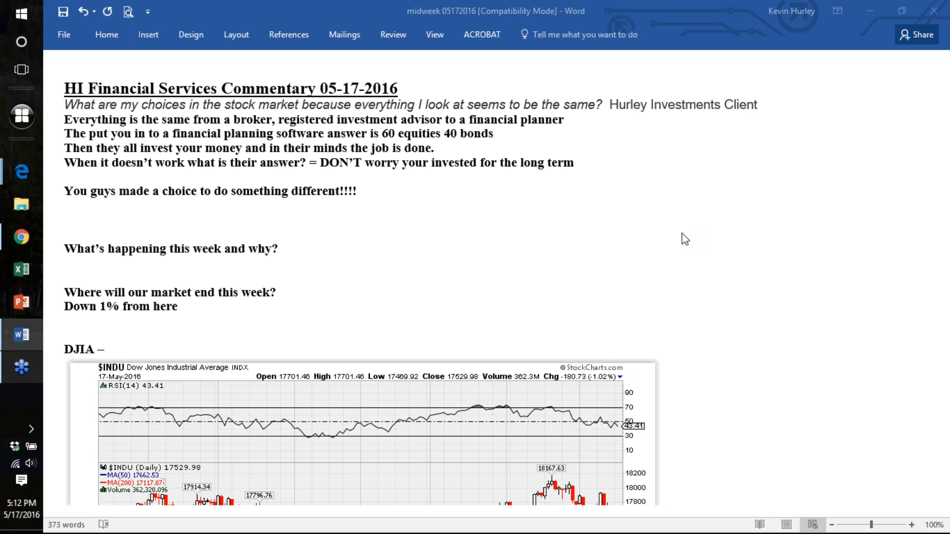
pyautogui.moveTo(647, 289)
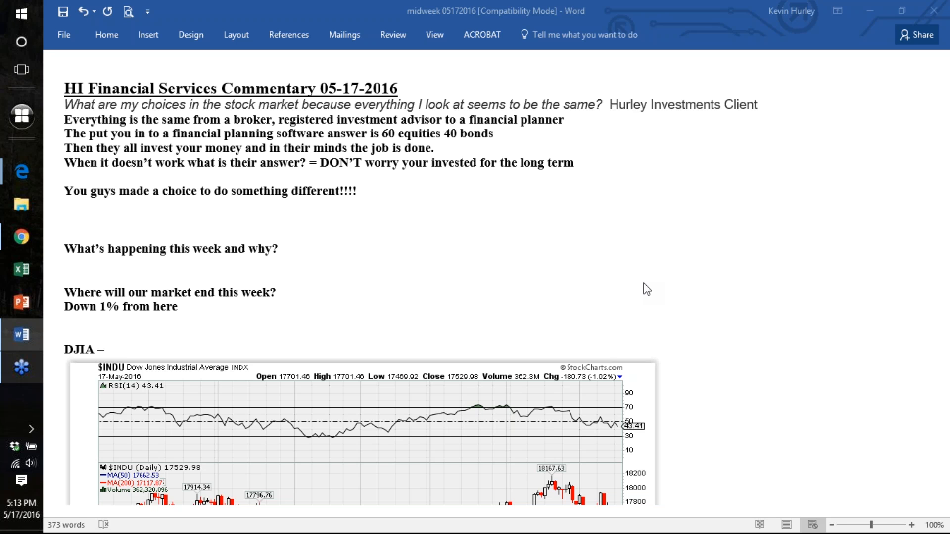
pyautogui.moveTo(720, 197)
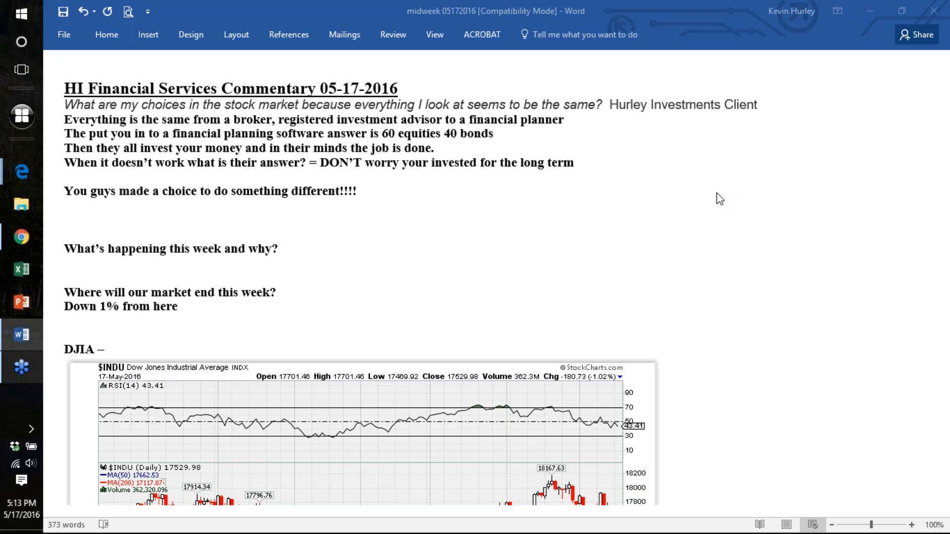
pyautogui.moveTo(736, 246)
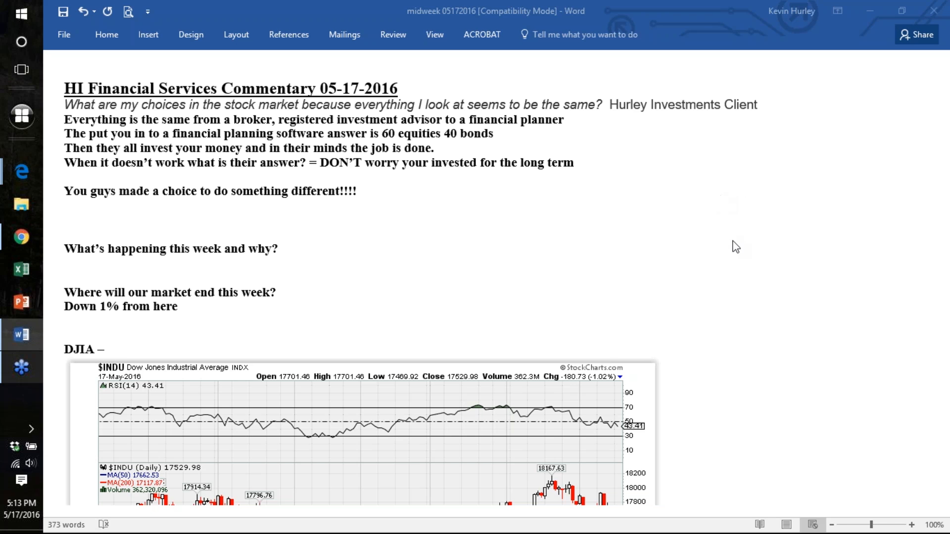
pyautogui.moveTo(721, 197)
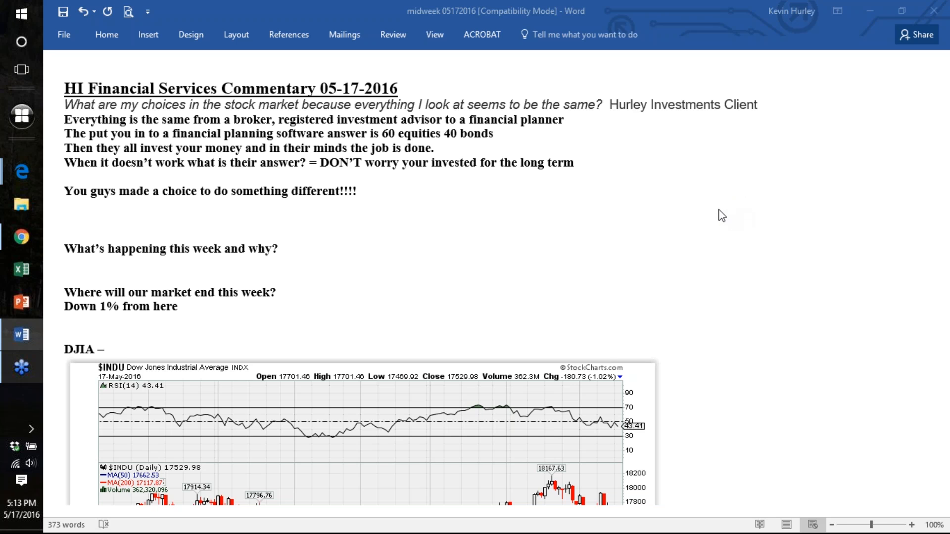
pyautogui.moveTo(858, 346)
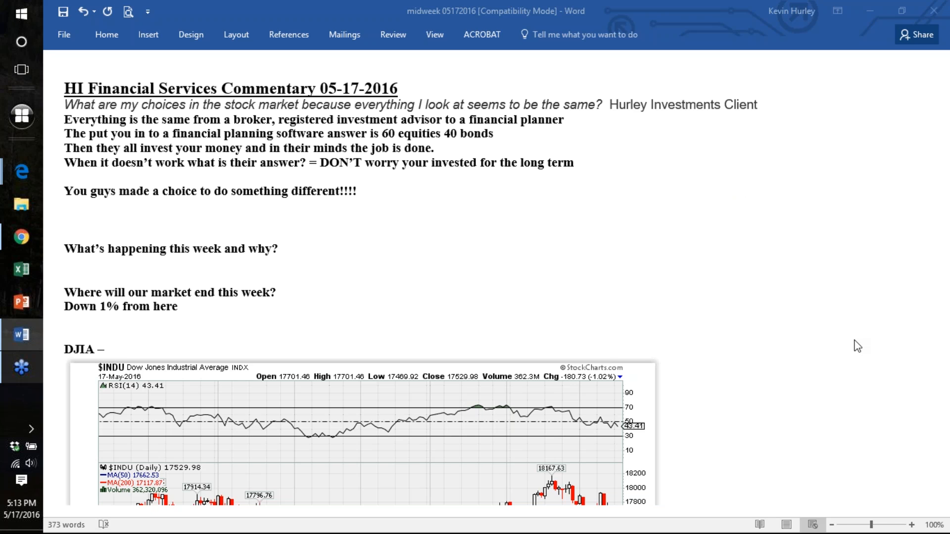
pyautogui.moveTo(854, 351)
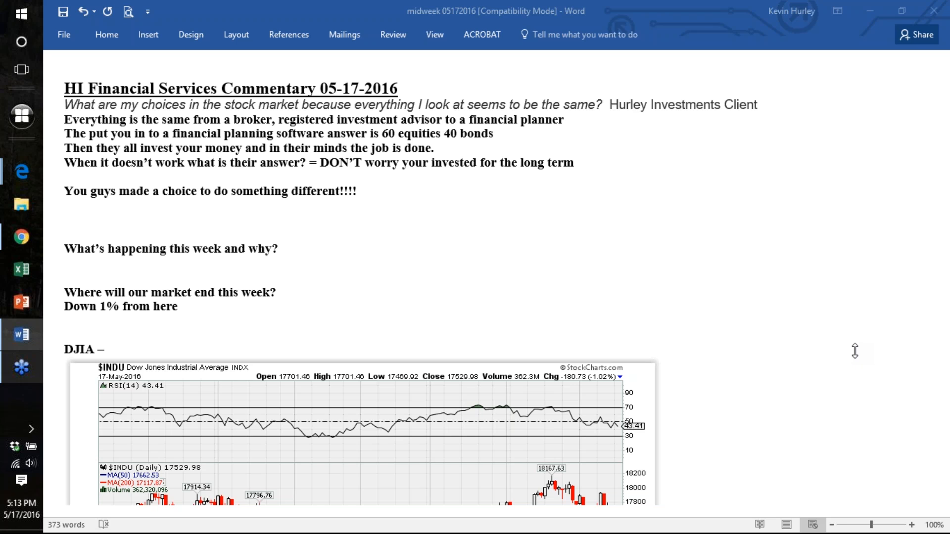
pyautogui.moveTo(863, 449)
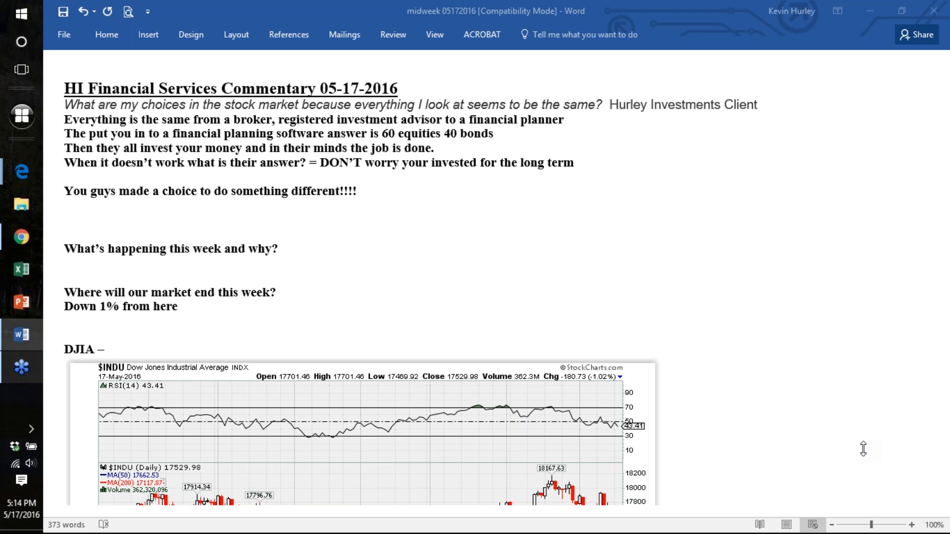
pyautogui.moveTo(721, 210)
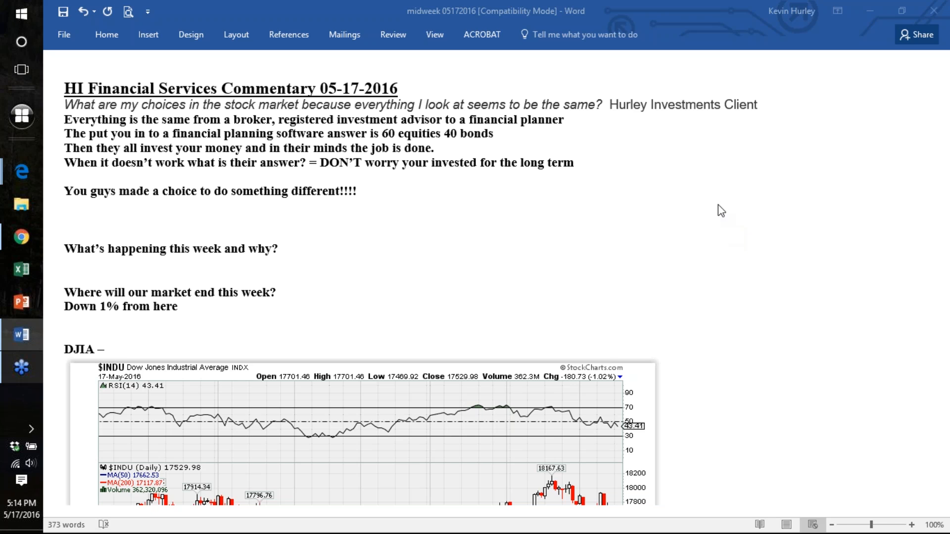
pyautogui.moveTo(718, 185)
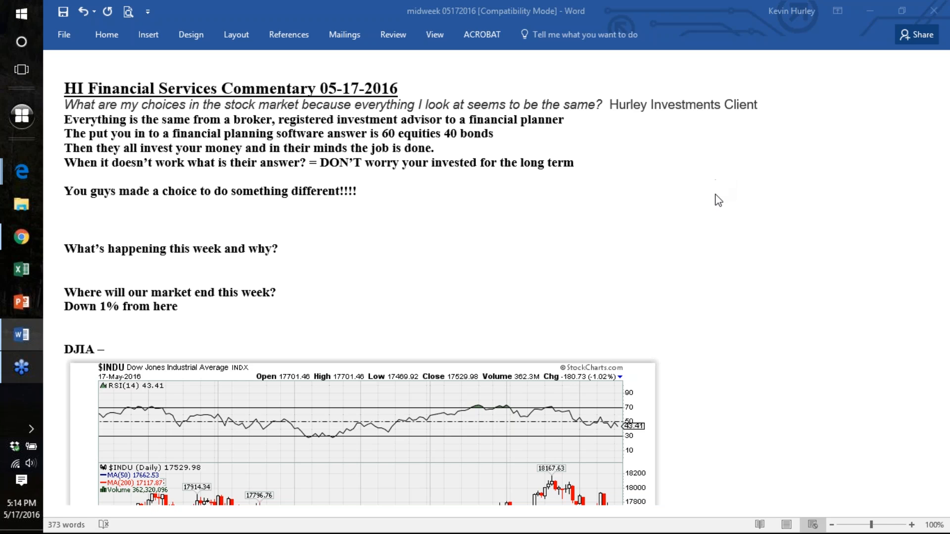
pyautogui.moveTo(823, 297)
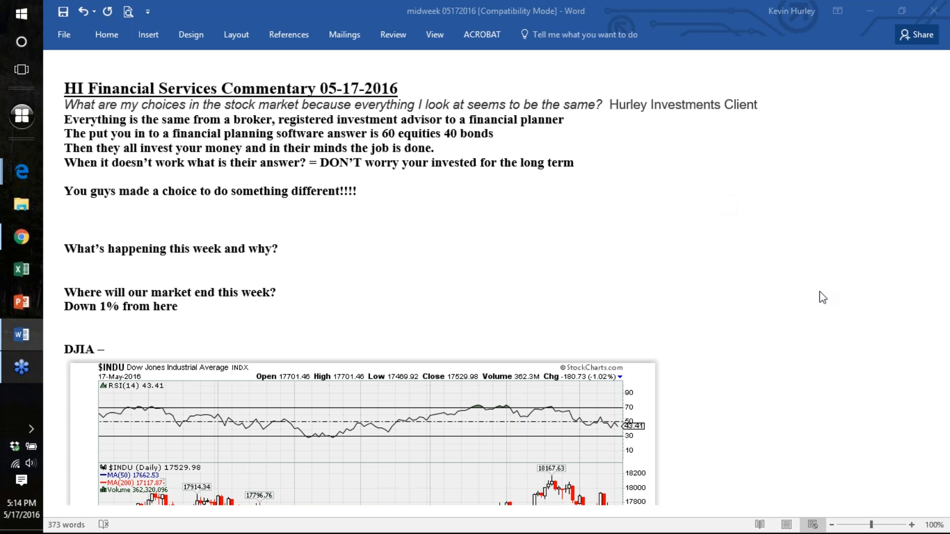
pyautogui.moveTo(837, 346)
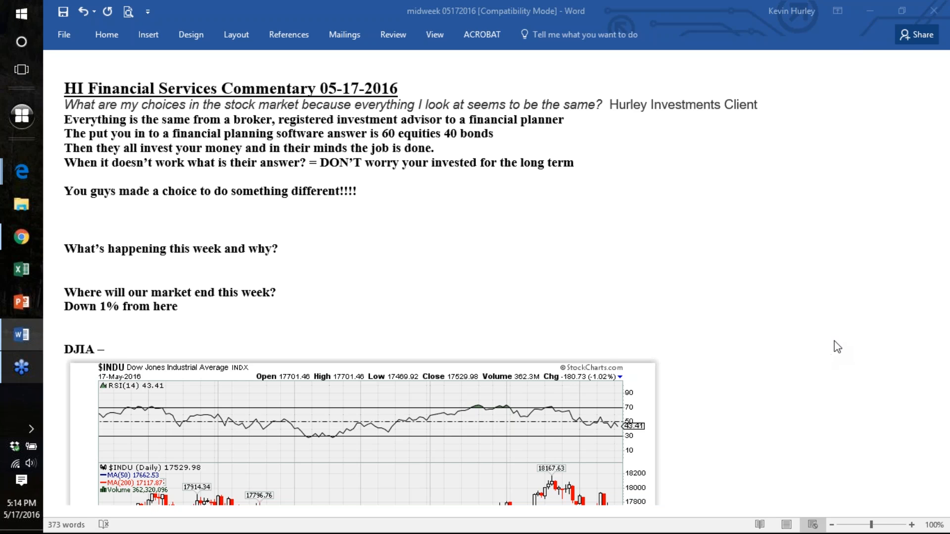
pyautogui.moveTo(849, 340)
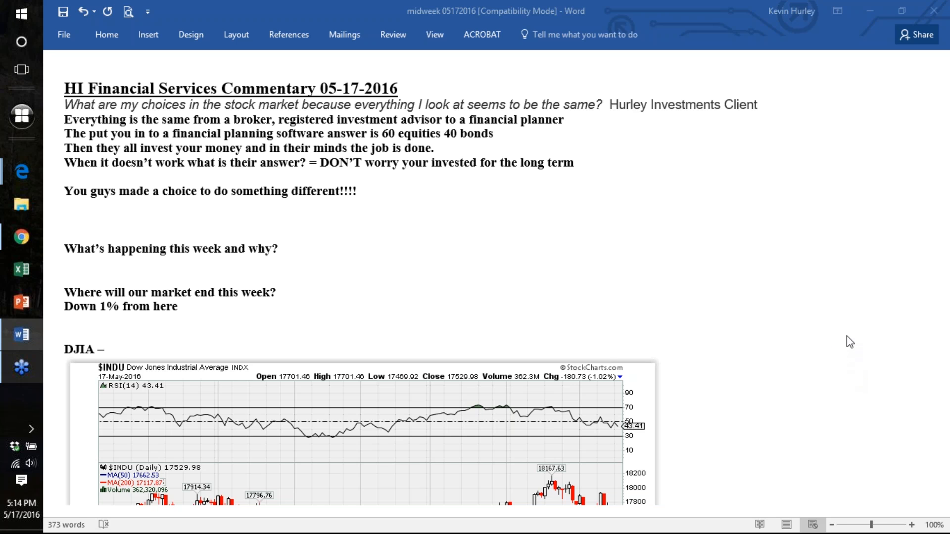
pyautogui.moveTo(725, 343)
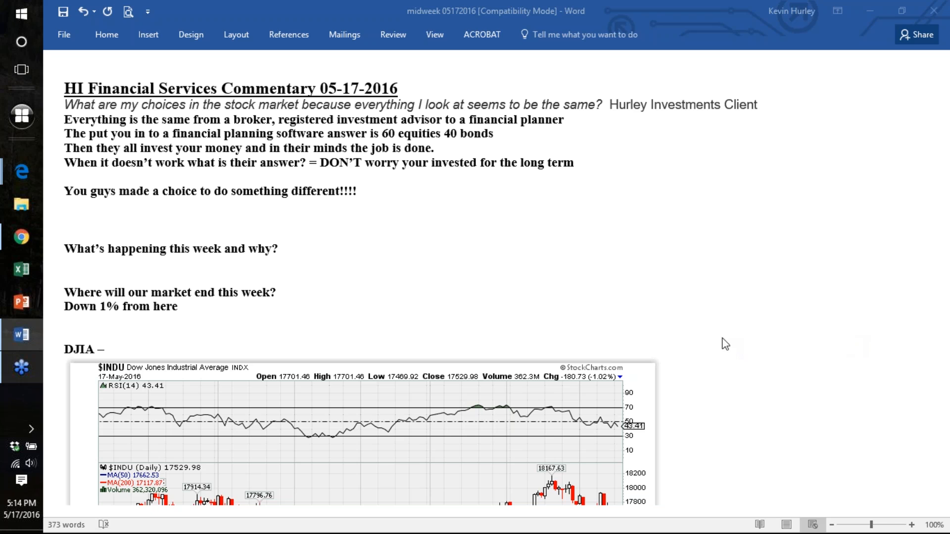
pyautogui.moveTo(717, 199)
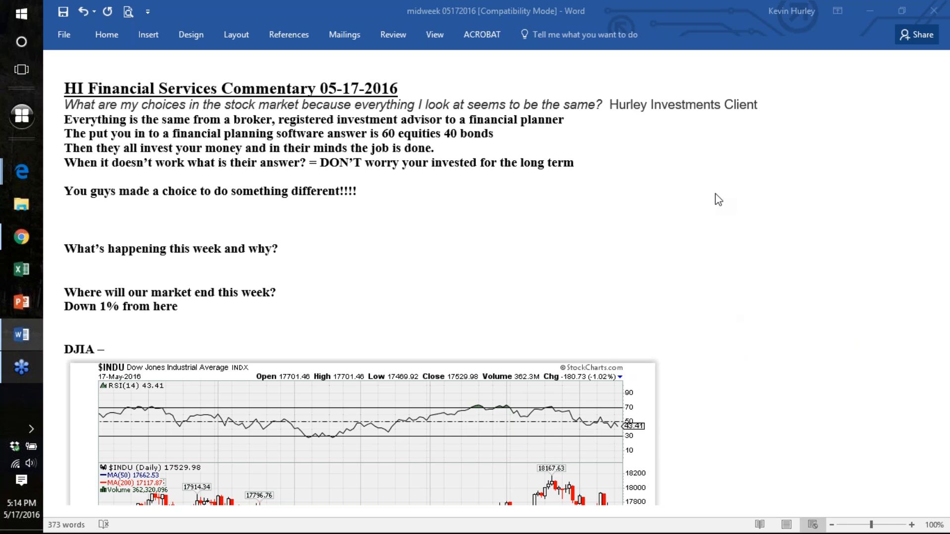
pyautogui.moveTo(727, 214)
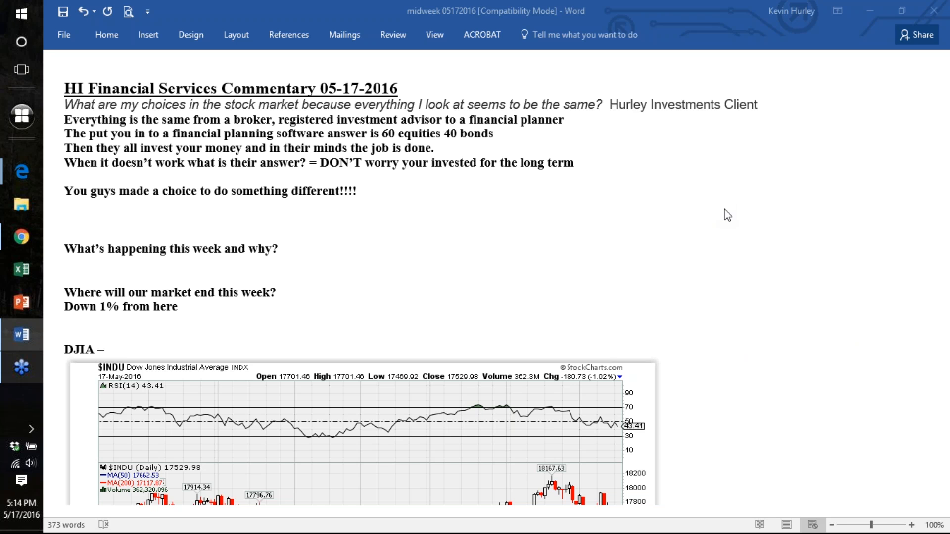
pyautogui.moveTo(858, 359)
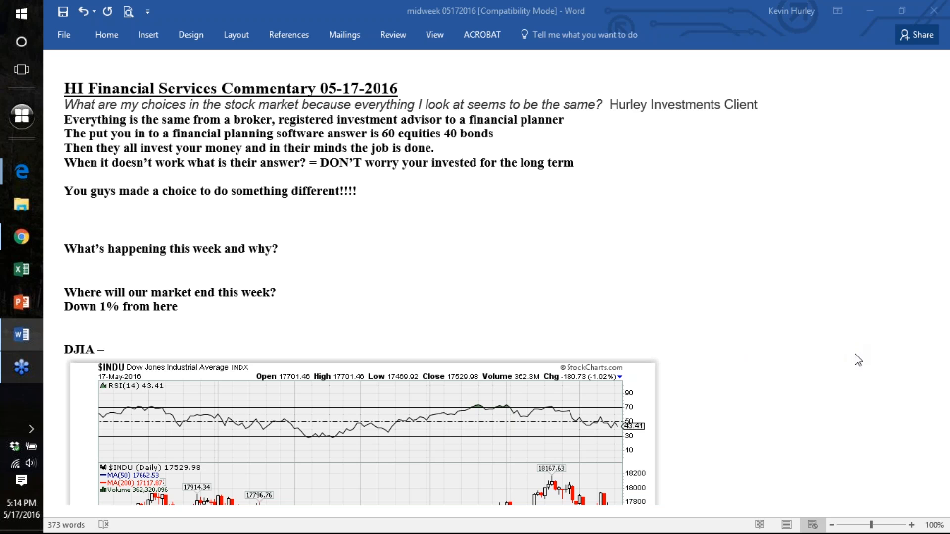
pyautogui.moveTo(856, 354)
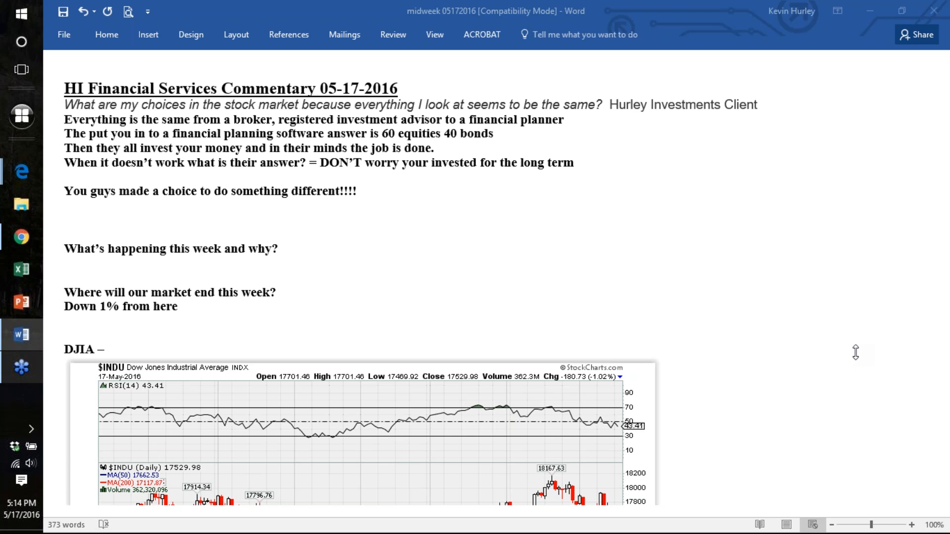
pyautogui.moveTo(866, 441)
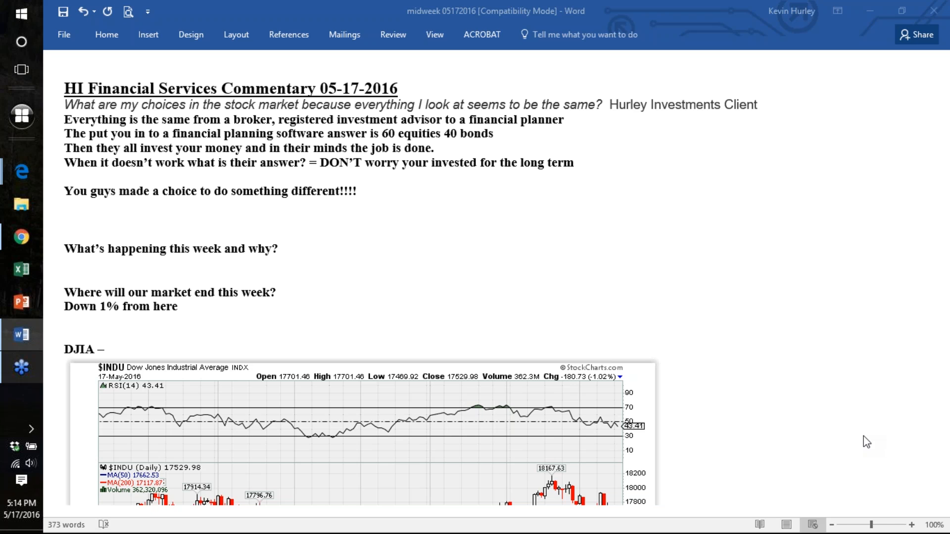
pyautogui.moveTo(858, 324)
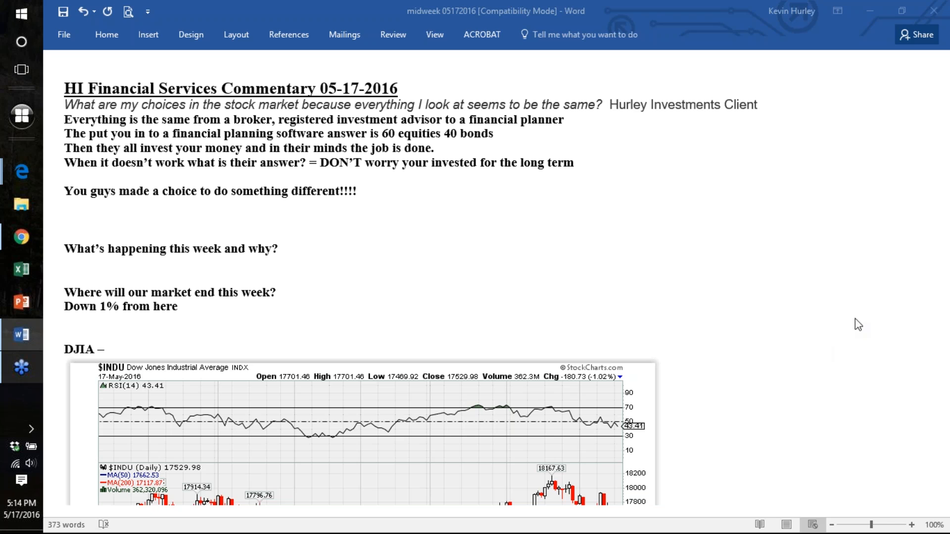
pyautogui.moveTo(891, 340)
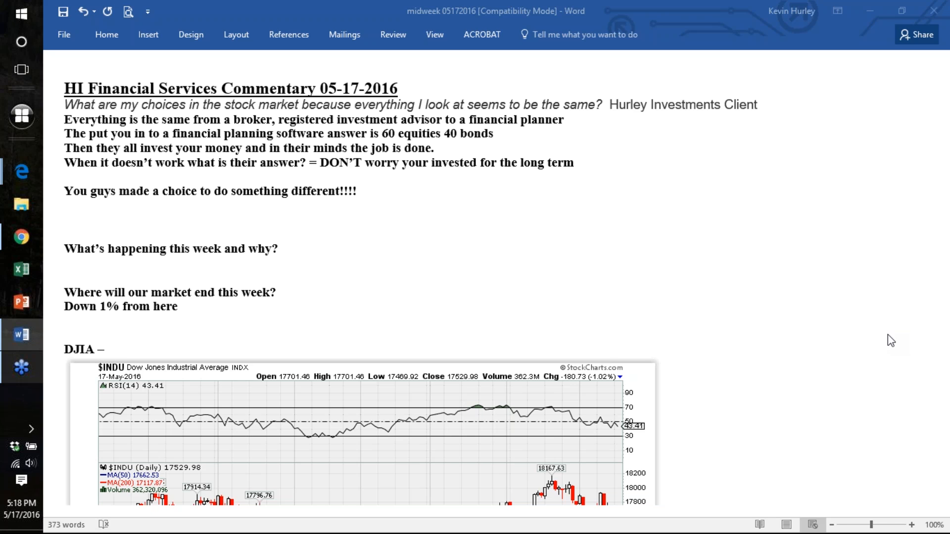
pyautogui.moveTo(305, 206)
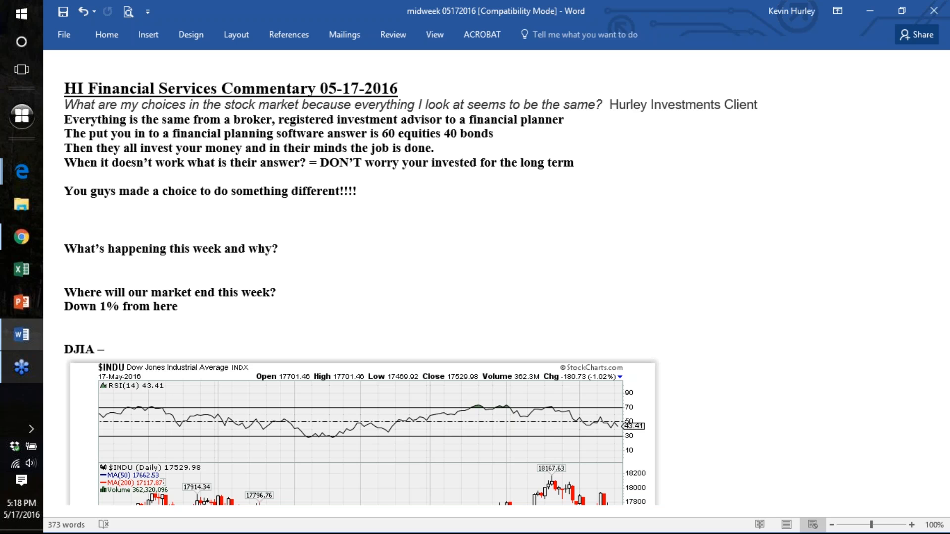
# - Below the 'something different' remark, type 'Empire Manufacturing -9.0 vs est 6.6'
pyautogui.click(64, 205)
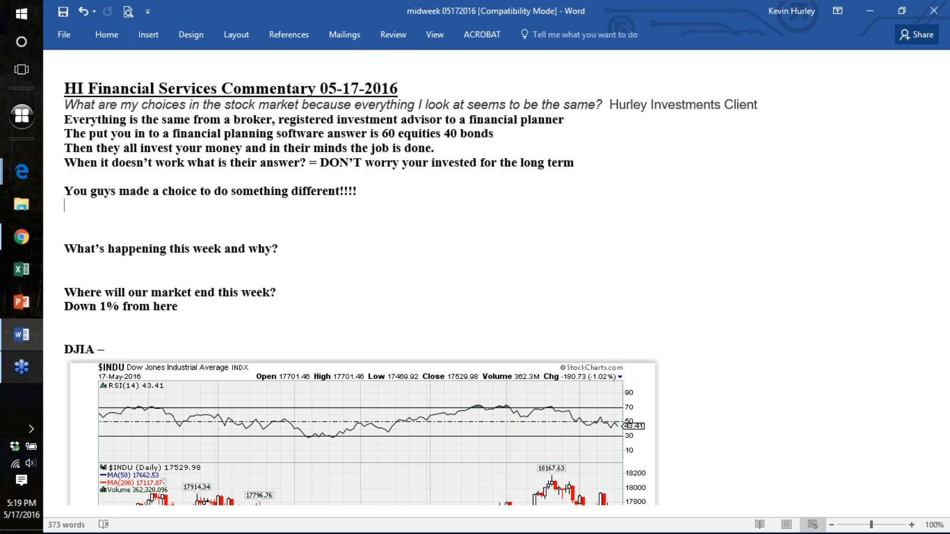
pyautogui.write('Empire')
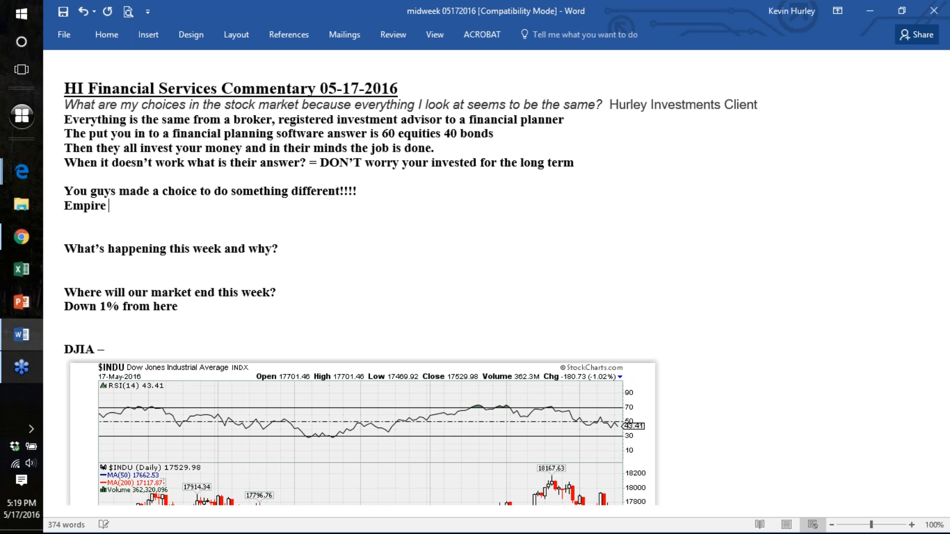
pyautogui.write('Man')
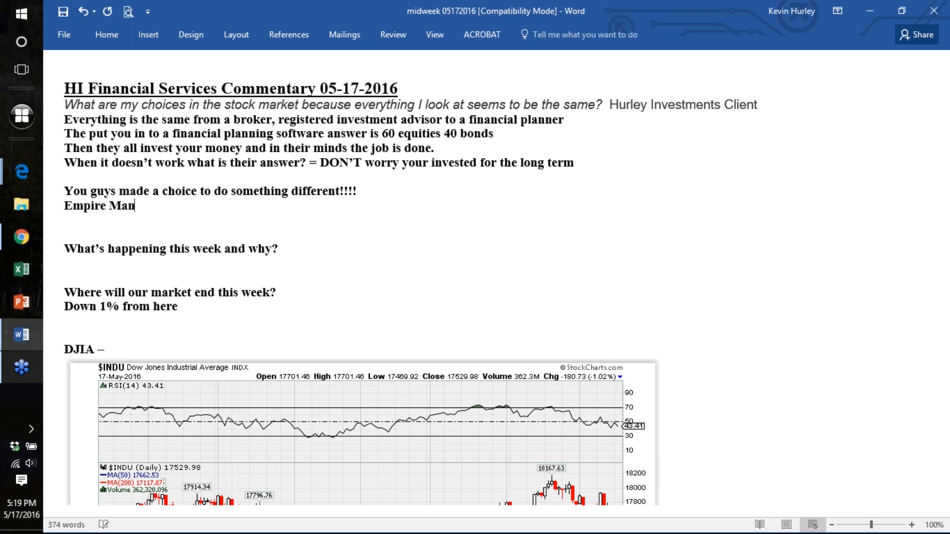
pyautogui.write('ufacturing')
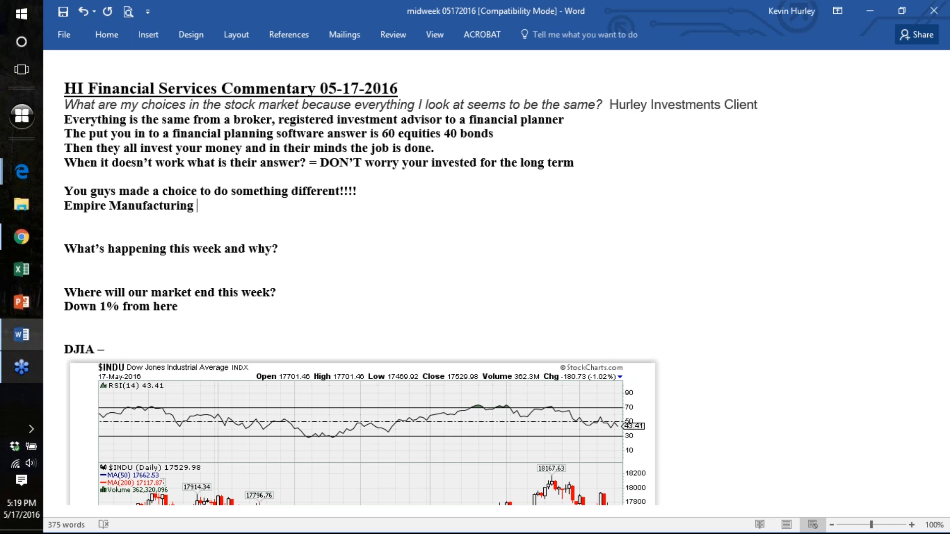
pyautogui.write('-9')
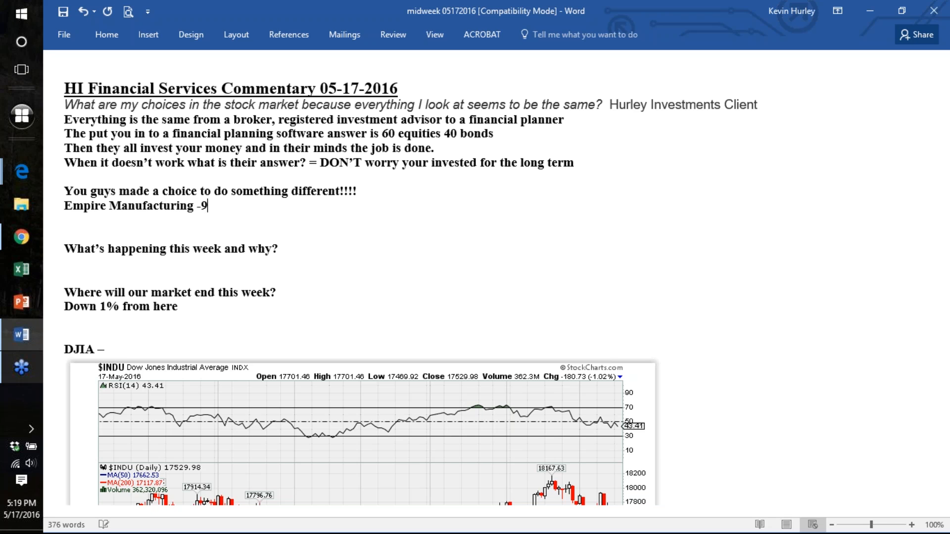
pyautogui.write('.0 vs est')
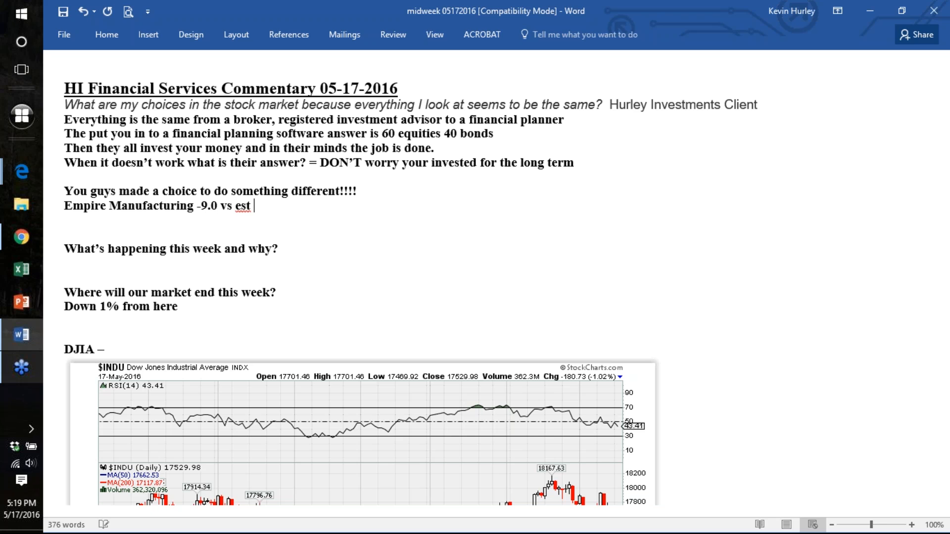
pyautogui.write('6')
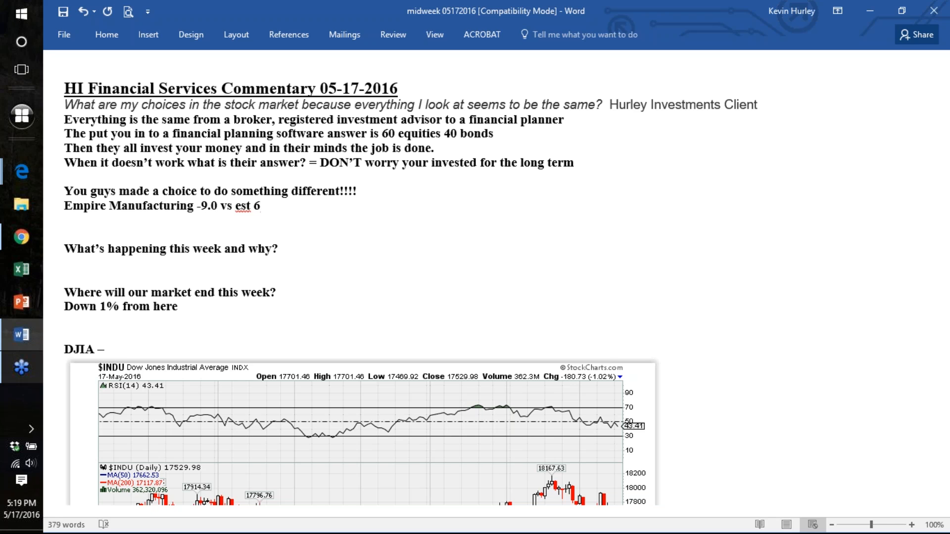
pyautogui.write('.6')
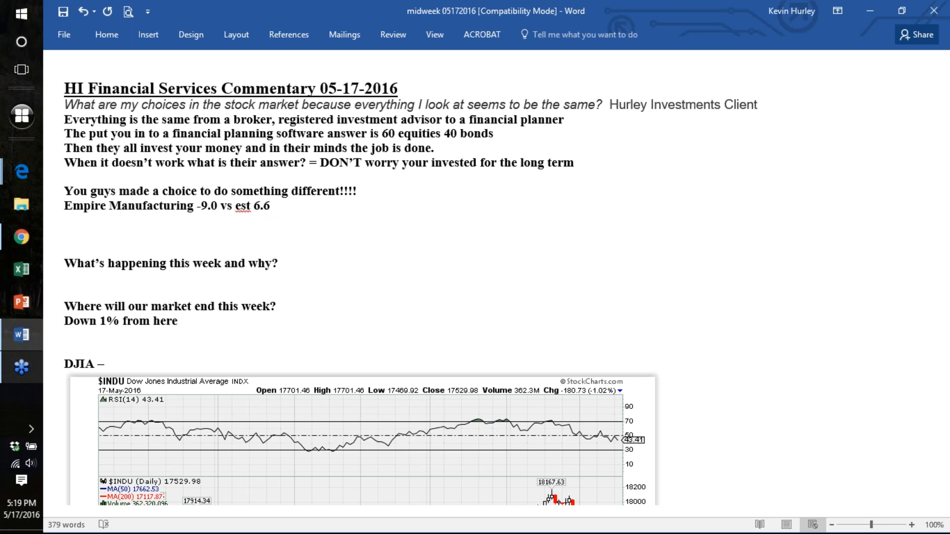
# - Leave the Word commentary and open File Explorer at Quick access
pyautogui.click(65, 219)
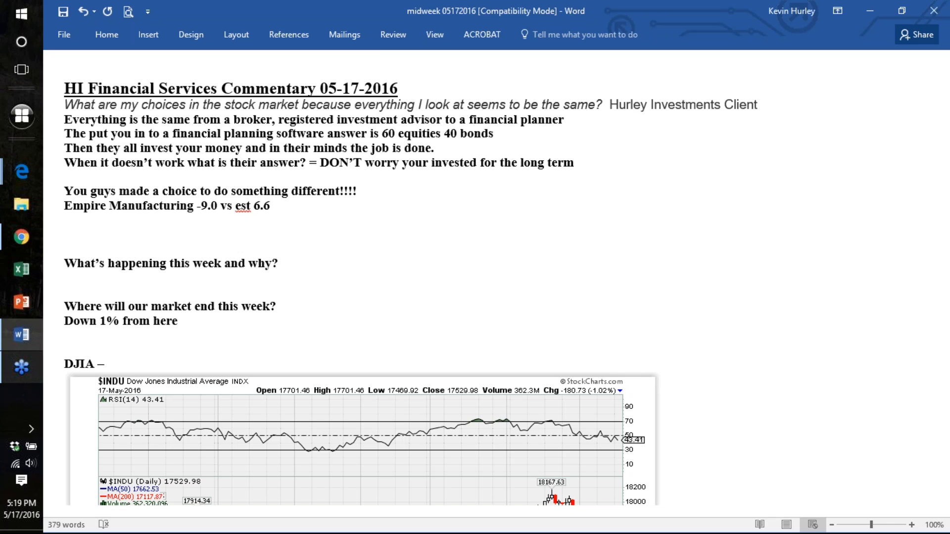
pyautogui.click(65, 220)
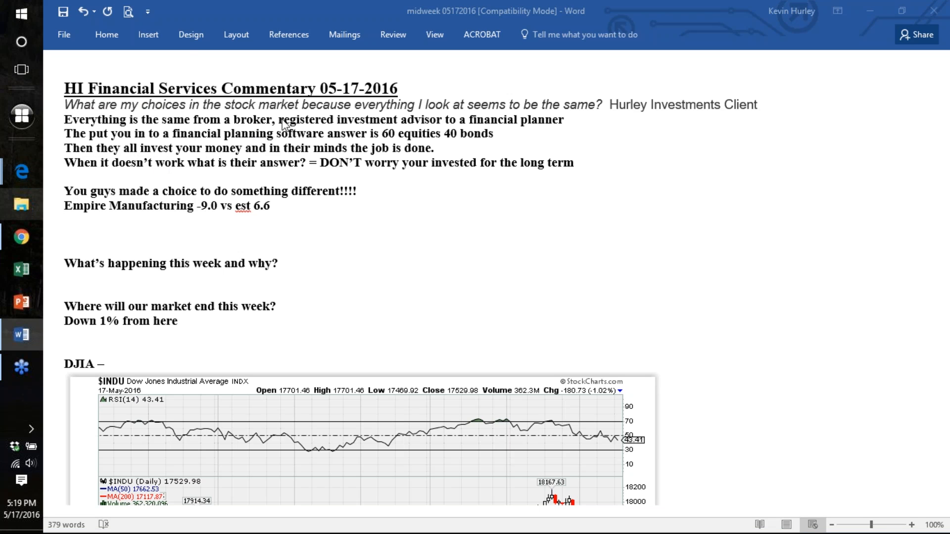
pyautogui.click(21, 204)
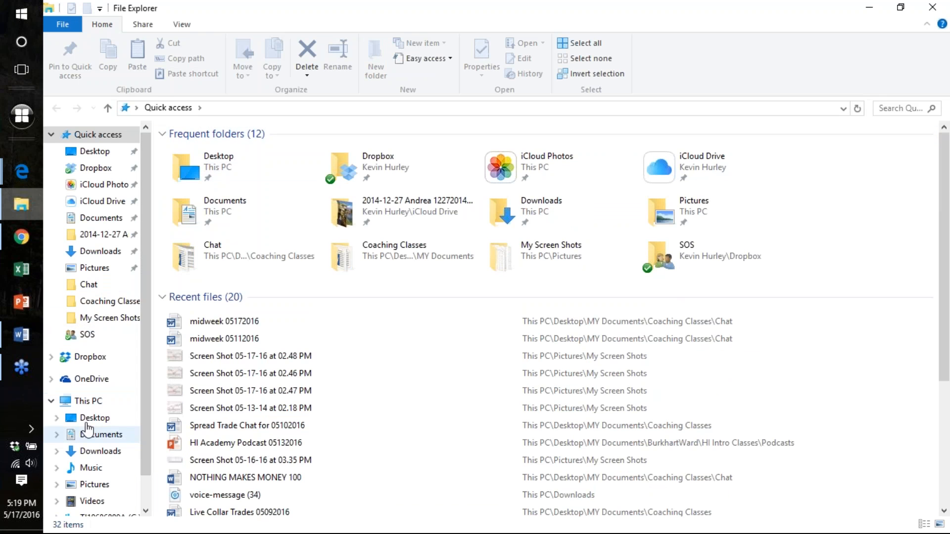
# - Browse from the Desktop into MY Documents and its BurkhartWard subfolder
pyautogui.click(95, 418)
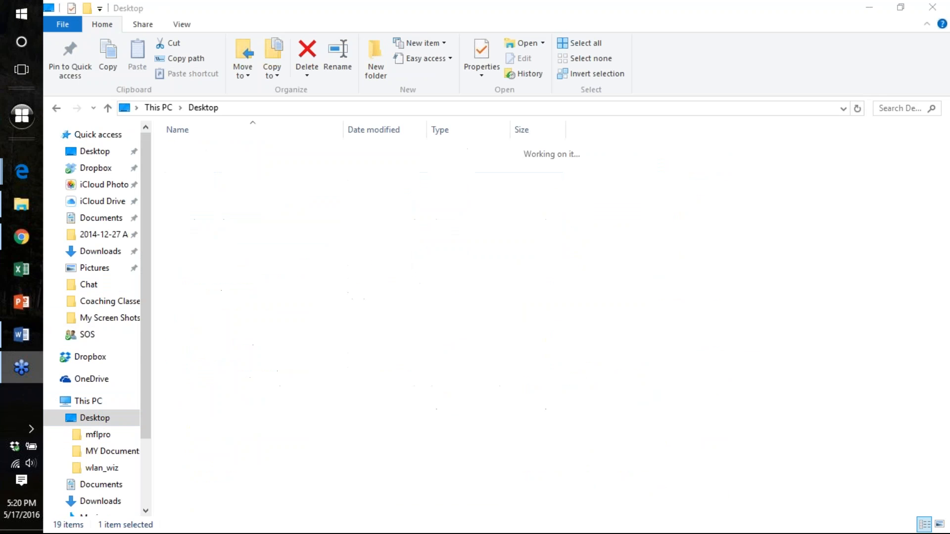
pyautogui.doubleClick(111, 452)
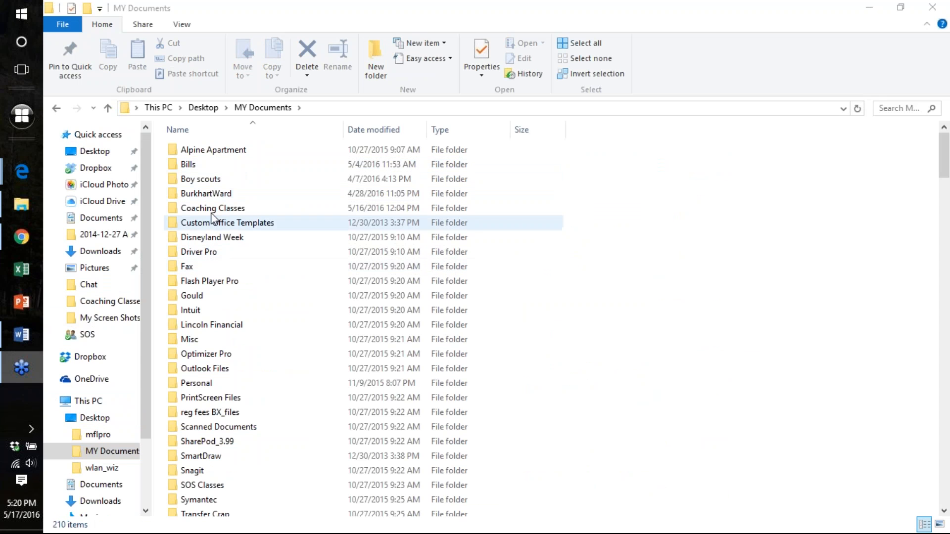
pyautogui.click(205, 193)
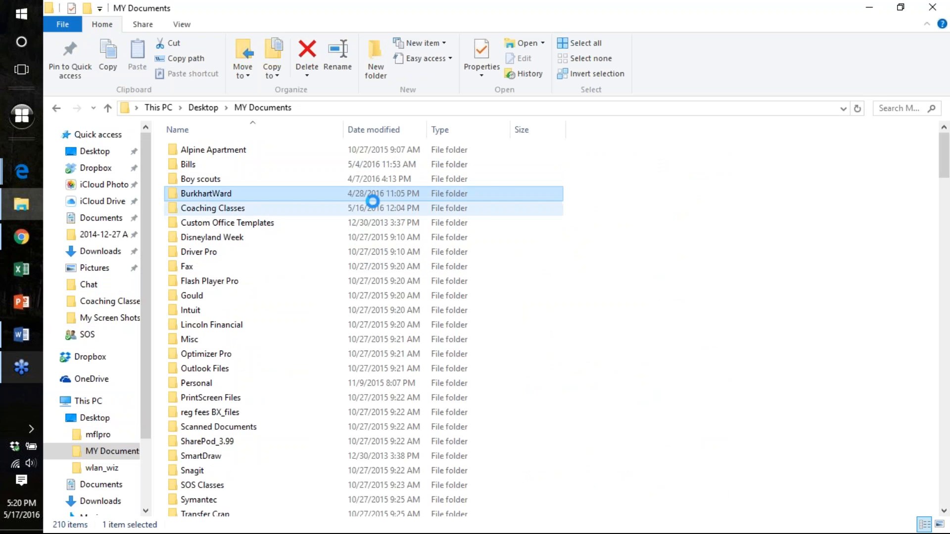
pyautogui.doubleClick(206, 193)
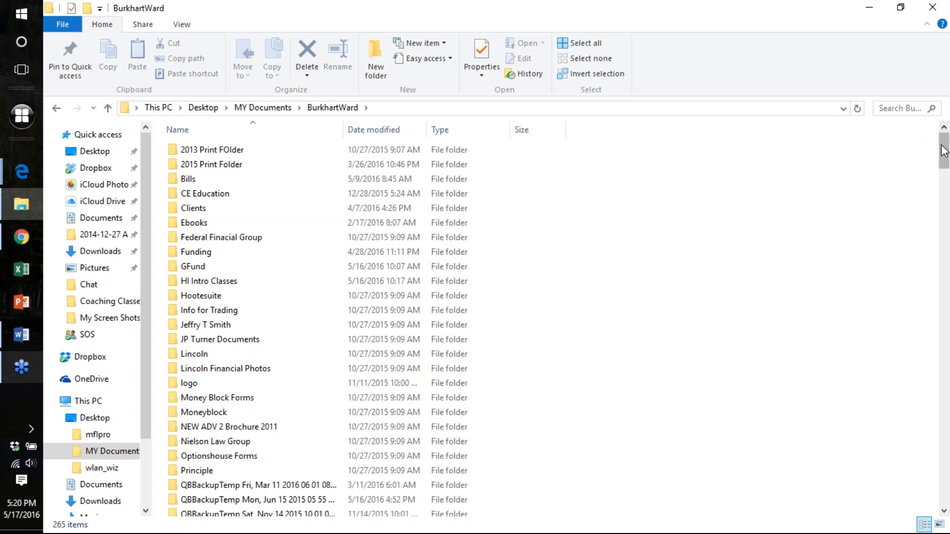
# - Open the Kevin Green presentation, '6 Steps to a No Fear Portfolio', in PowerPoint
pyautogui.scroll(-3)
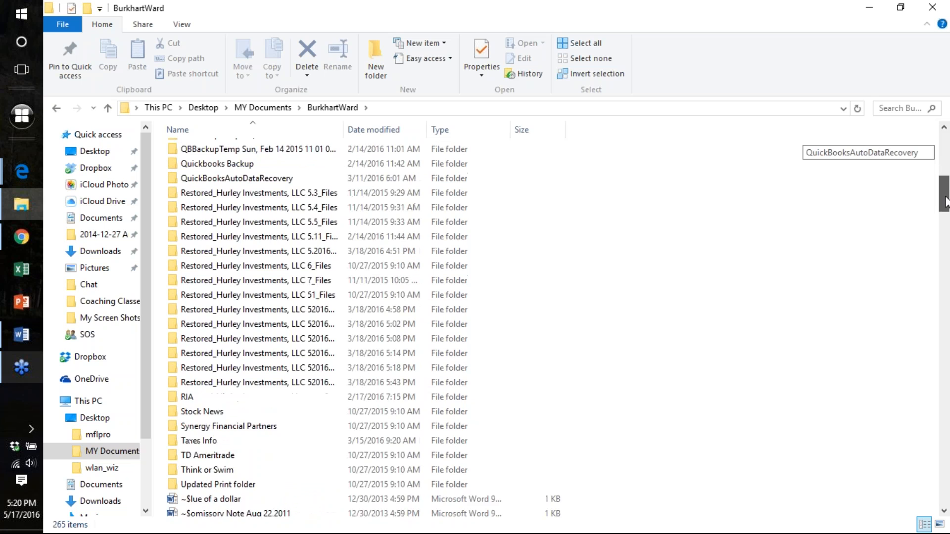
pyautogui.scroll(3)
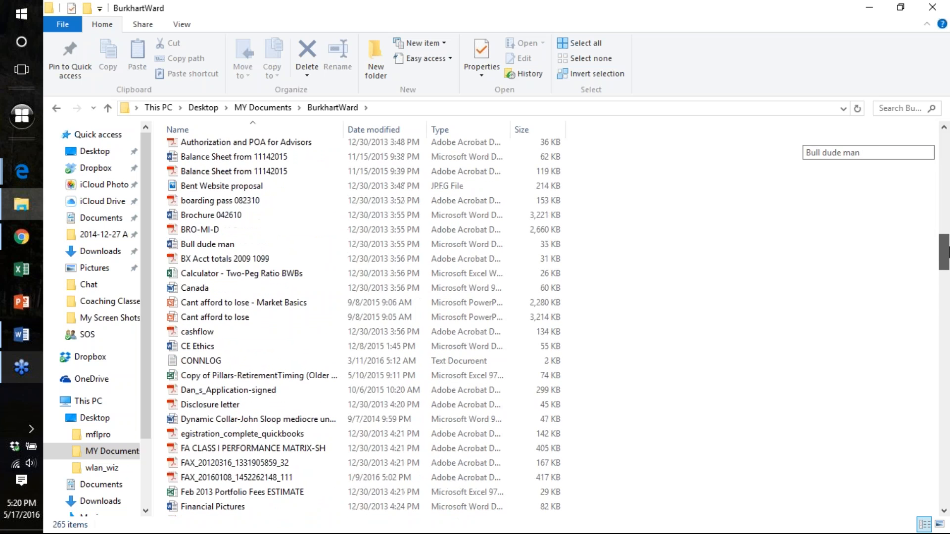
pyautogui.scroll(-3)
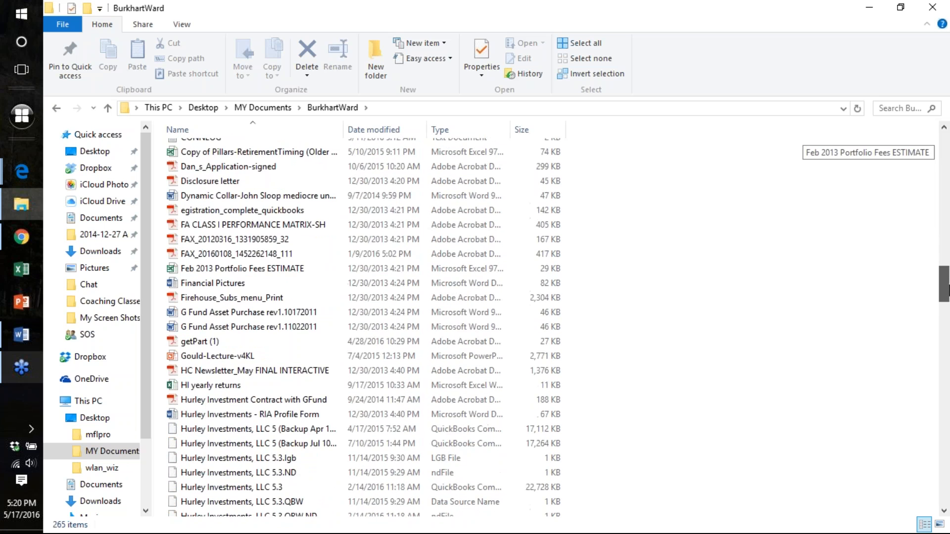
pyautogui.scroll(-3)
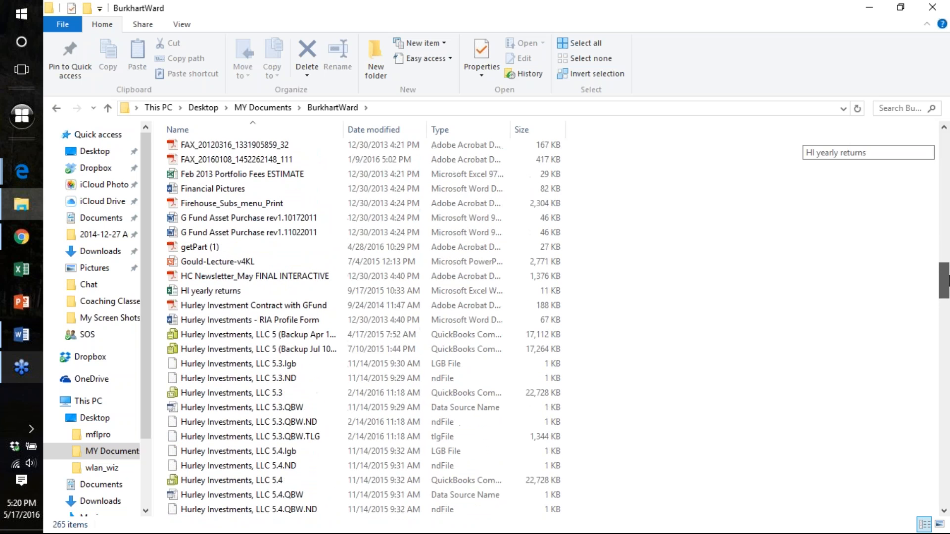
pyautogui.scroll(-3)
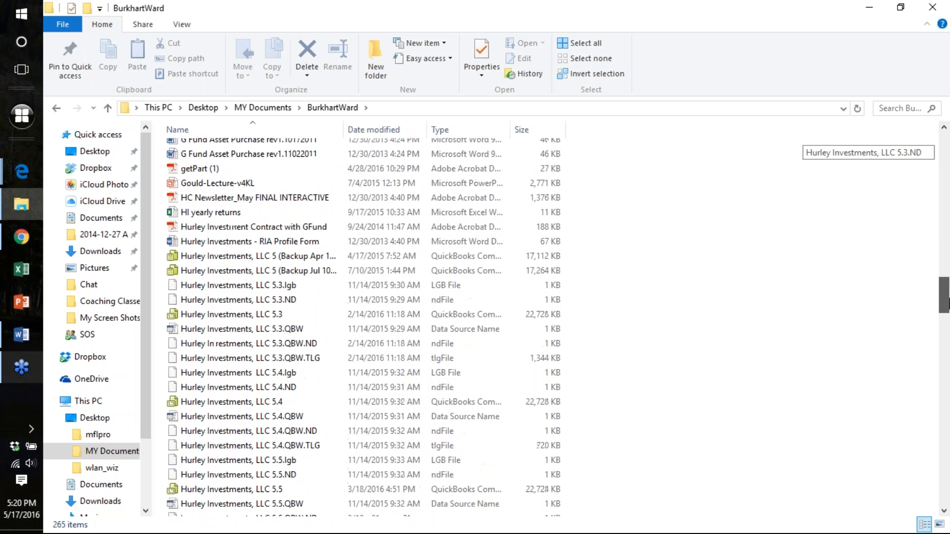
pyautogui.scroll(-3)
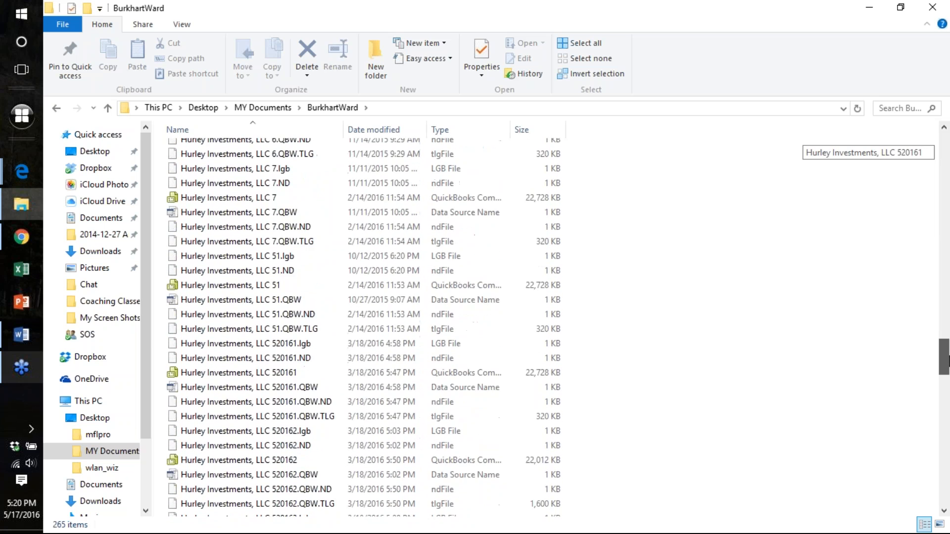
pyautogui.scroll(-3)
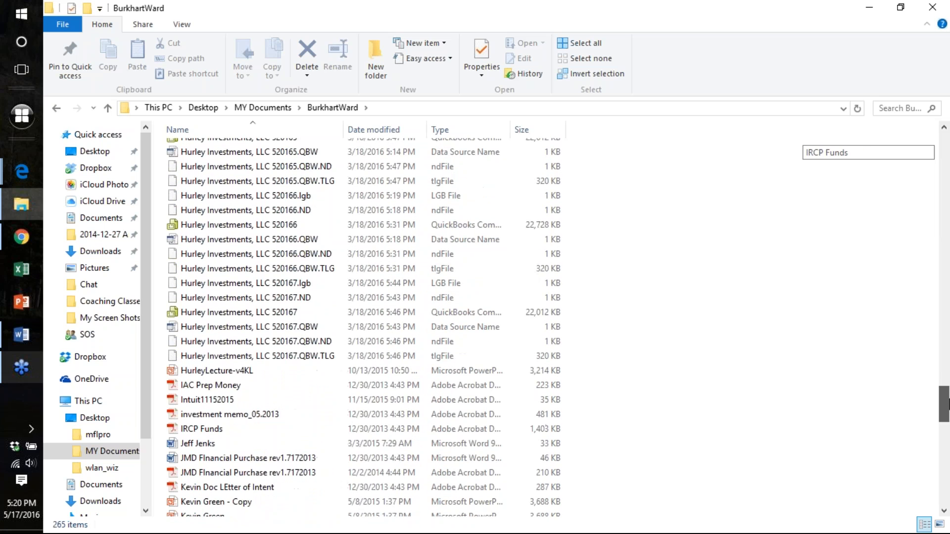
pyautogui.scroll(-3)
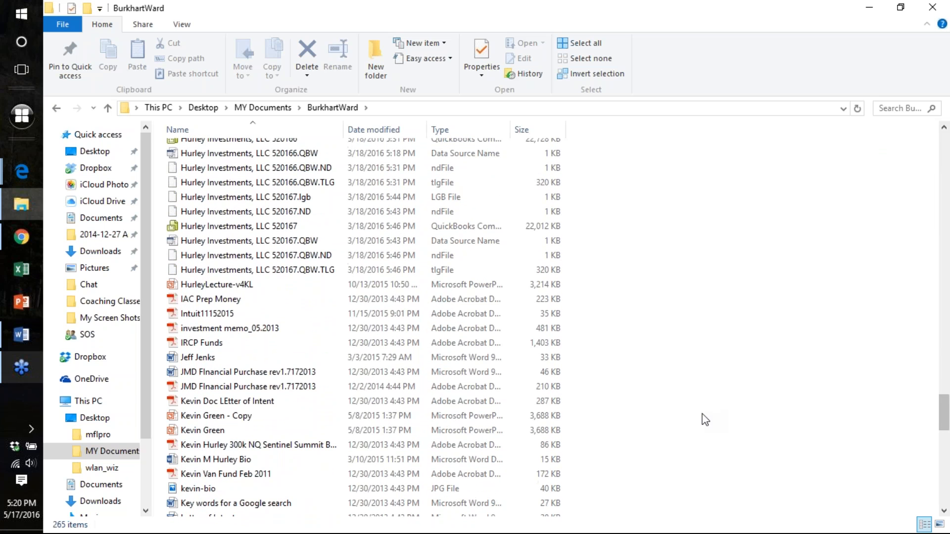
pyautogui.click(248, 387)
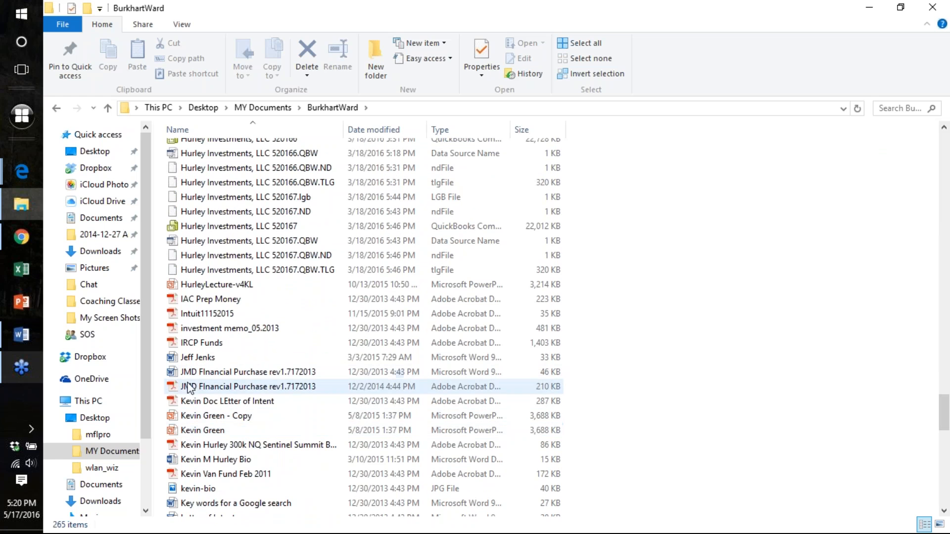
pyautogui.moveTo(202, 430)
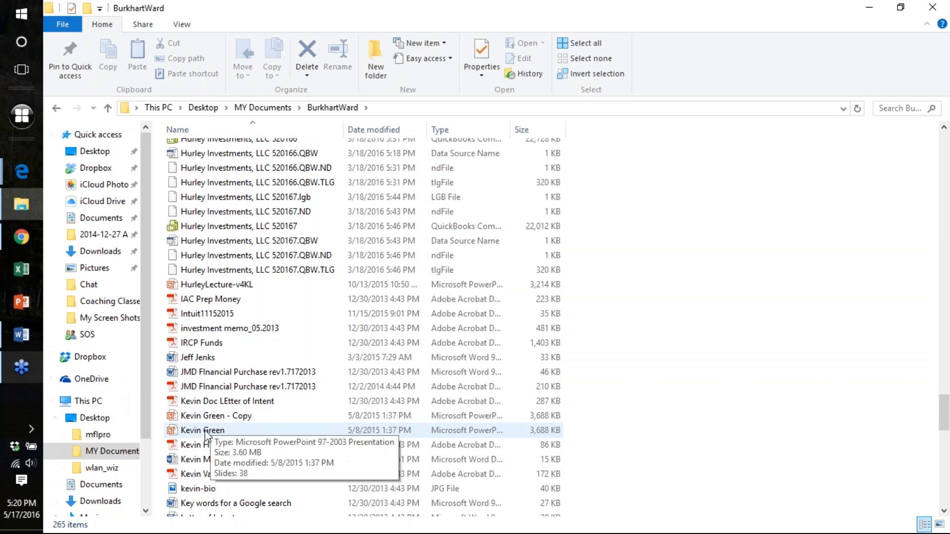
pyautogui.click(202, 430)
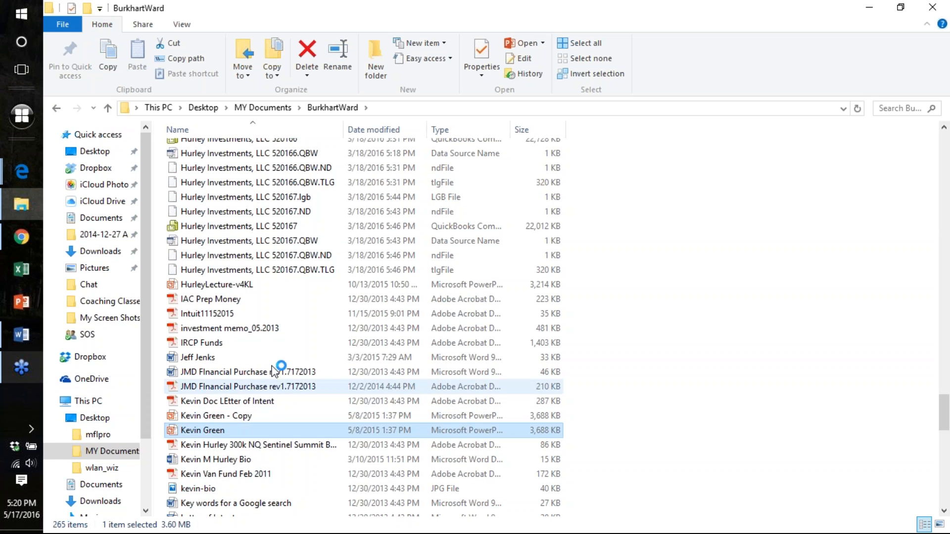
pyautogui.moveTo(254, 401)
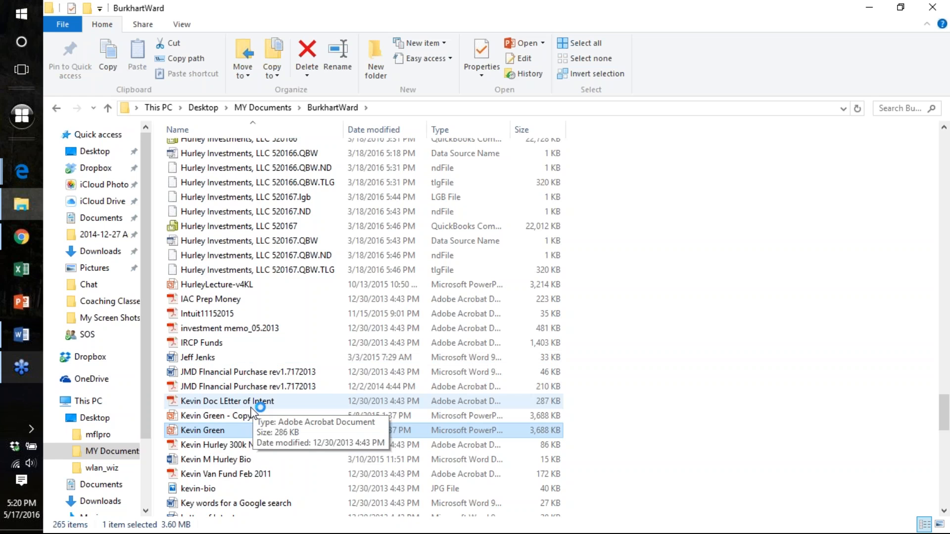
pyautogui.doubleClick(203, 430)
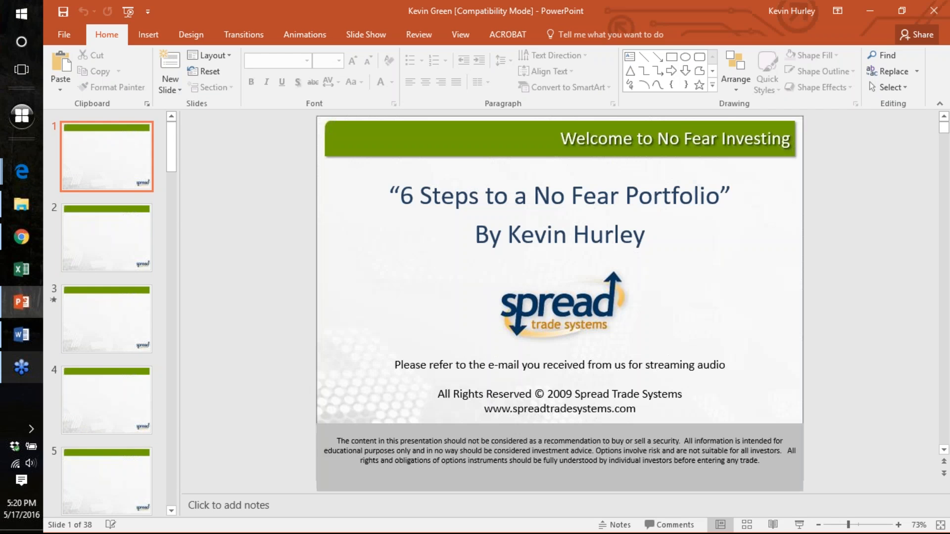
pyautogui.scroll(-3)
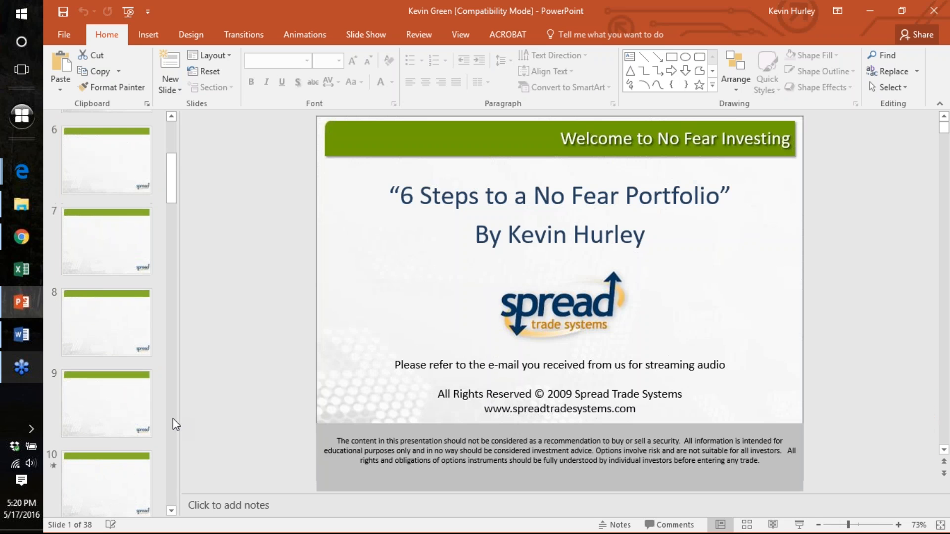
pyautogui.scroll(-3)
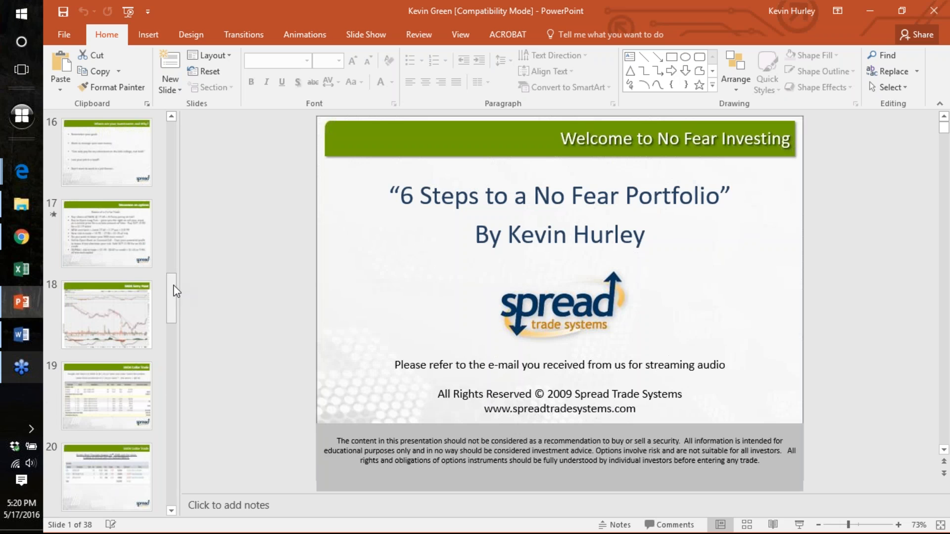
pyautogui.scroll(-3)
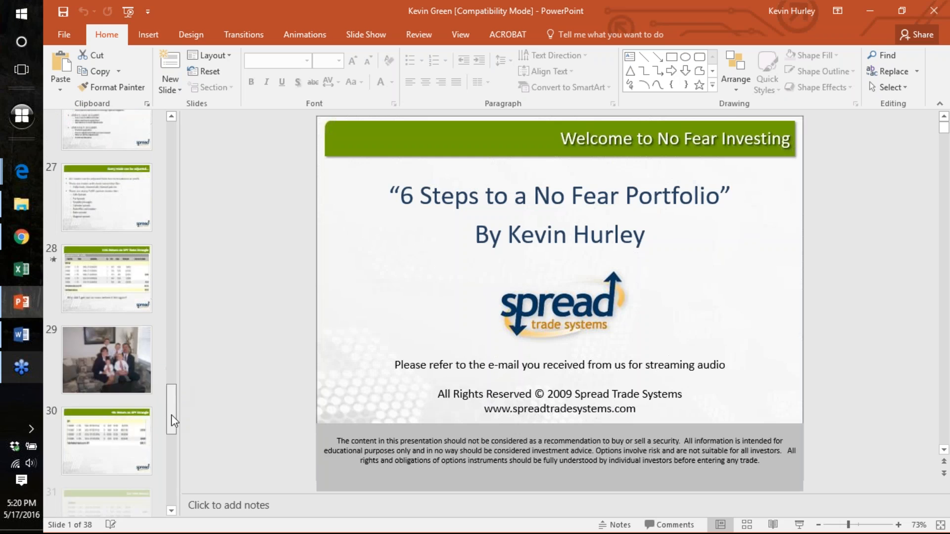
pyautogui.scroll(-3)
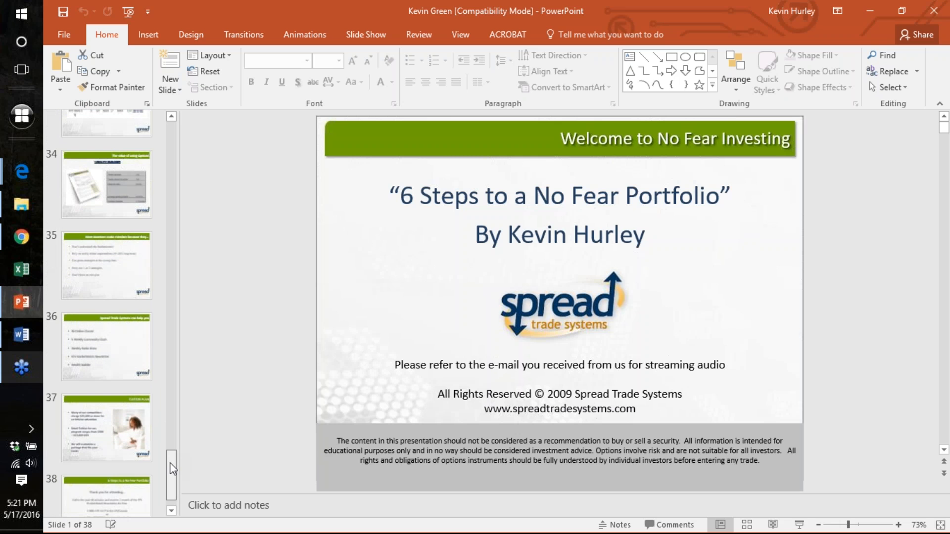
pyautogui.scroll(3)
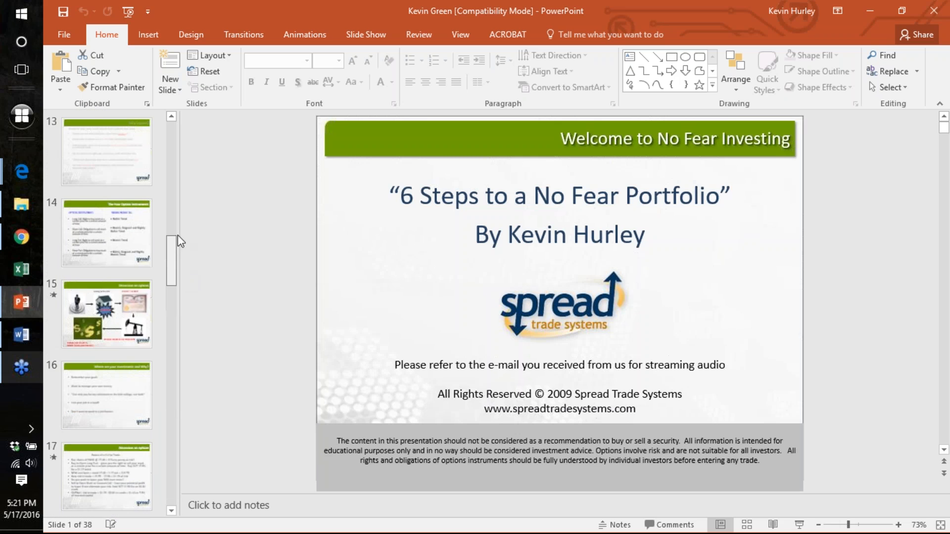
pyautogui.scroll(3)
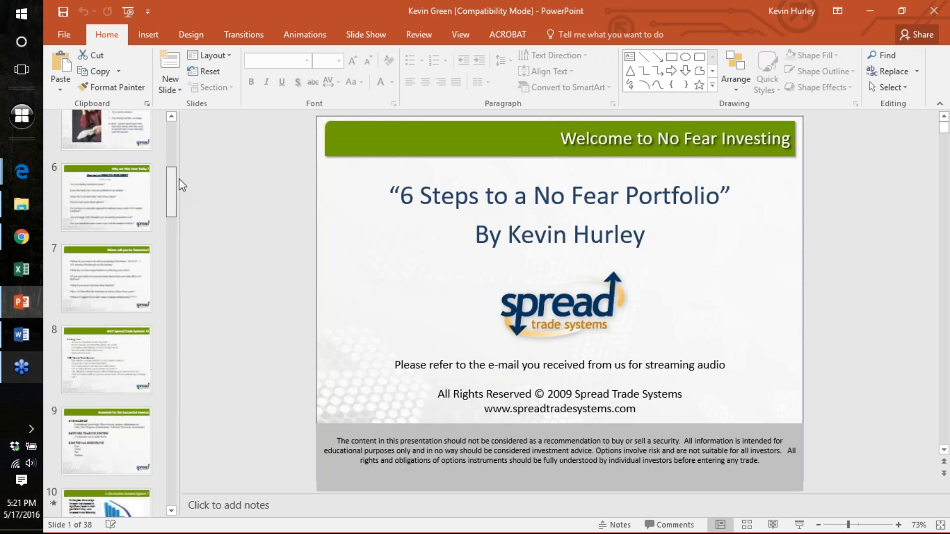
pyautogui.scroll(3)
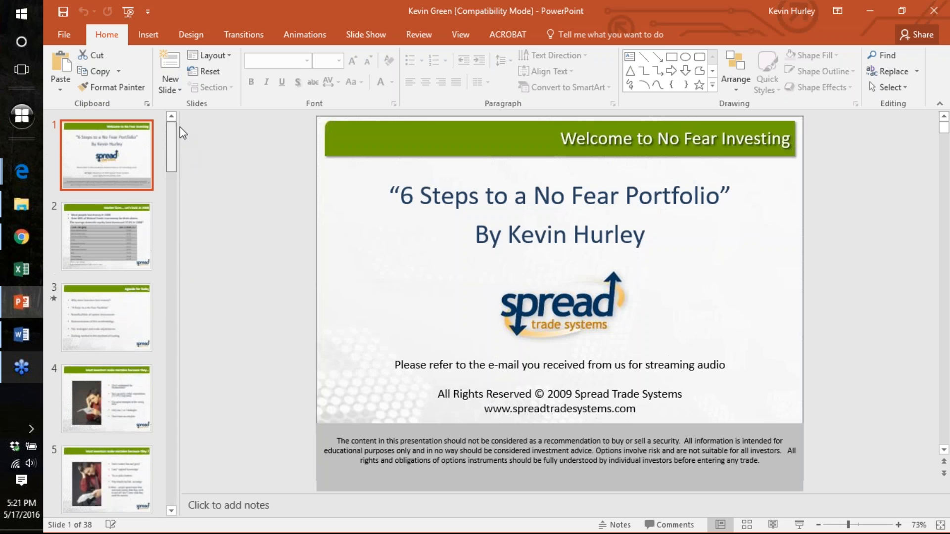
pyautogui.scroll(-3)
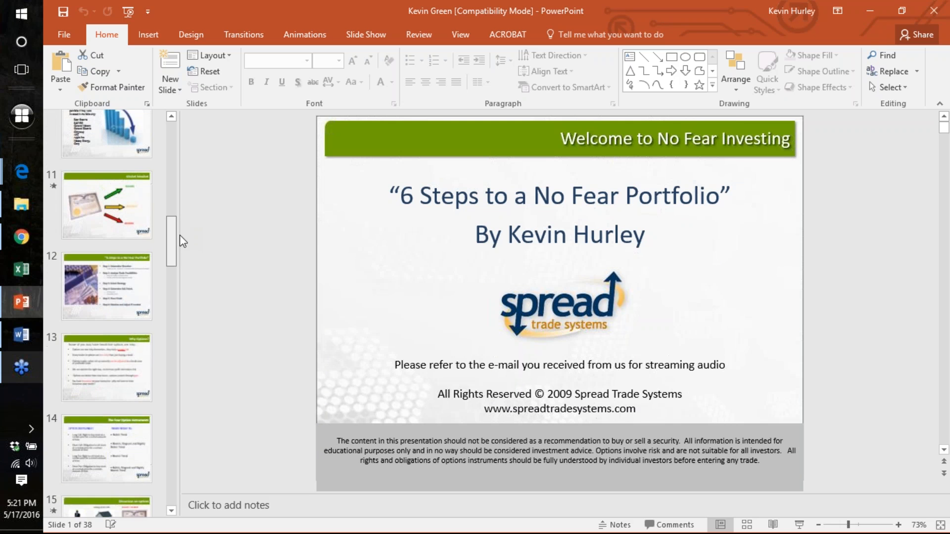
pyautogui.scroll(-3)
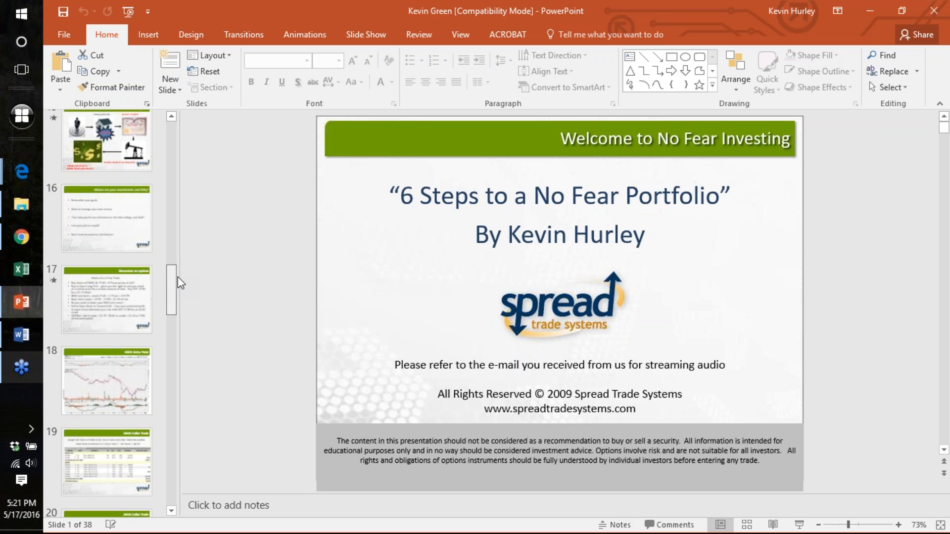
pyautogui.scroll(-3)
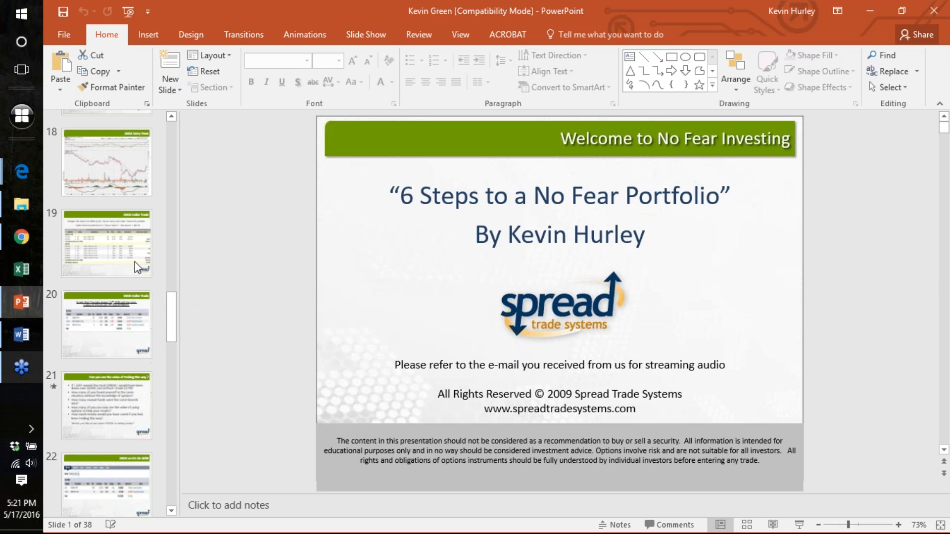
# - View SNDK Collar Trade slides 19 and 20, then slide 28, '11% Return on SPY Ratio Strangle'
pyautogui.click(106, 242)
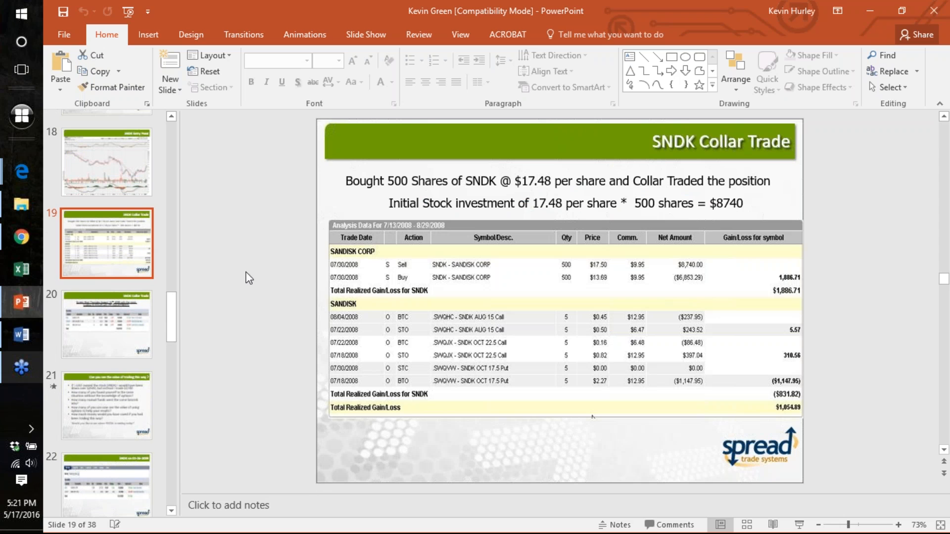
pyautogui.moveTo(592, 391)
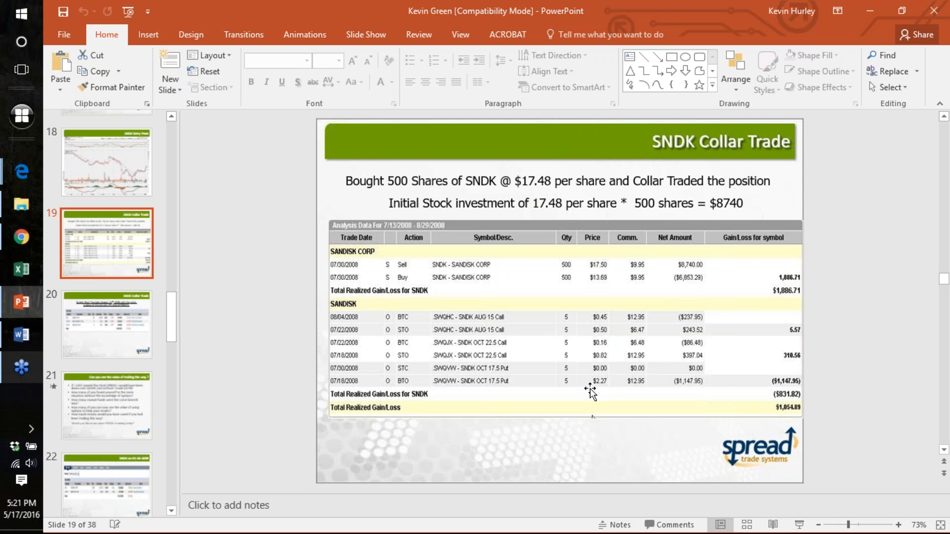
pyautogui.click(106, 324)
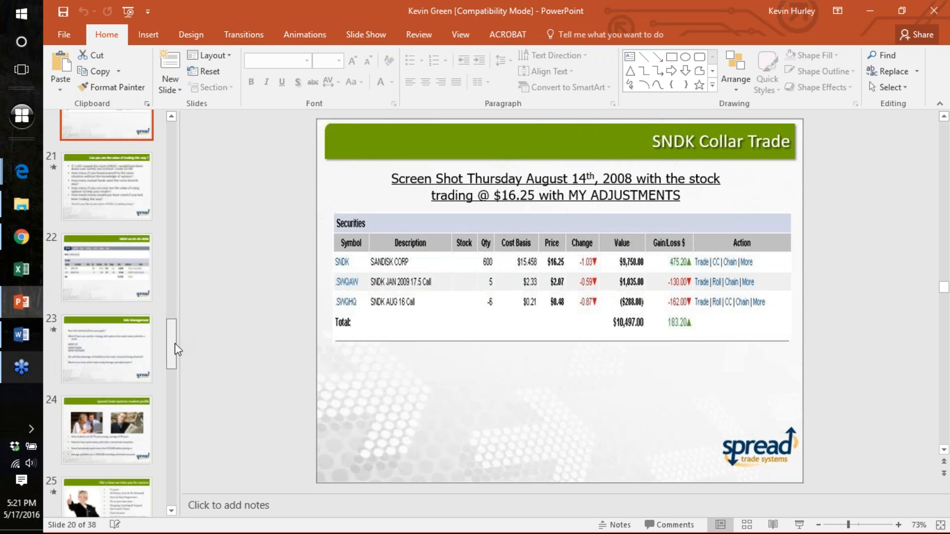
pyautogui.scroll(-3)
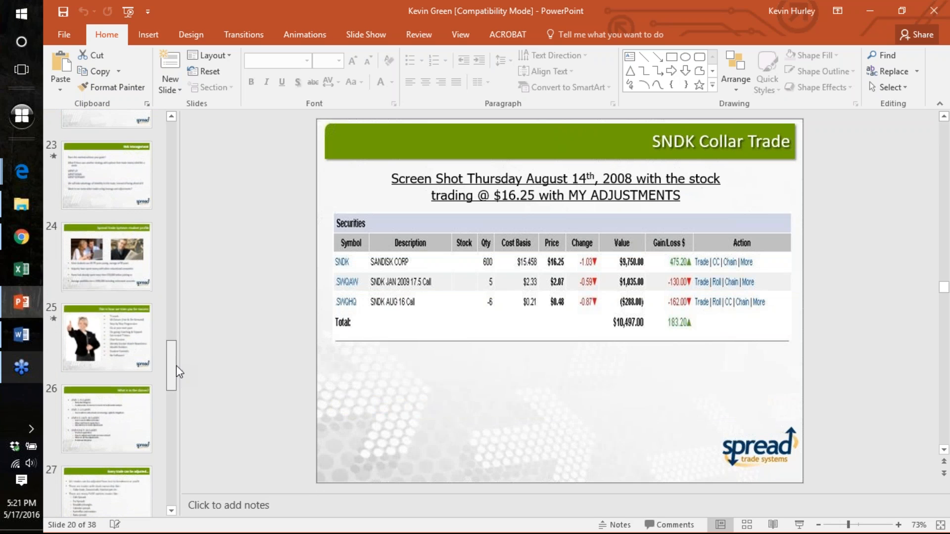
pyautogui.scroll(-3)
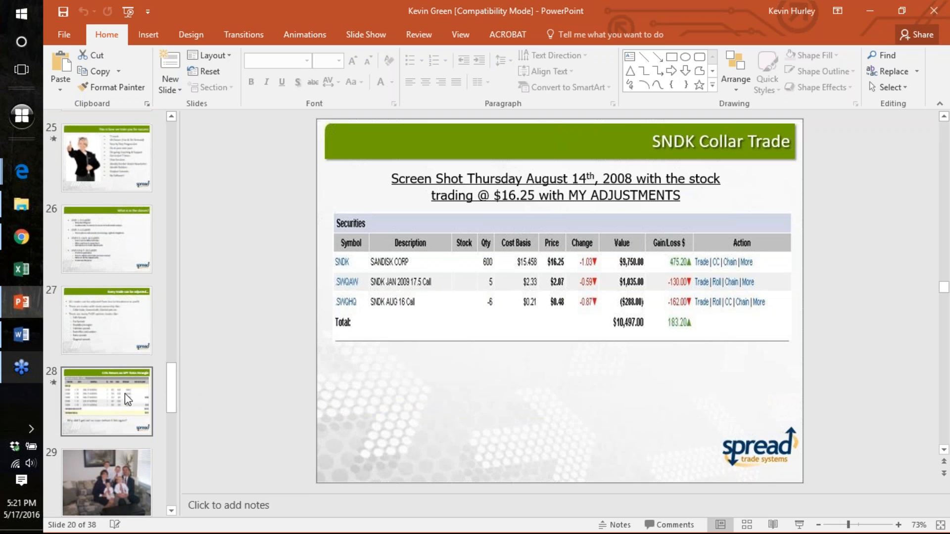
pyautogui.click(106, 402)
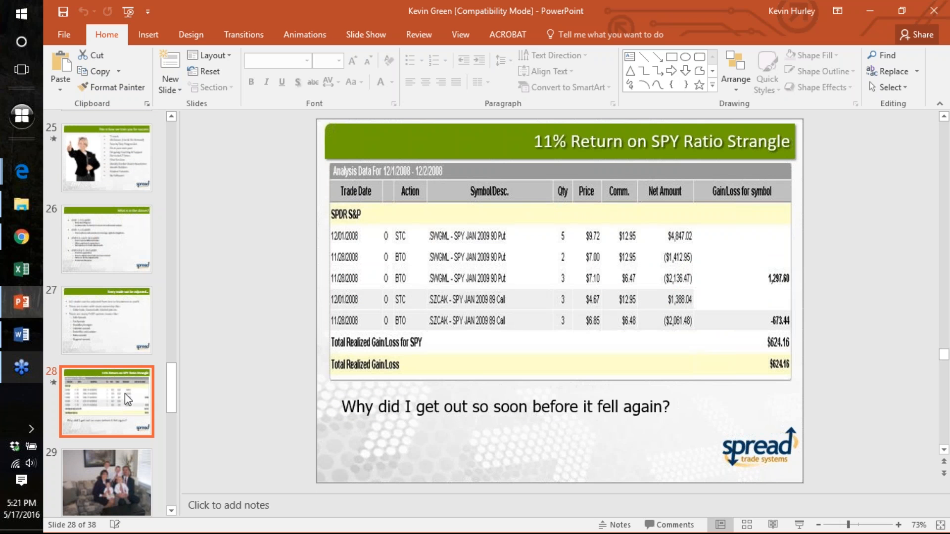
pyautogui.moveTo(648, 393)
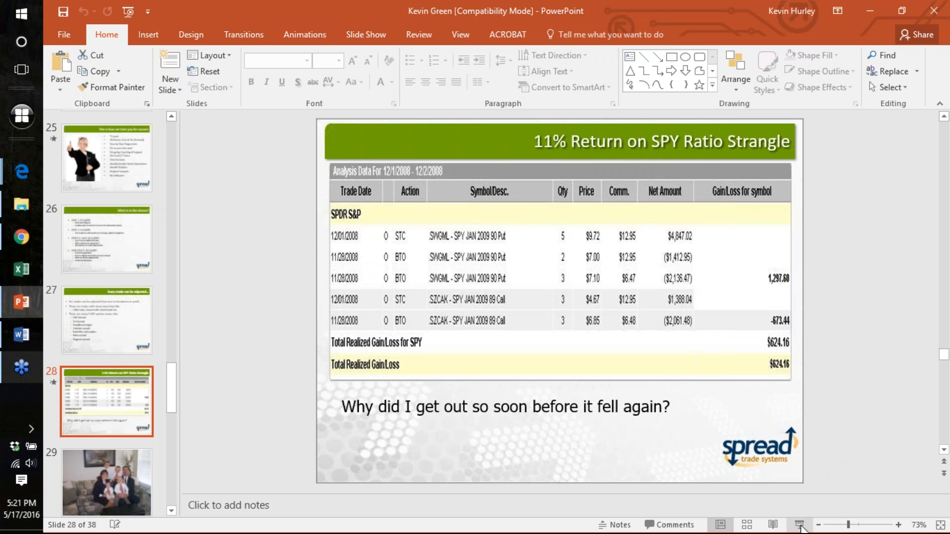
# - Present the deck full screen, advancing past the SPY strangle and 'Of course you can !!!' slides
pyautogui.click(799, 525)
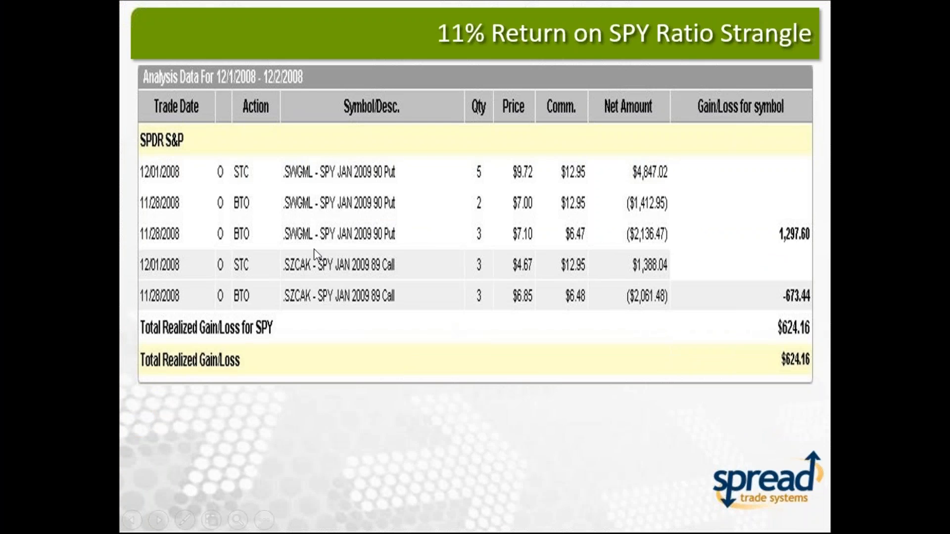
pyautogui.moveTo(158, 182)
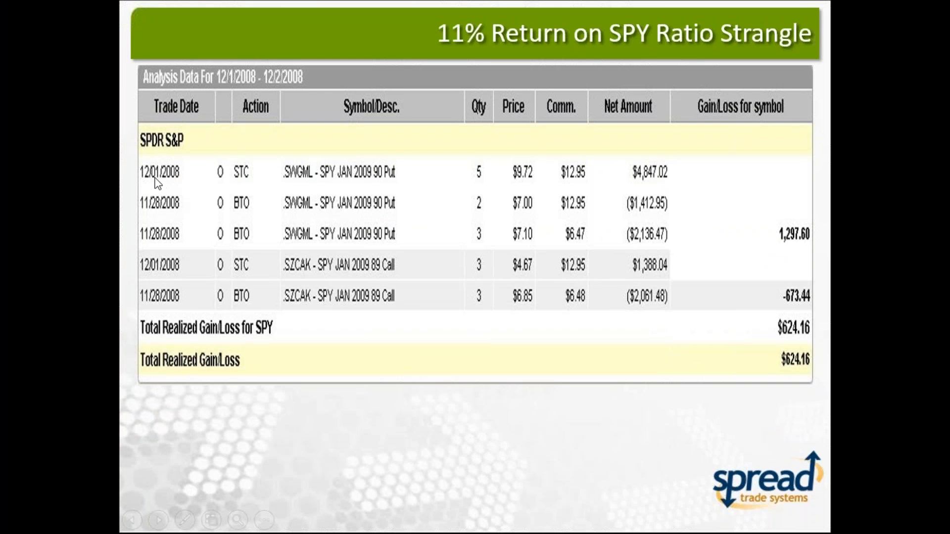
pyautogui.moveTo(164, 227)
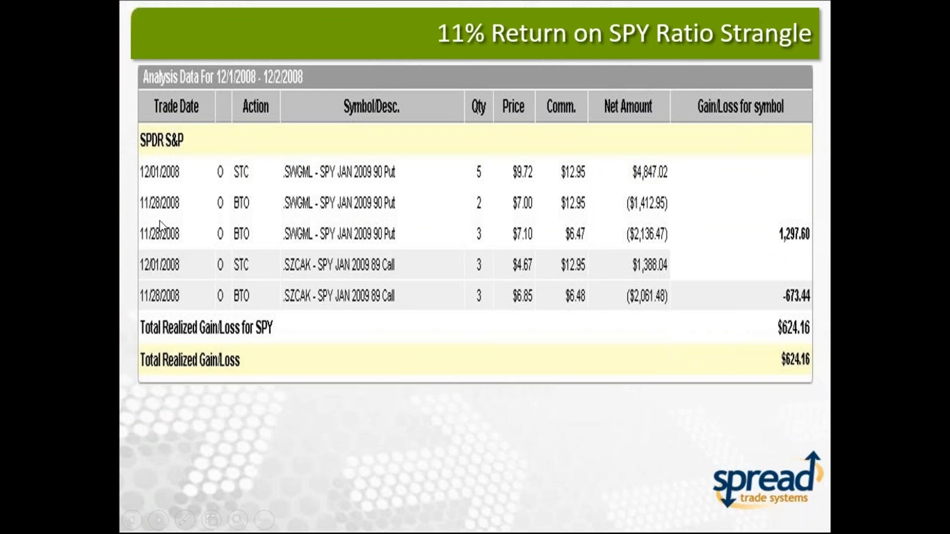
pyautogui.moveTo(193, 206)
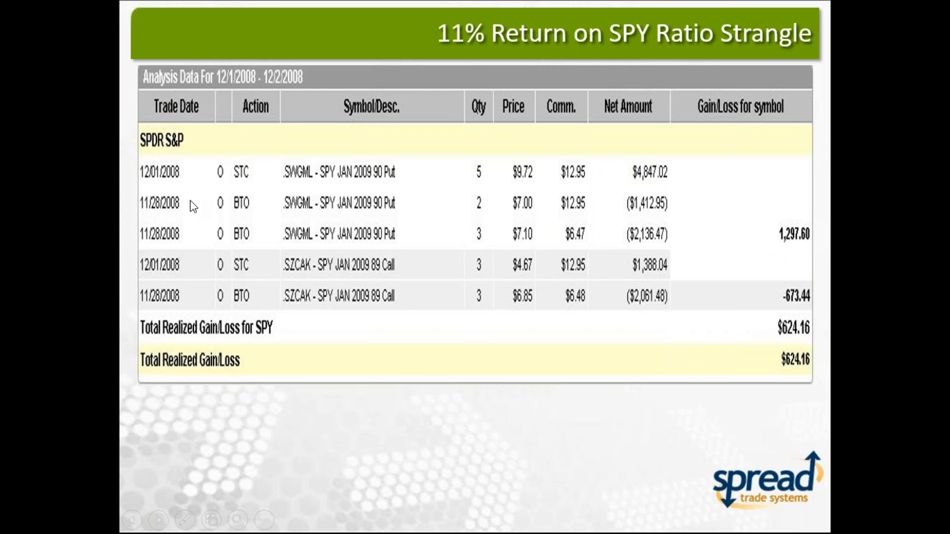
pyautogui.moveTo(359, 273)
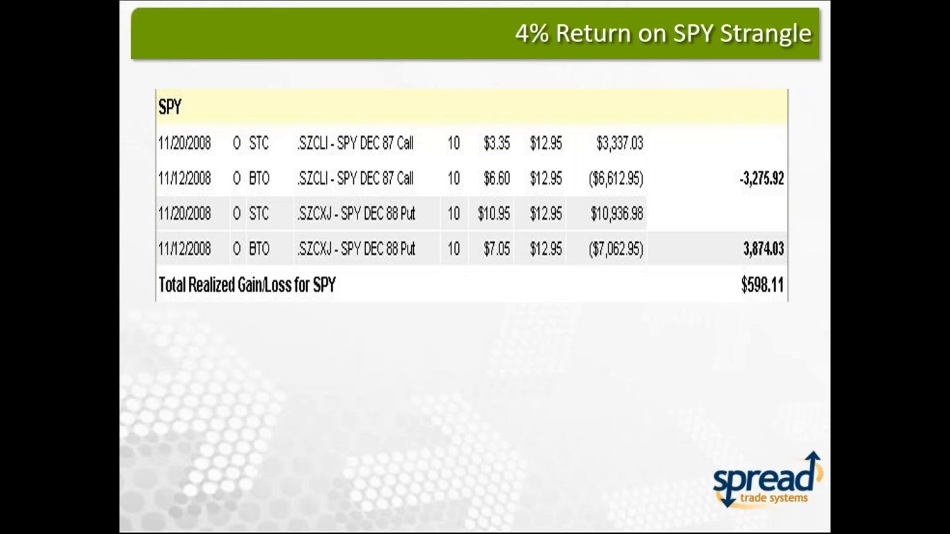
pyautogui.press('Right')
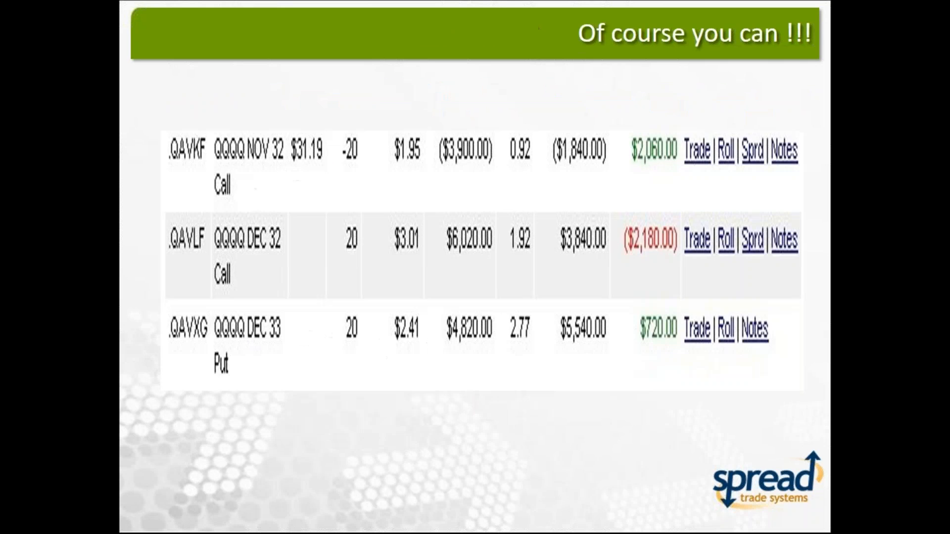
pyautogui.press('Right')
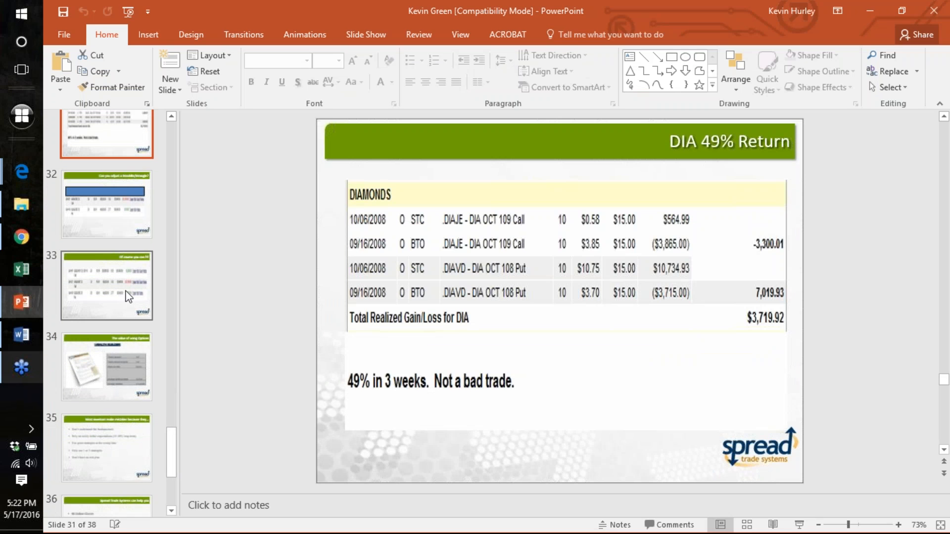
# - Leave the slide show and select slide 32, 'Can you adjust a Straddle/Strangle?'
pyautogui.click(106, 203)
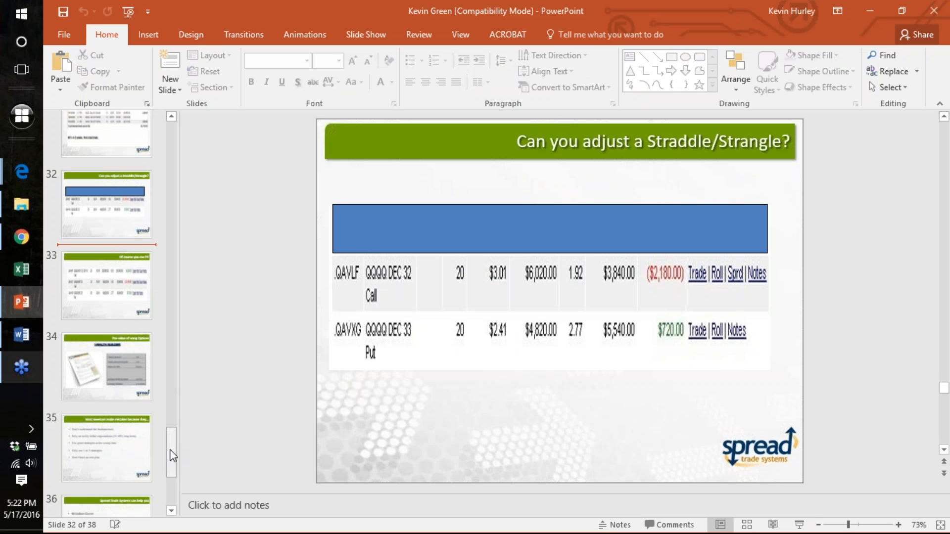
pyautogui.scroll(-3)
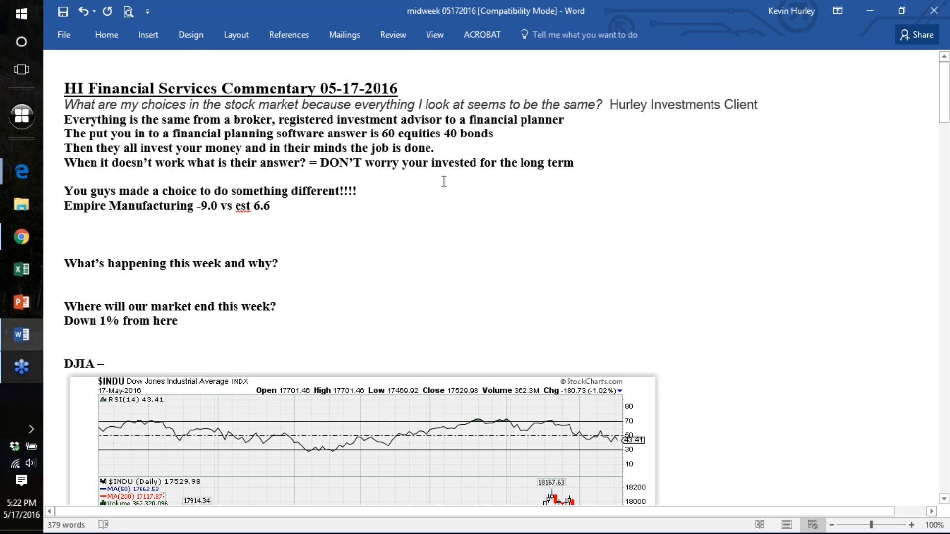
pyautogui.moveTo(27, 374)
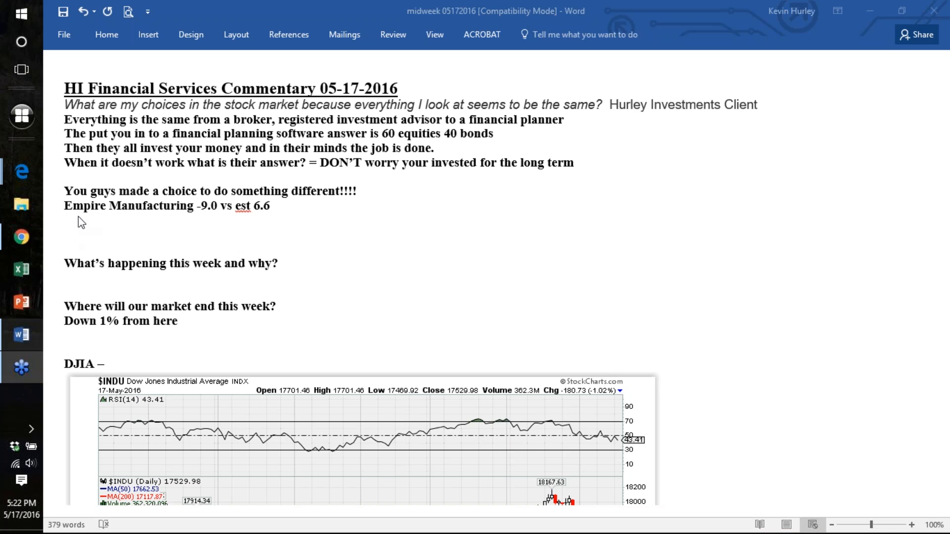
# - Back in Word, place the cursor below the Empire Manufacturing line and open its context menu
pyautogui.click(66, 222)
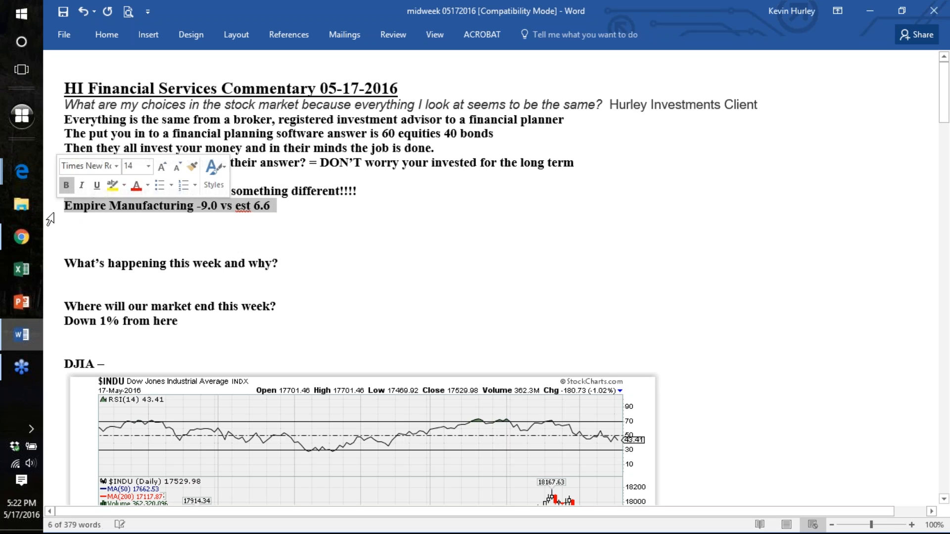
pyautogui.rightClick(170, 205)
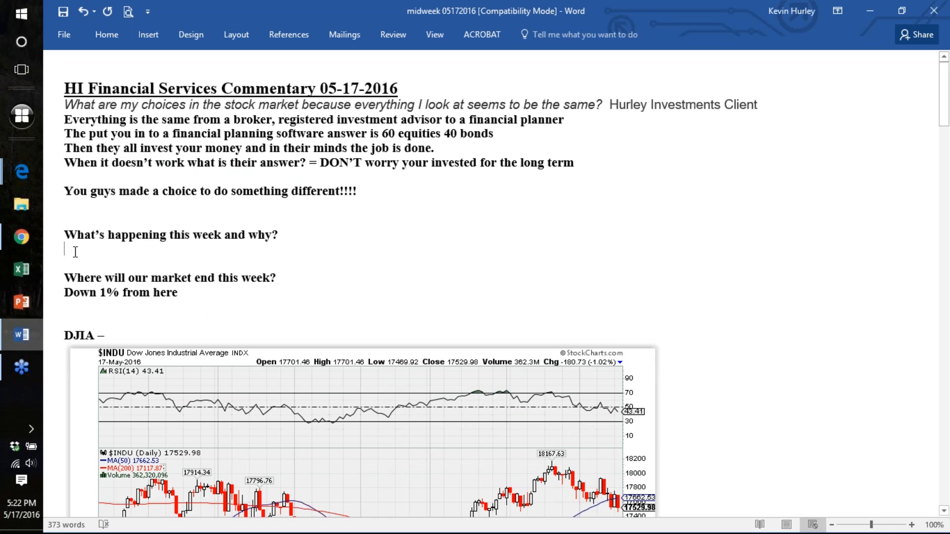
# - Write the 'Good news is bad news' line and start a new line below it
pyautogui.write('Good news ins')
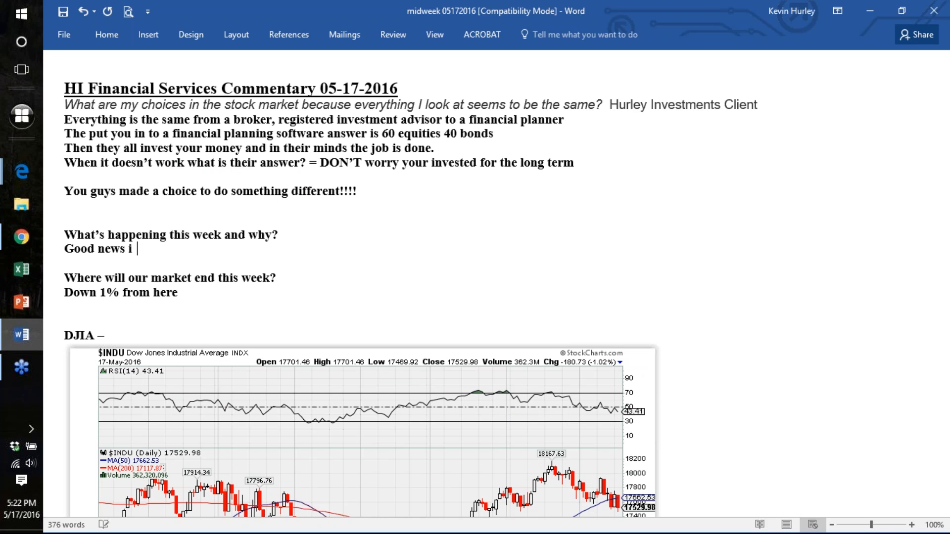
pyautogui.write('s bad news and bad news is good news')
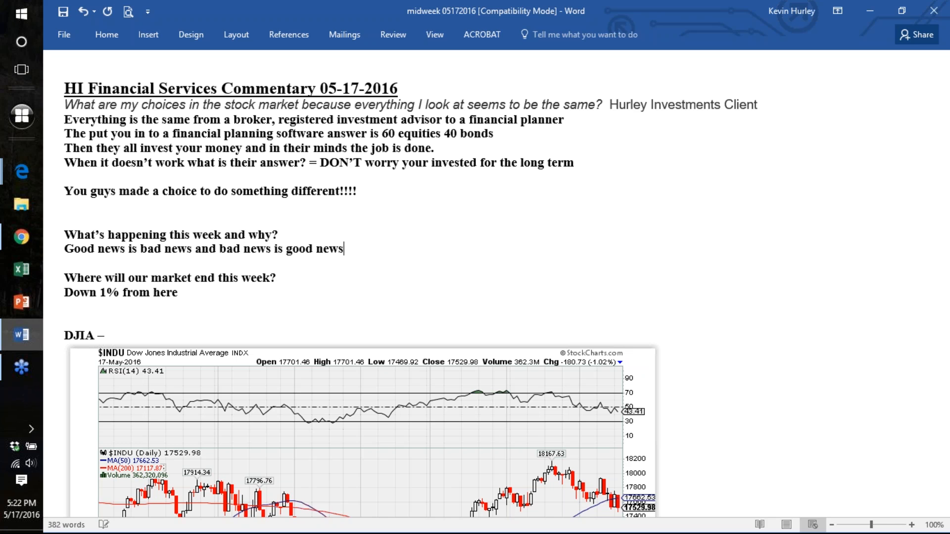
pyautogui.press('enter')
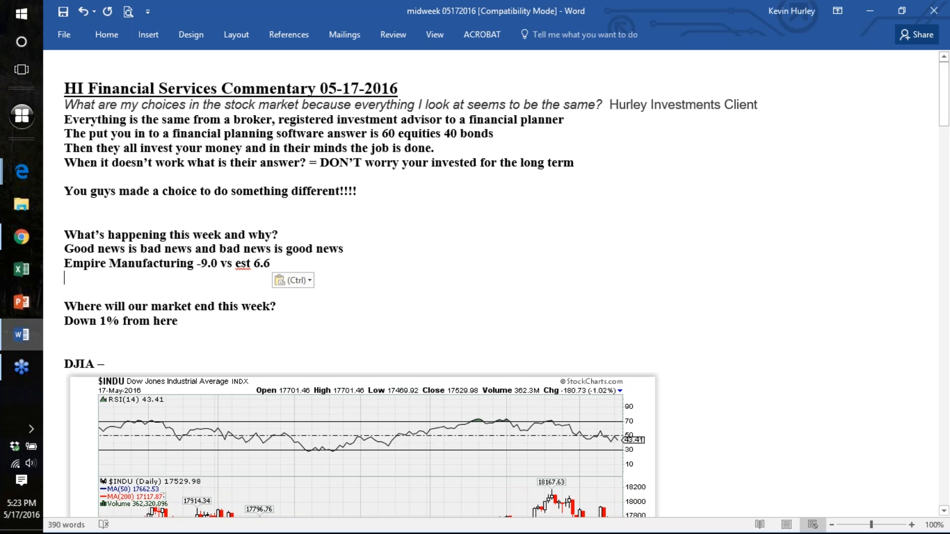
# - Add the Building Permits 1116 vs est 1130 line
pyautogui.write('Build')
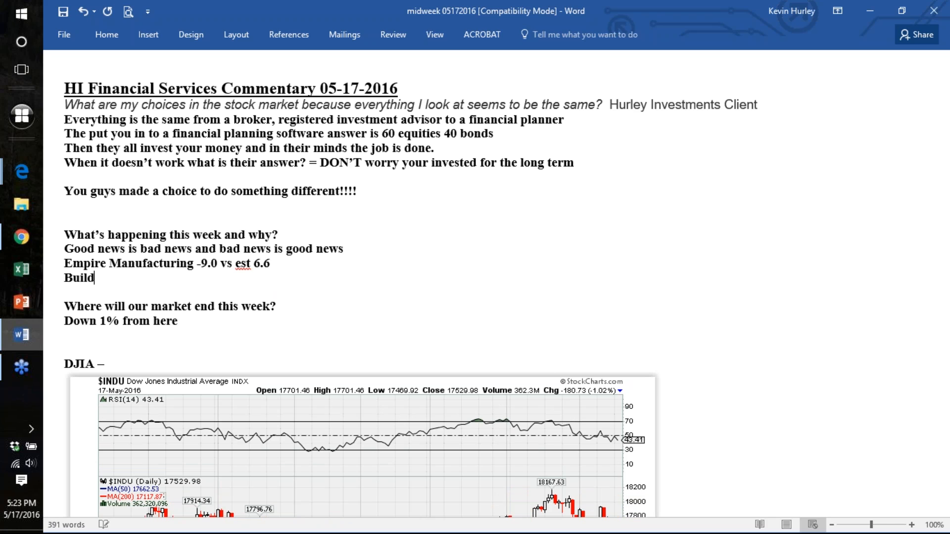
pyautogui.write('ing Pe')
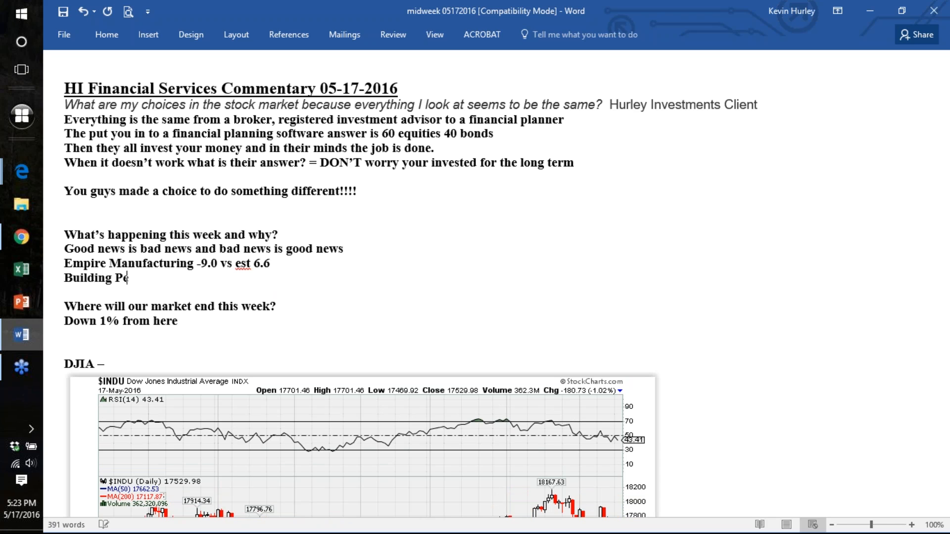
pyautogui.write('rmits')
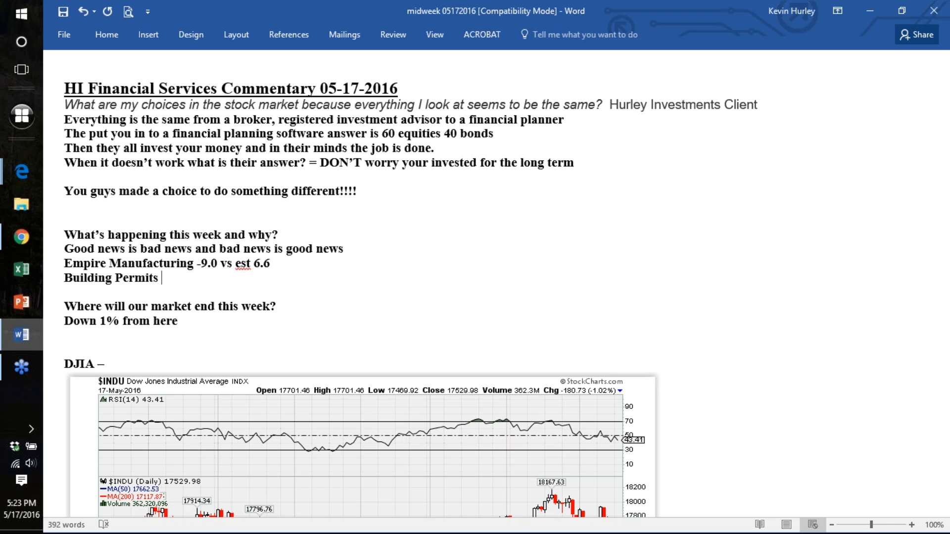
pyautogui.write('1116')
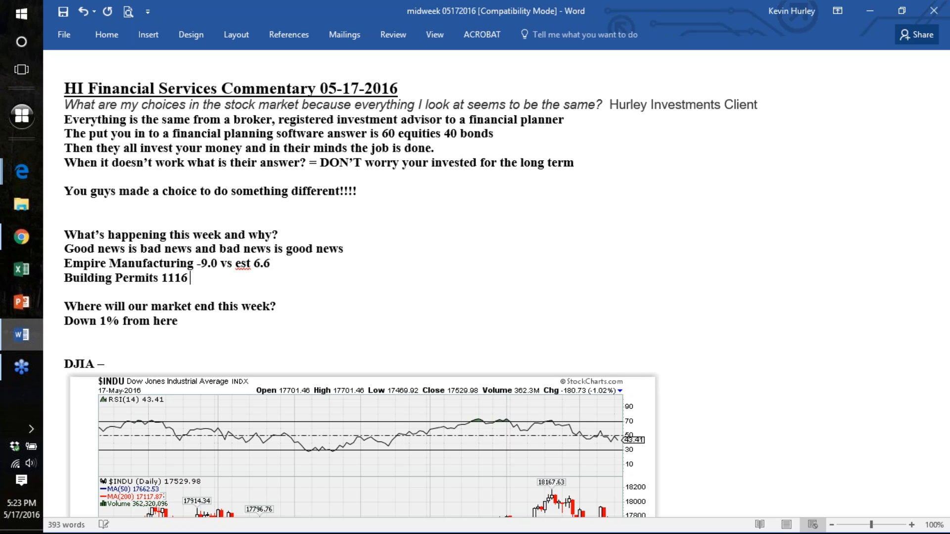
pyautogui.write('vs est')
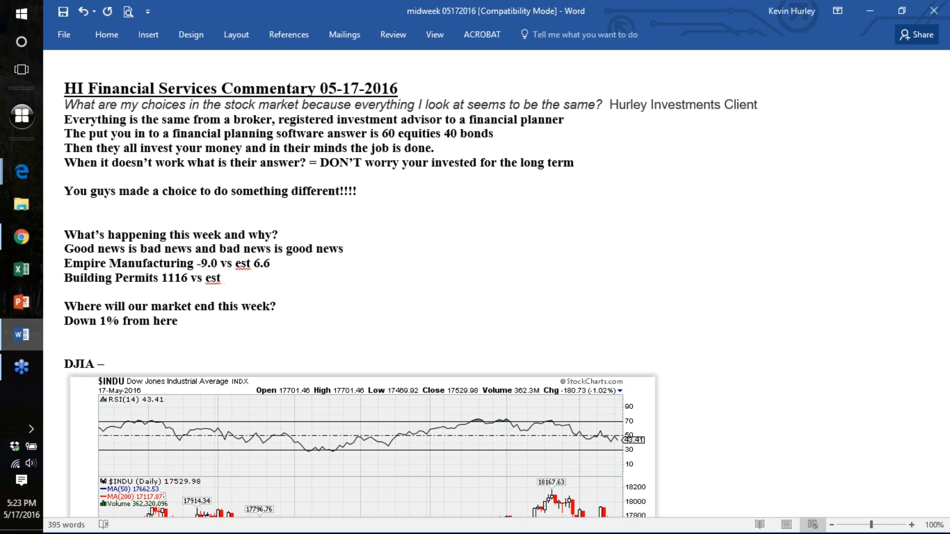
pyautogui.write('1130')
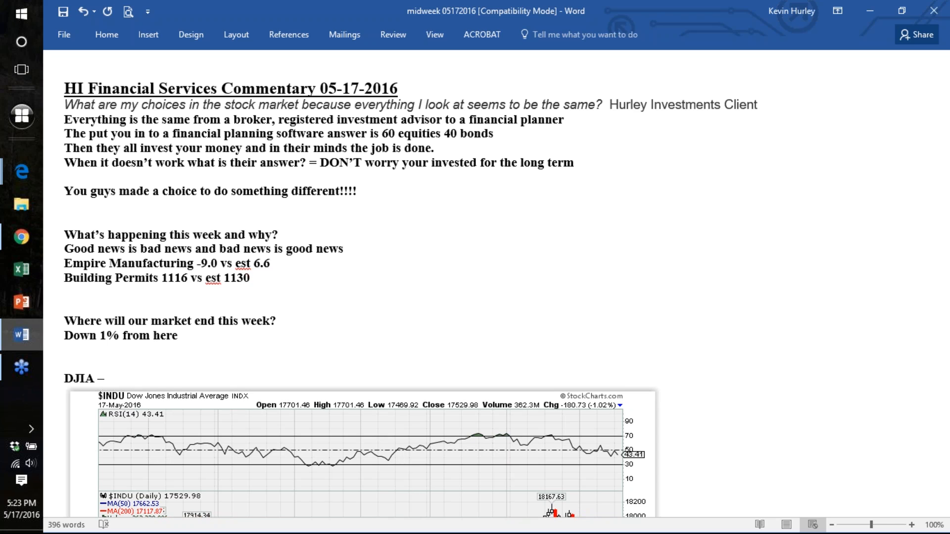
# - Add CPI .4 vs est .3 and Core CPI .2 vs est .2
pyautogui.write('CPI')
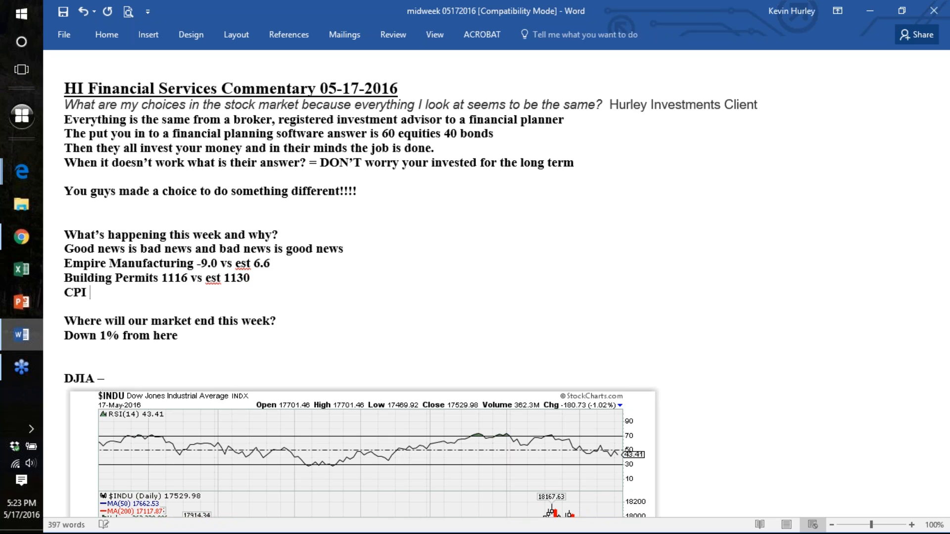
pyautogui.write('.4')
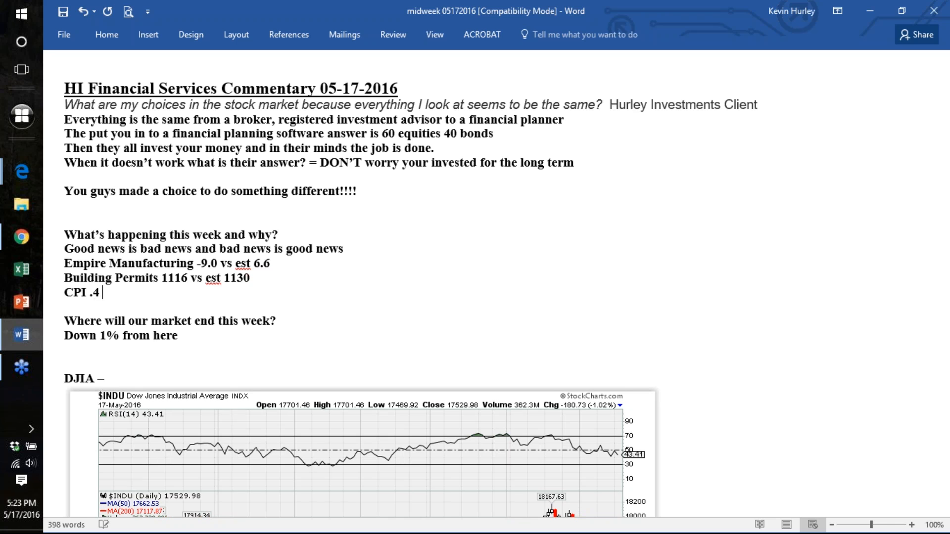
pyautogui.write('vs est')
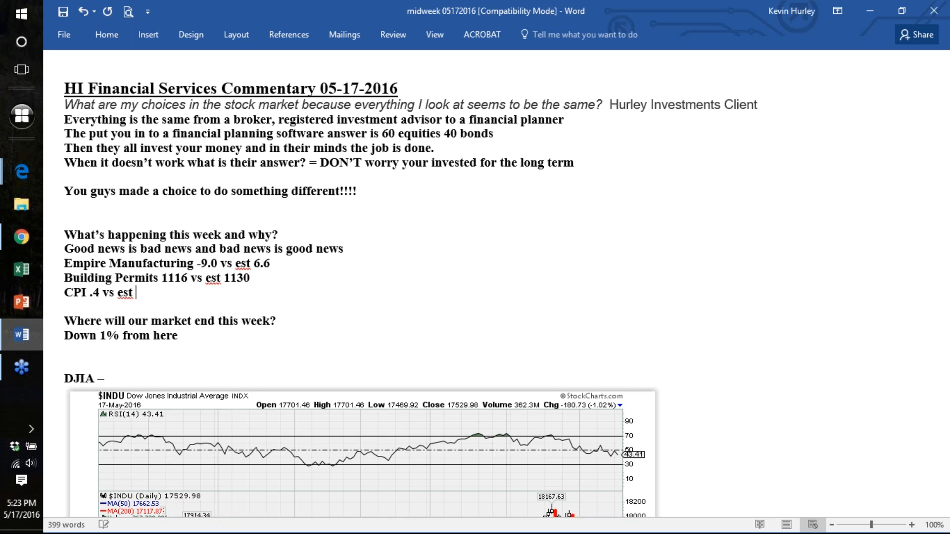
pyautogui.write('.3')
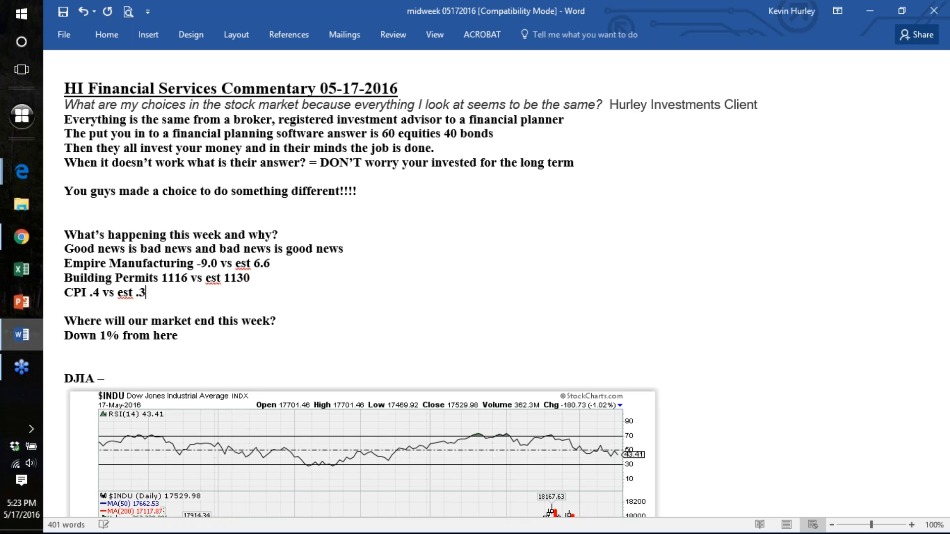
pyautogui.write('Core CP')
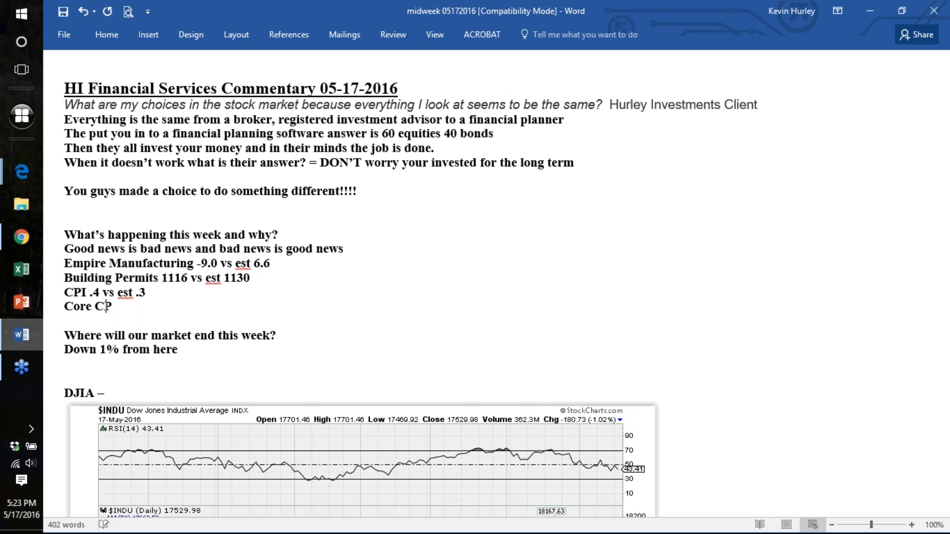
pyautogui.write('I')
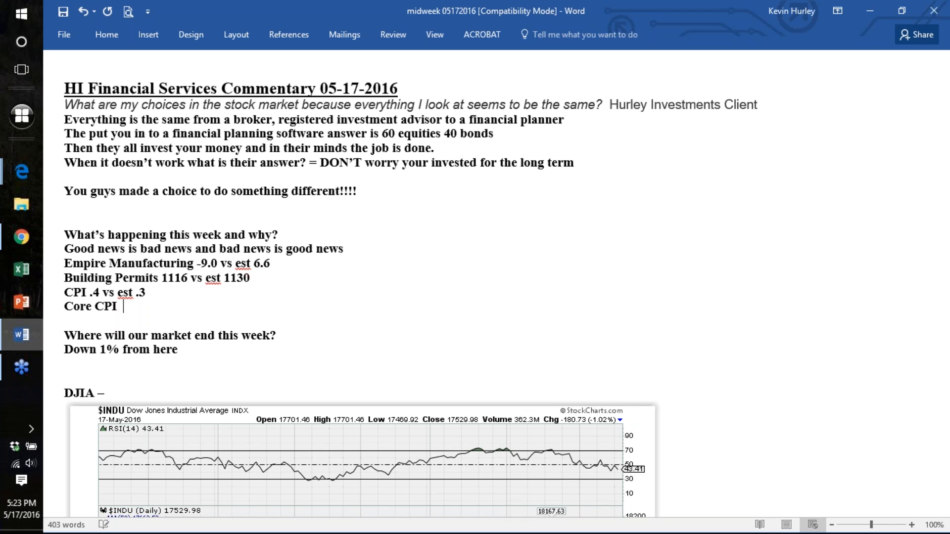
pyautogui.write('.2')
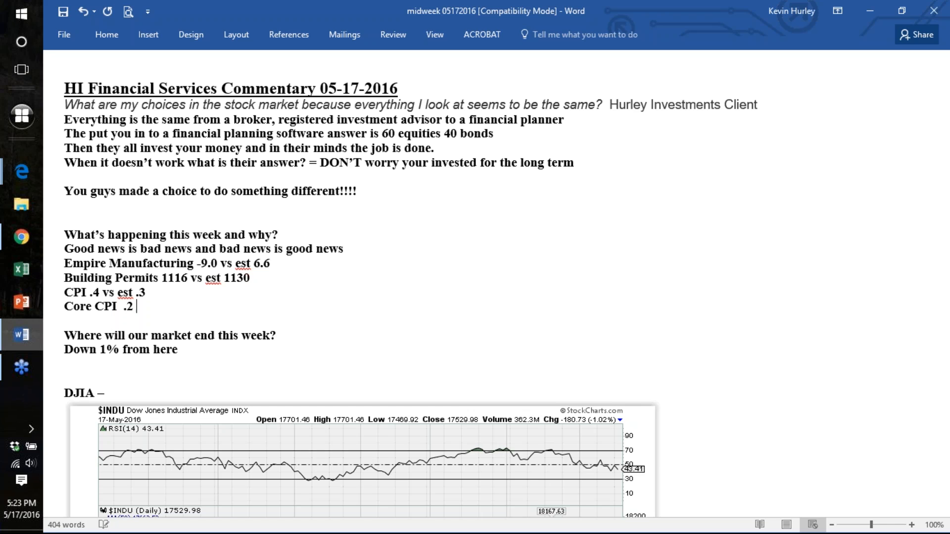
pyautogui.write('vs est .2')
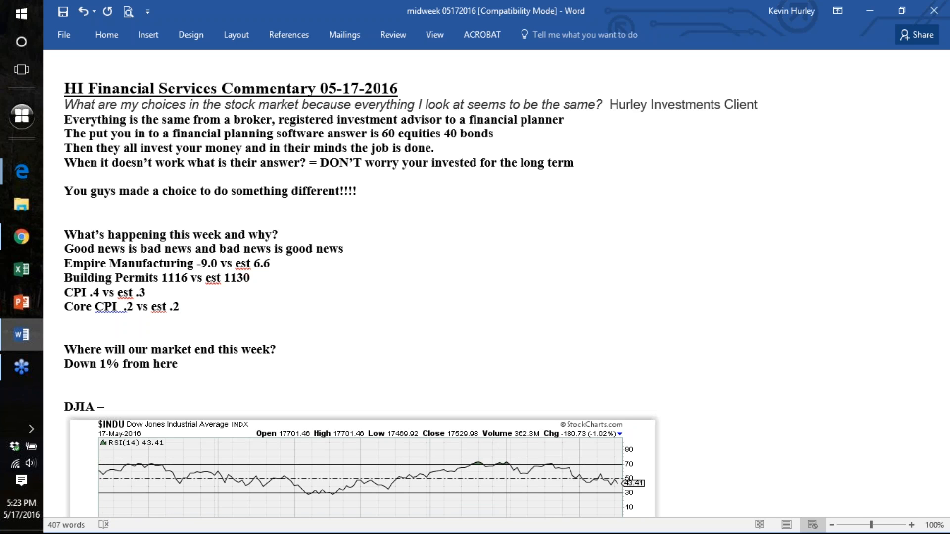
# - Add the Housing Starts 1172 vs est 1135 line
pyautogui.write('Housing S')
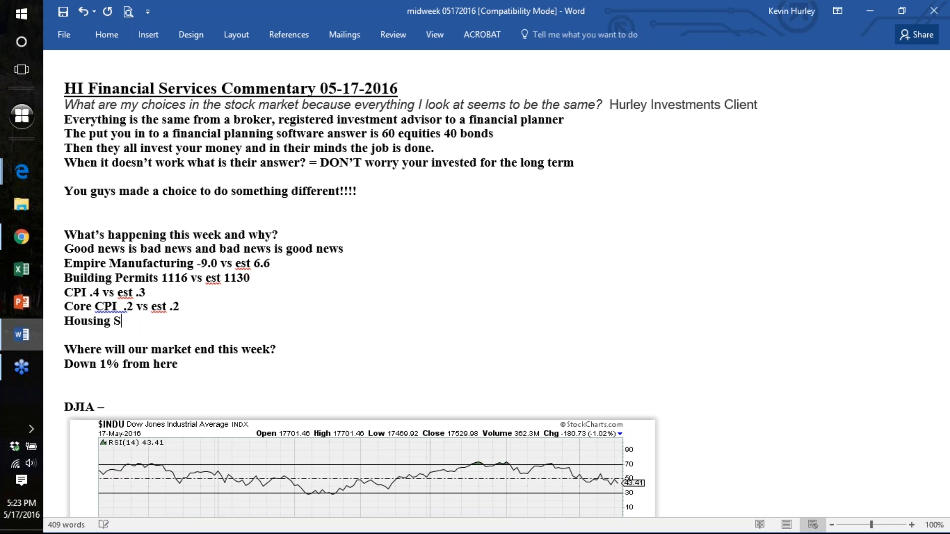
pyautogui.write('tarts')
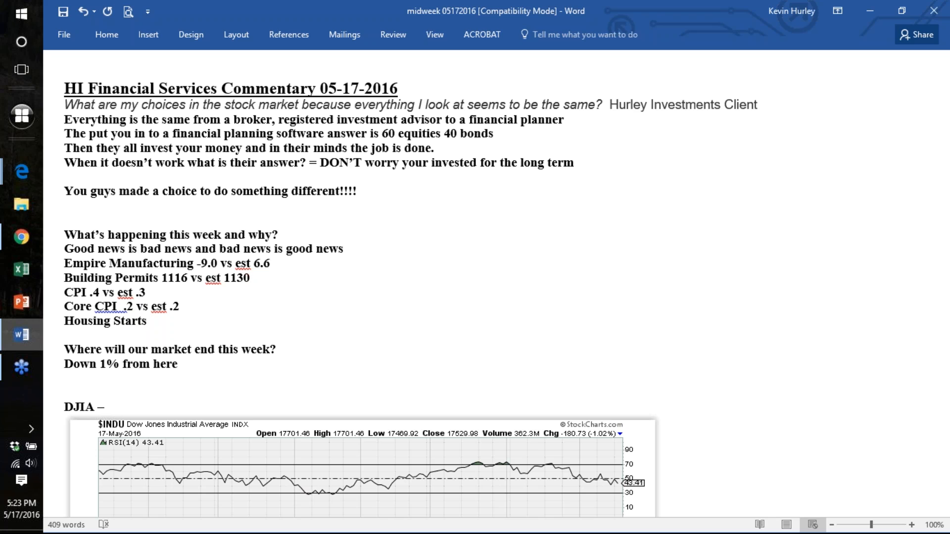
pyautogui.click(151, 320)
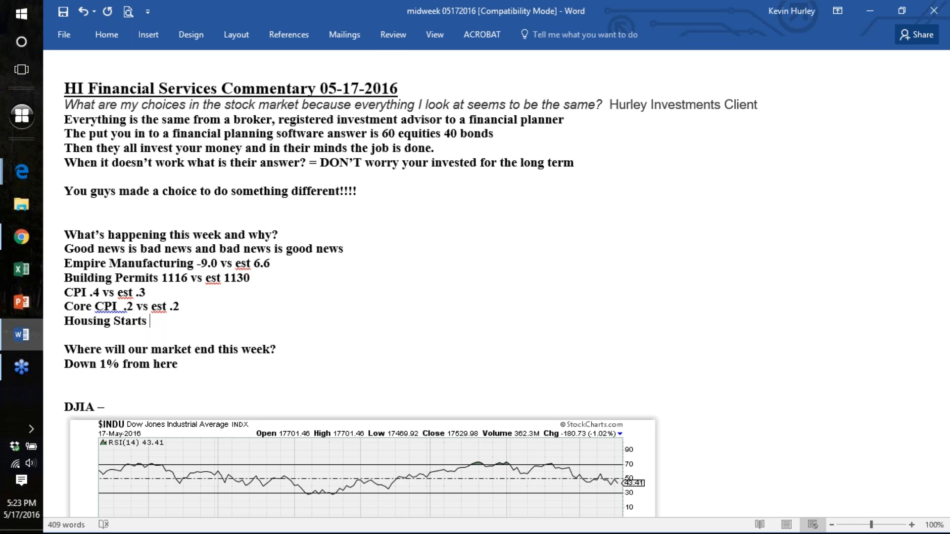
pyautogui.write('1172')
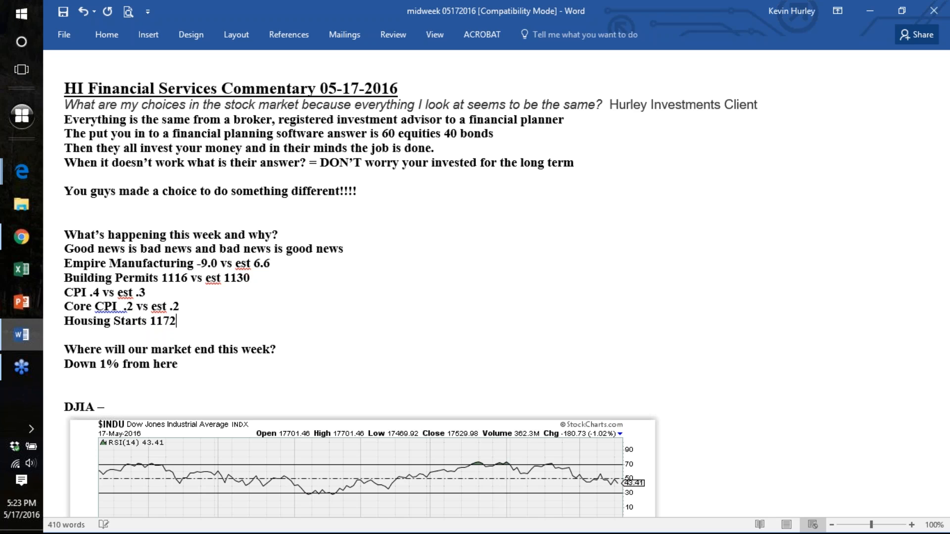
pyautogui.write('vs est')
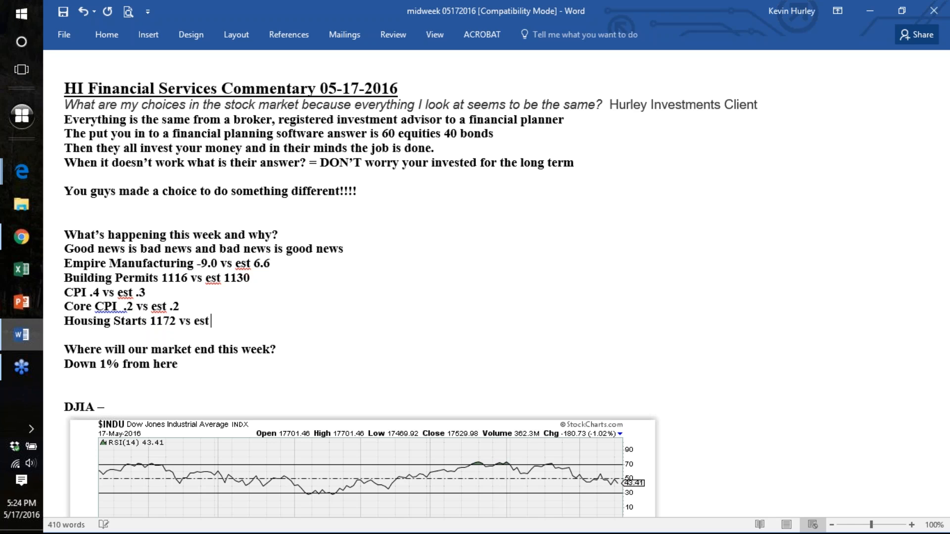
pyautogui.write('1135')
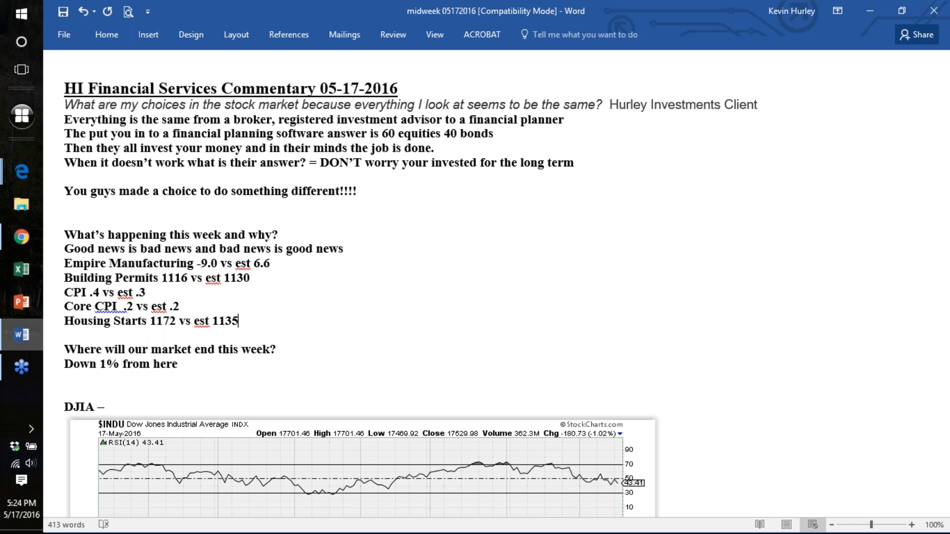
# - Start a new Capacity Utilization line below it
pyautogui.write('C')
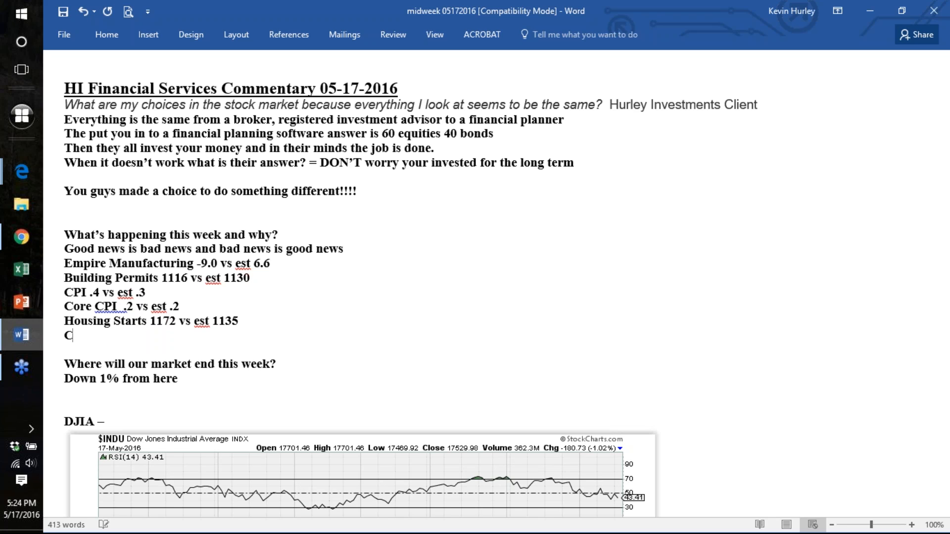
pyautogui.write('apacity U')
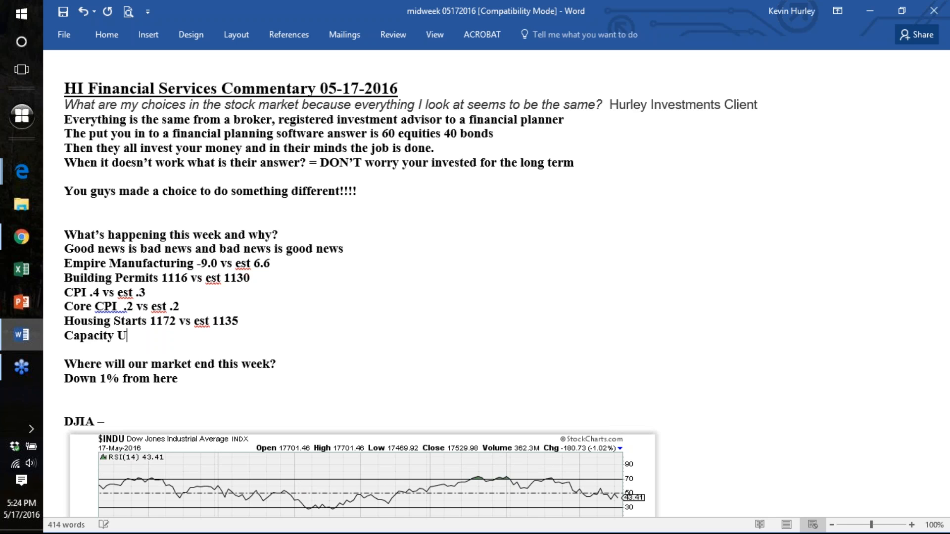
pyautogui.write('tlization')
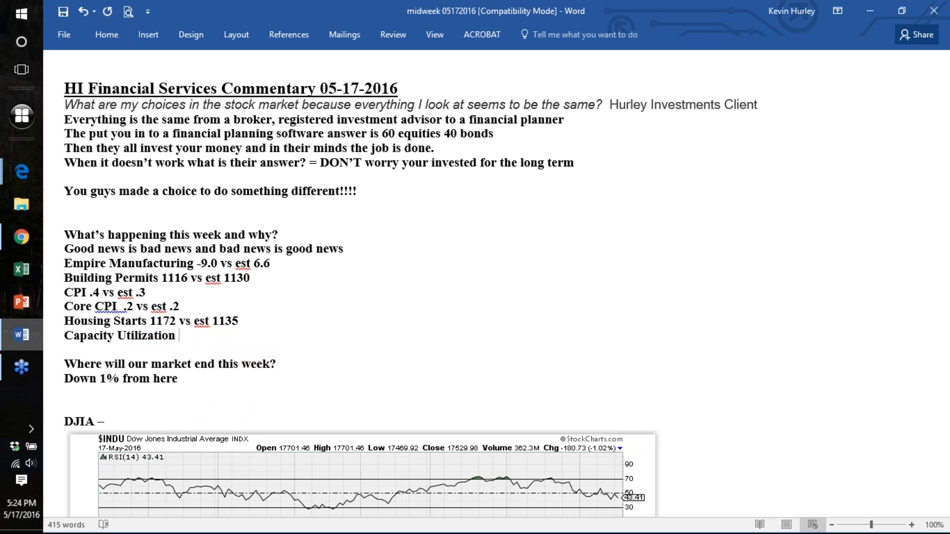
# - Complete Capacity Utilization as 75.4 vs est 75.0
pyautogui.write('75.4')
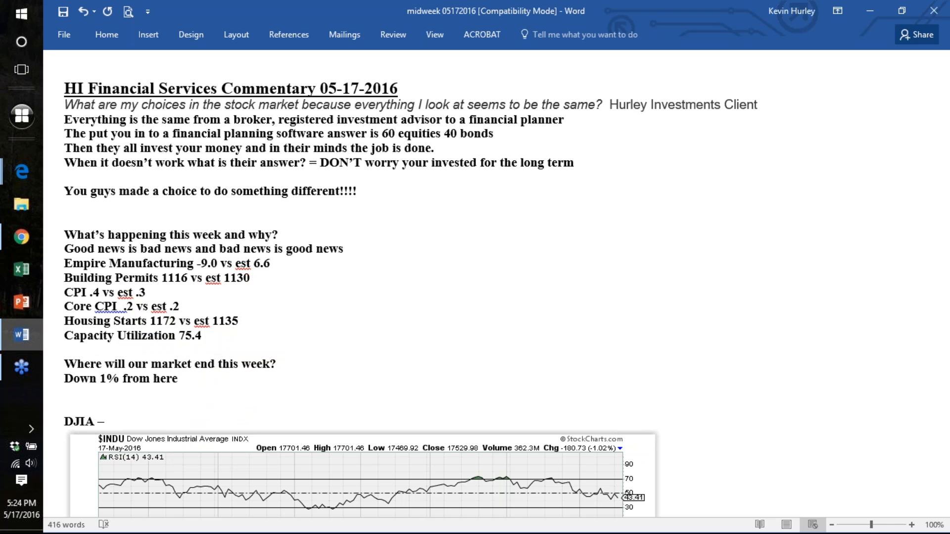
pyautogui.write('vs est')
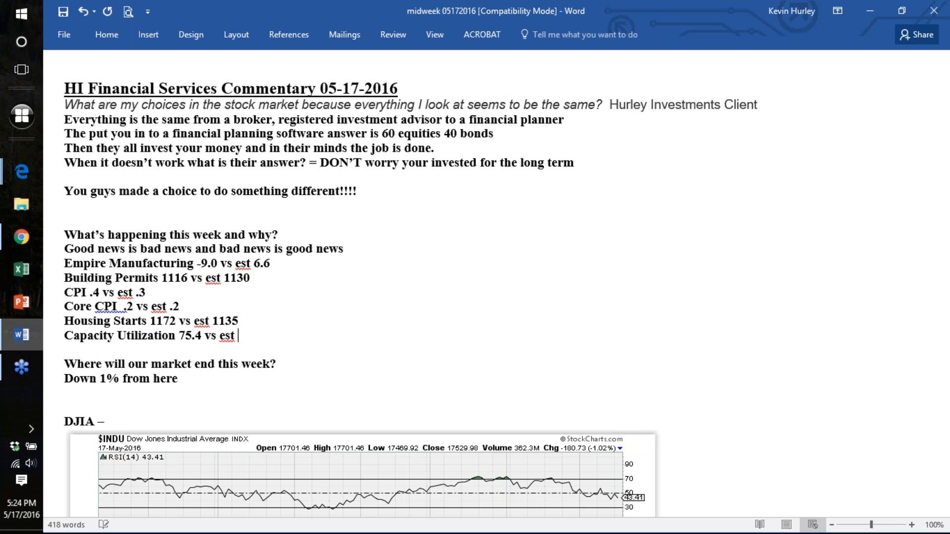
pyautogui.write('75.')
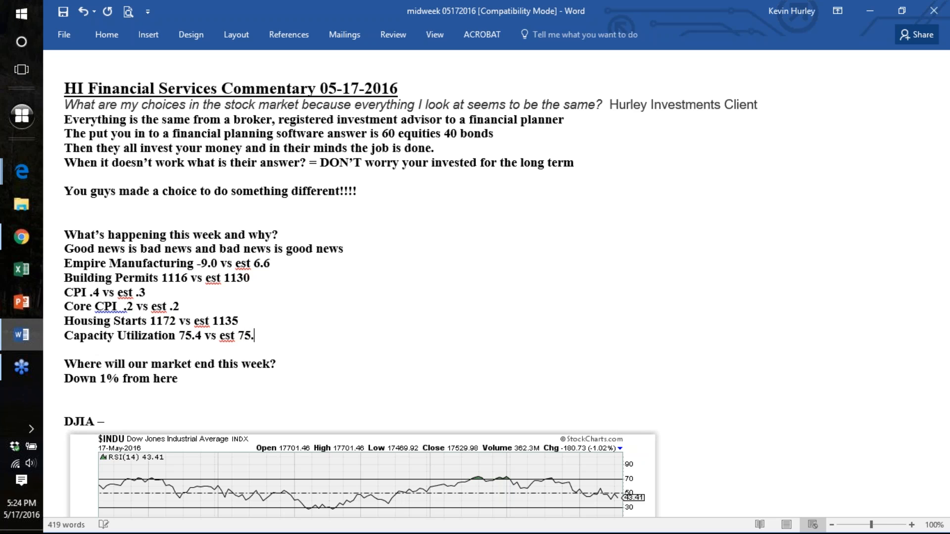
pyautogui.write('0')
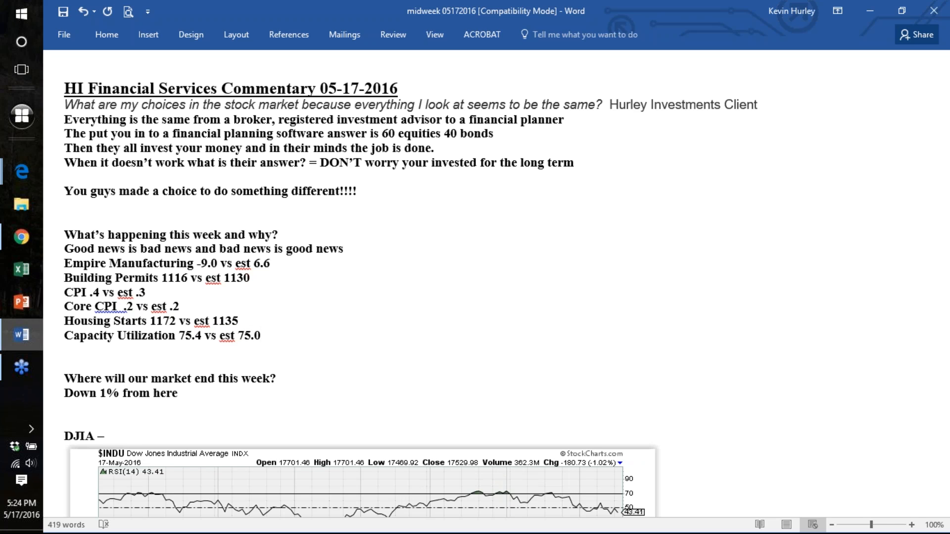
# - Add the Industrial Production .7 vs est .2 line
pyautogui.write('Industrial')
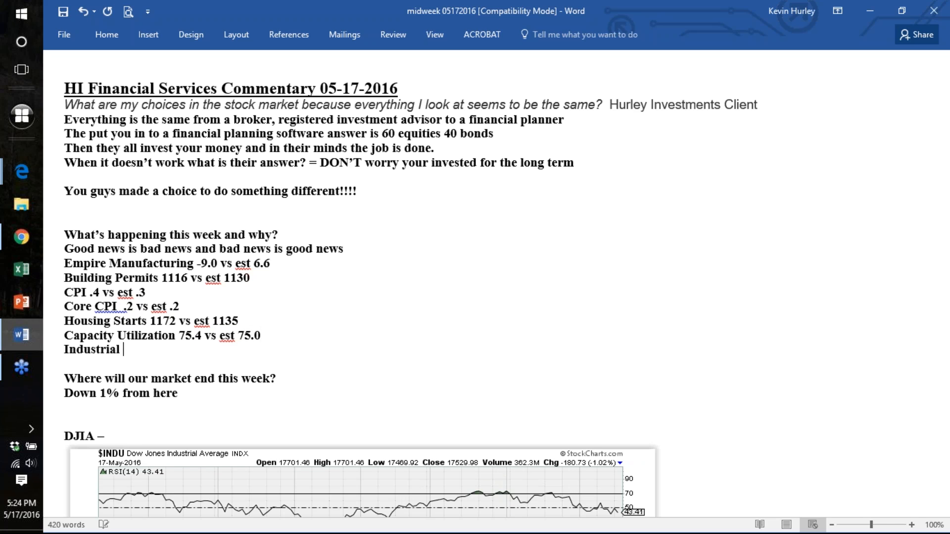
pyautogui.write('P')
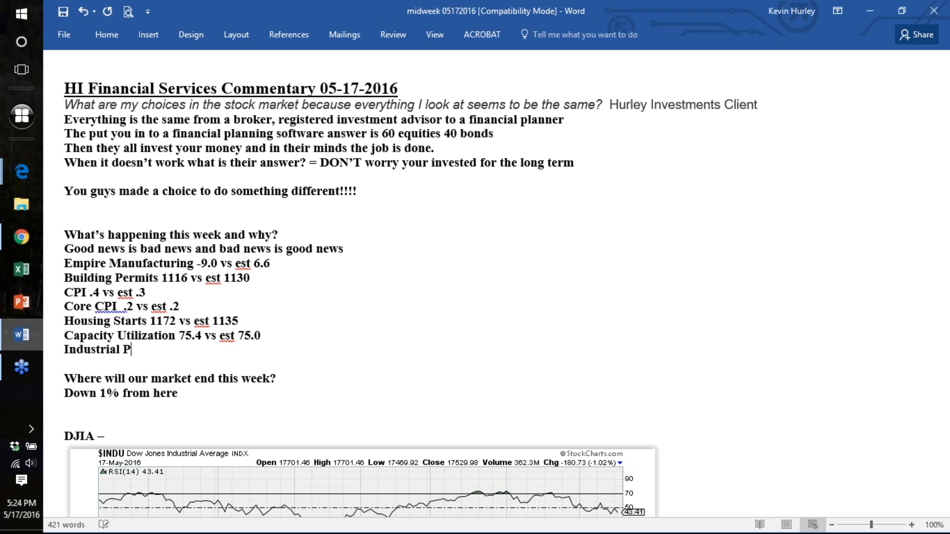
pyautogui.write('roductio')
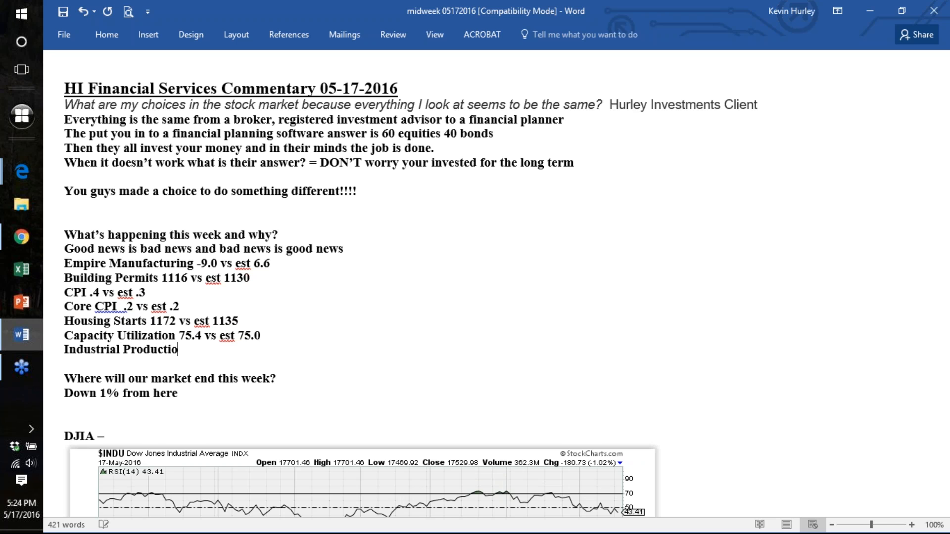
pyautogui.write('n')
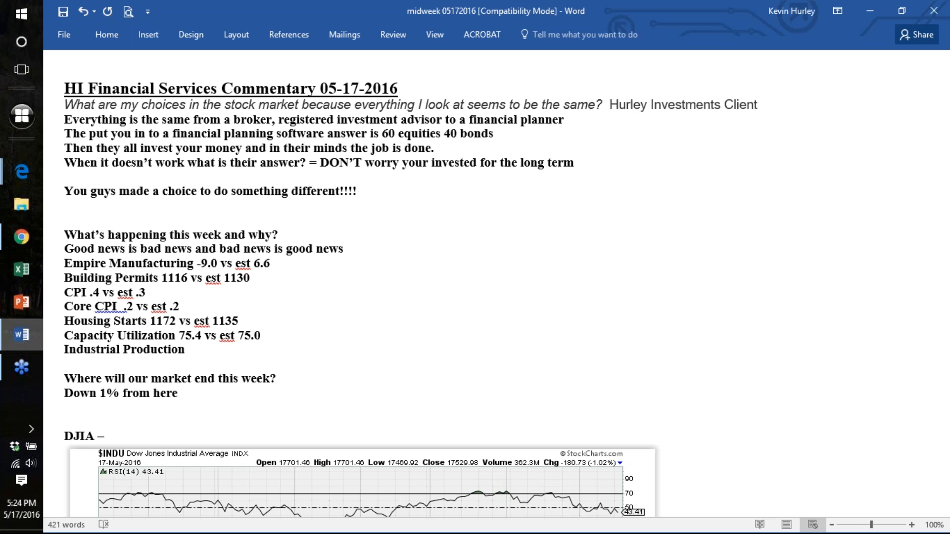
pyautogui.write('.7')
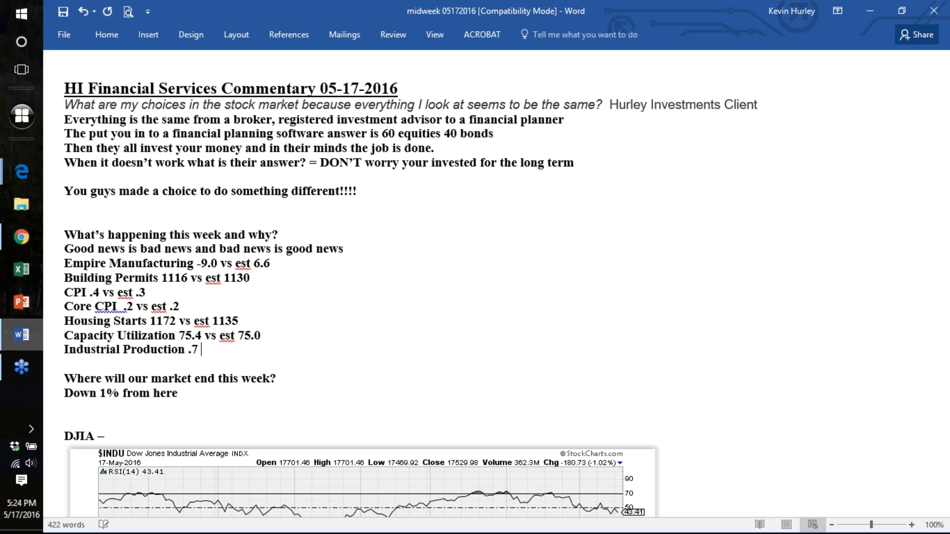
pyautogui.write('vs est')
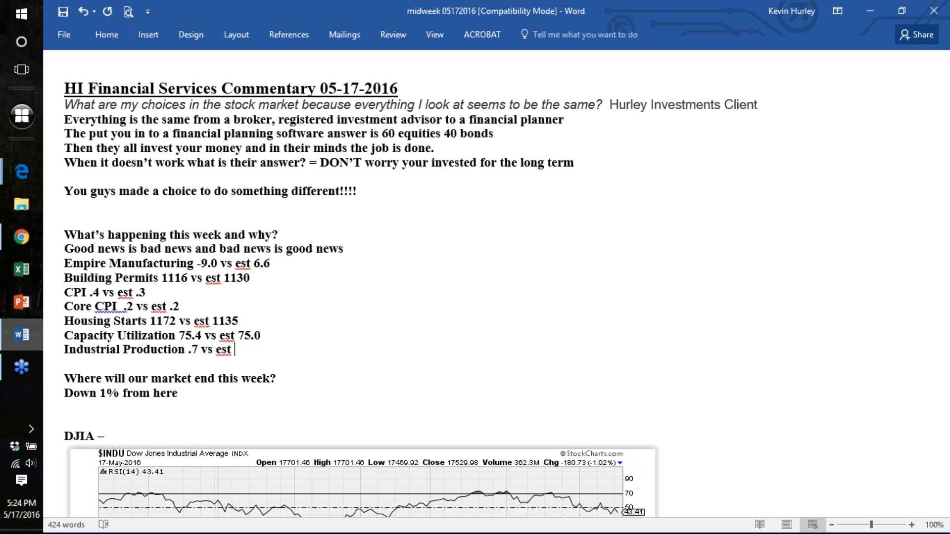
pyautogui.write('2')
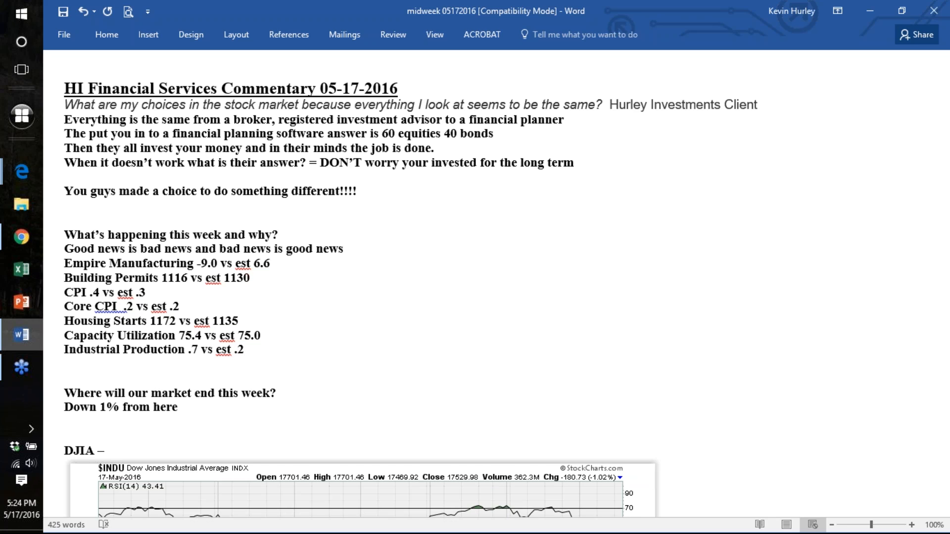
pyautogui.click(65, 363)
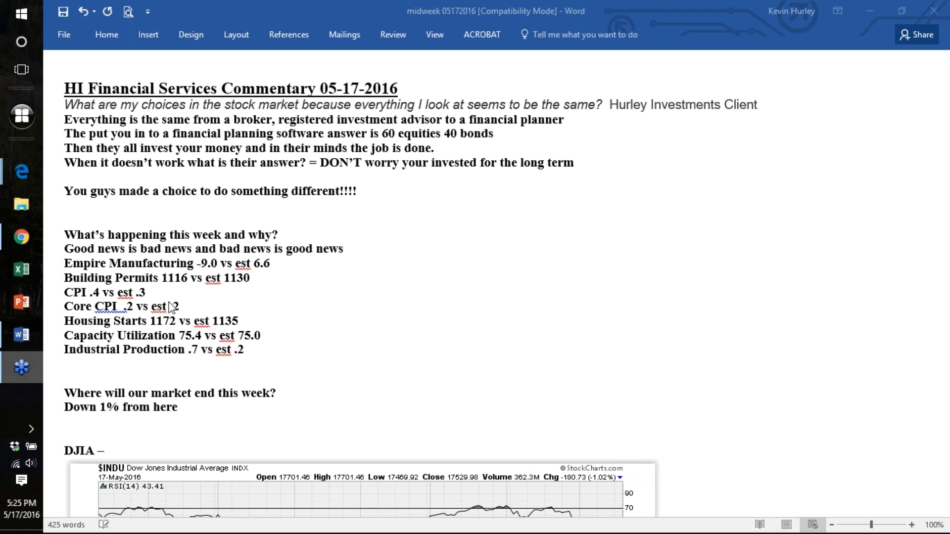
pyautogui.moveTo(212, 287)
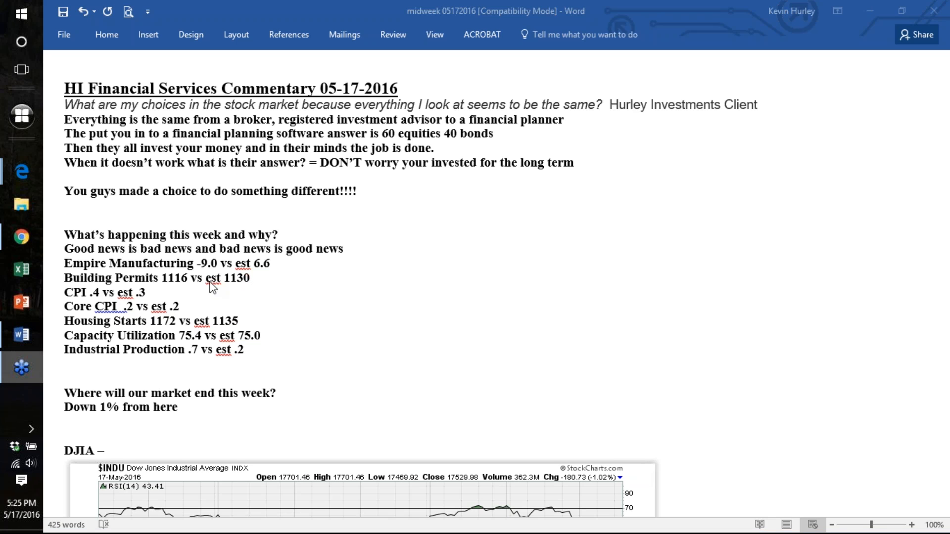
pyautogui.moveTo(168, 329)
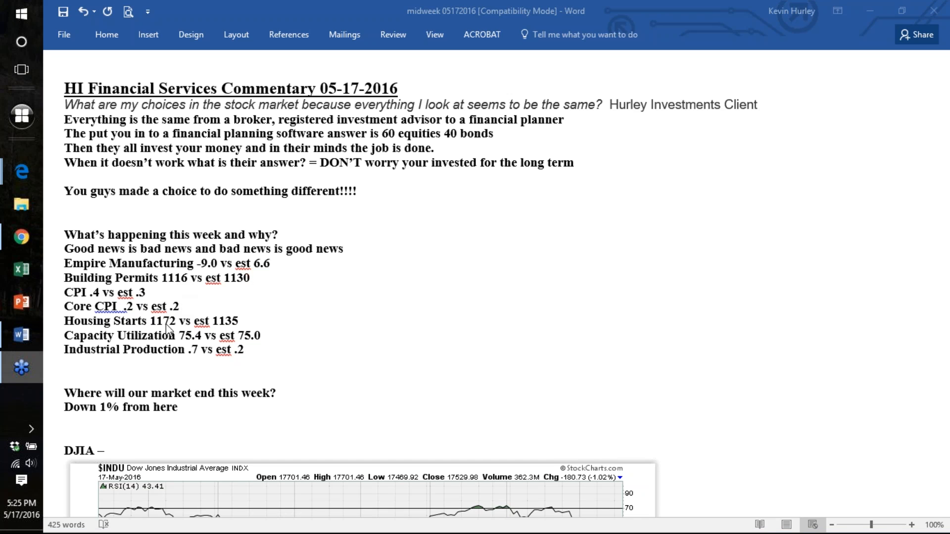
pyautogui.moveTo(203, 292)
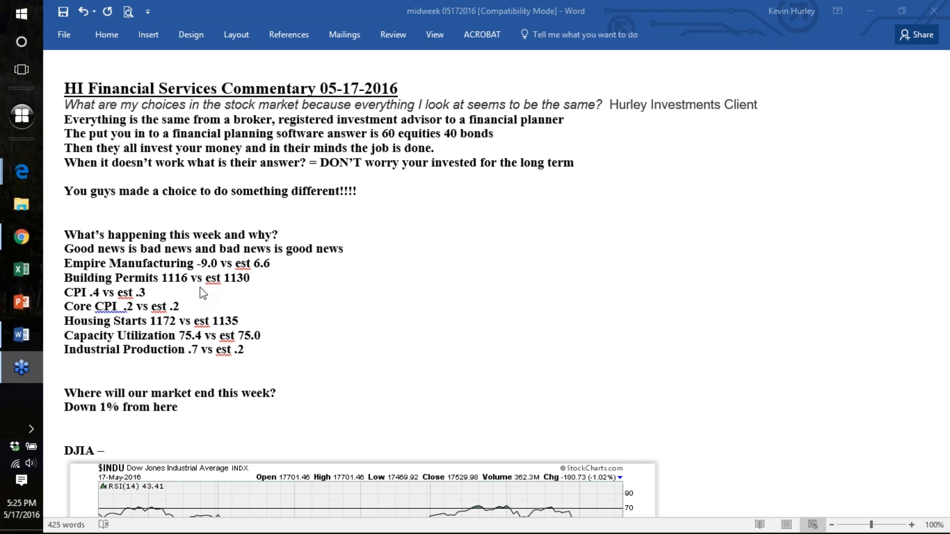
pyautogui.moveTo(180, 326)
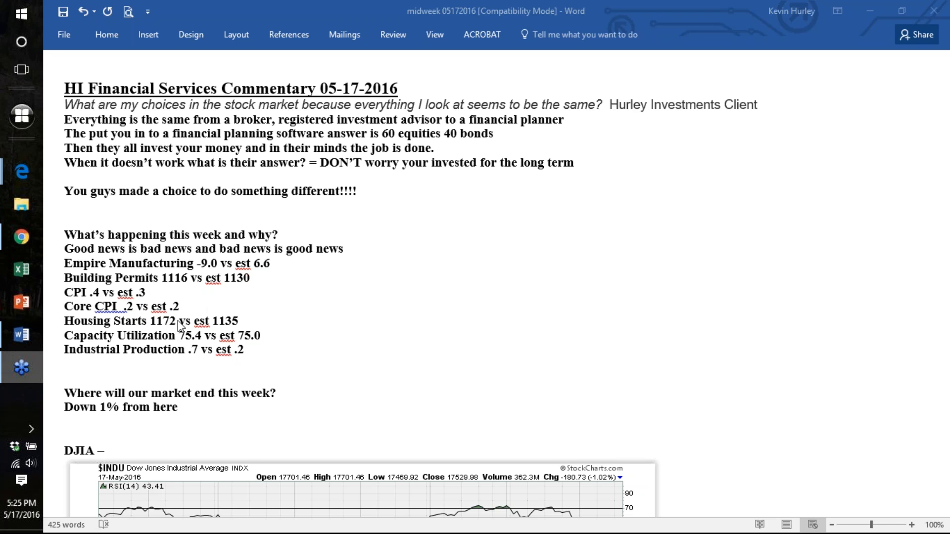
pyautogui.moveTo(152, 341)
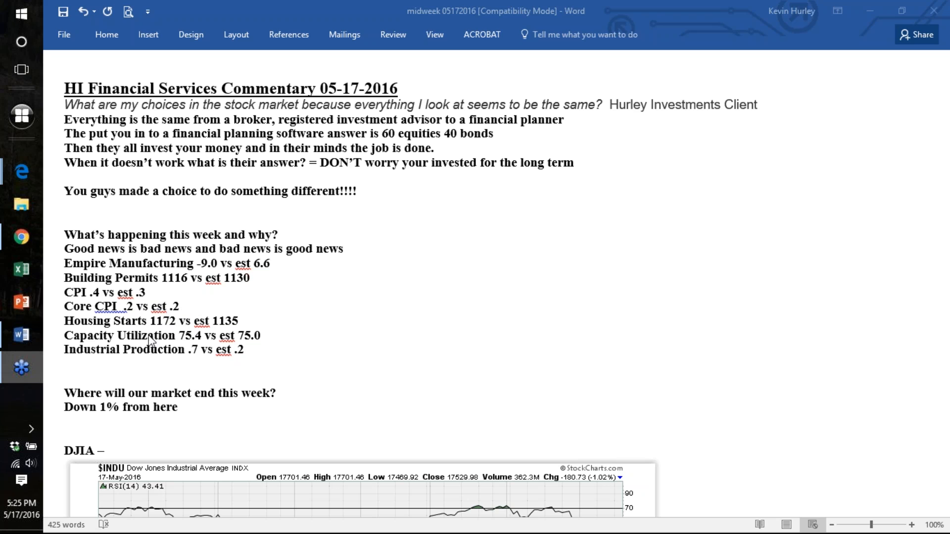
pyautogui.moveTo(191, 358)
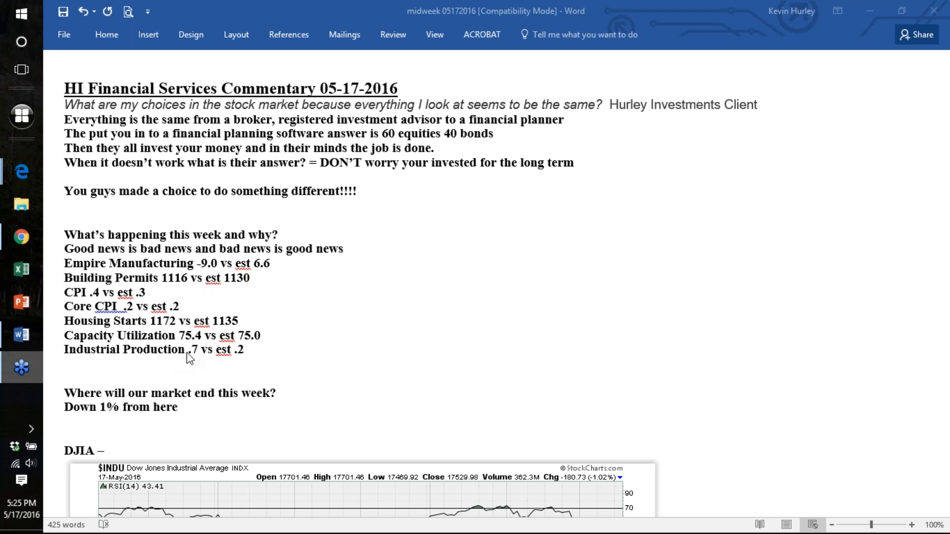
pyautogui.moveTo(256, 354)
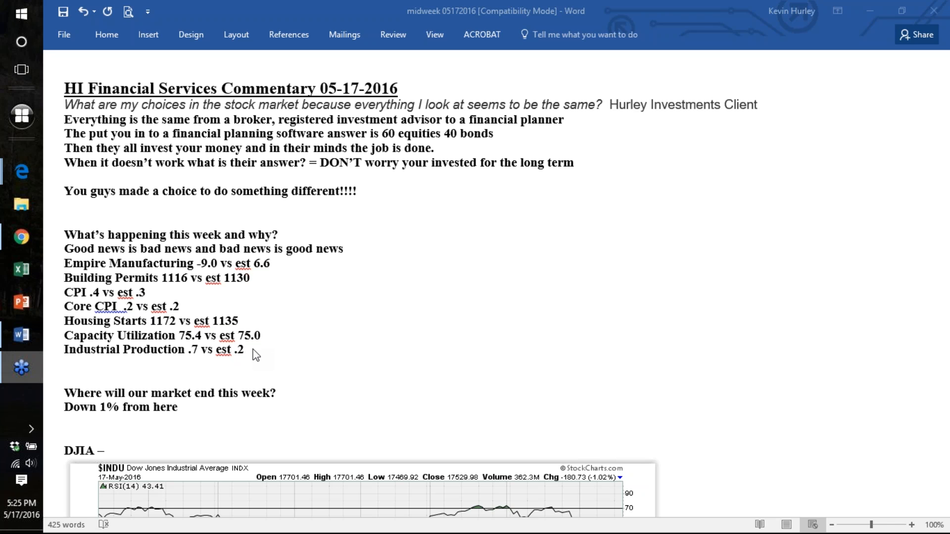
pyautogui.moveTo(485, 317)
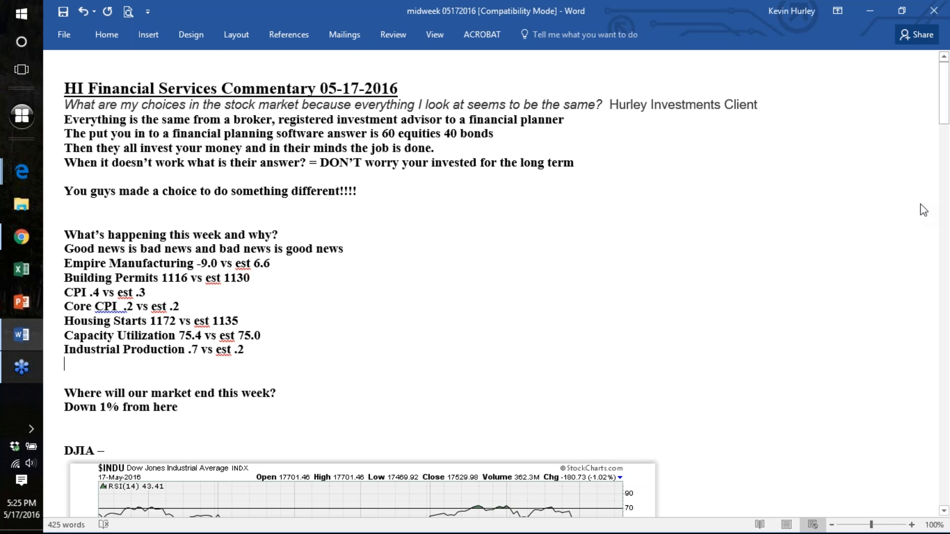
pyautogui.scroll(-3)
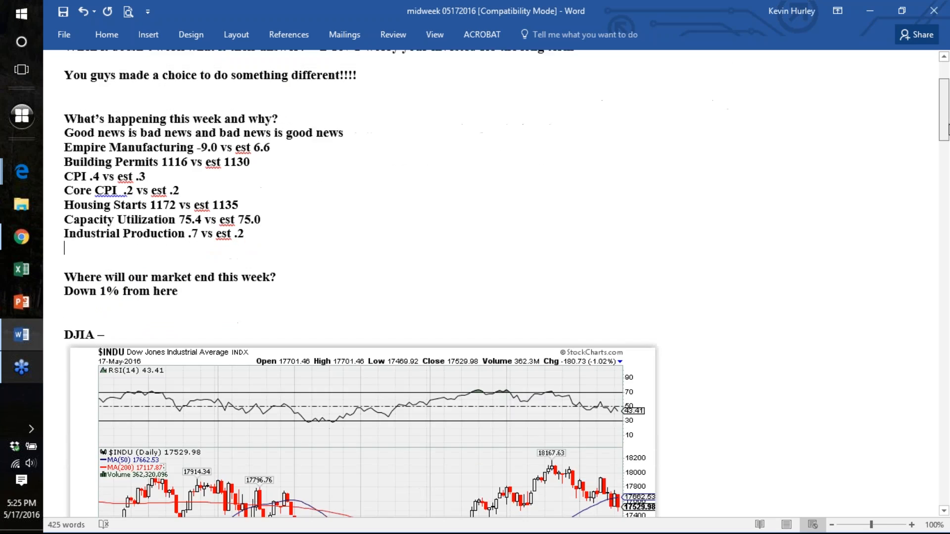
pyautogui.scroll(-3)
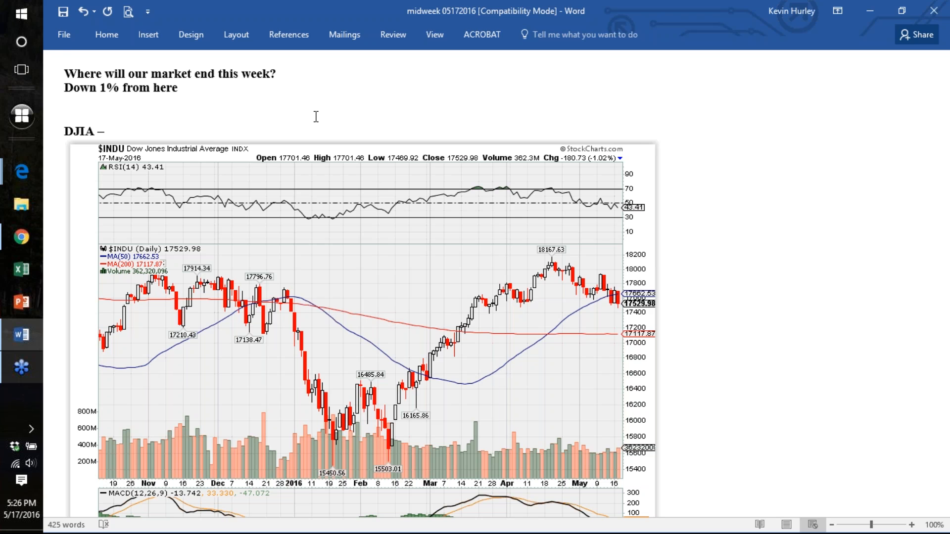
pyautogui.moveTo(405, 89)
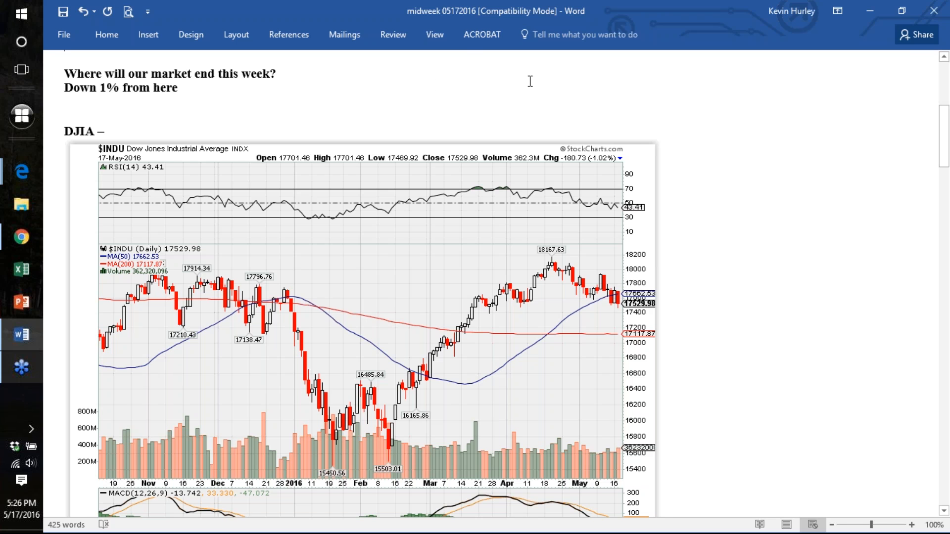
pyautogui.moveTo(581, 83)
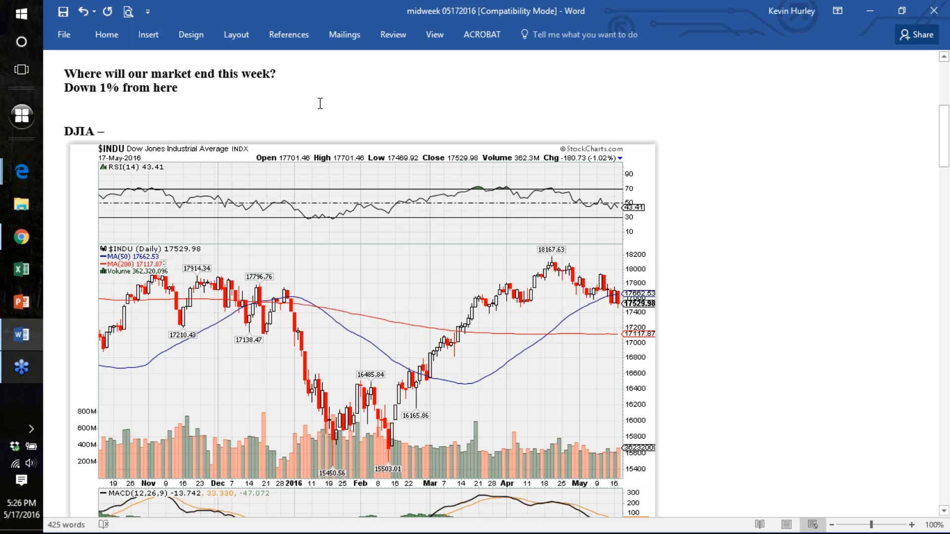
pyautogui.moveTo(219, 106)
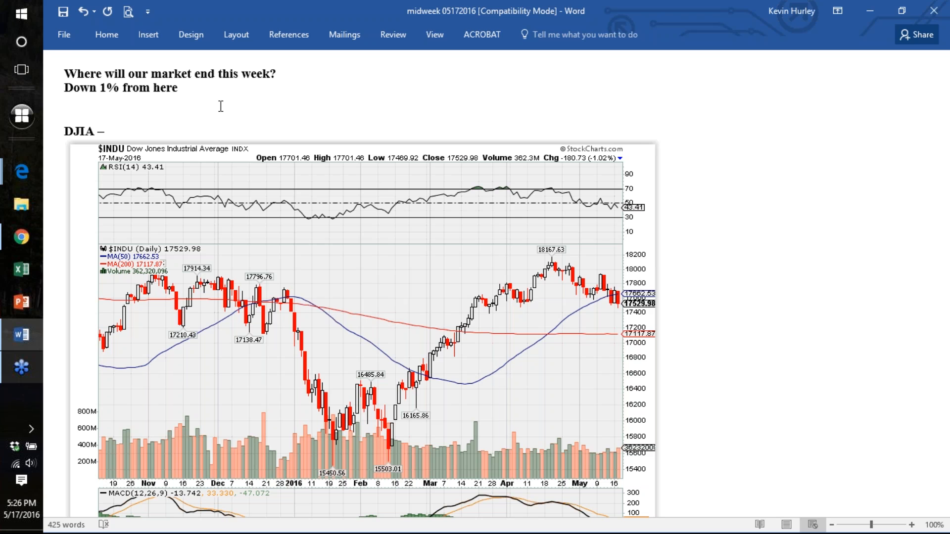
pyautogui.click(105, 130)
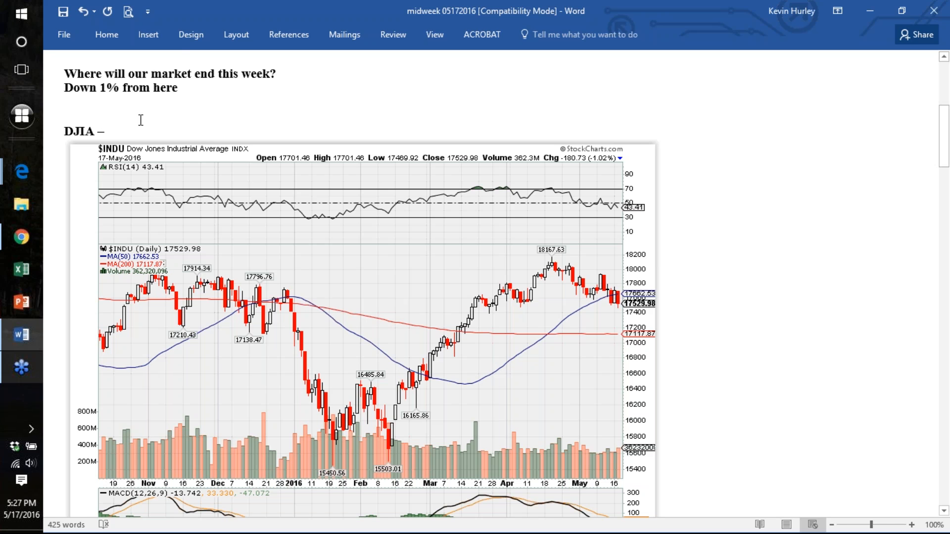
pyautogui.moveTo(296, 116)
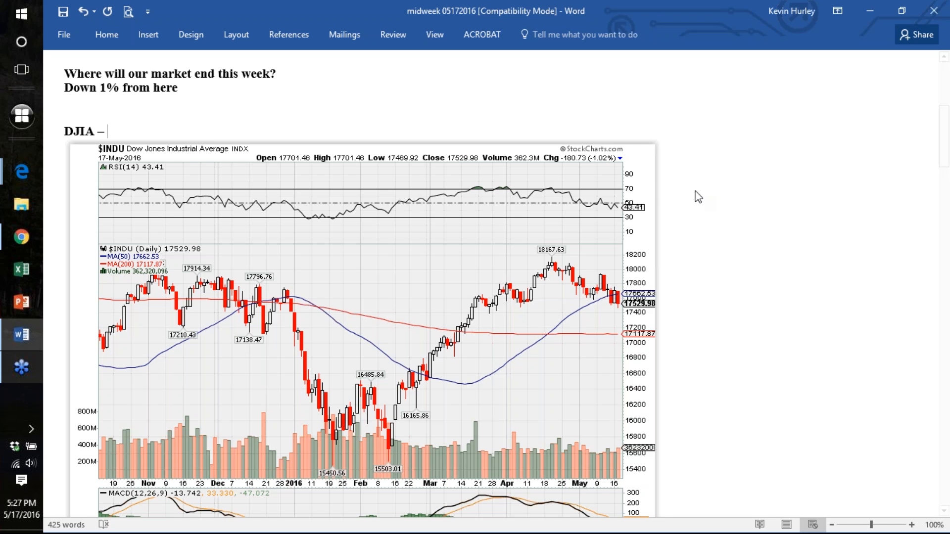
pyautogui.moveTo(714, 228)
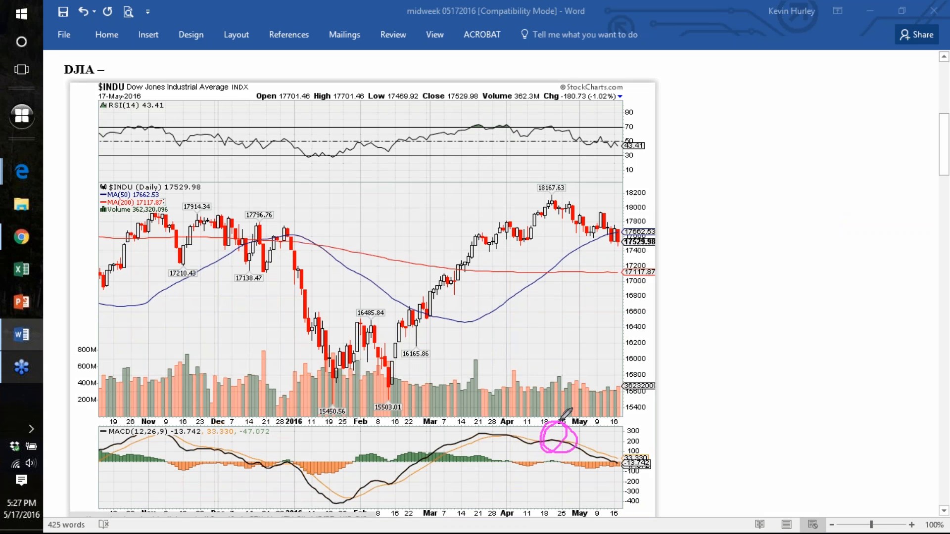
pyautogui.moveTo(583, 132)
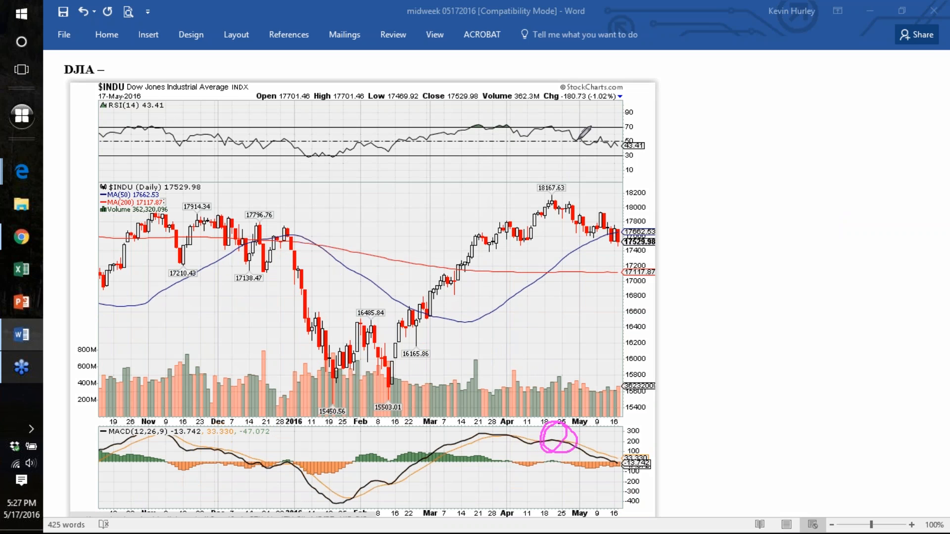
pyautogui.click(107, 69)
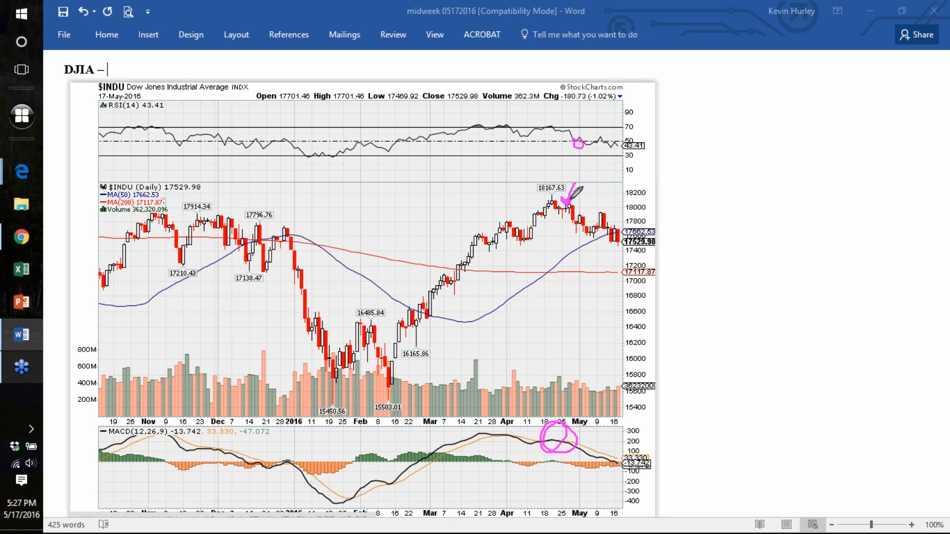
pyautogui.moveTo(700, 190)
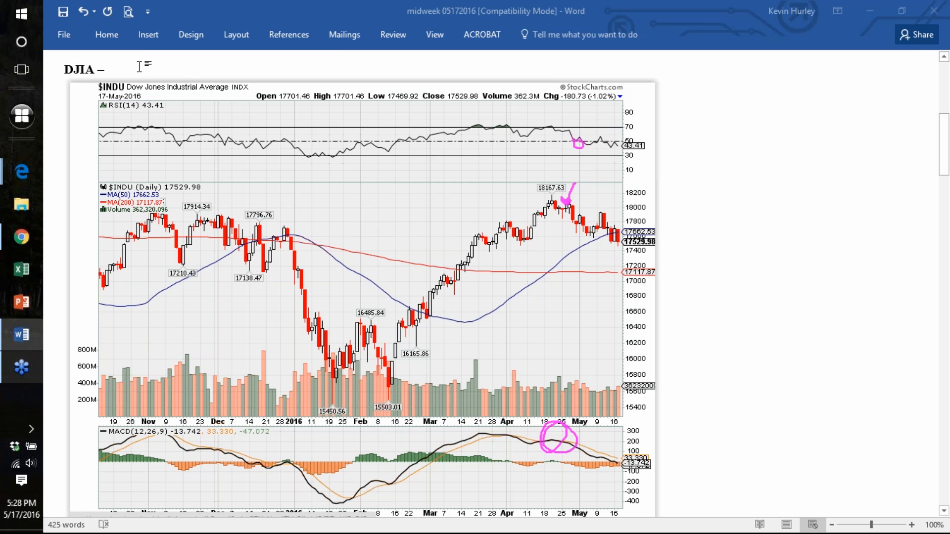
pyautogui.click(106, 70)
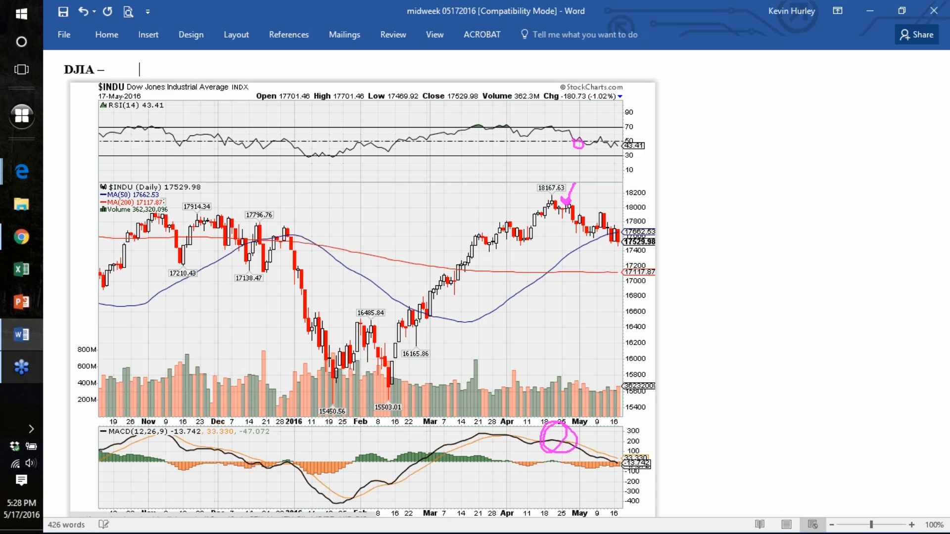
# - Write 'Bearish and trying to hold the 50 day SMA' under DJIA and copy it
pyautogui.write('Bearis')
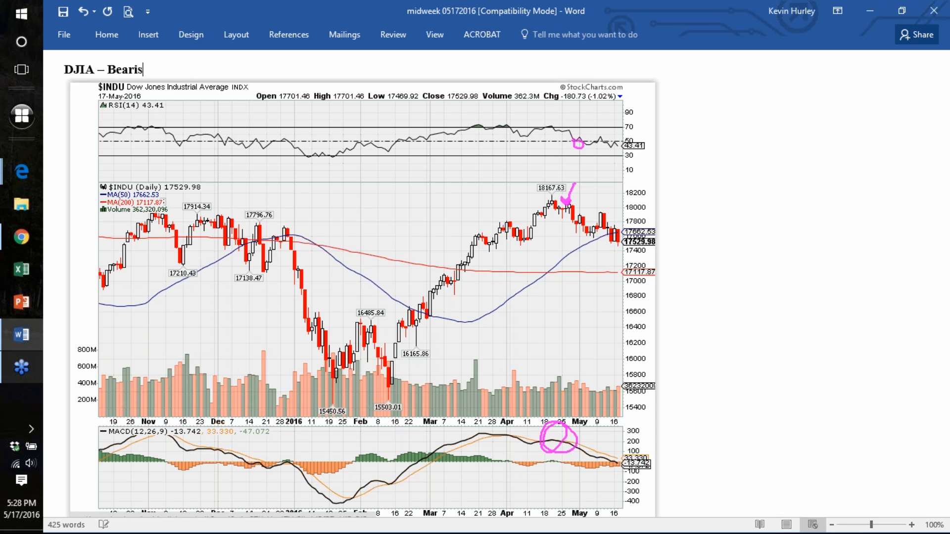
pyautogui.write('h')
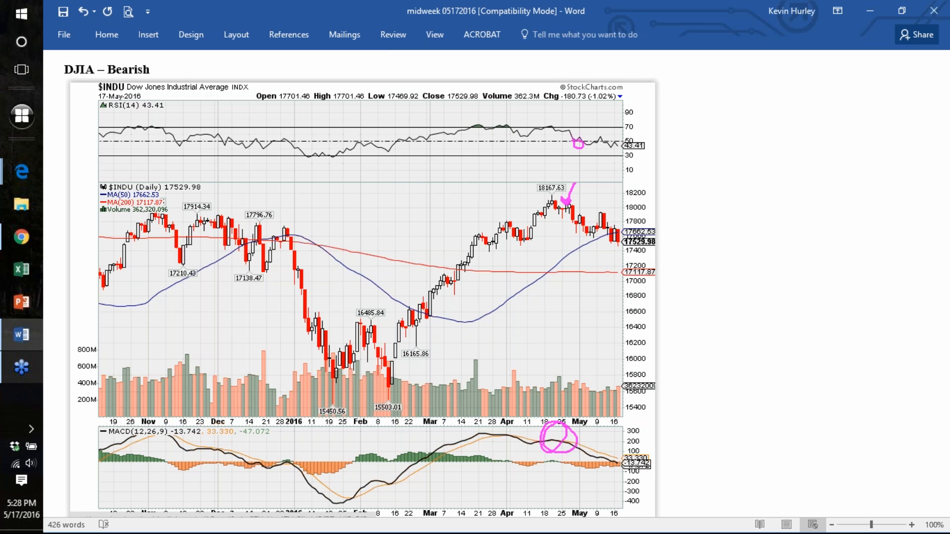
pyautogui.click(153, 69)
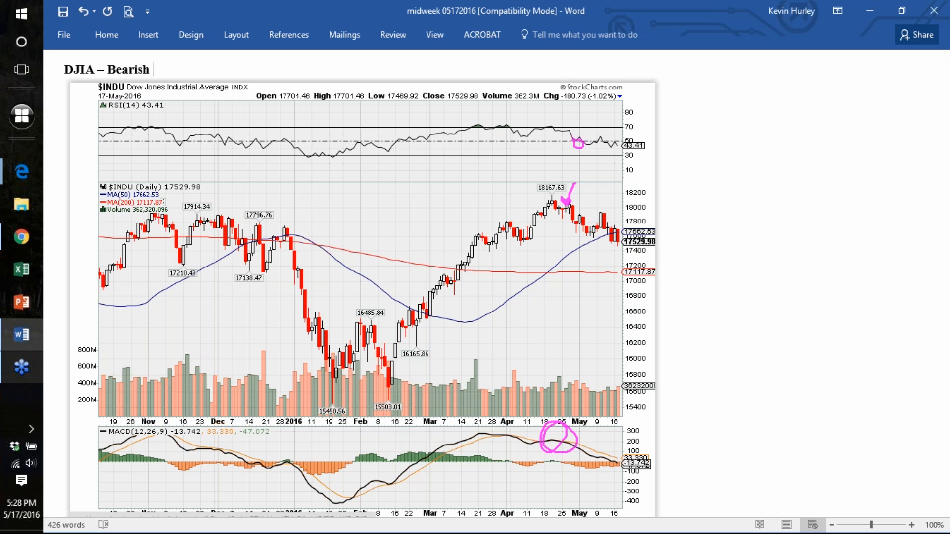
pyautogui.write('and')
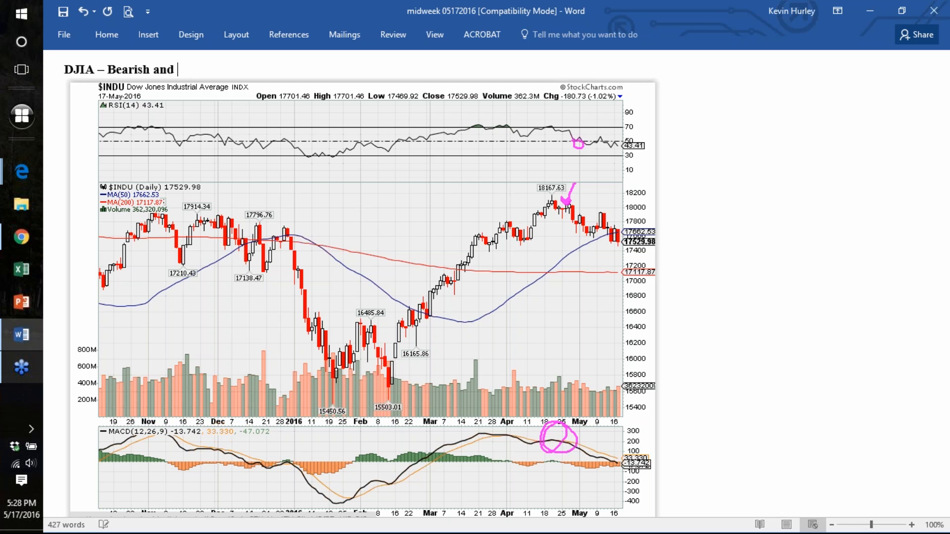
pyautogui.write('trying to hold')
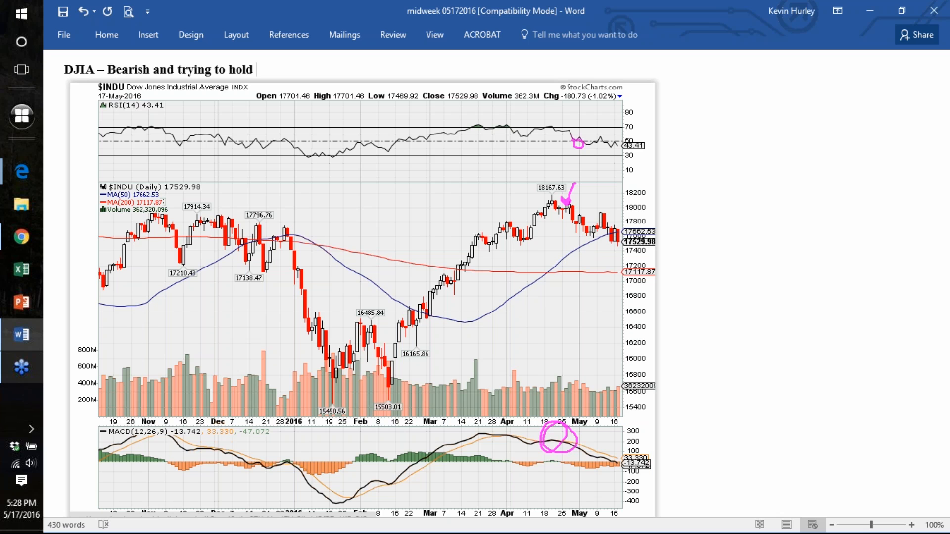
pyautogui.click(256, 69)
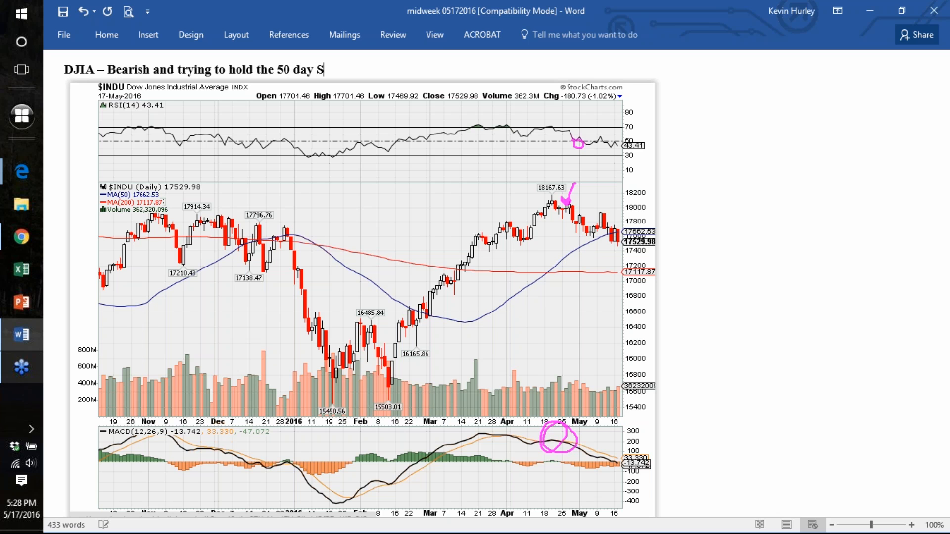
pyautogui.write('MA')
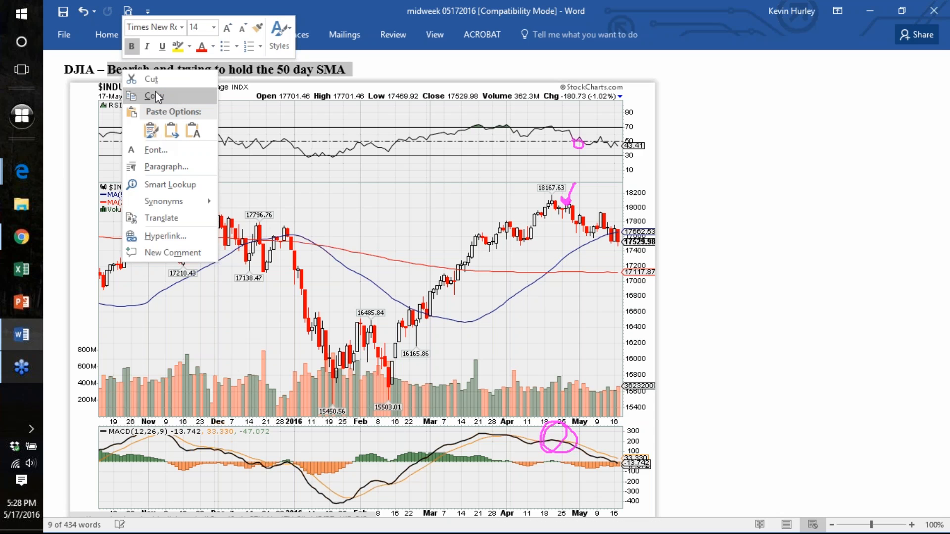
pyautogui.click(705, 193)
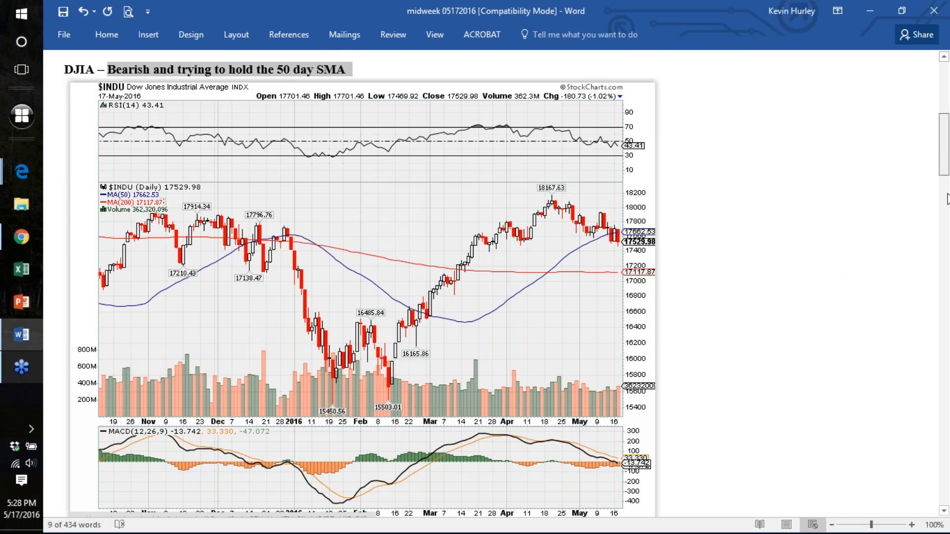
# - Paste 'Bearish and trying to hold the 50 day SMA' after the SPX heading
pyautogui.scroll(-3)
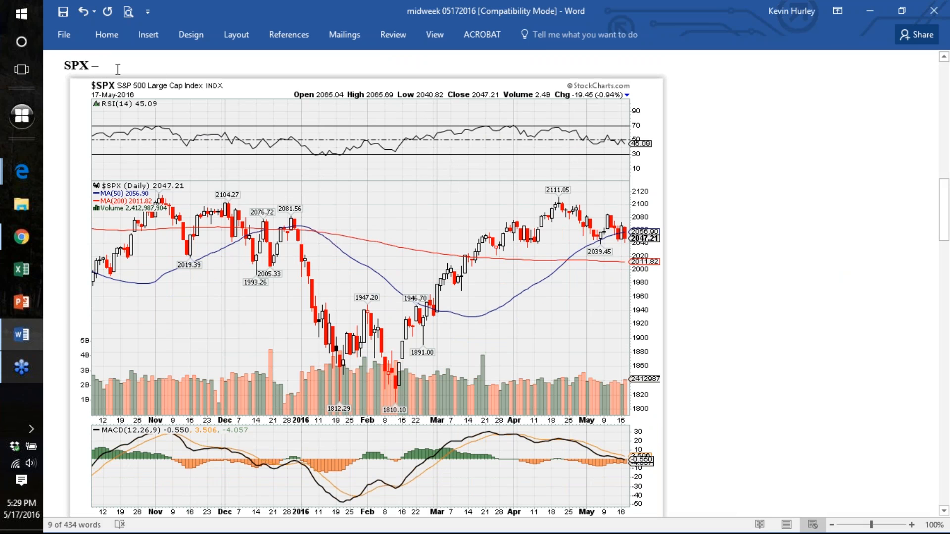
pyautogui.press('ctrl+v')
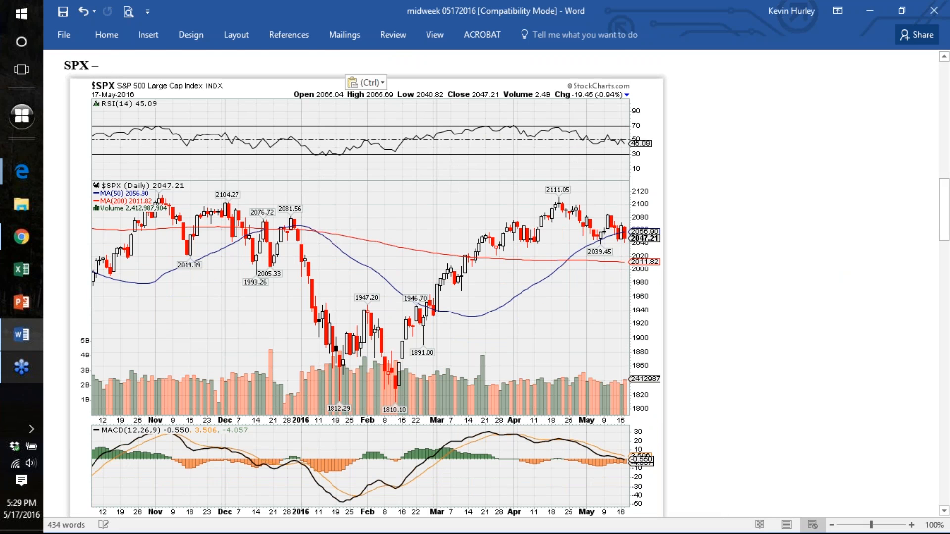
pyautogui.write('Bearish and trying to hold the 50 day SMA')
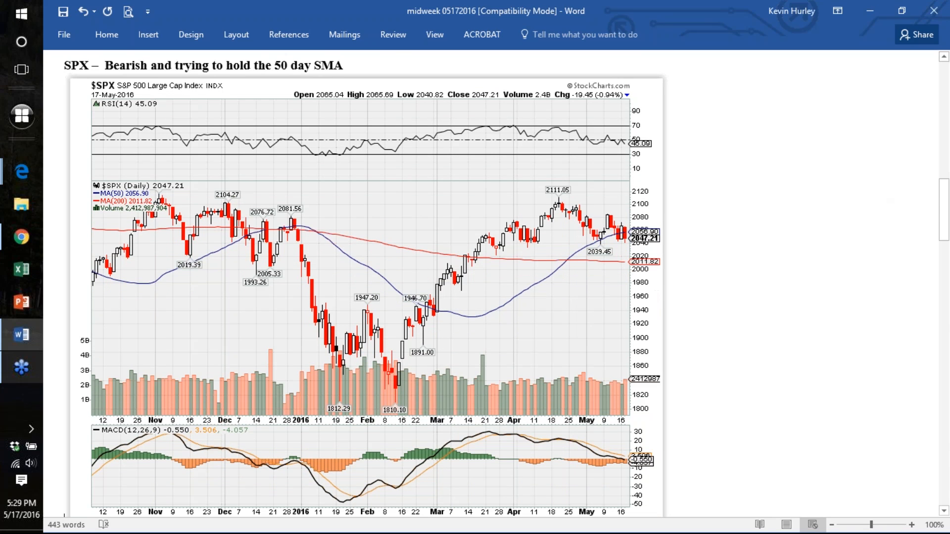
pyautogui.moveTo(943, 219)
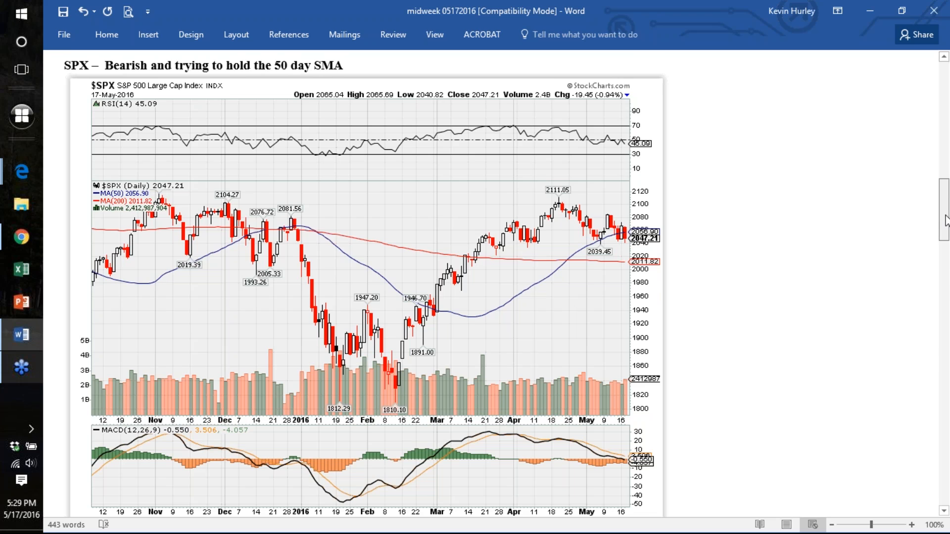
pyautogui.scroll(-3)
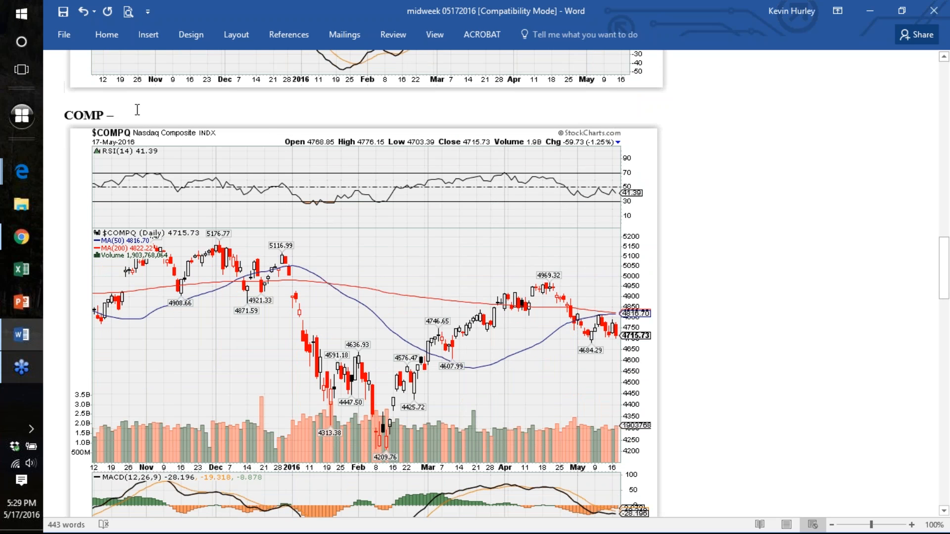
# - Add 'Also approaching 10% correction territory' to the COMP heading comment
pyautogui.click(115, 114)
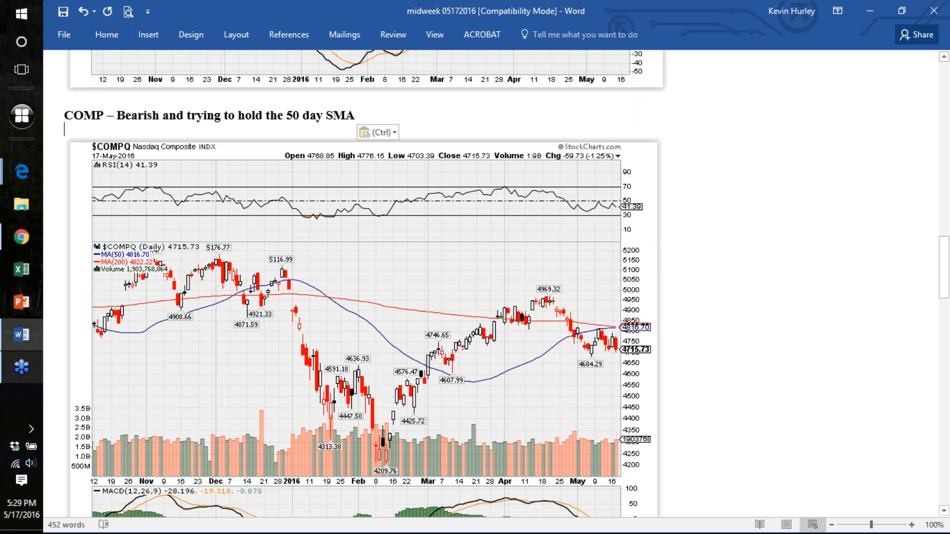
pyautogui.write('Also appo')
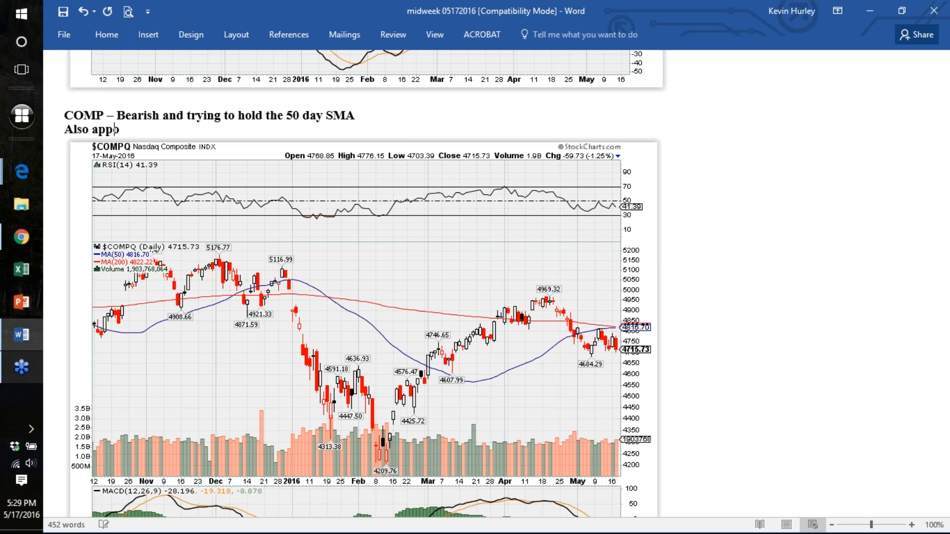
pyautogui.write('ro')
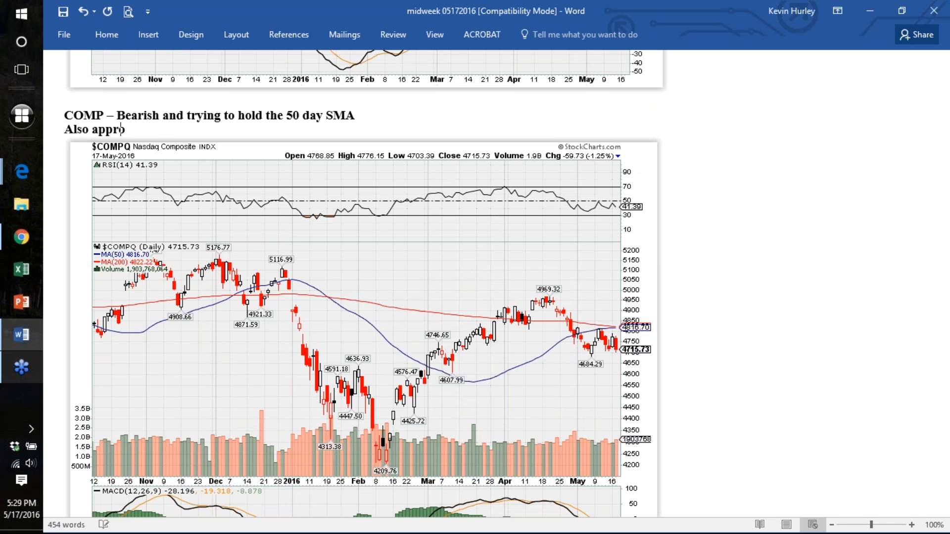
pyautogui.write('oaching 10%')
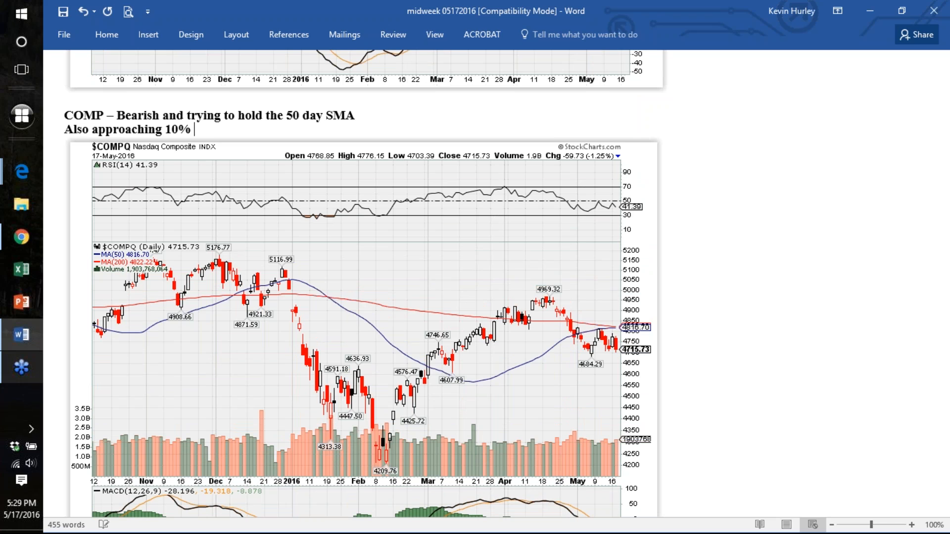
pyautogui.write('correction territory')
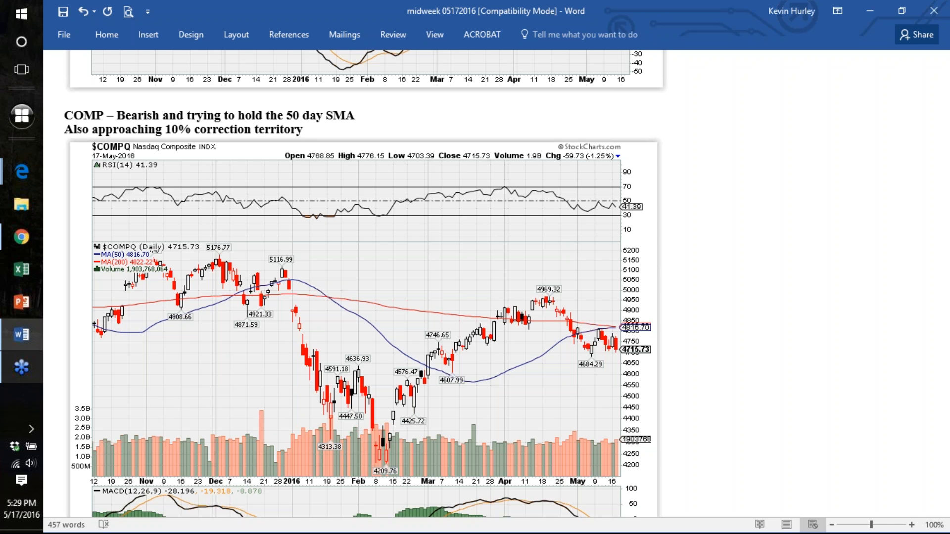
pyautogui.click(303, 130)
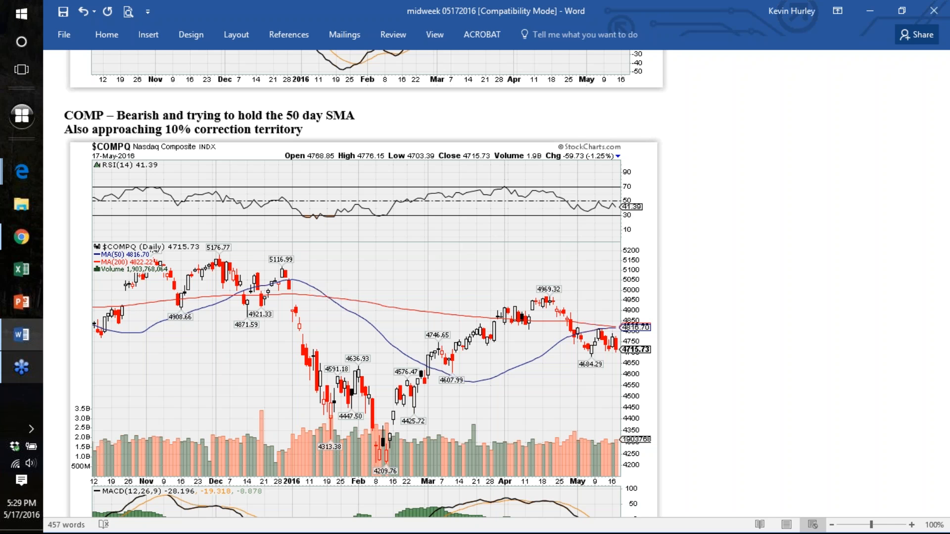
pyautogui.click(303, 130)
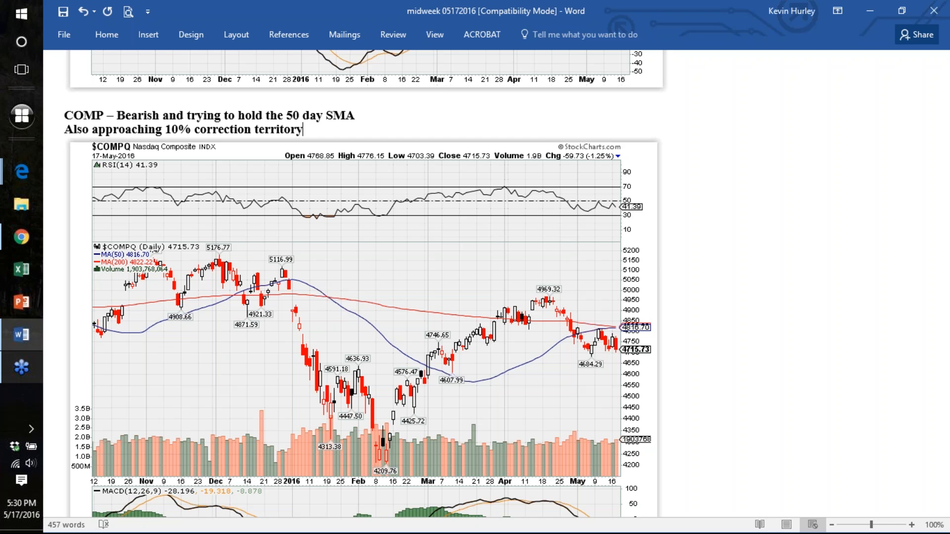
pyautogui.moveTo(884, 199)
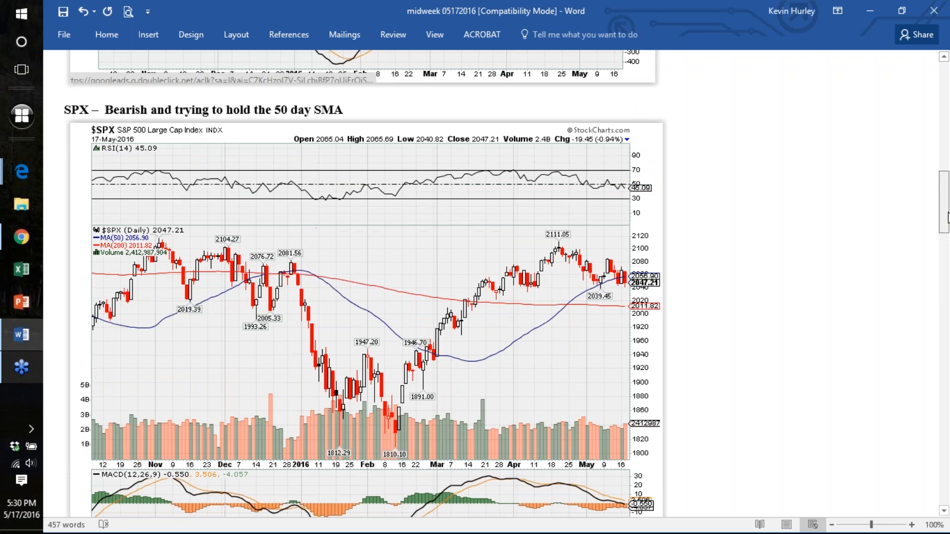
# - Scroll between the Dow Jones and S&P 500 index charts to view the SPX chart
pyautogui.scroll(-3)
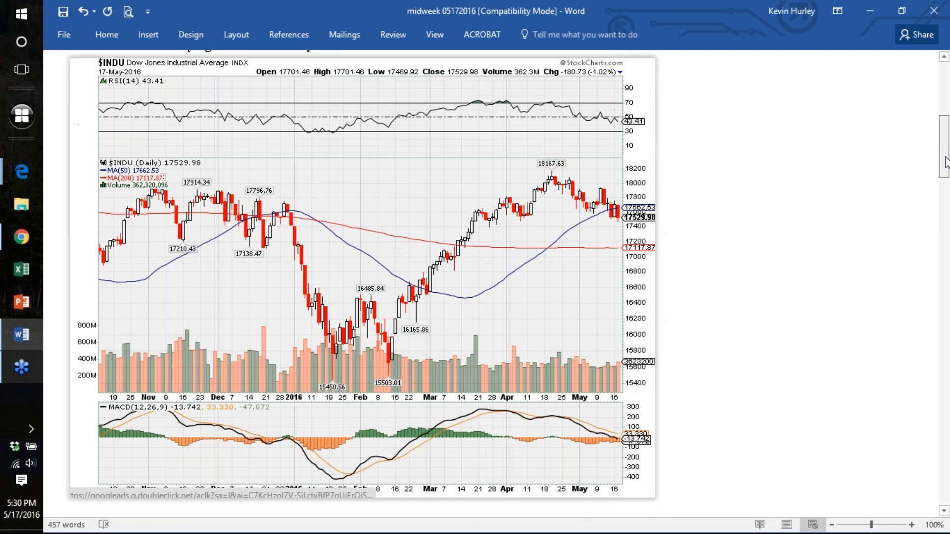
pyautogui.scroll(3)
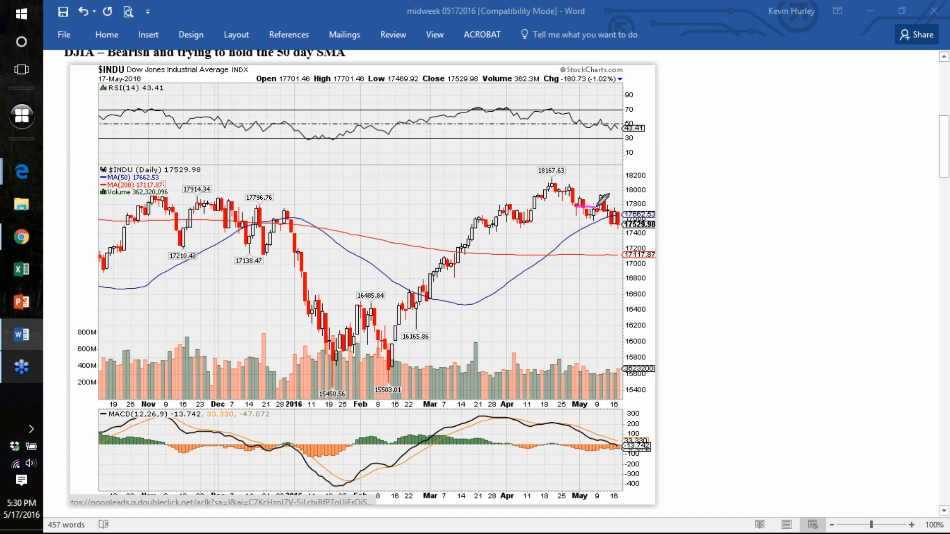
pyautogui.moveTo(612, 203)
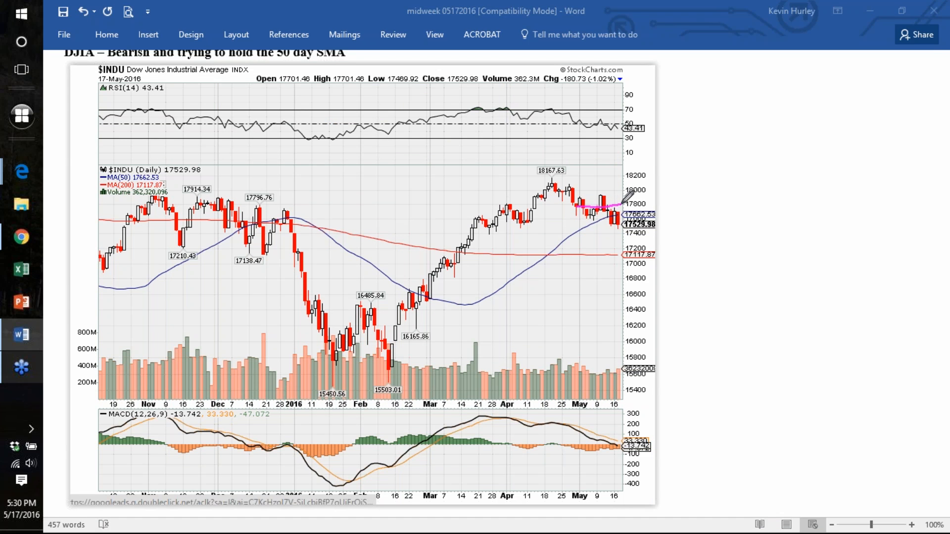
pyautogui.moveTo(627, 209)
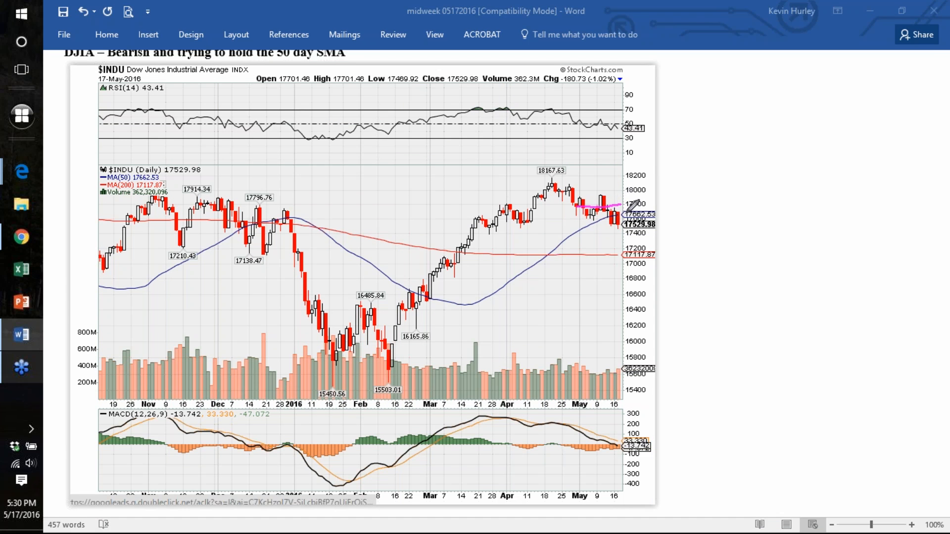
pyautogui.moveTo(715, 212)
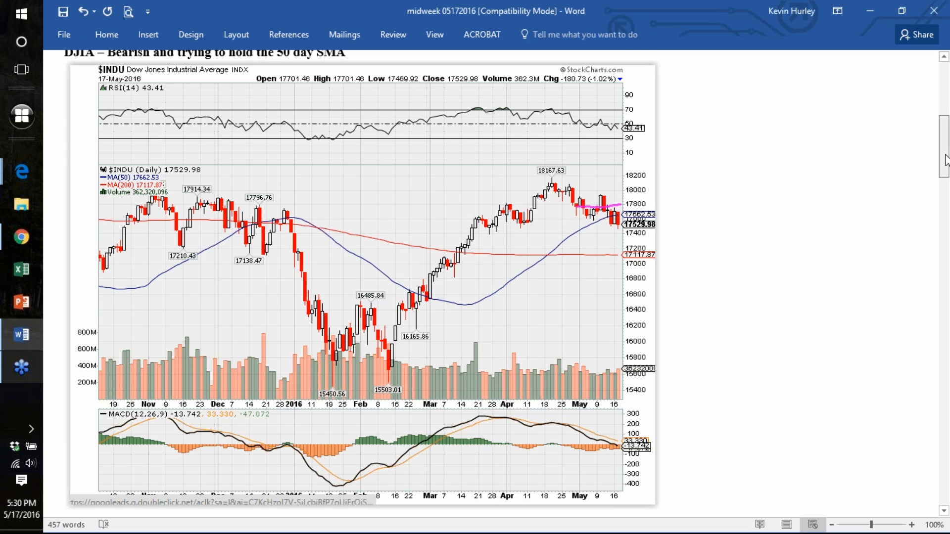
pyautogui.scroll(-3)
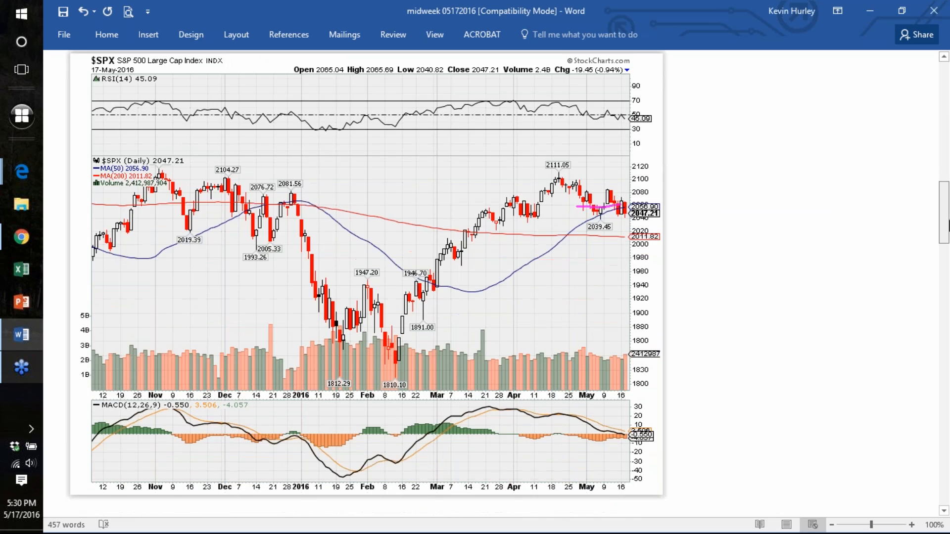
pyautogui.scroll(3)
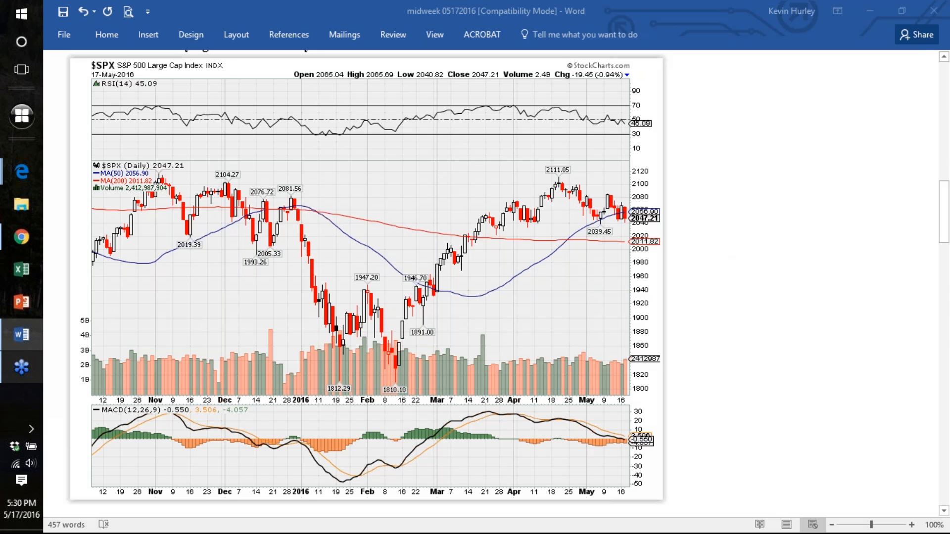
pyautogui.moveTo(717, 191)
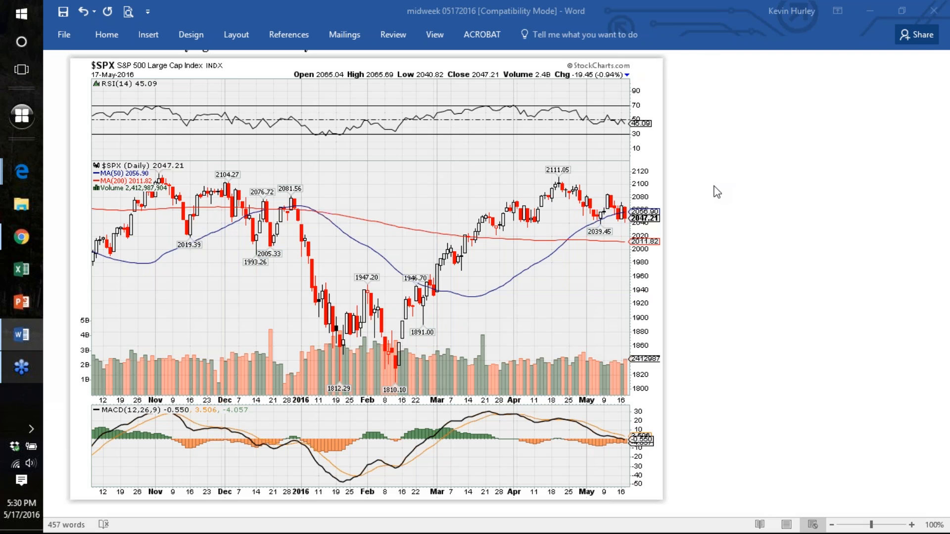
pyautogui.moveTo(721, 184)
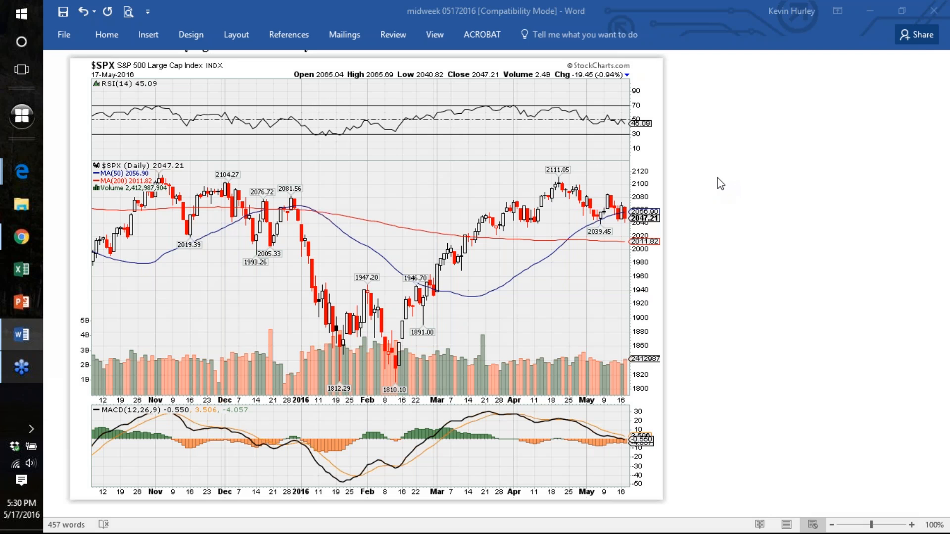
pyautogui.moveTo(836, 223)
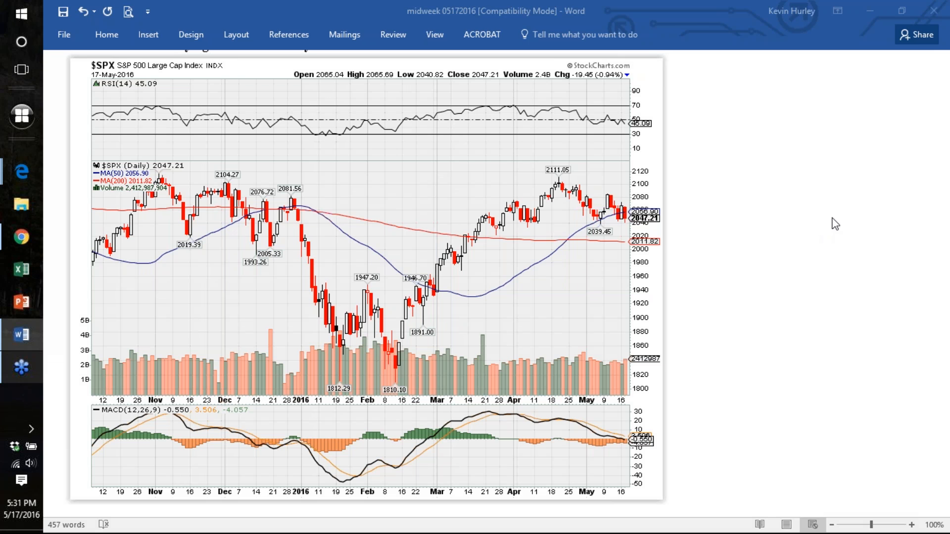
pyautogui.moveTo(696, 91)
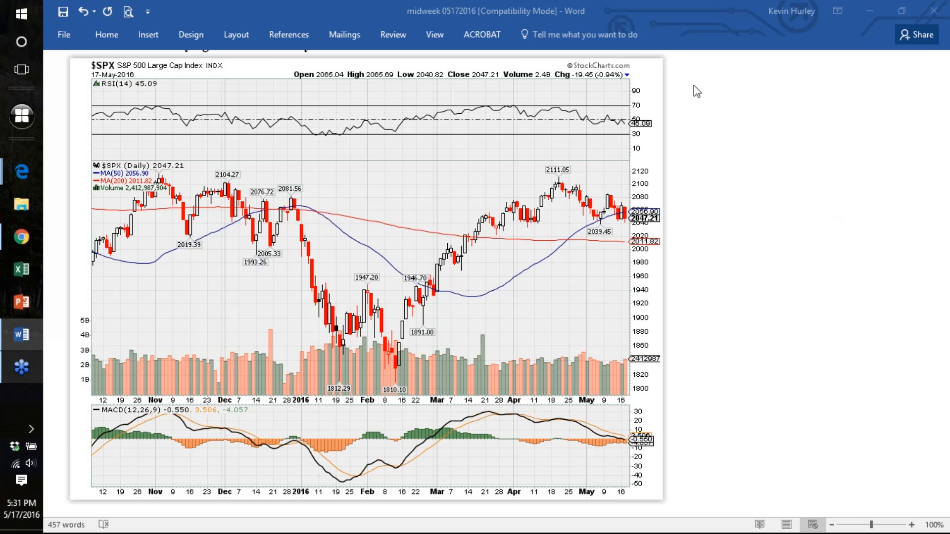
pyautogui.moveTo(663, 44)
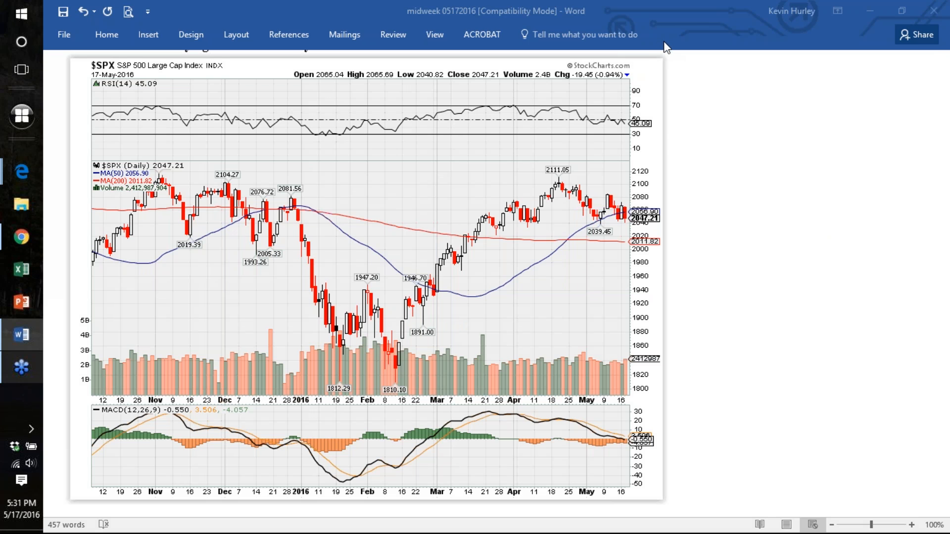
pyautogui.moveTo(663, 113)
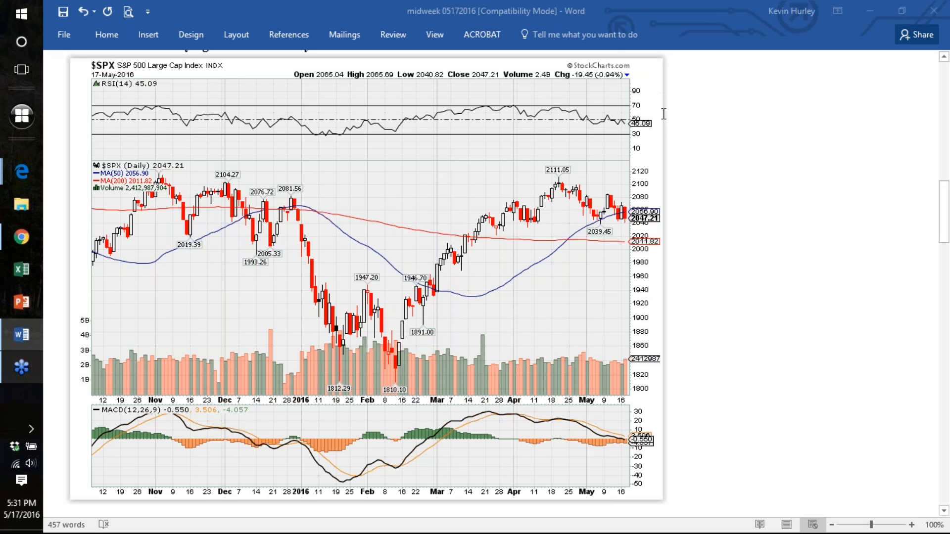
pyautogui.moveTo(677, 38)
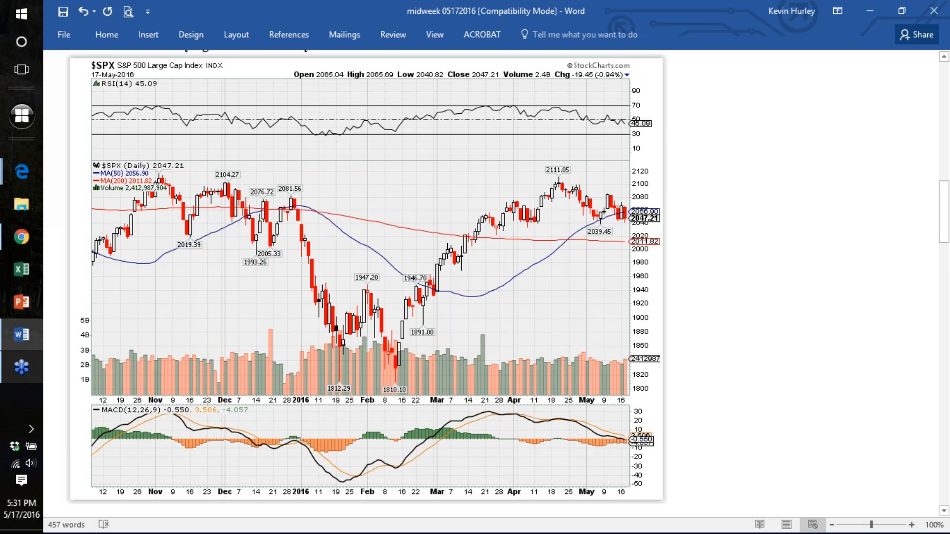
# - Scroll past the COMP chart to the SPX end-of-May section and weekly calendars
pyautogui.scroll(-3)
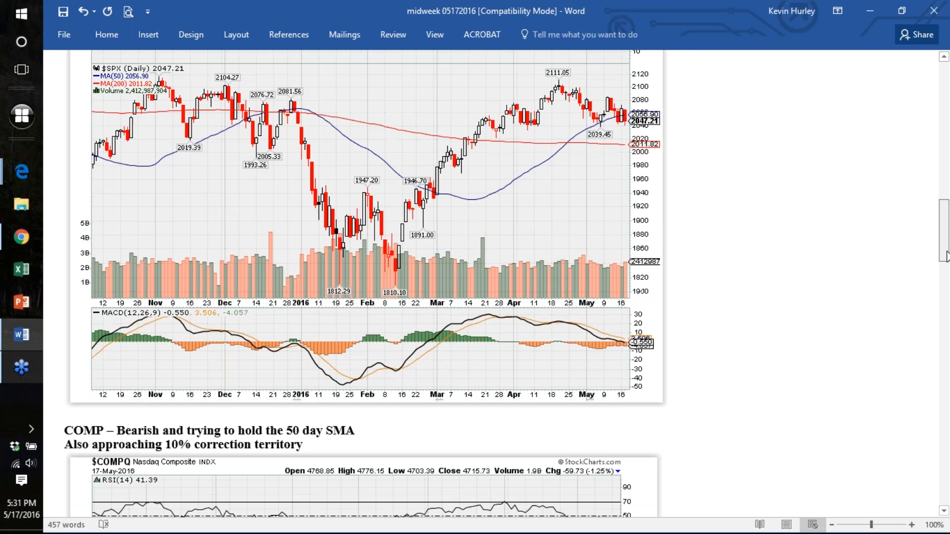
pyautogui.scroll(-3)
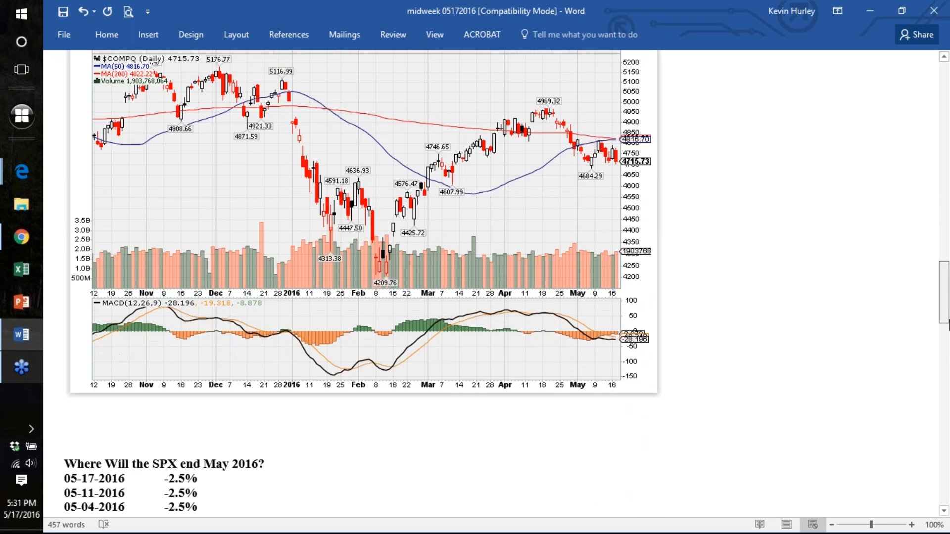
pyautogui.scroll(-3)
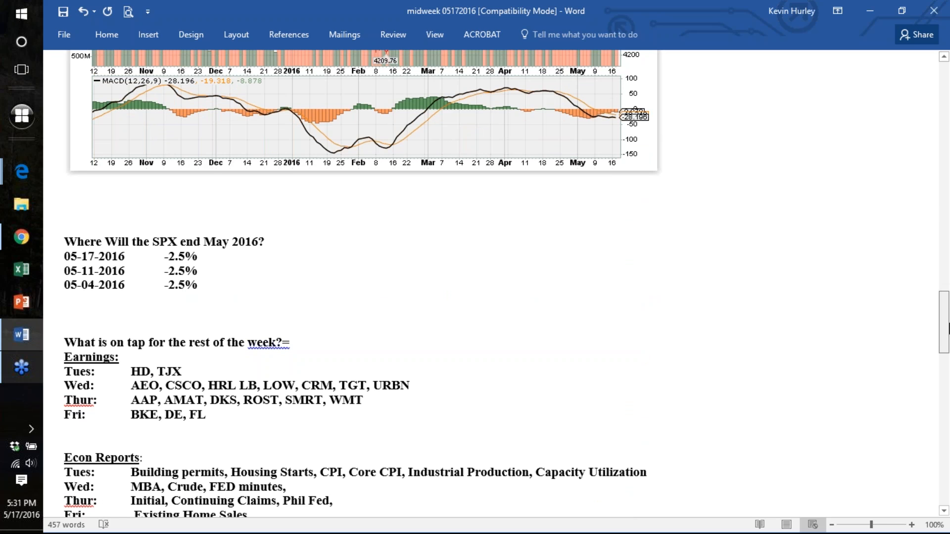
pyautogui.scroll(-3)
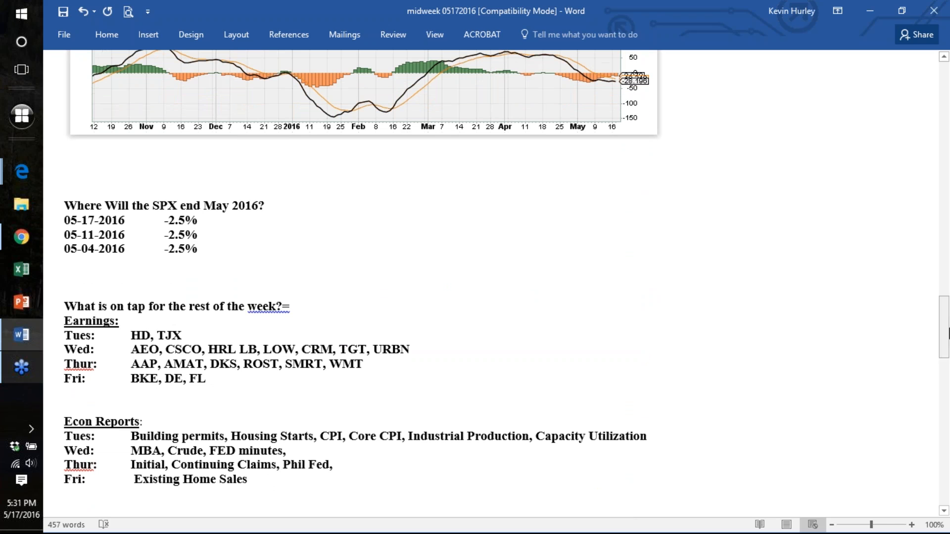
pyautogui.moveTo(787, 269)
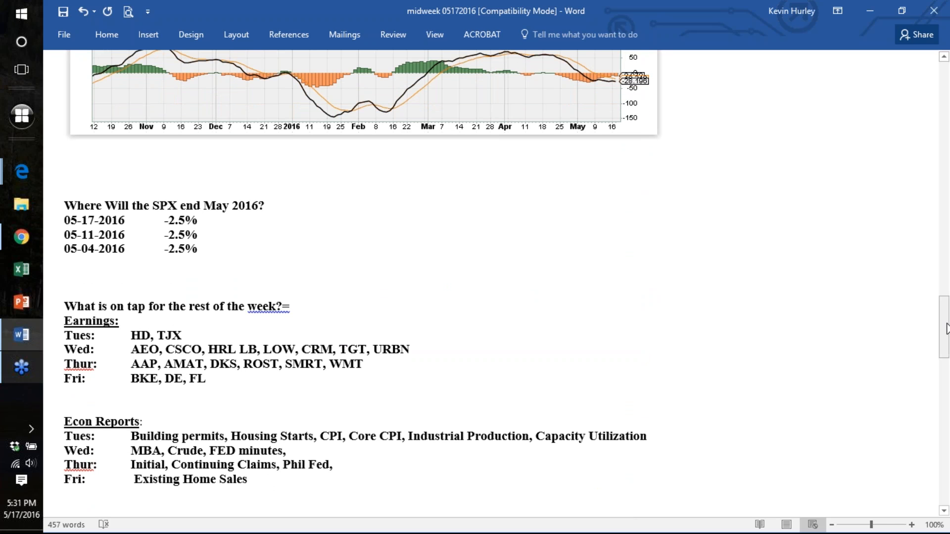
pyautogui.scroll(-3)
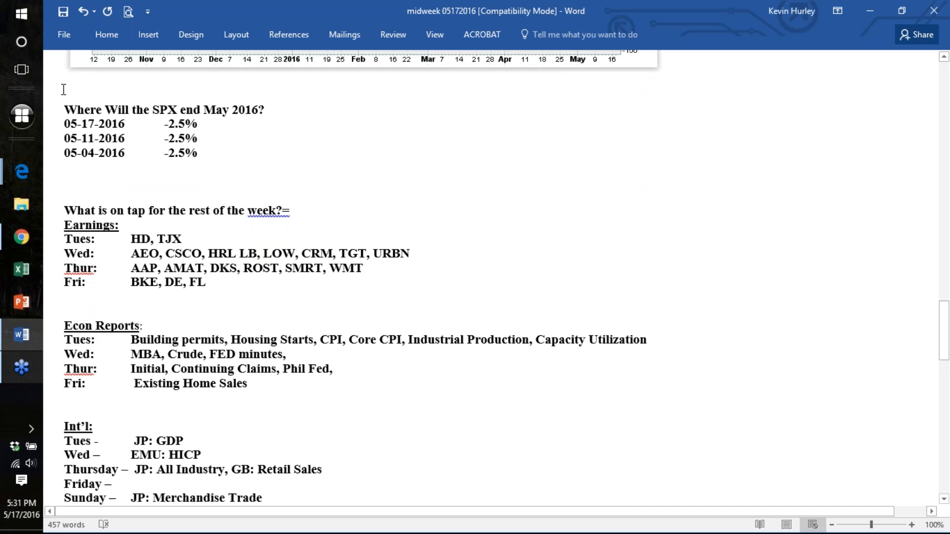
pyautogui.scroll(-3)
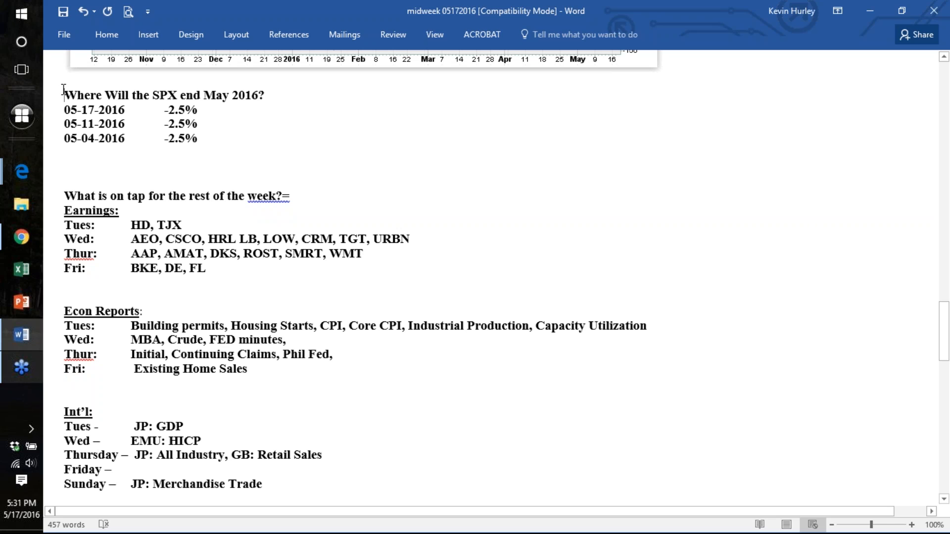
pyautogui.moveTo(21, 238)
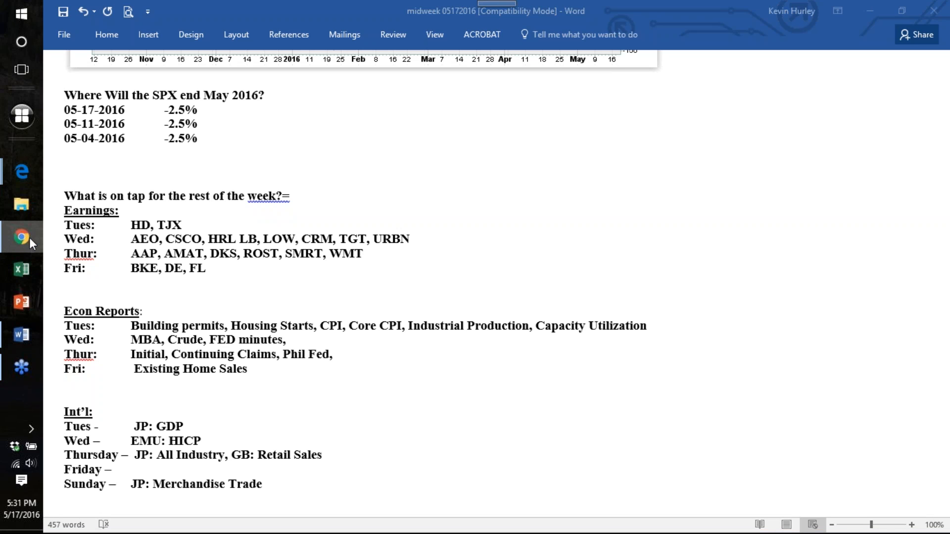
pyautogui.moveTo(23, 192)
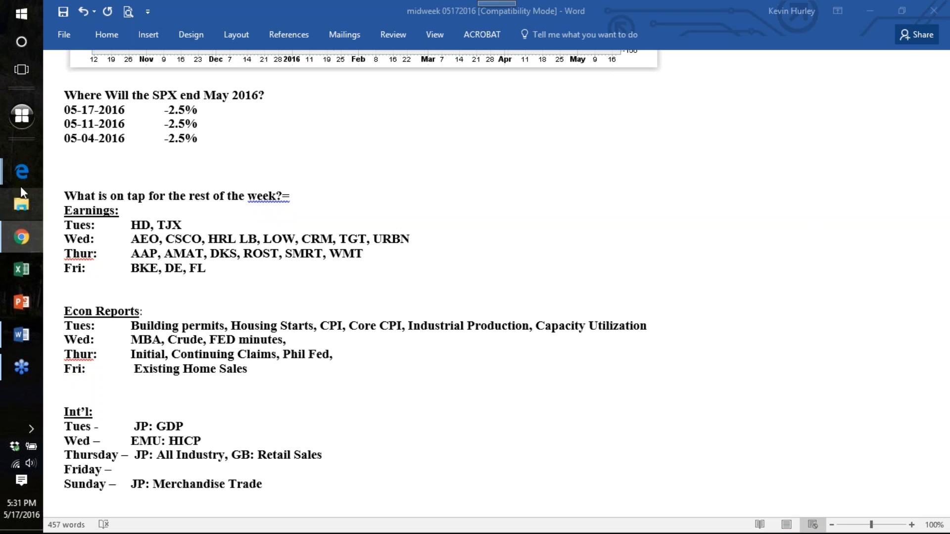
# - Switch to Chrome and close the customer service tab, leaving My Webinars open
pyautogui.rightClick(21, 172)
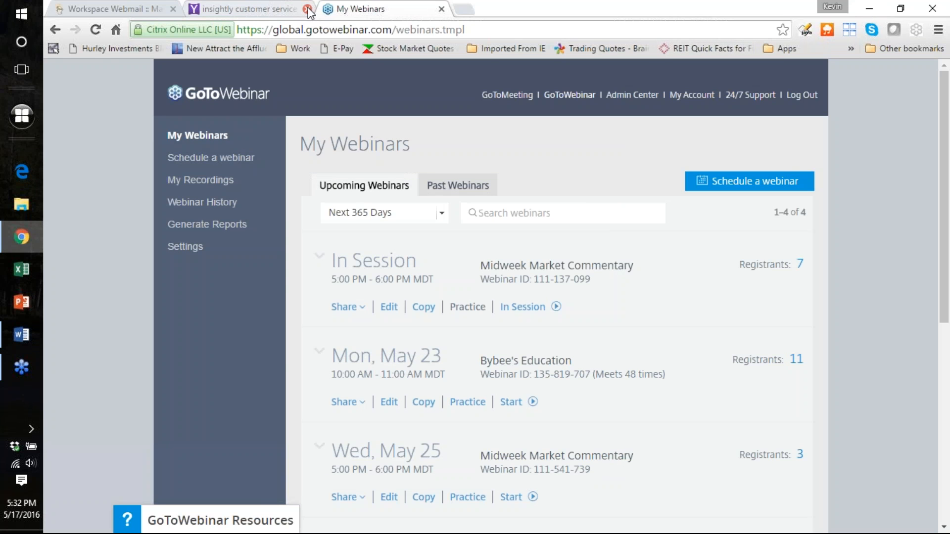
pyautogui.click(308, 8)
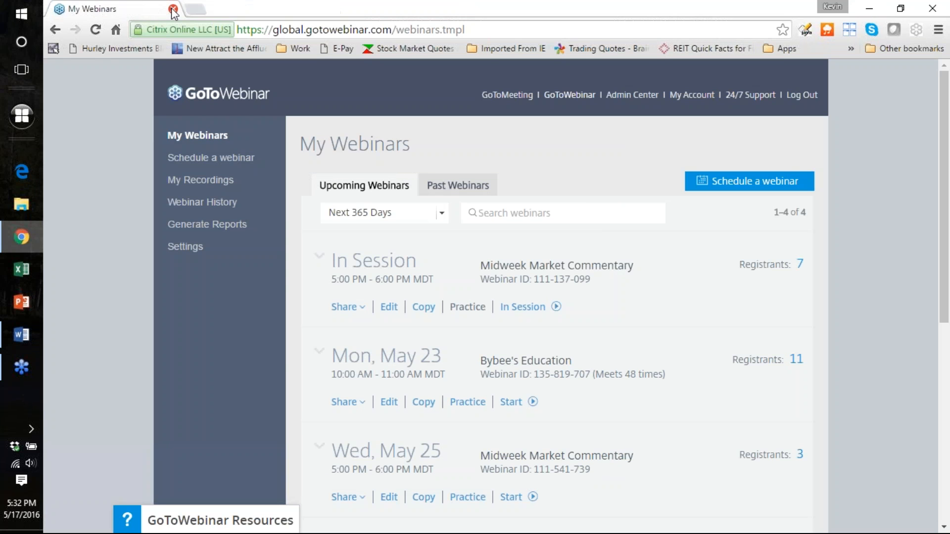
pyautogui.moveTo(16, 349)
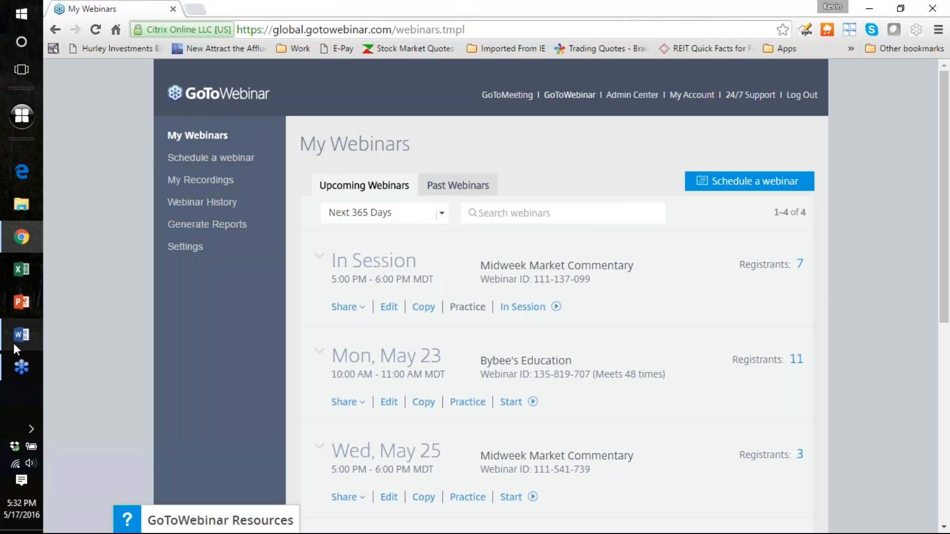
pyautogui.click(22, 335)
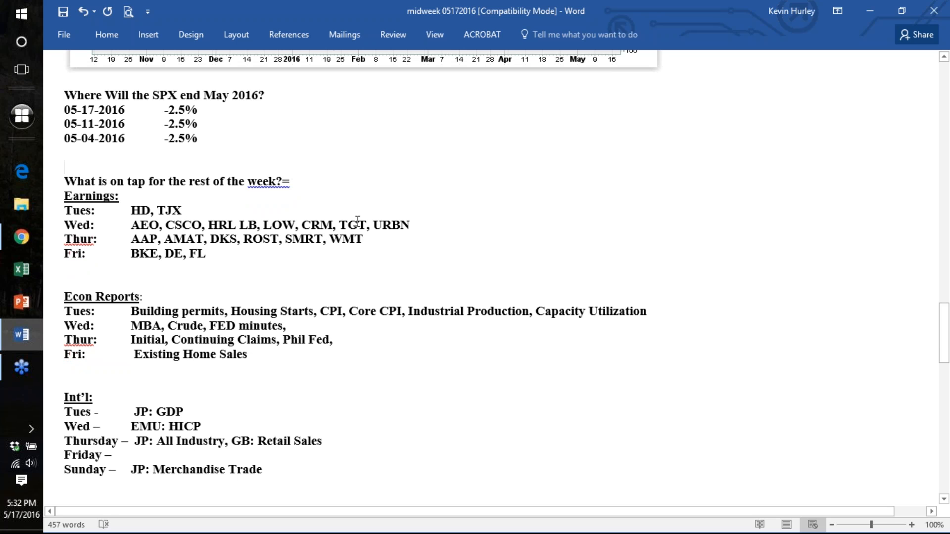
pyautogui.moveTo(295, 232)
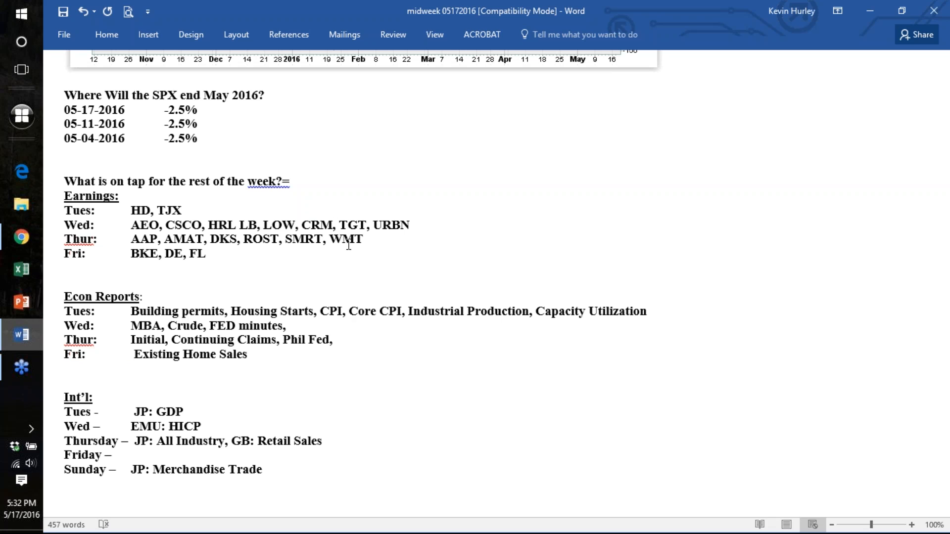
pyautogui.click(65, 166)
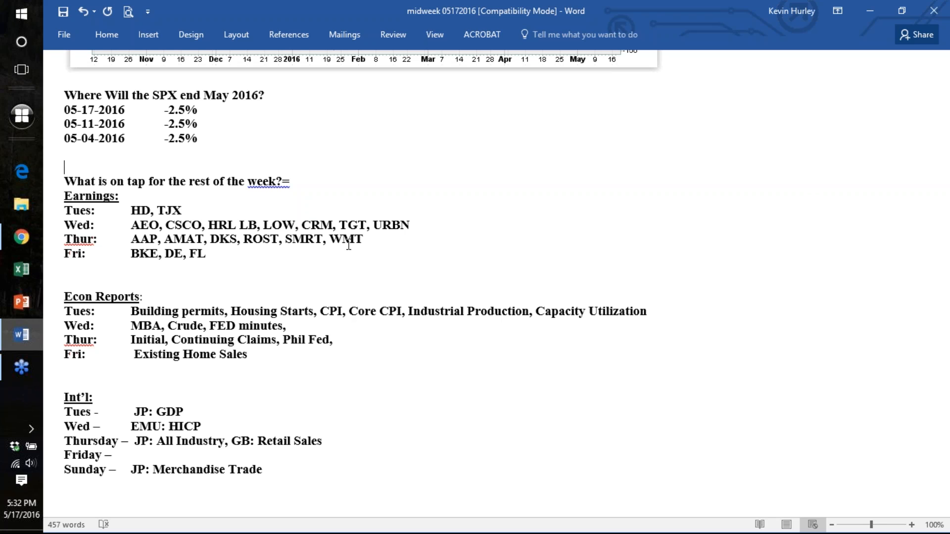
pyautogui.click(64, 167)
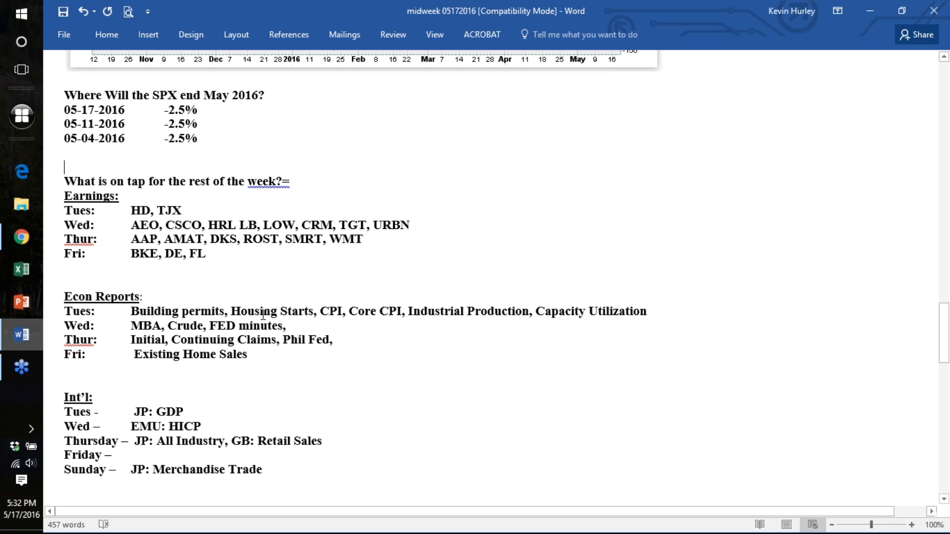
pyautogui.moveTo(318, 256)
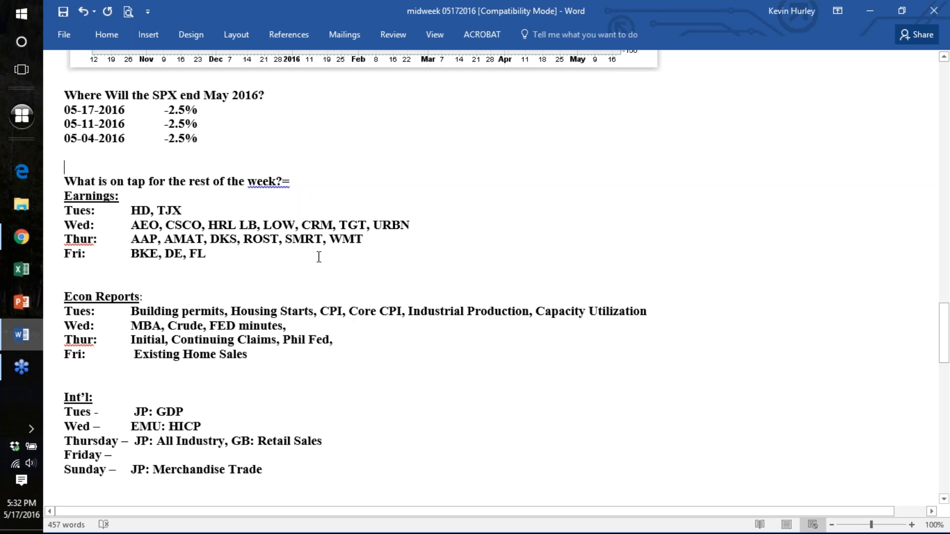
pyautogui.moveTo(249, 258)
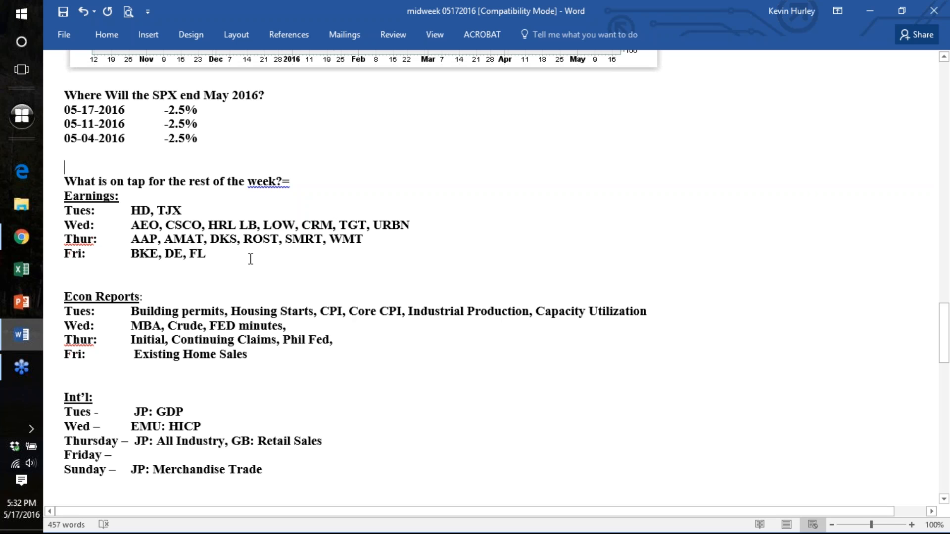
pyautogui.moveTo(207, 276)
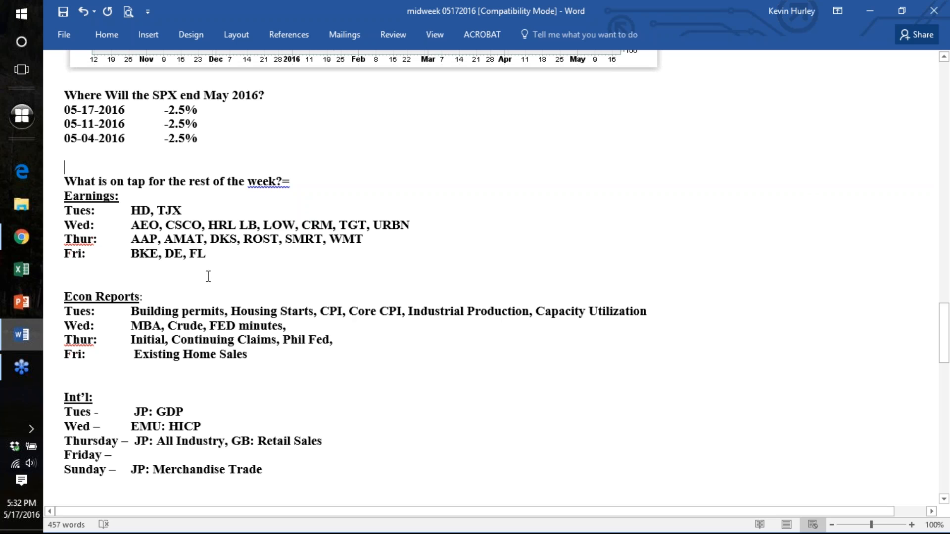
pyautogui.moveTo(489, 362)
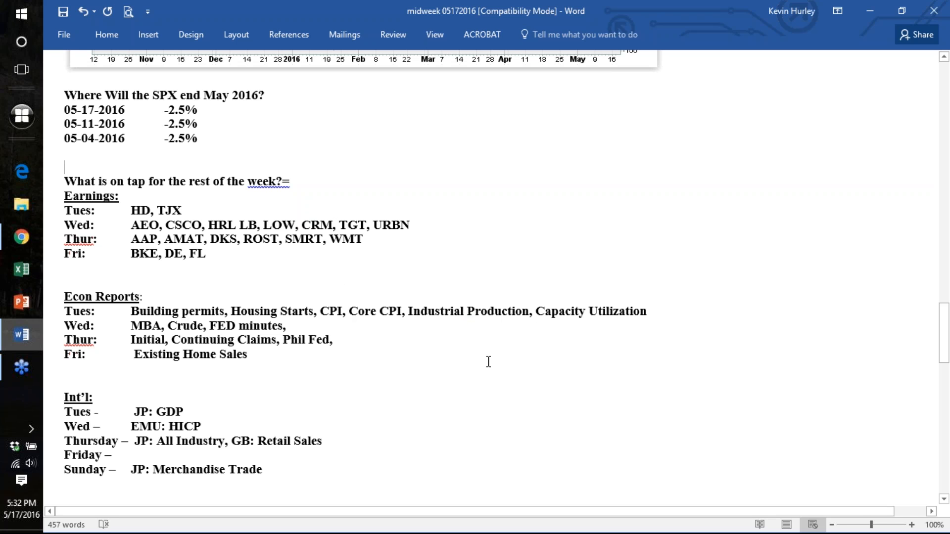
pyautogui.moveTo(397, 354)
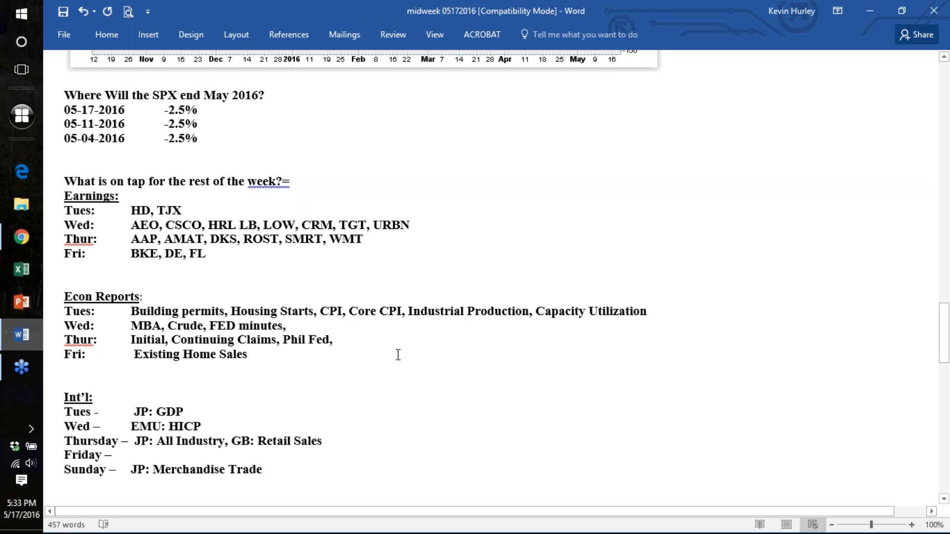
pyautogui.moveTo(483, 331)
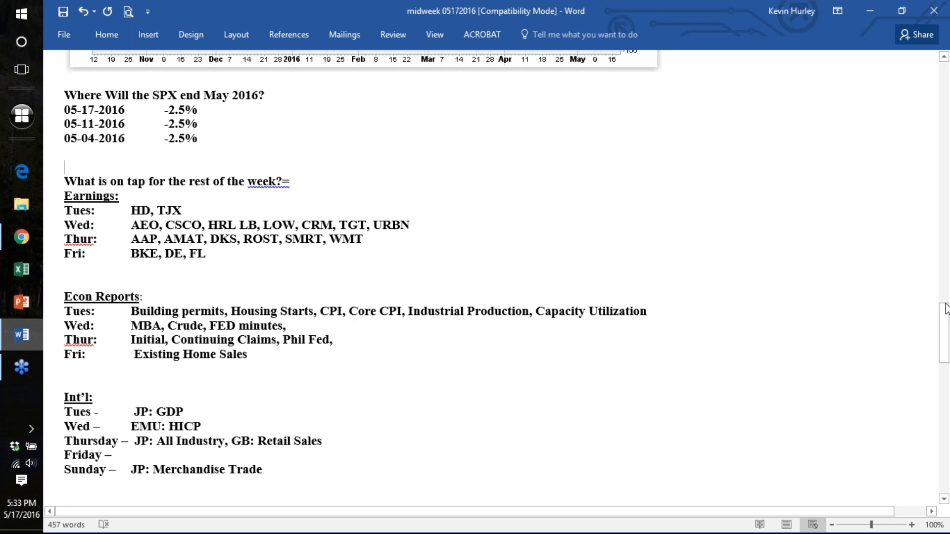
# - Add a line saying Friday options expiration means selling some more premium
pyautogui.scroll(-3)
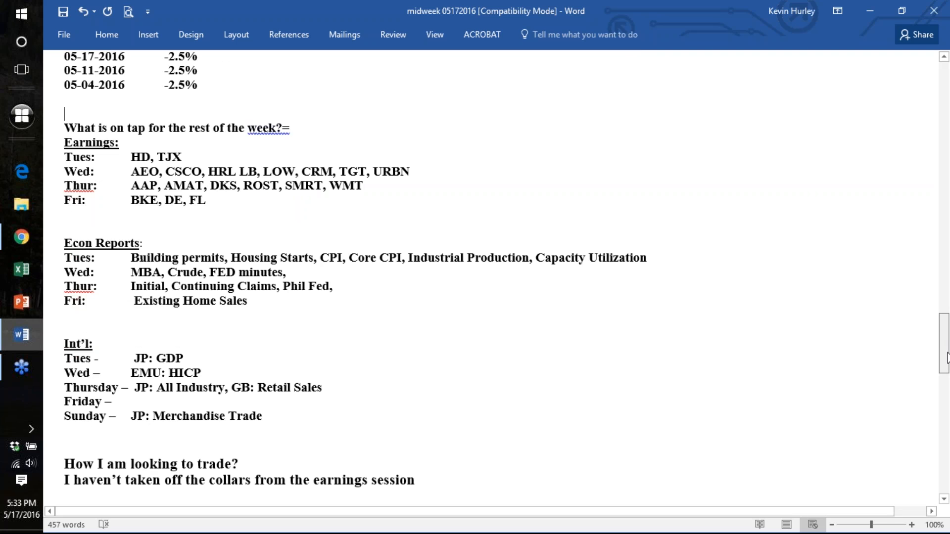
pyautogui.scroll(-3)
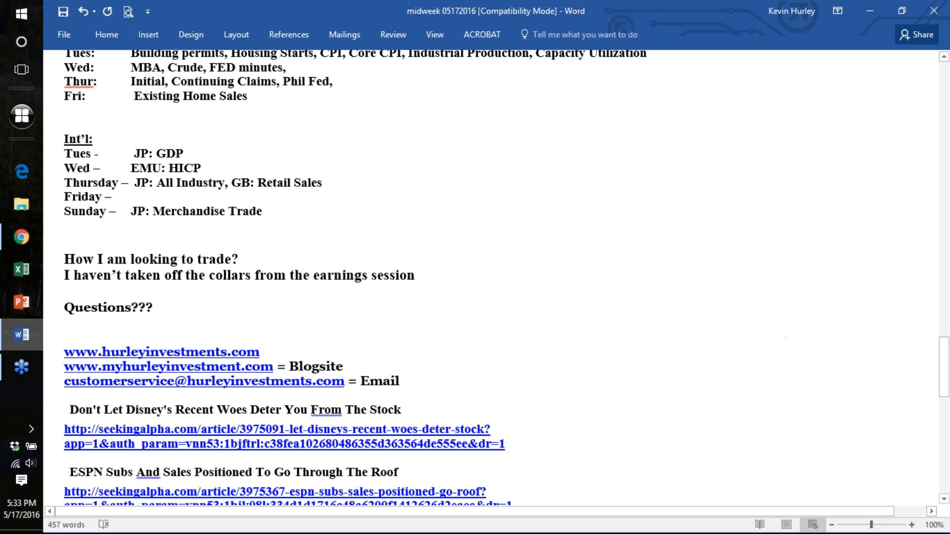
pyautogui.click(415, 275)
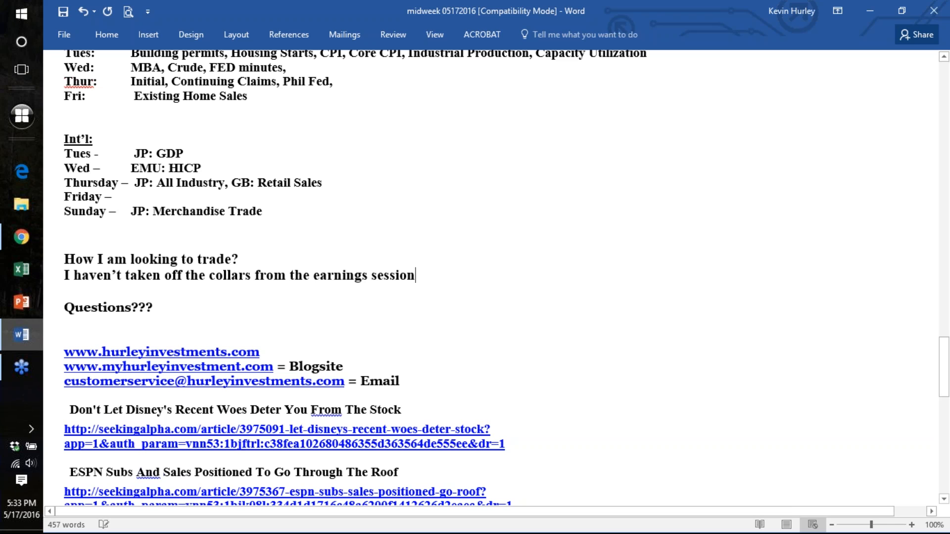
pyautogui.write('Options e')
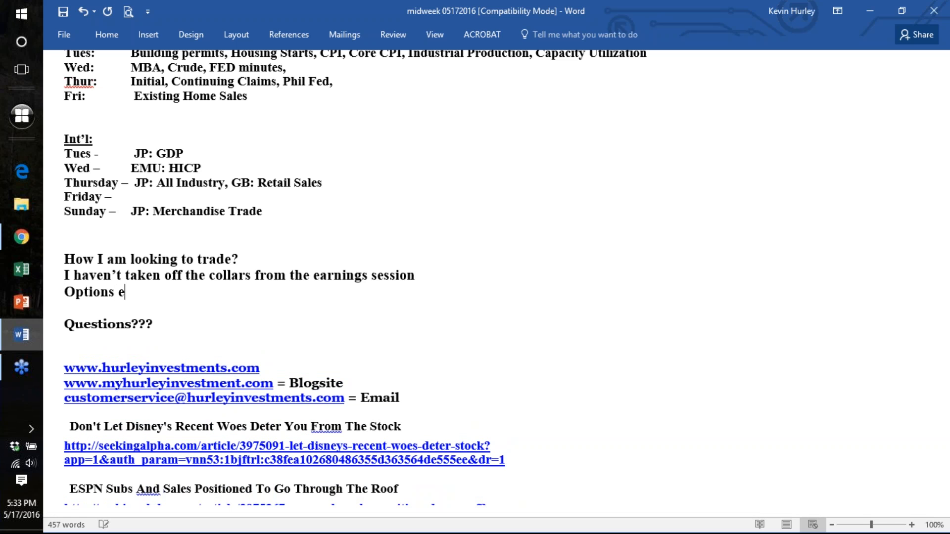
pyautogui.write('xpiration on')
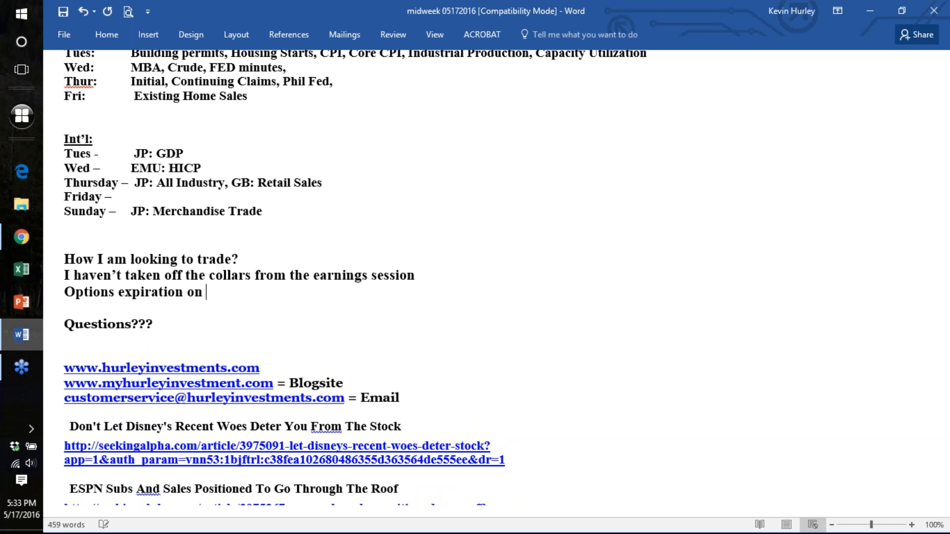
pyautogui.write('Friday a')
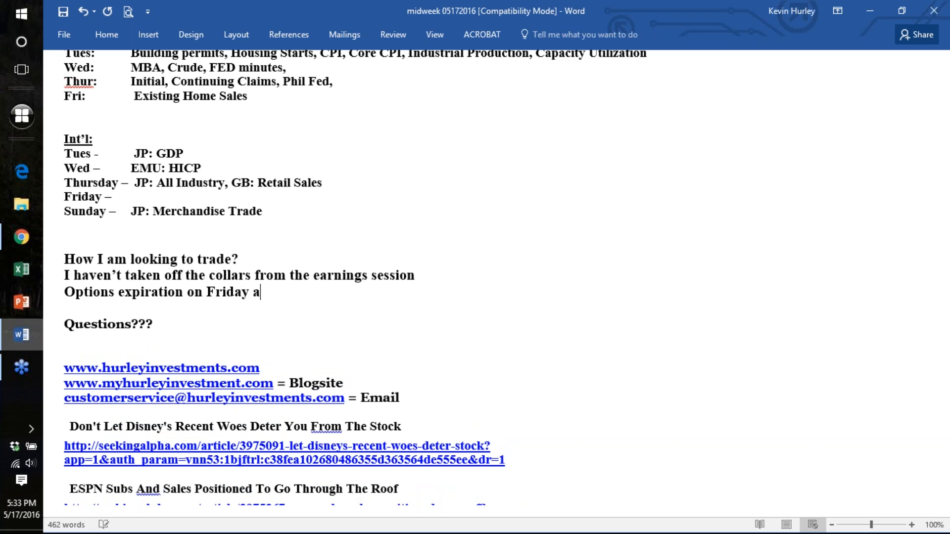
pyautogui.write('nd I feel like I nee')
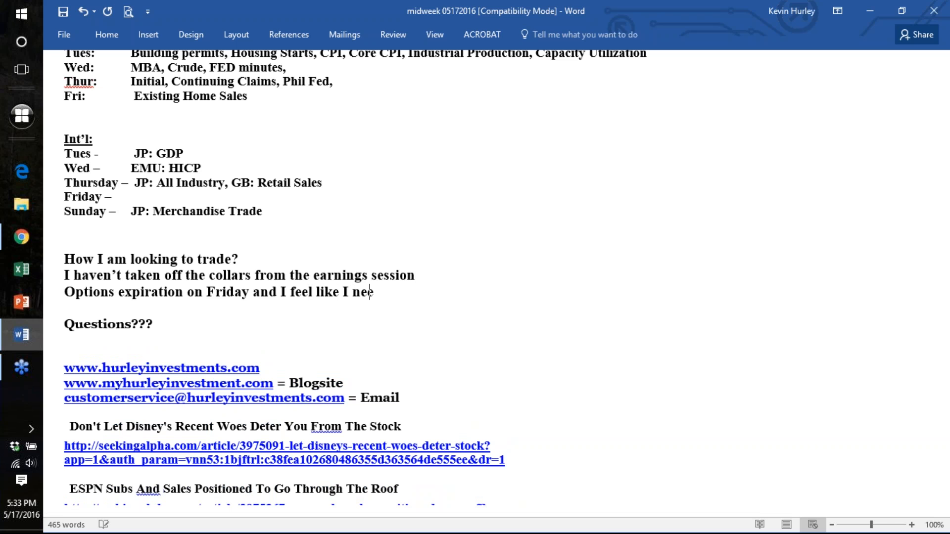
pyautogui.write('d to sell so')
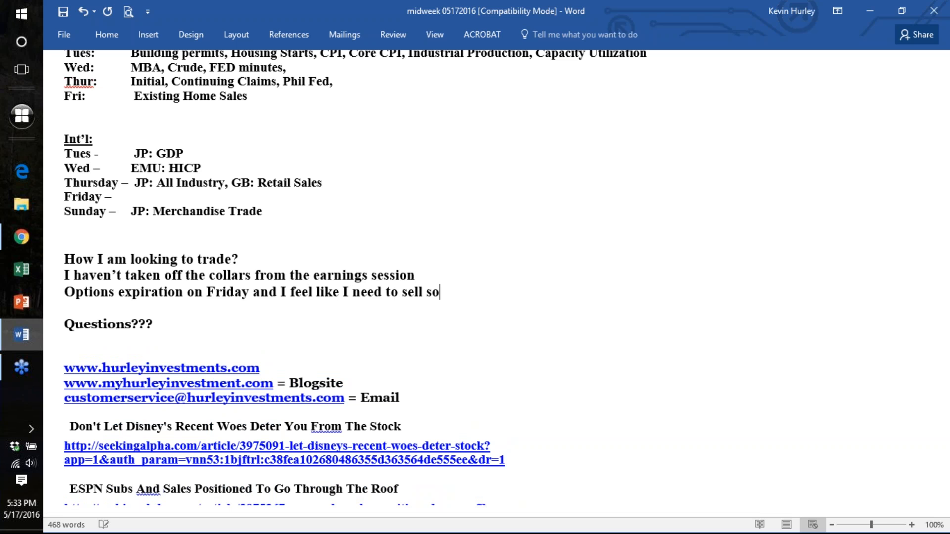
pyautogui.write('me more prem')
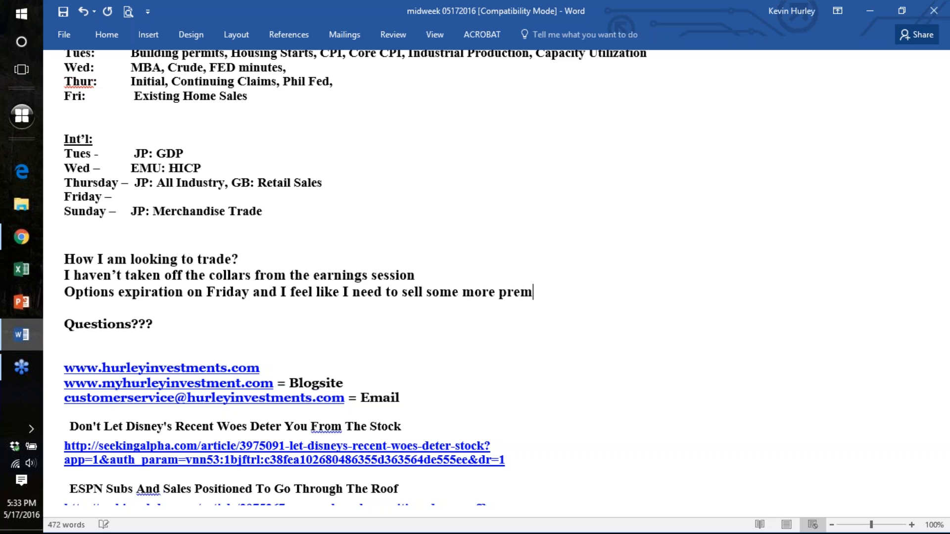
pyautogui.write('ium')
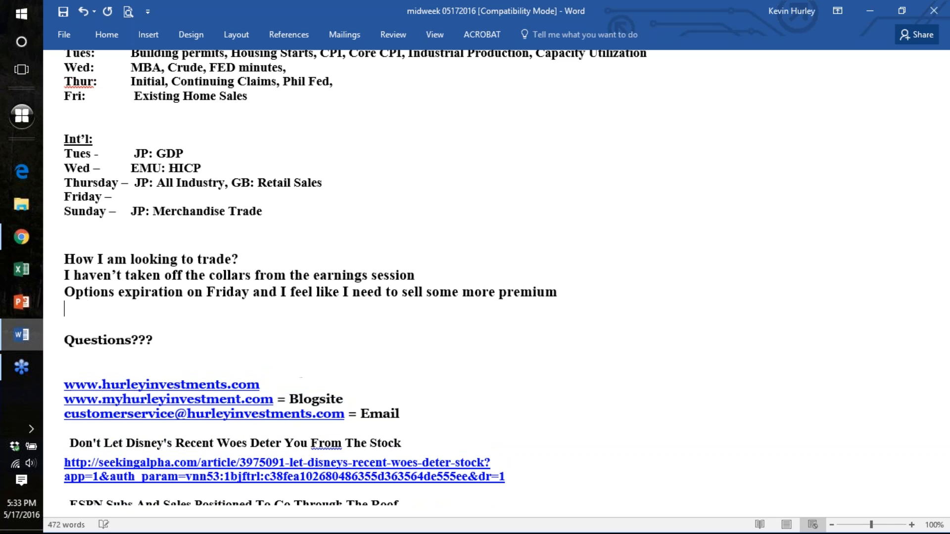
# - Type 'To sell premium, short puts' and correct 'angaist' to 'against'
pyautogui.write('To sell pr')
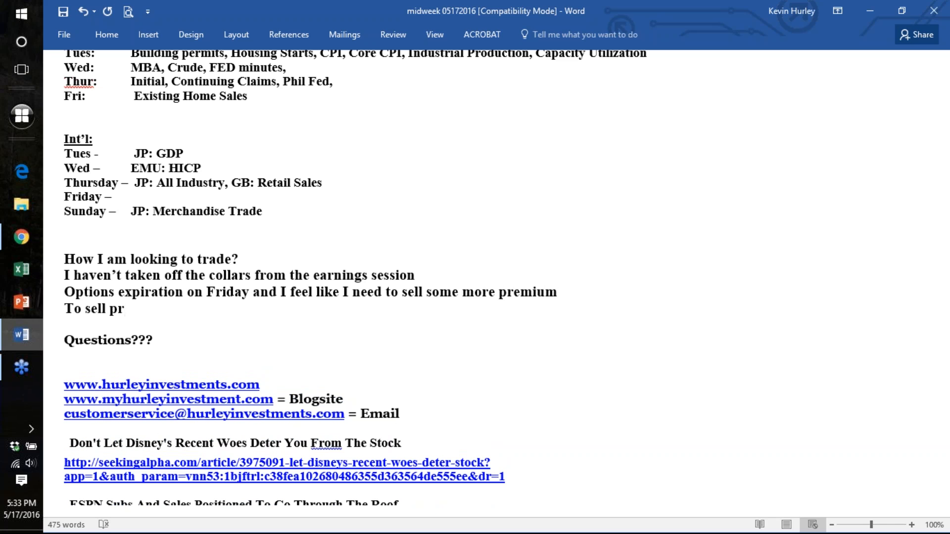
pyautogui.write('emium')
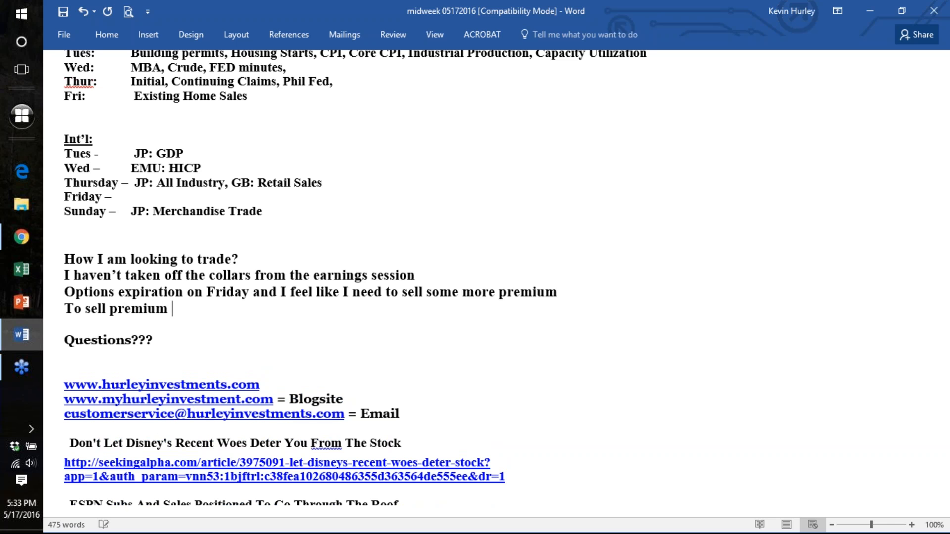
pyautogui.write('short put')
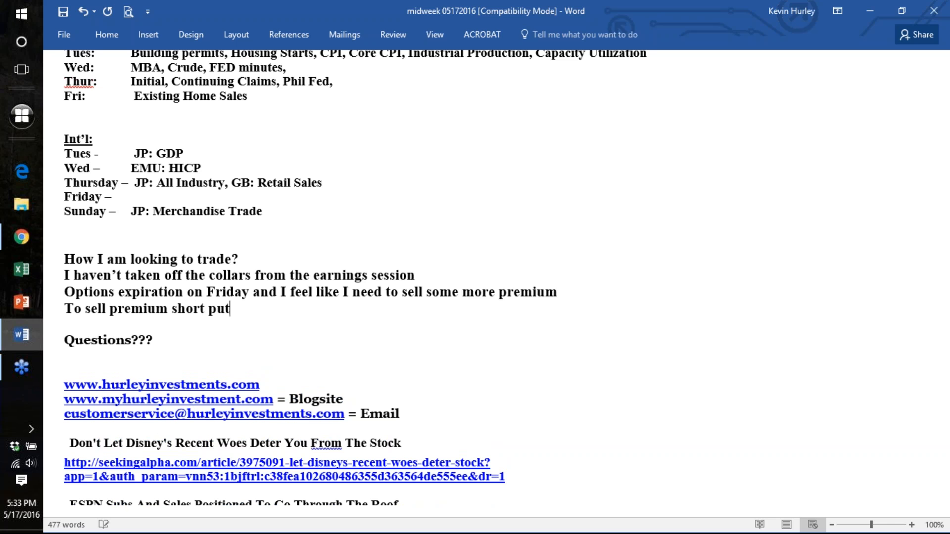
pyautogui.write('s angaist lo')
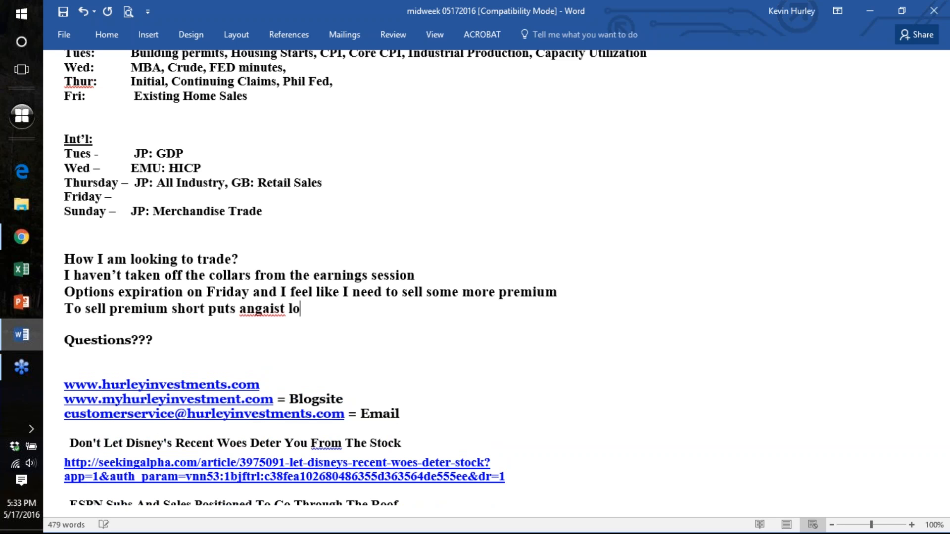
pyautogui.write('ng')
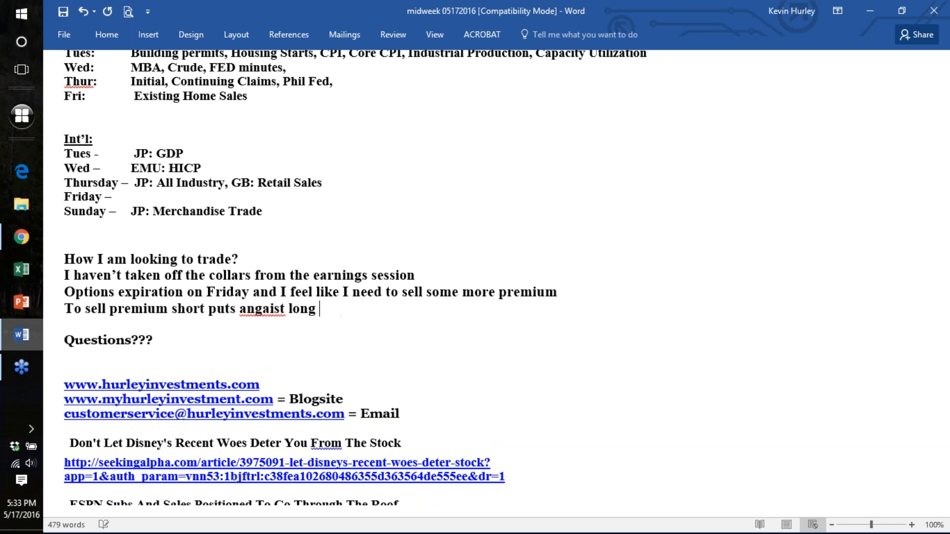
pyautogui.write('puts')
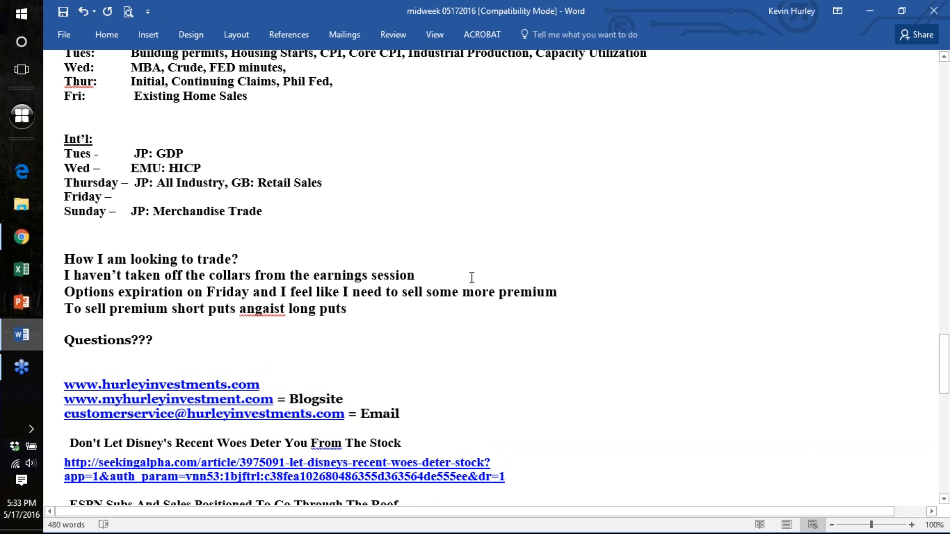
pyautogui.rightClick(261, 309)
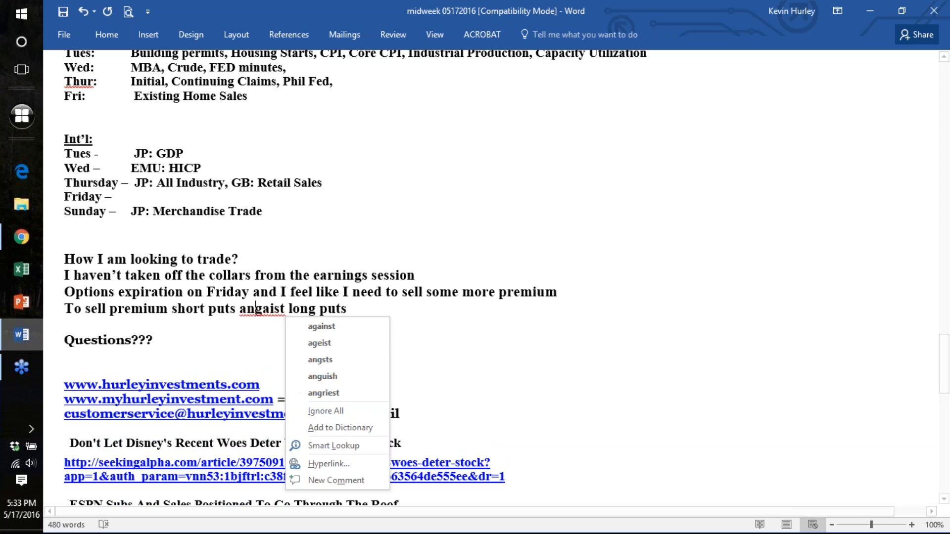
pyautogui.click(321, 326)
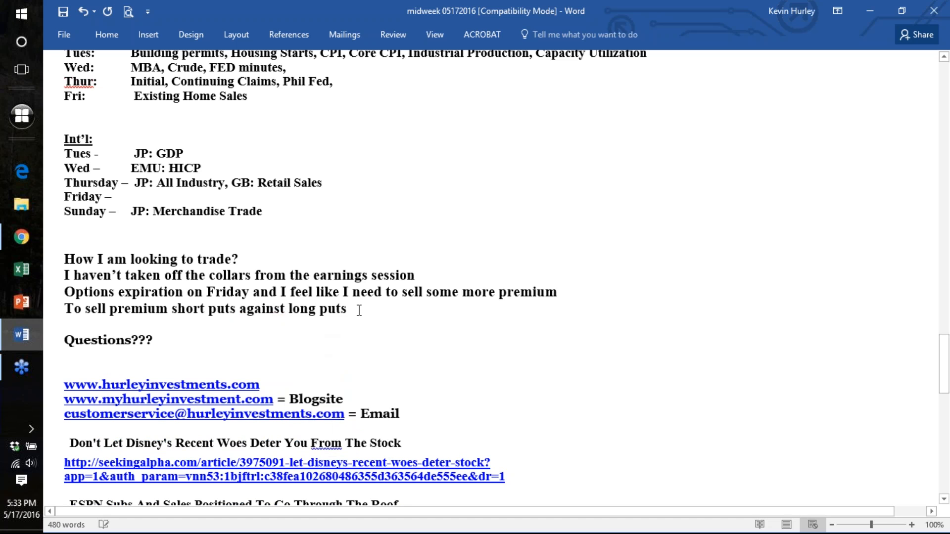
# - Finish with rolling or adding new covered calls as volatility has picked up
pyautogui.write('and roll')
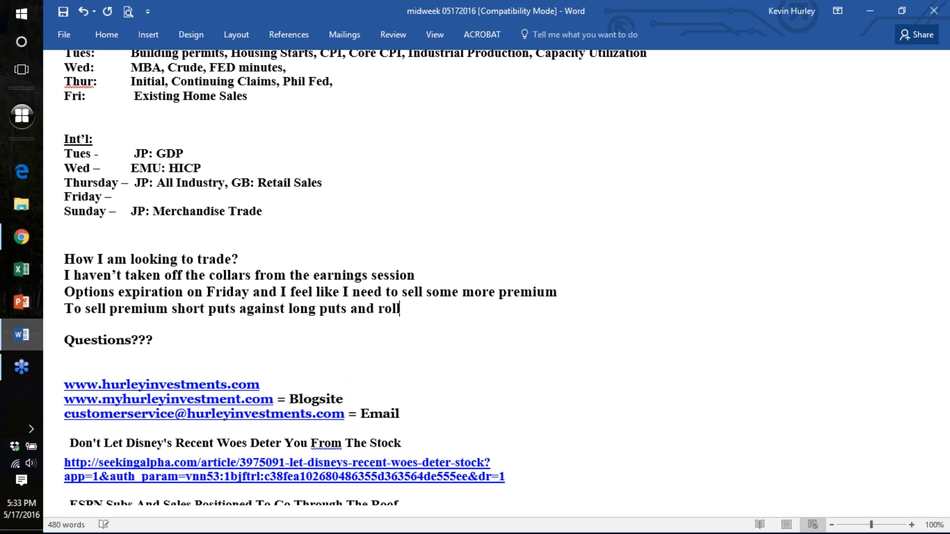
pyautogui.write('covered calls')
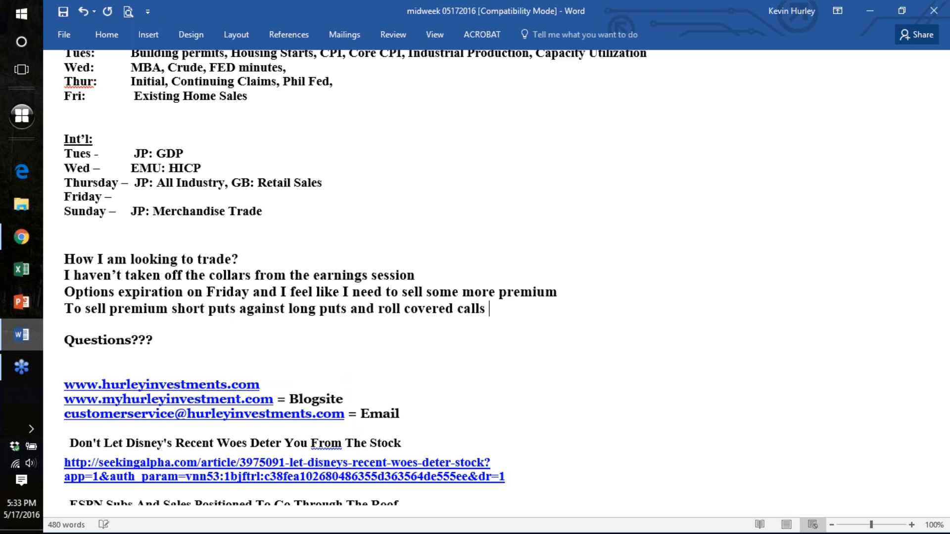
pyautogui.write('or')
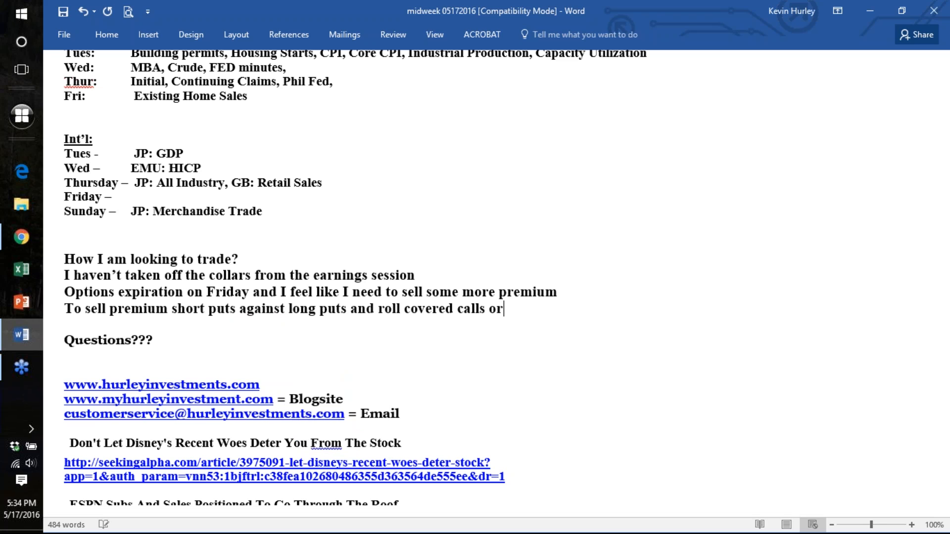
pyautogui.write('add')
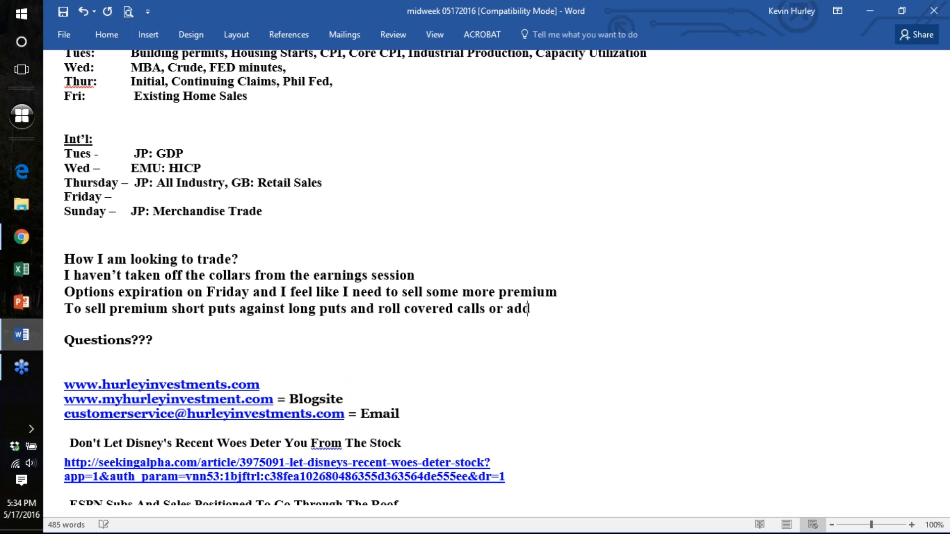
pyautogui.write('new covered c')
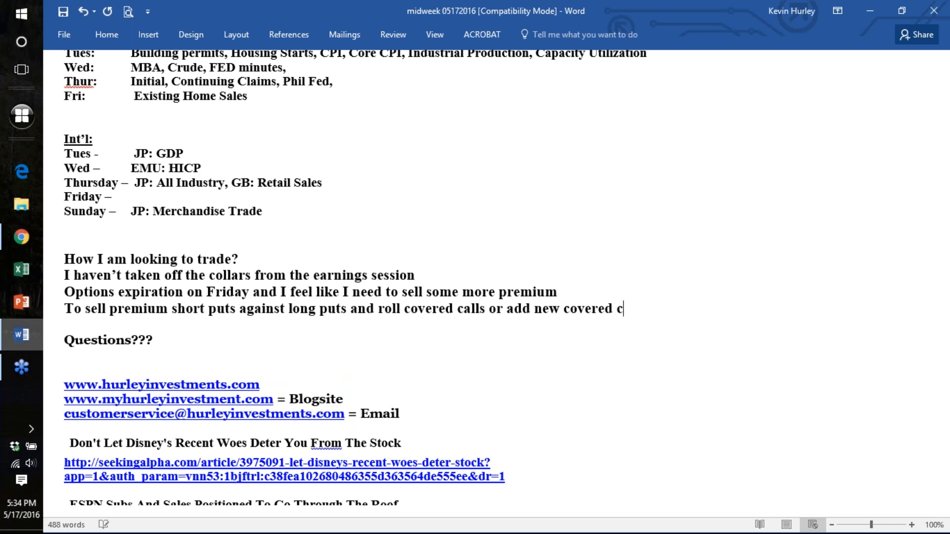
pyautogui.write('alls as vo')
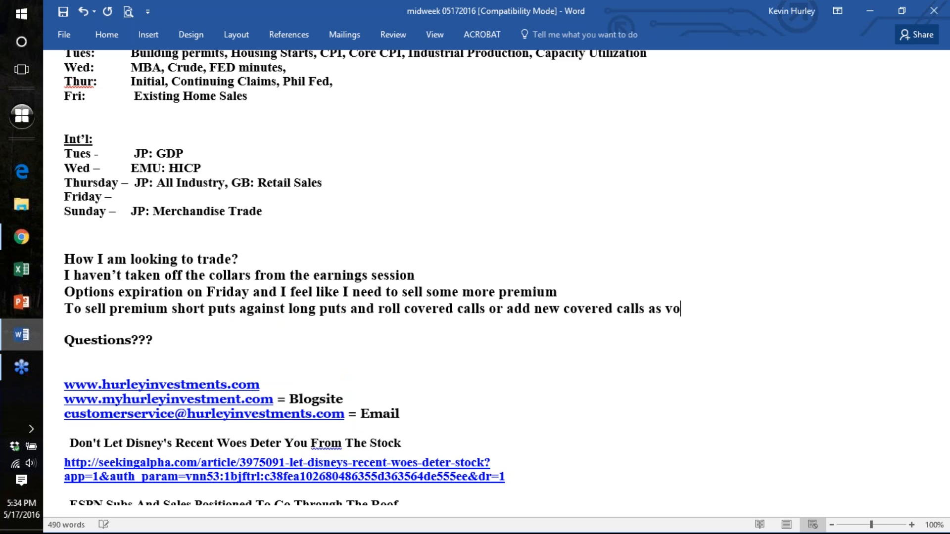
pyautogui.write('latility')
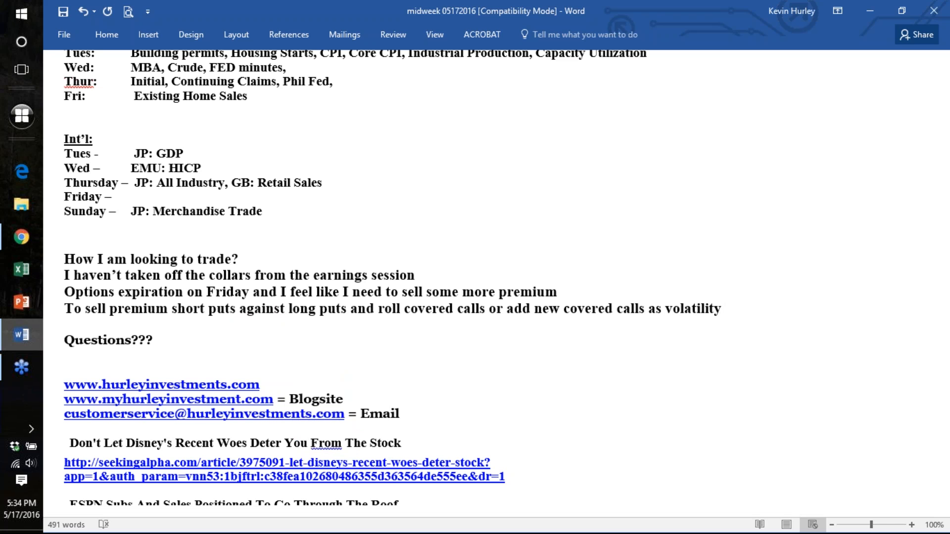
pyautogui.write('has pic')
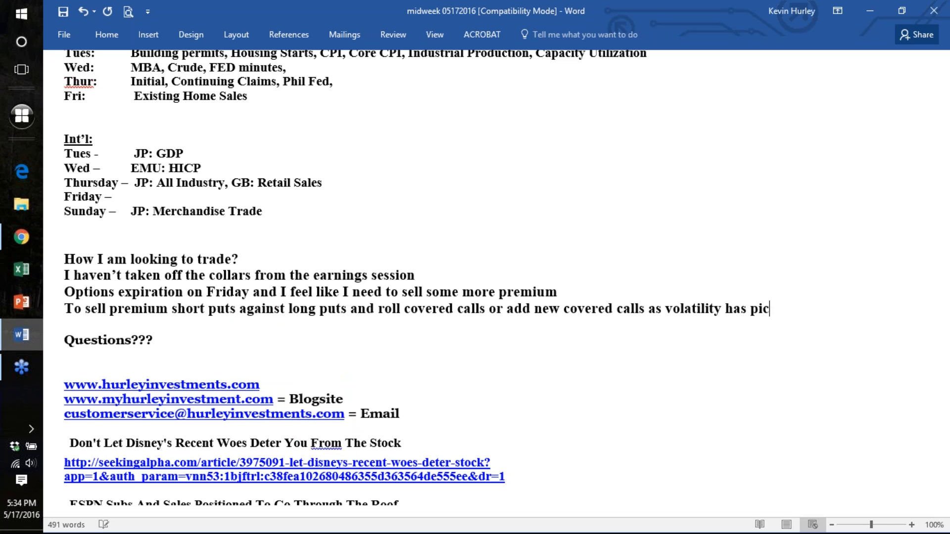
pyautogui.write('ked up')
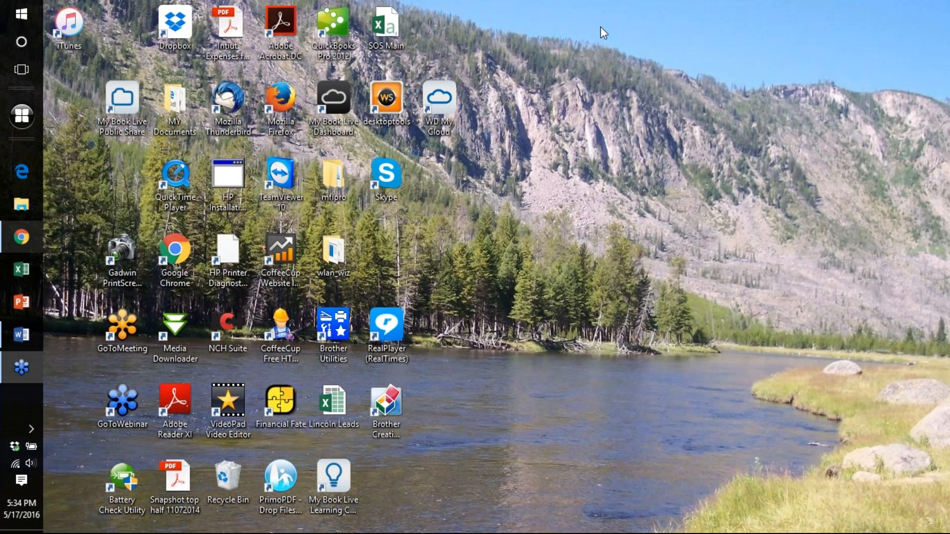
pyautogui.moveTo(103, 253)
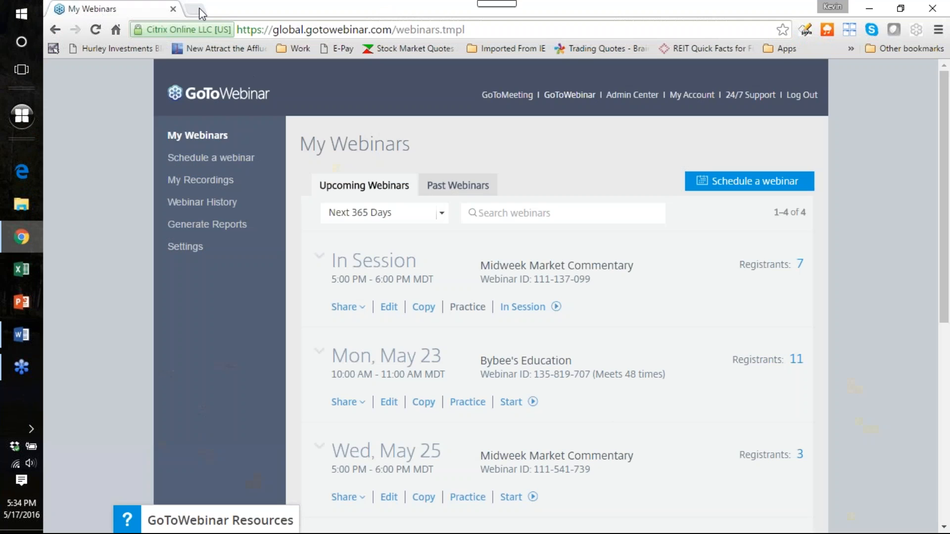
# - Open a new Chrome tab for the StockCharts $INDU SharpCharts page
pyautogui.click(297, 48)
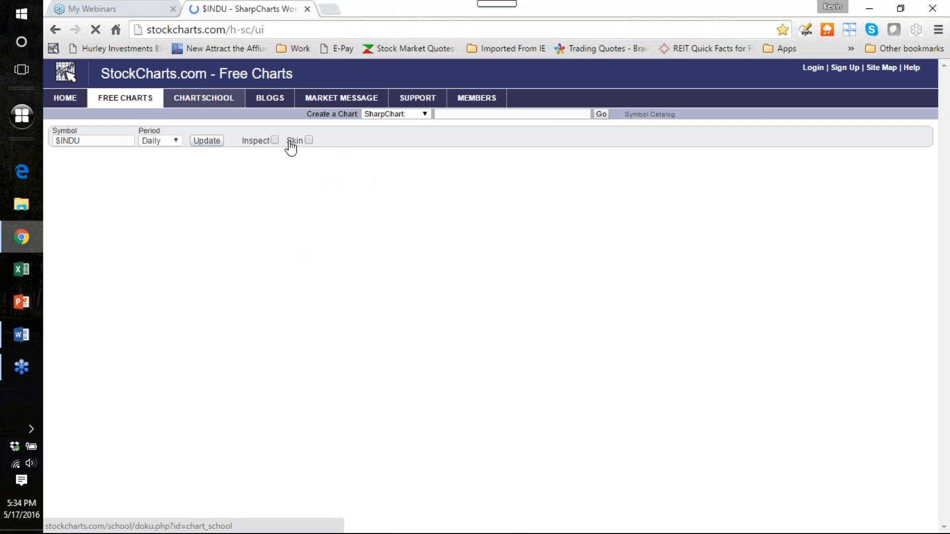
# - Replace the $INDU chart symbol with VIX
pyautogui.click(205, 140)
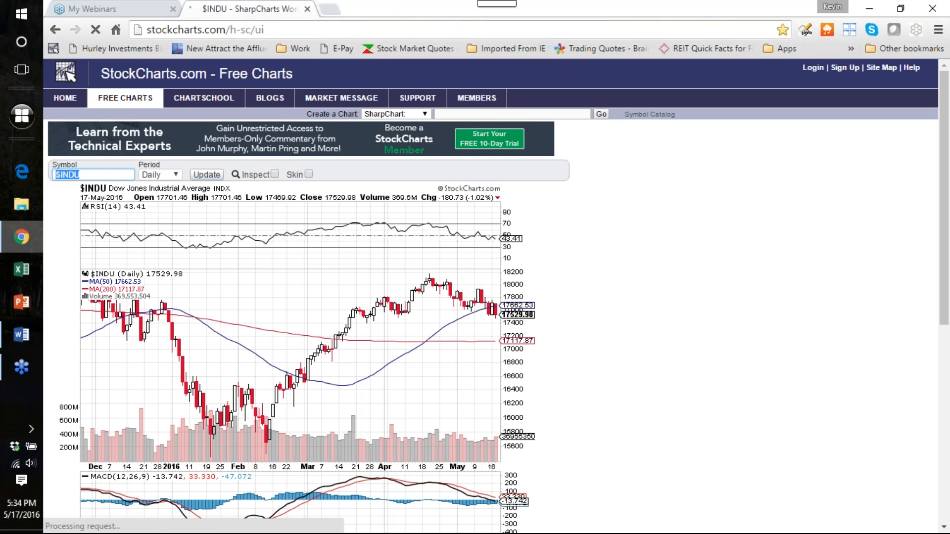
pyautogui.click(206, 175)
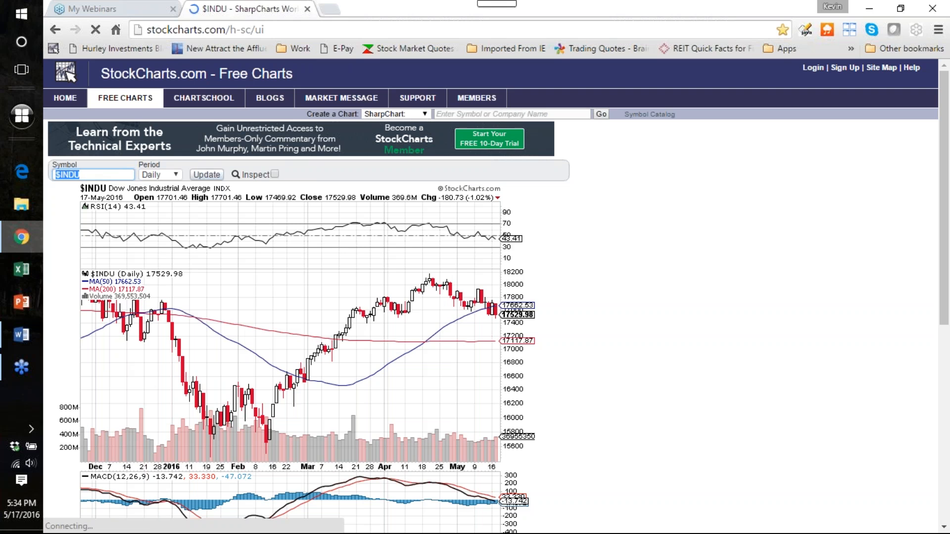
pyautogui.write('vix')
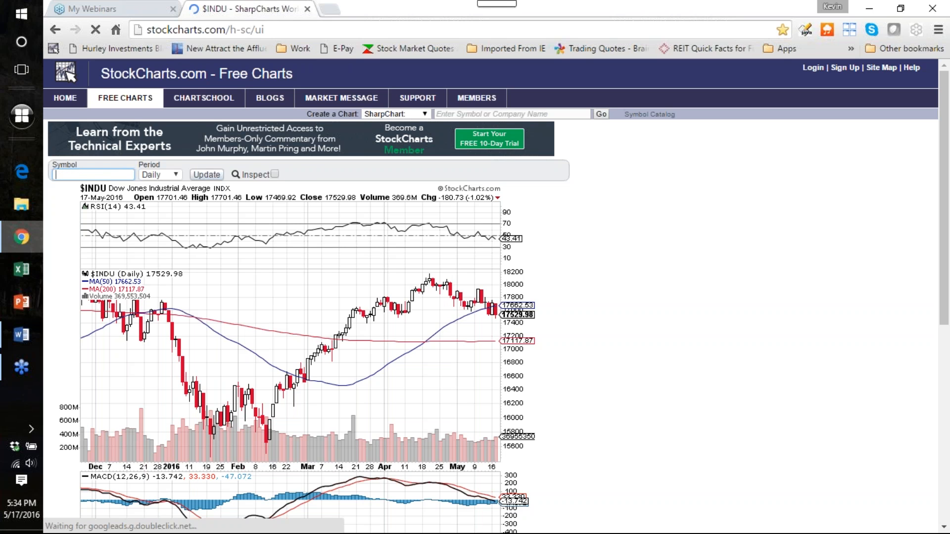
pyautogui.write('v')
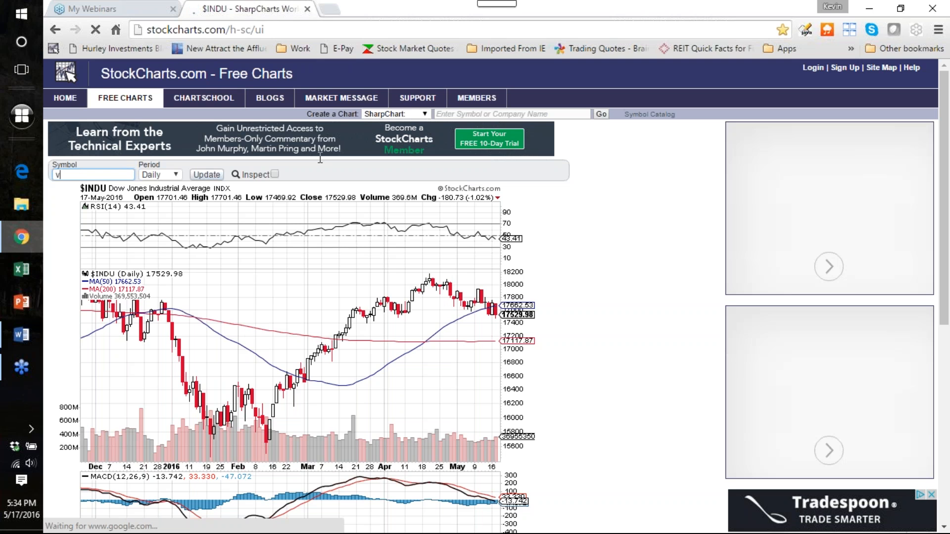
pyautogui.write('ix')
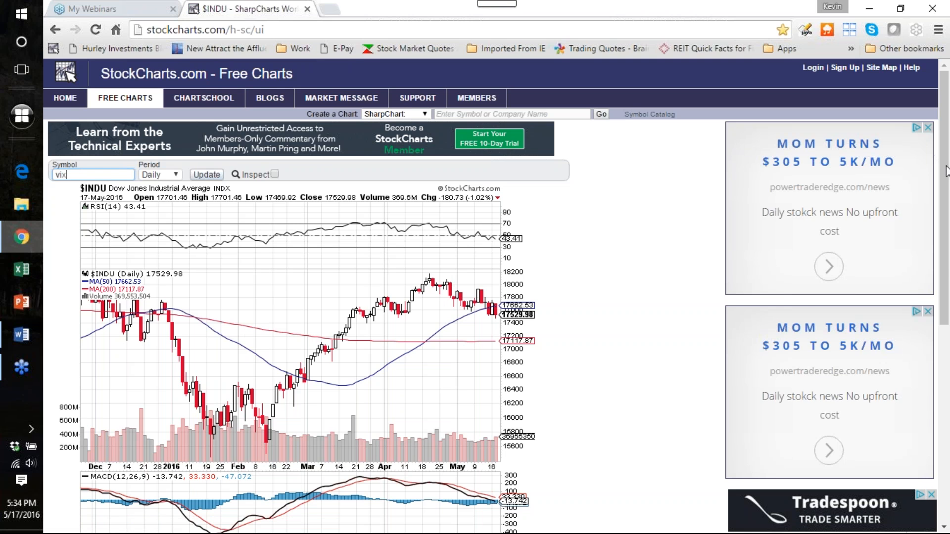
# - Set chart size to Landscape and colour scheme to Color Vision Impaired
pyautogui.scroll(-3)
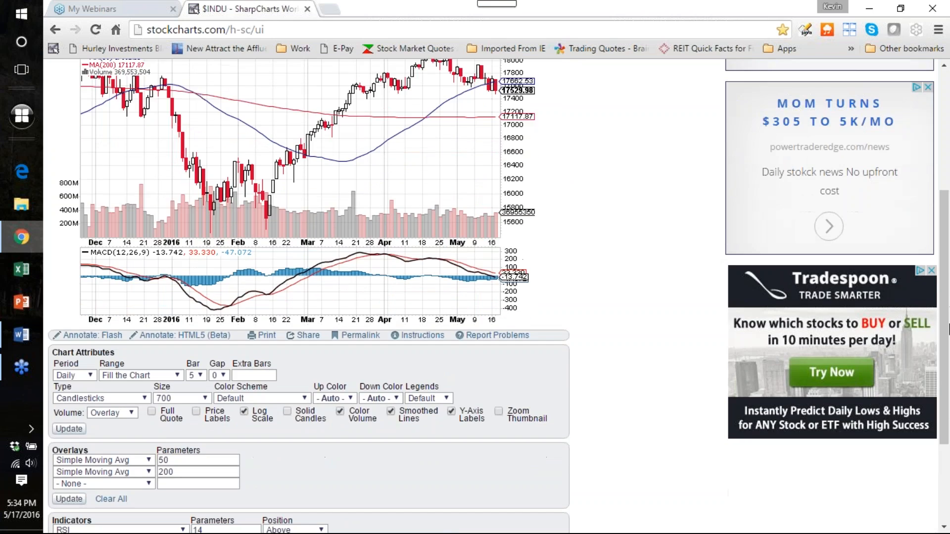
pyautogui.scroll(-3)
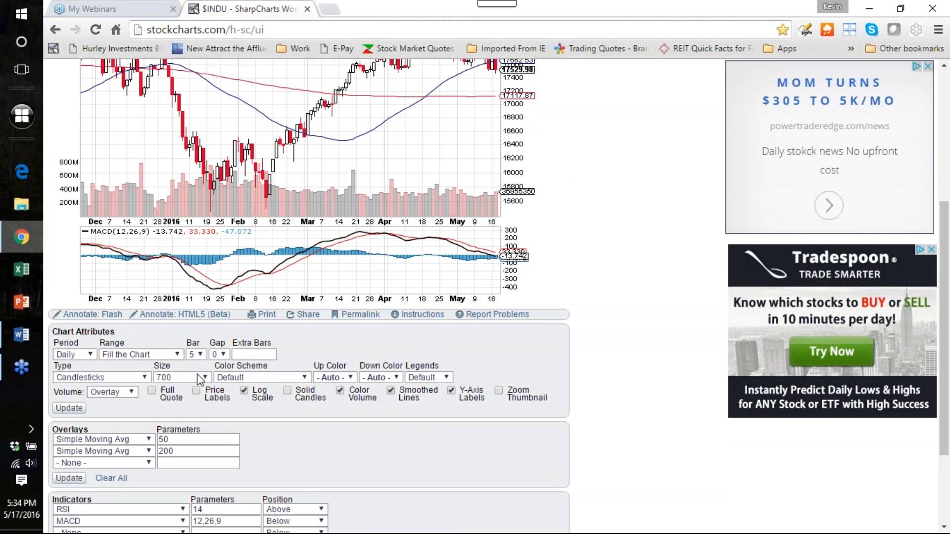
pyautogui.click(203, 377)
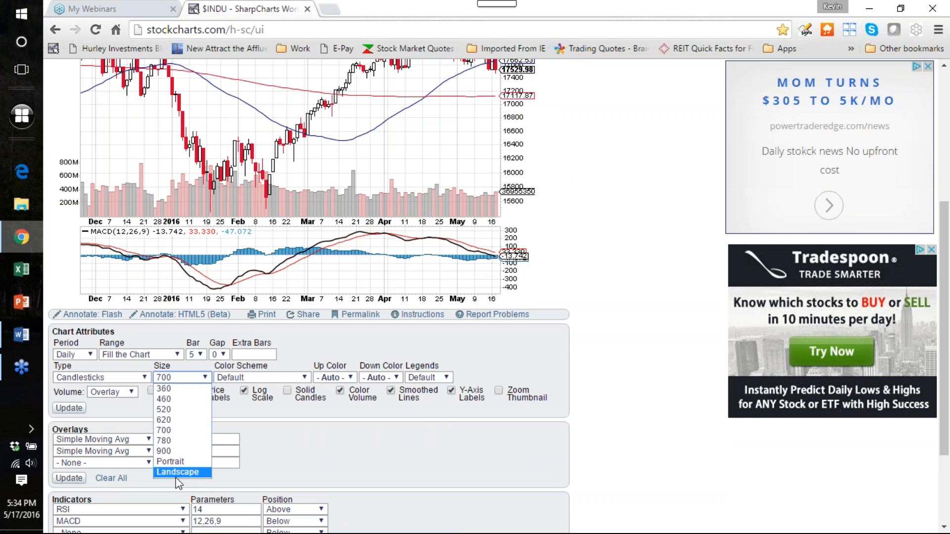
pyautogui.click(177, 473)
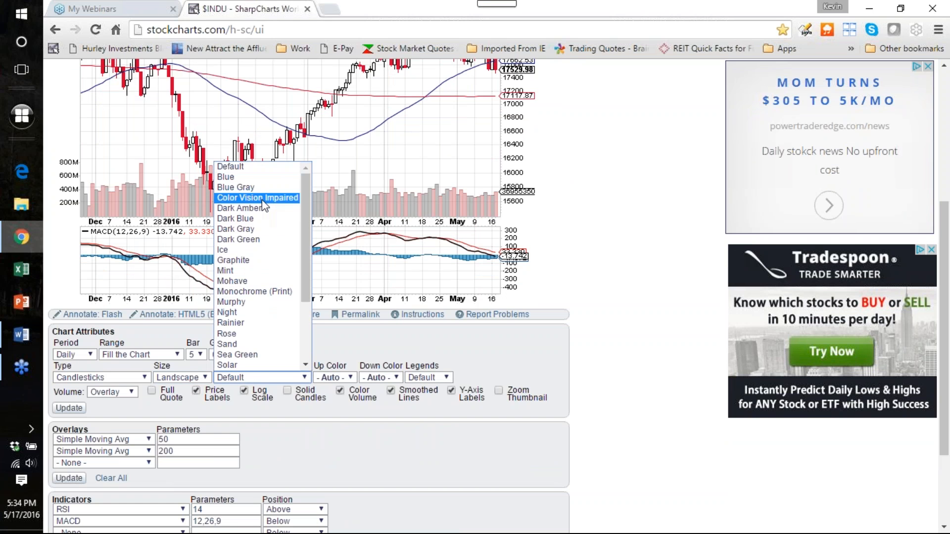
pyautogui.click(257, 197)
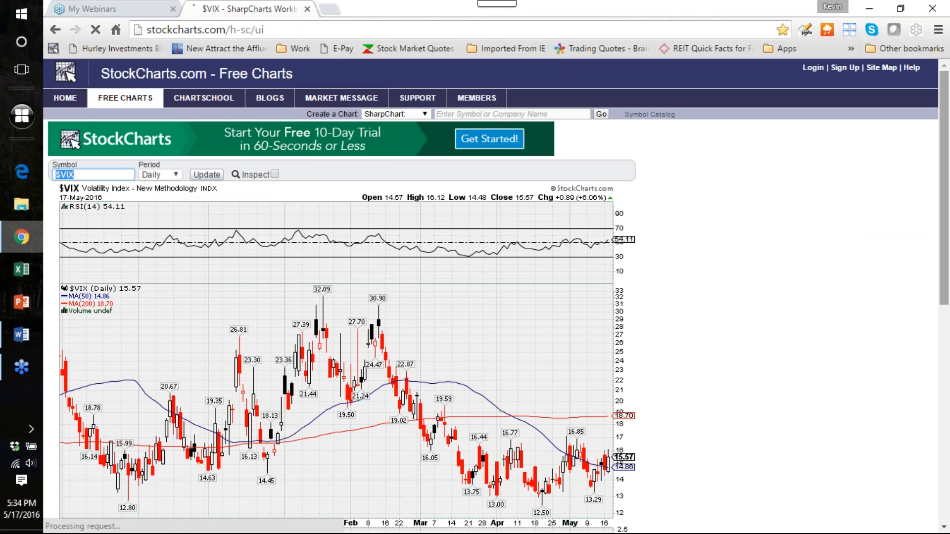
# - Scroll through the landscape $VIX chart's price, RSI and MACD panels
pyautogui.scroll(-3)
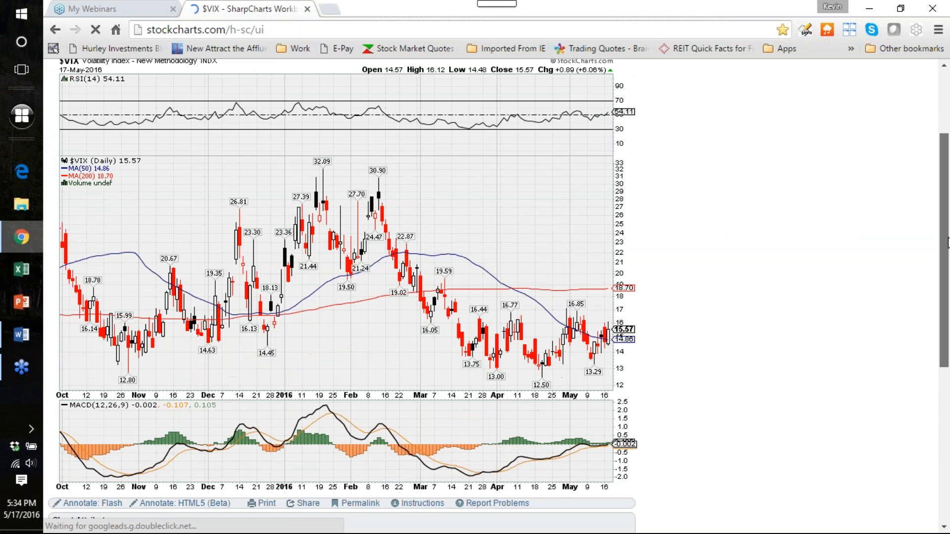
pyautogui.scroll(-3)
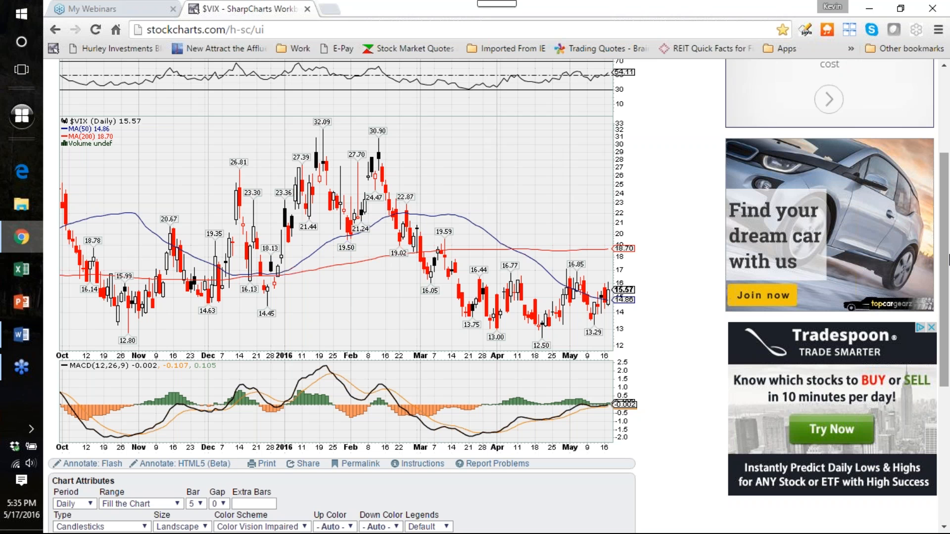
pyautogui.click(95, 29)
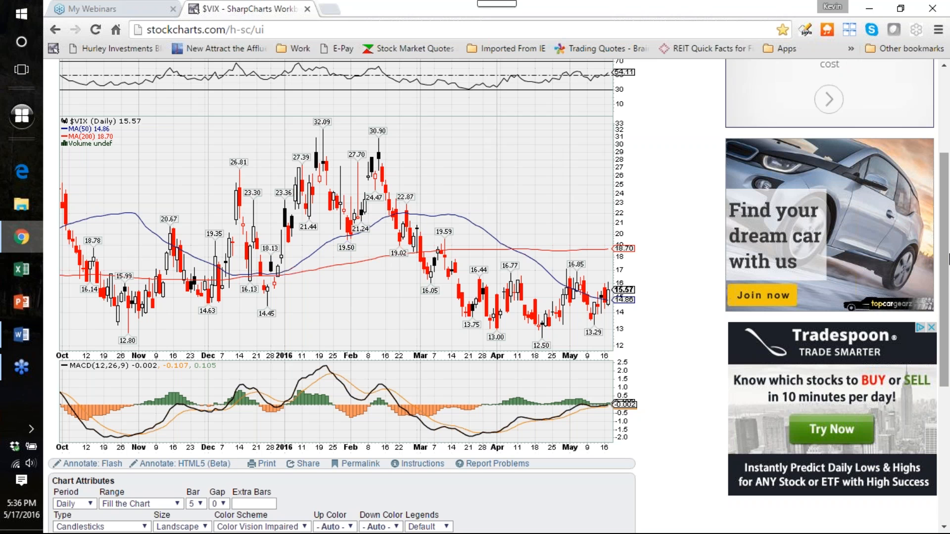
pyautogui.moveTo(944, 257)
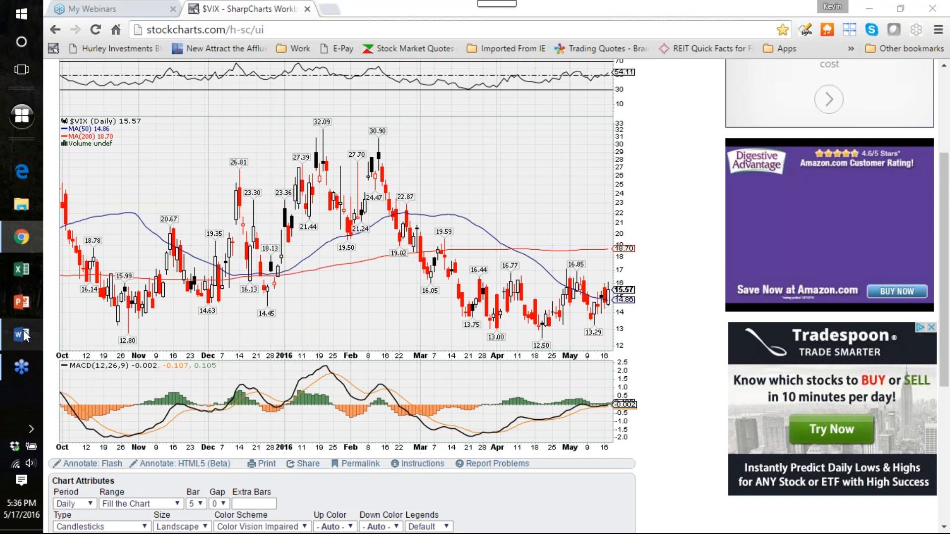
pyautogui.click(21, 334)
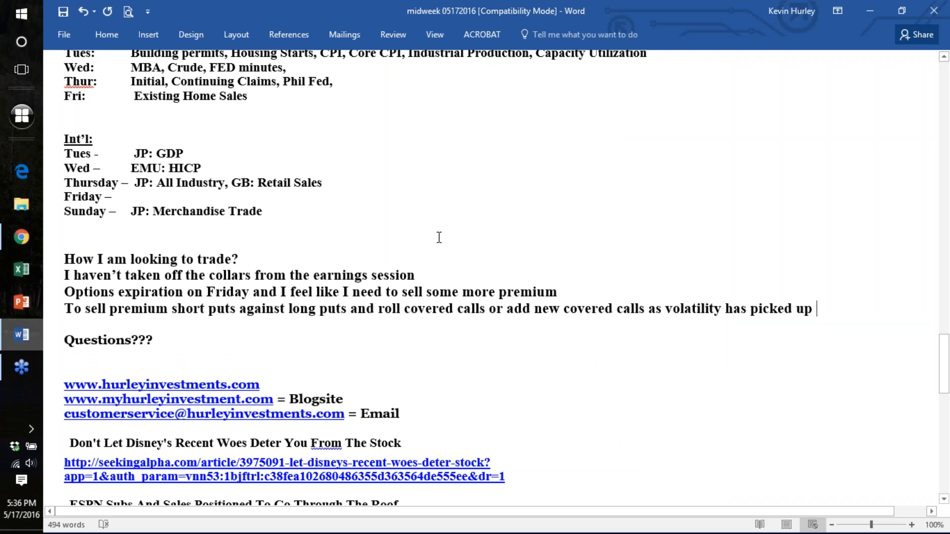
pyautogui.moveTo(633, 190)
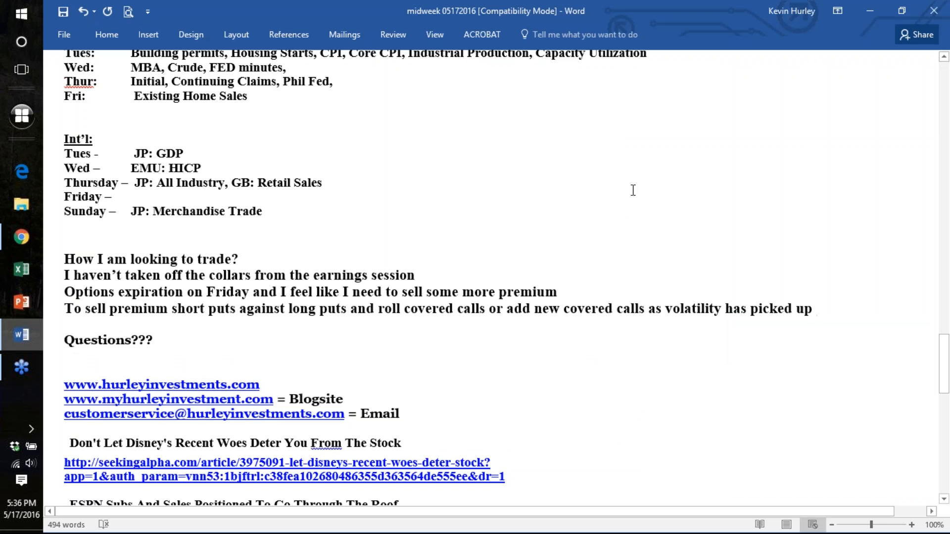
pyautogui.moveTo(737, 88)
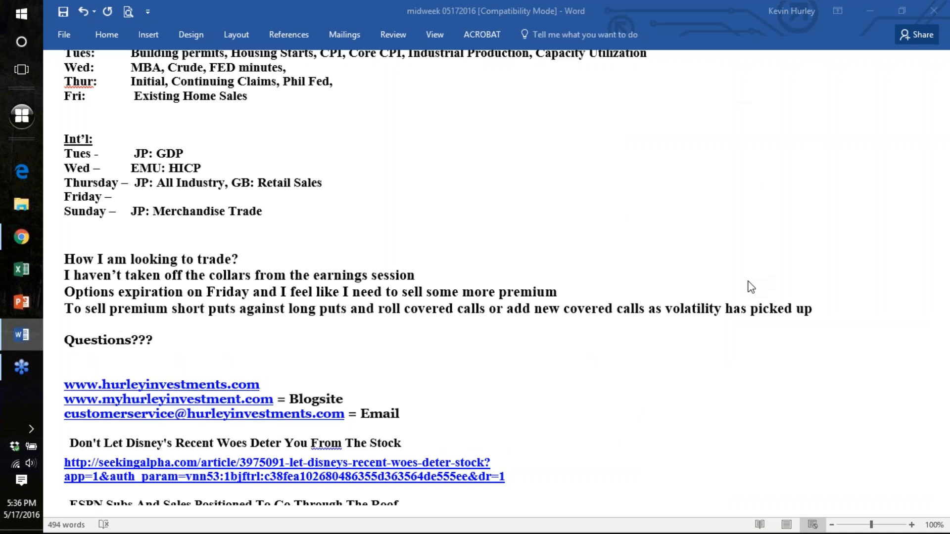
pyautogui.moveTo(742, 283)
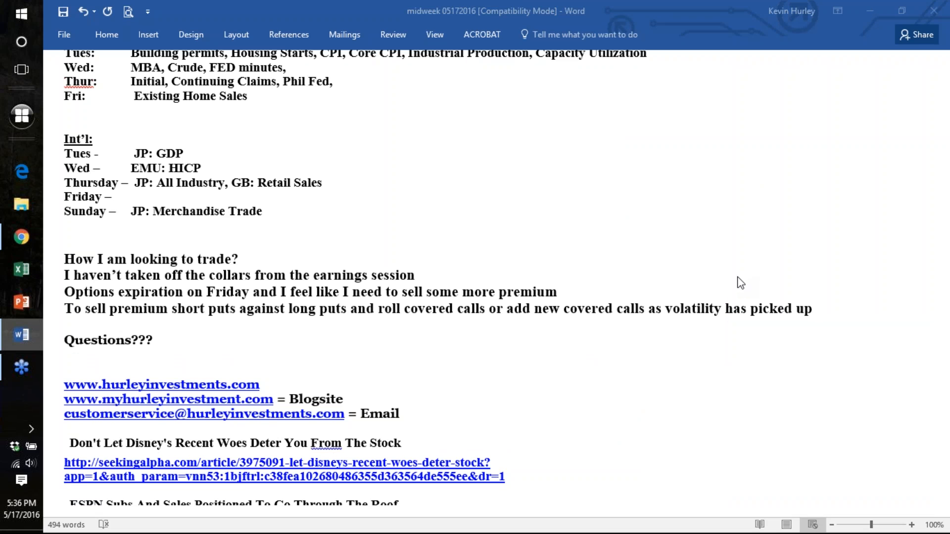
pyautogui.moveTo(750, 124)
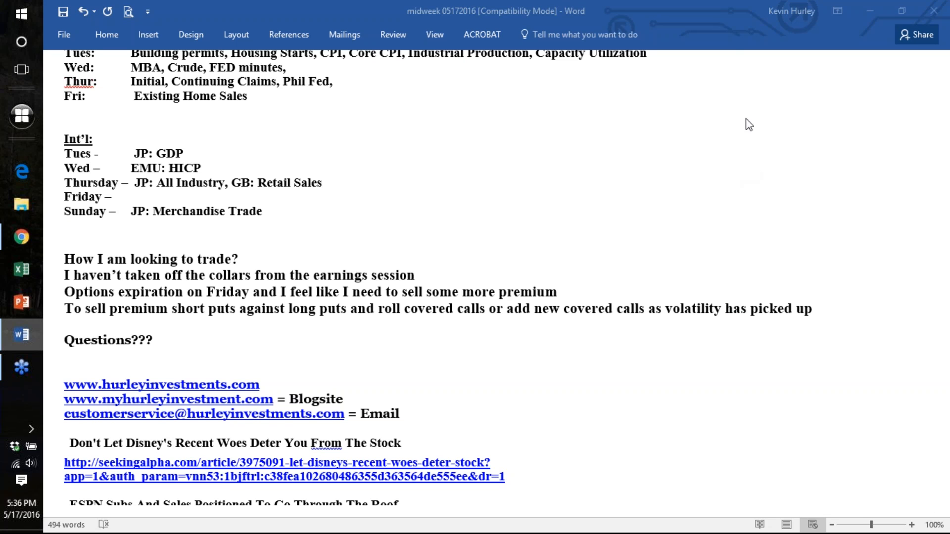
pyautogui.moveTo(746, 242)
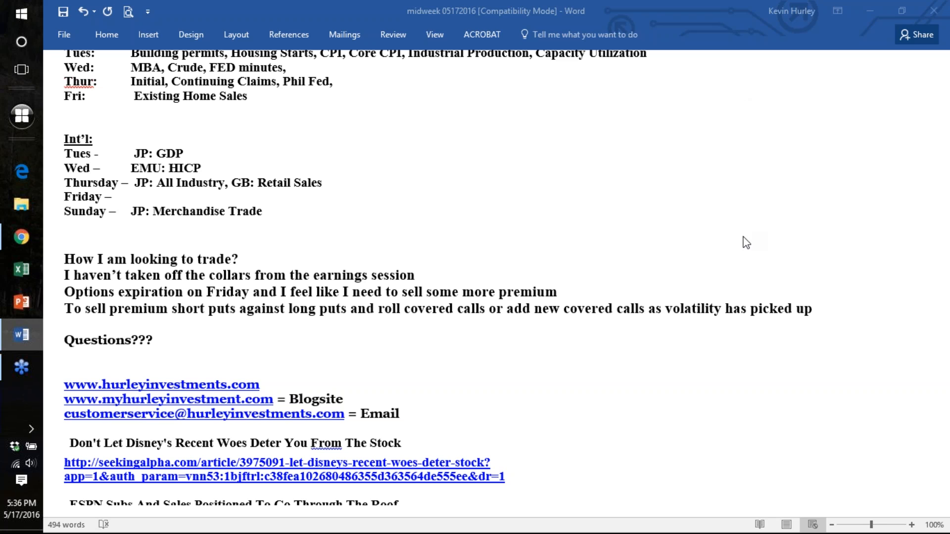
pyautogui.moveTo(742, 266)
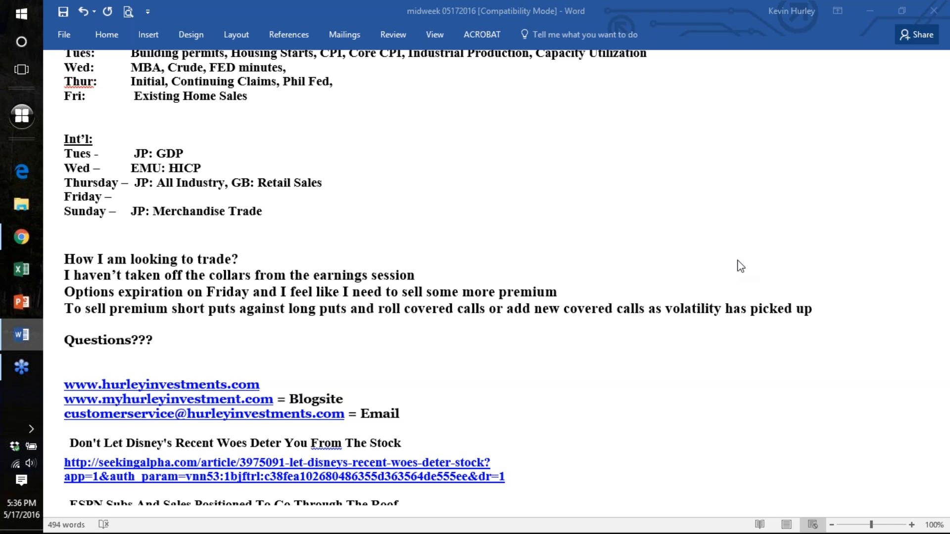
pyautogui.moveTo(892, 409)
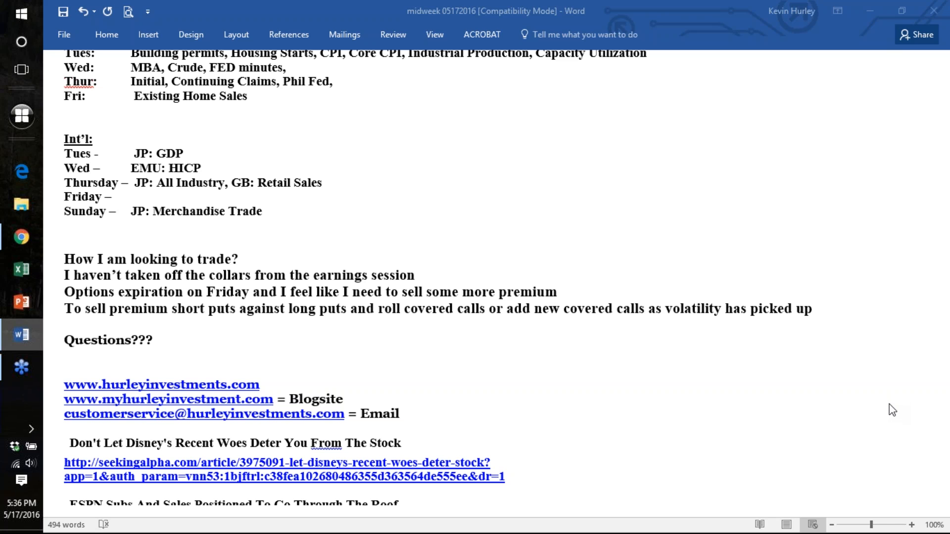
pyautogui.moveTo(890, 404)
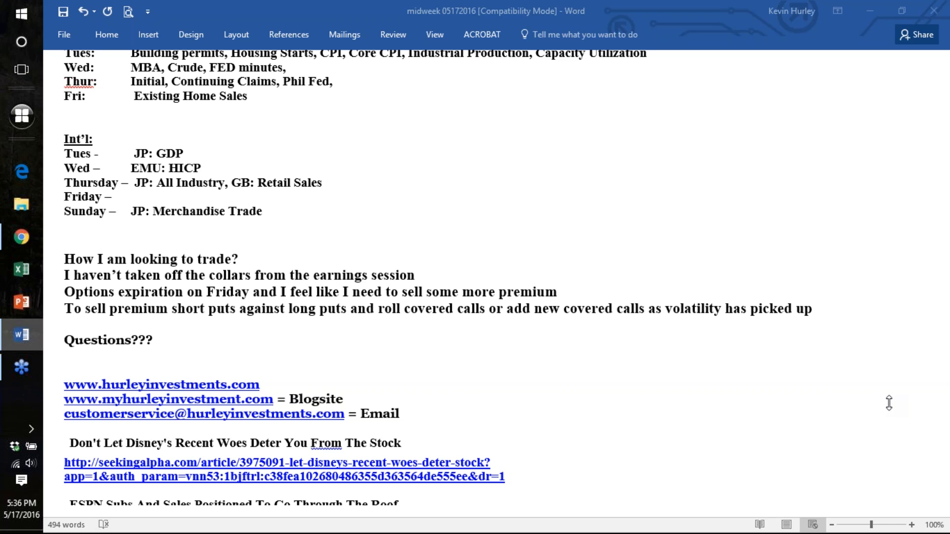
pyautogui.moveTo(851, 305)
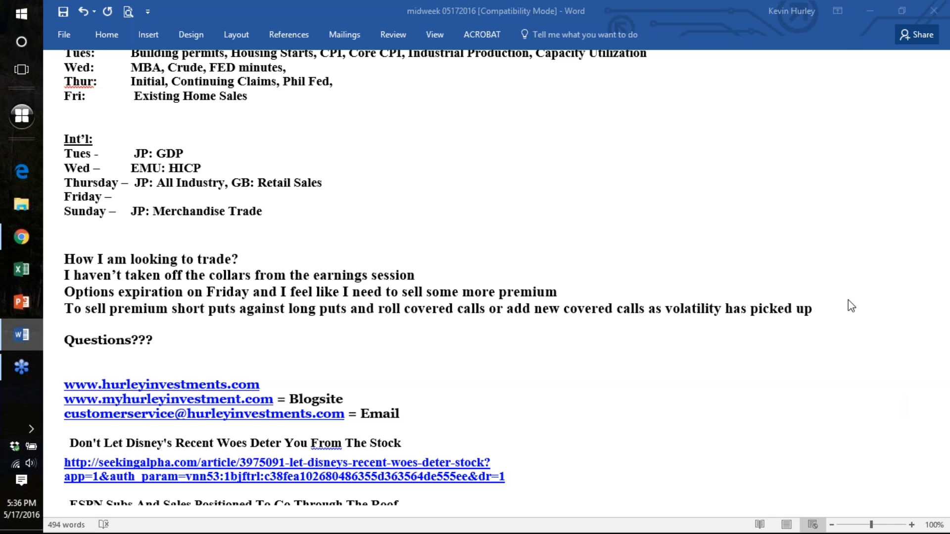
pyautogui.moveTo(740, 117)
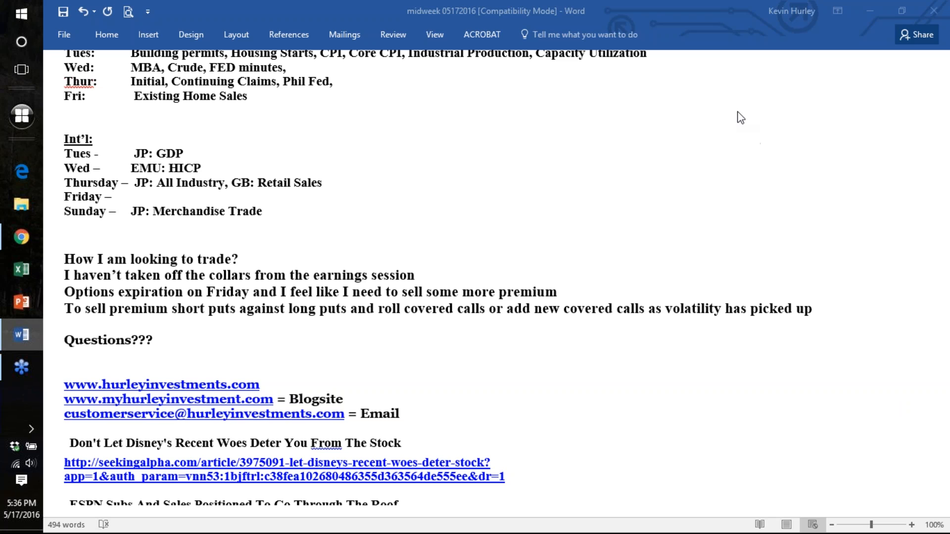
pyautogui.moveTo(871, 281)
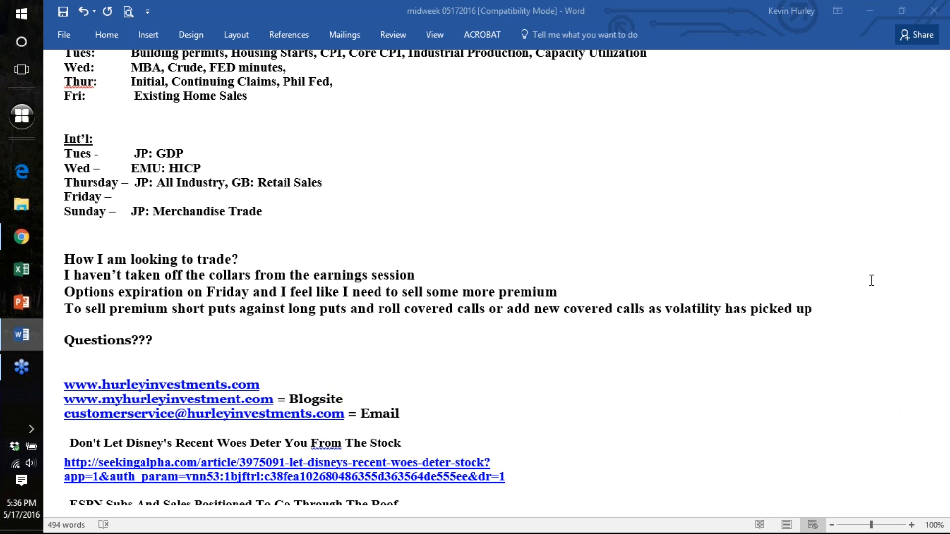
pyautogui.moveTo(875, 402)
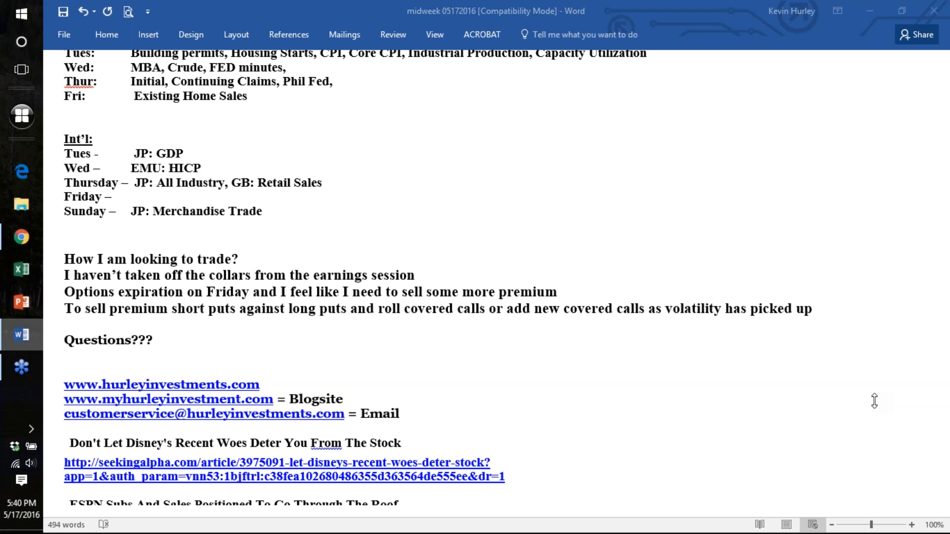
pyautogui.moveTo(189, 325)
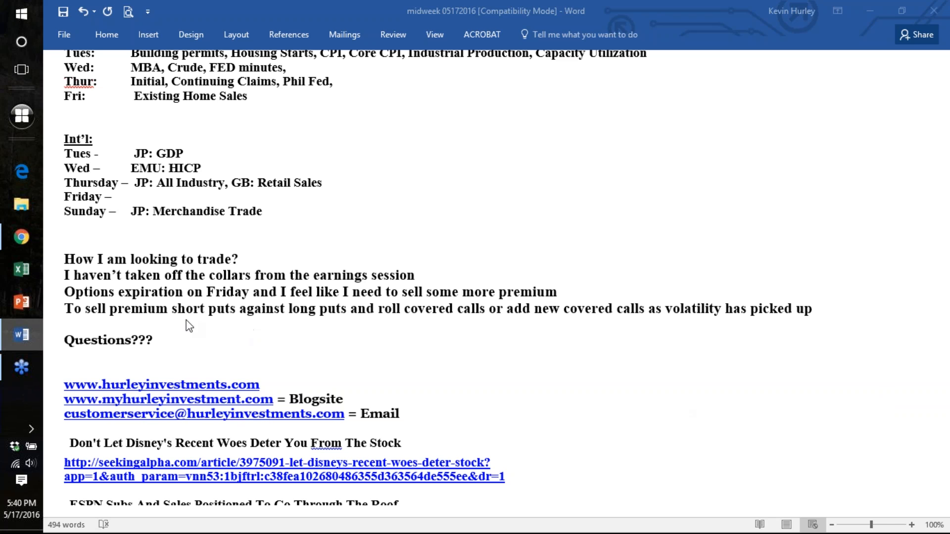
pyautogui.moveTo(22, 237)
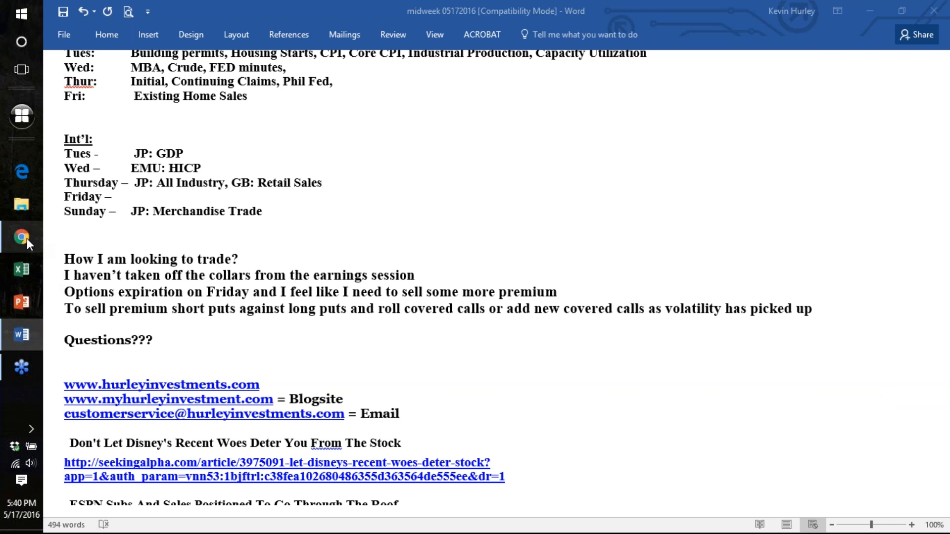
# - Switch to Chrome's StockCharts $VIX daily chart tab
pyautogui.click(22, 236)
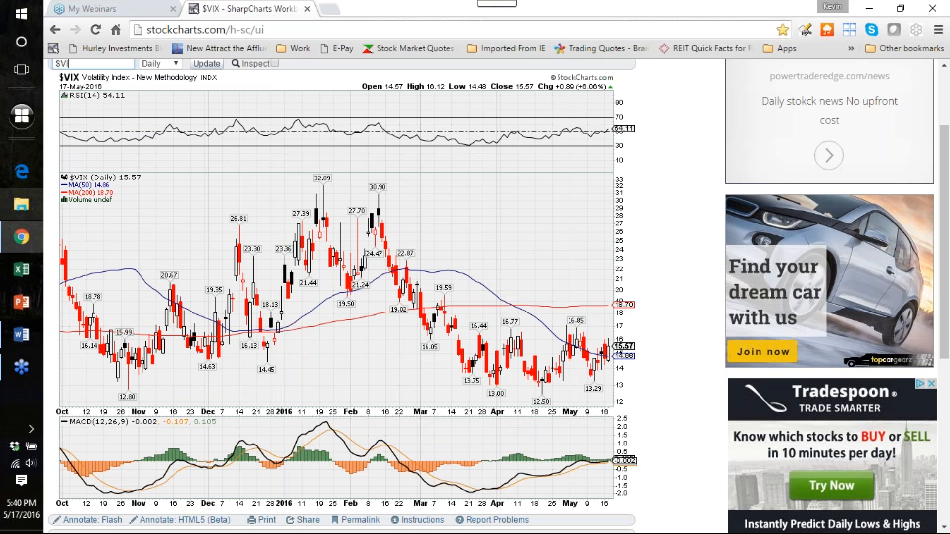
# - Load the daily Cal-Maine Foods (CALM) chart, then return to the Word commentary
pyautogui.write('ca')
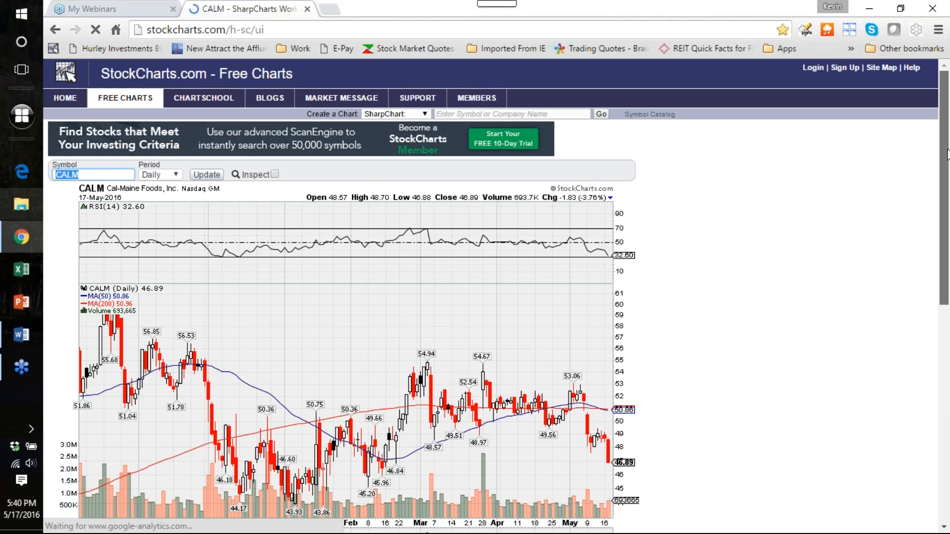
pyautogui.scroll(-3)
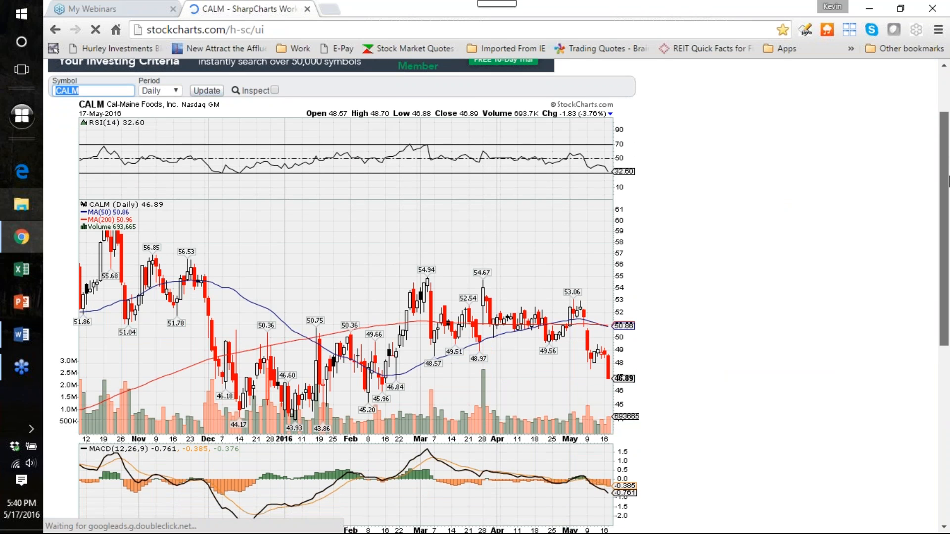
pyautogui.scroll(-3)
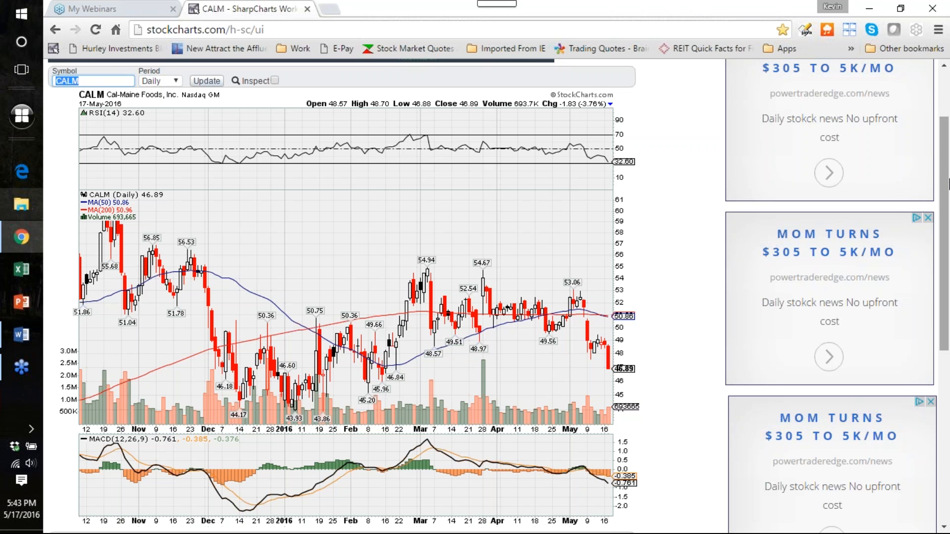
pyautogui.moveTo(383, 292)
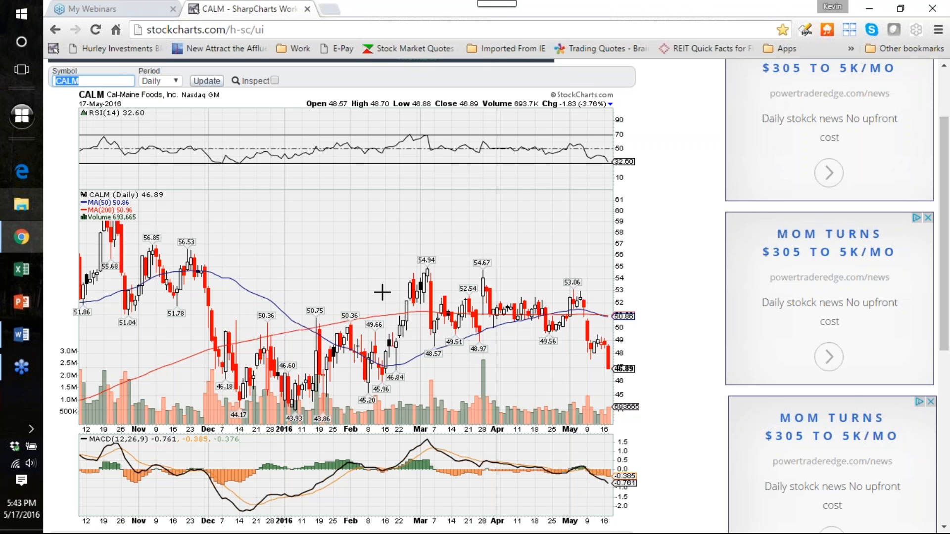
pyautogui.moveTo(21, 335)
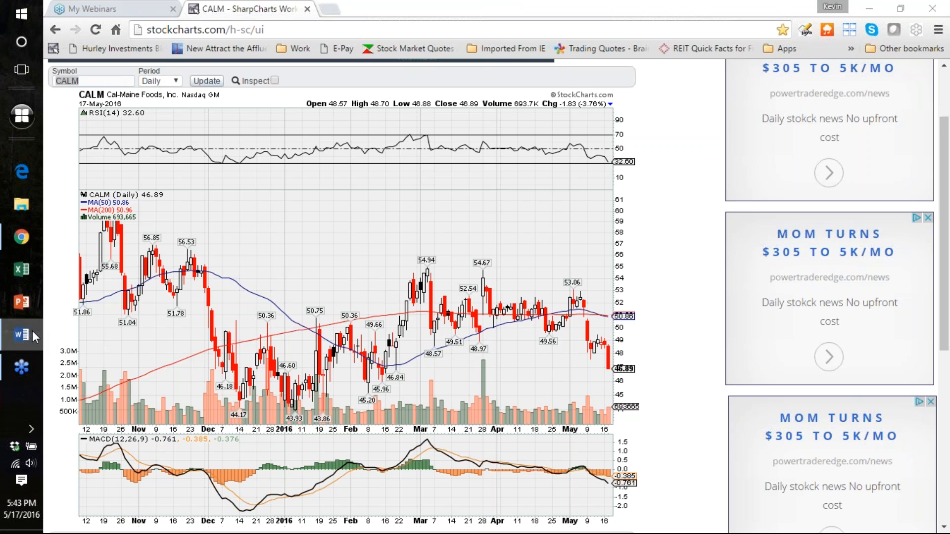
pyautogui.tripleClick(92, 81)
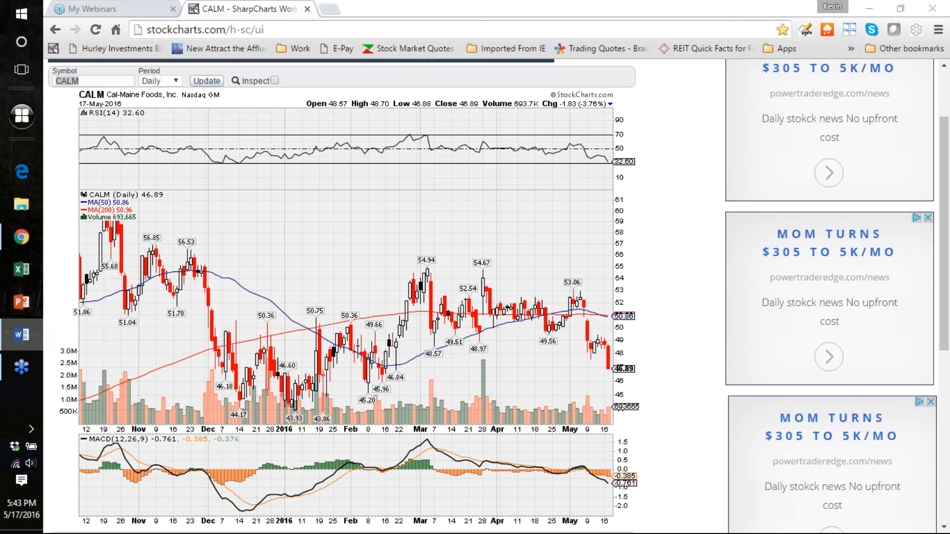
pyautogui.click(22, 335)
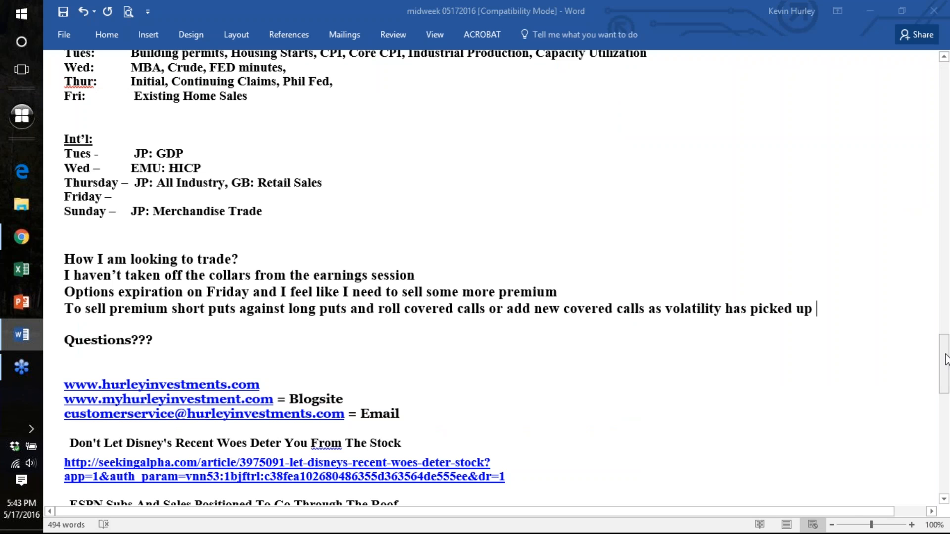
pyautogui.scroll(-3)
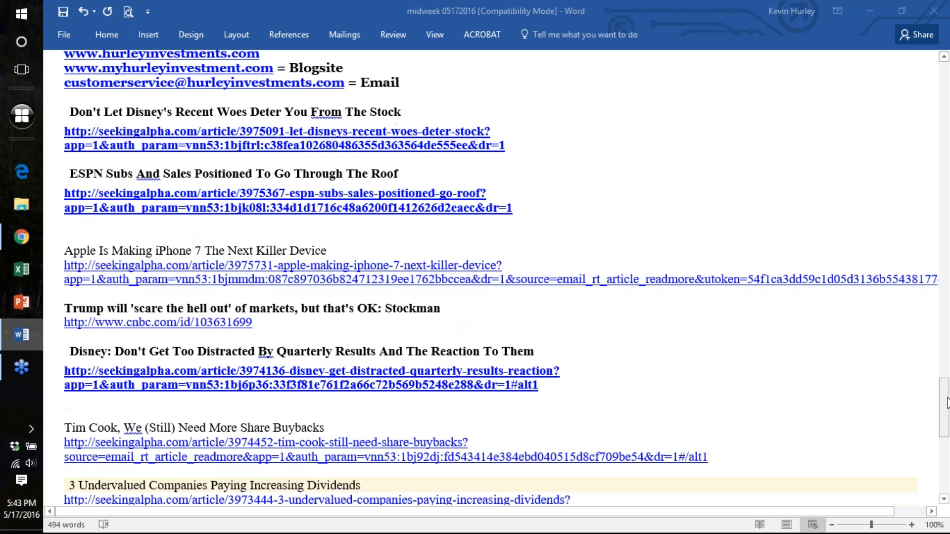
pyautogui.moveTo(21, 368)
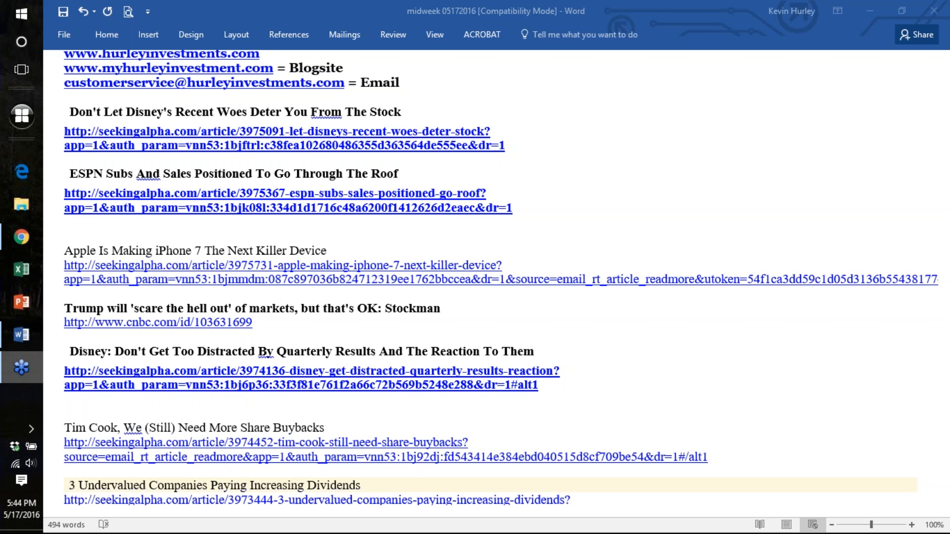
pyautogui.moveTo(453, 108)
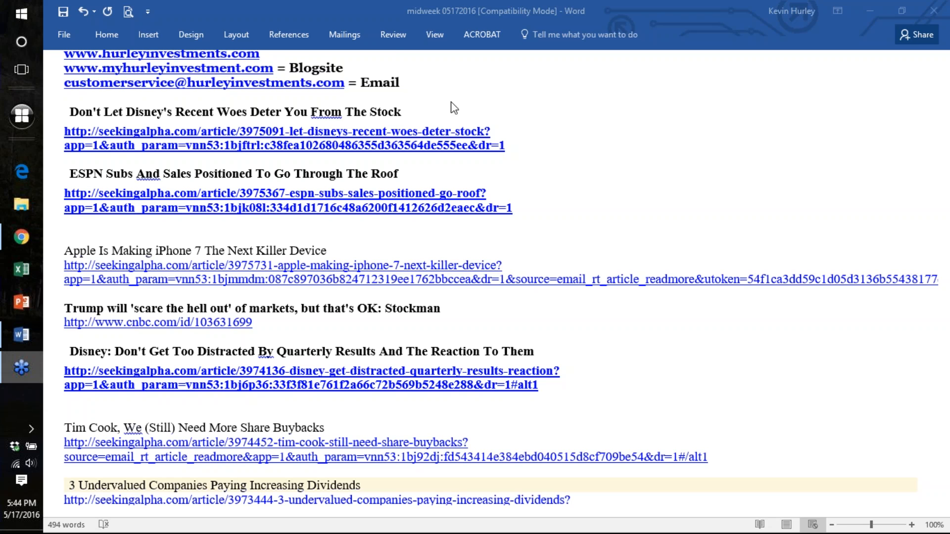
pyautogui.moveTo(720, 167)
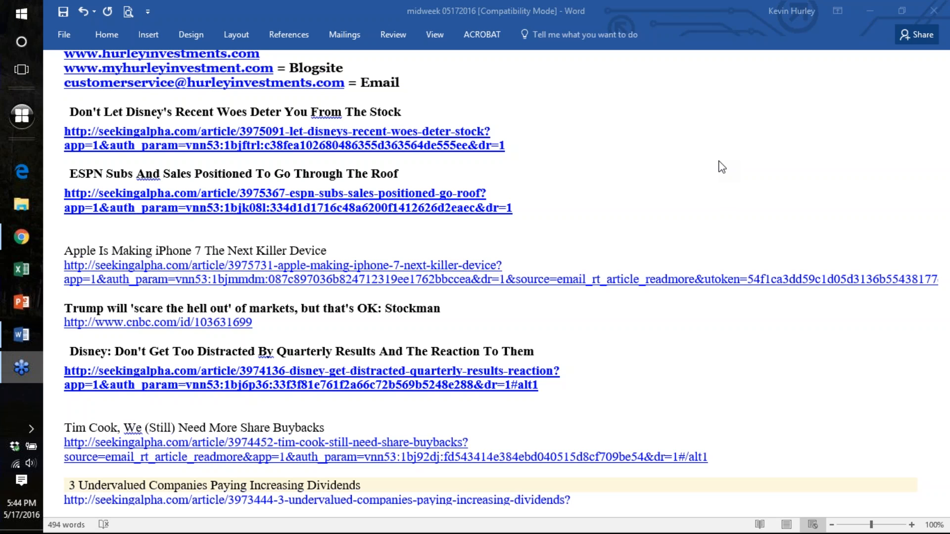
pyautogui.scroll(3)
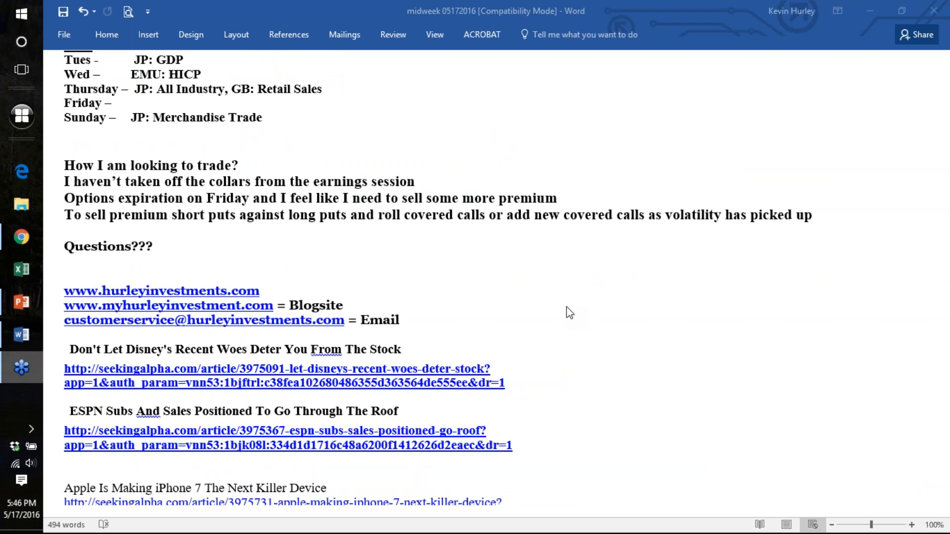
pyautogui.moveTo(711, 162)
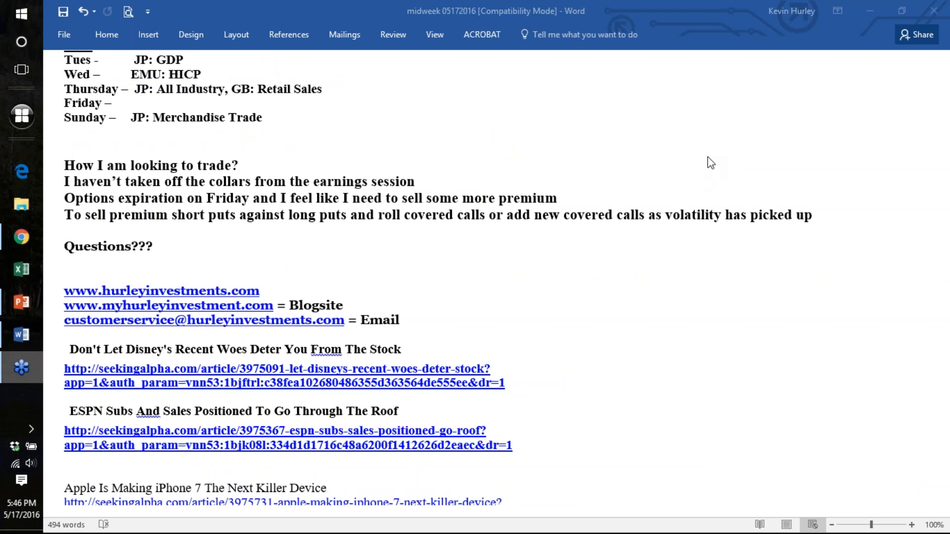
pyautogui.moveTo(721, 161)
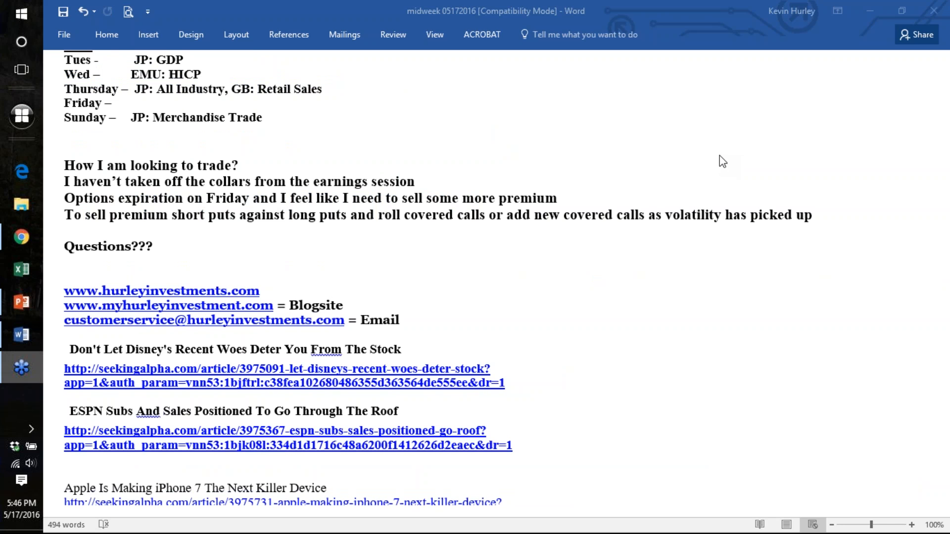